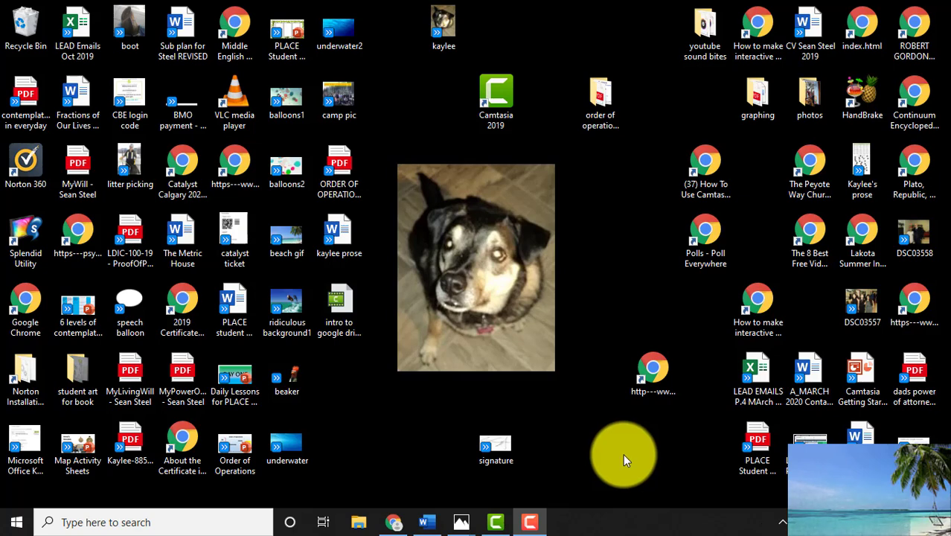
{"action": "mouse_move", "coordinate": [624, 369]}
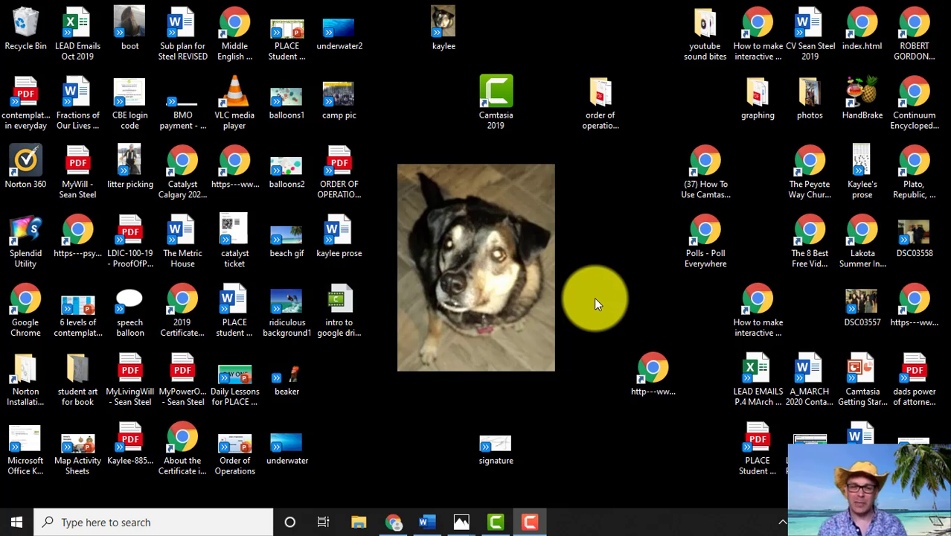
{"action": "mouse_move", "coordinate": [524, 335]}
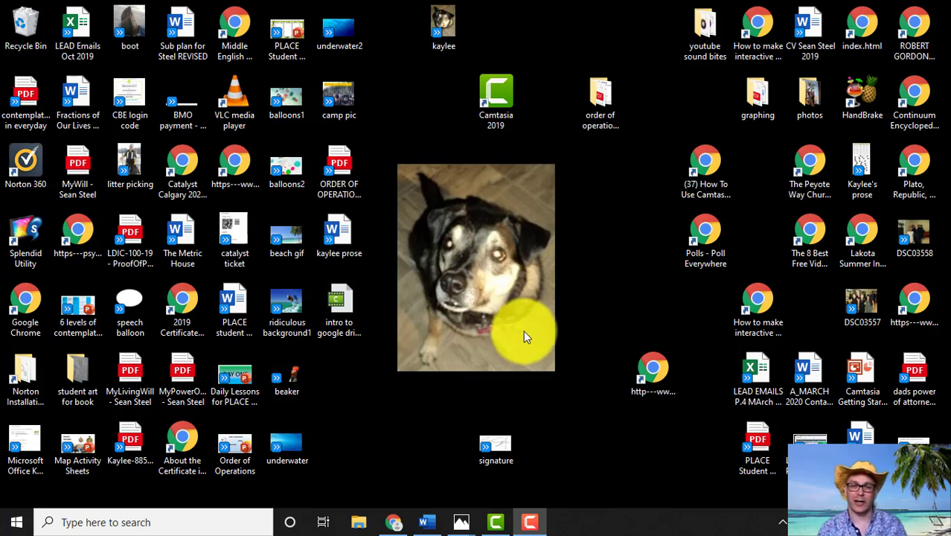
{"action": "mouse_move", "coordinate": [607, 268]}
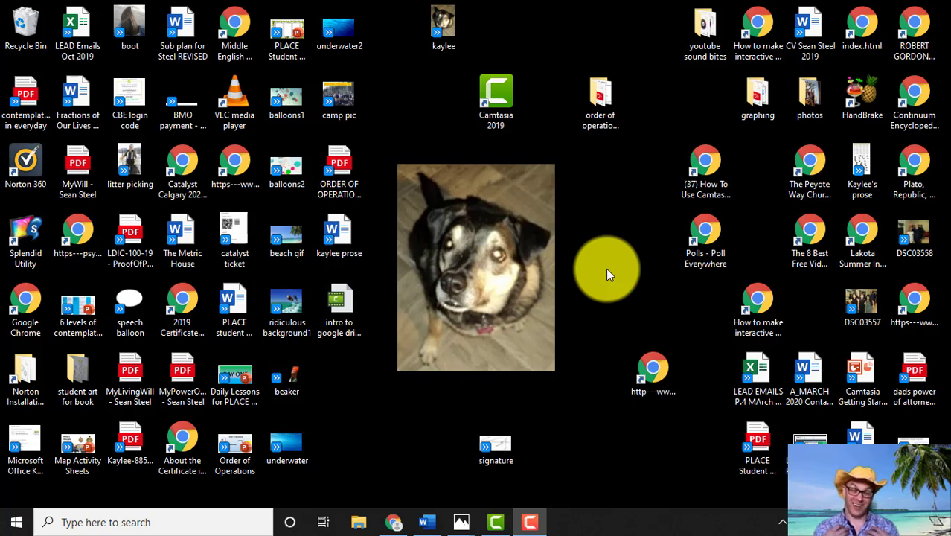
{"action": "mouse_move", "coordinate": [566, 282]}
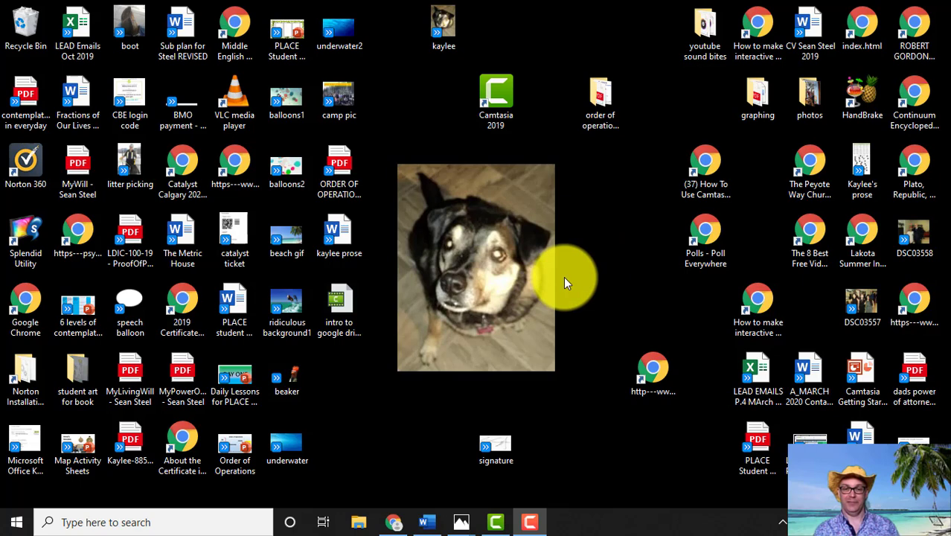
{"action": "mouse_move", "coordinate": [569, 242]}
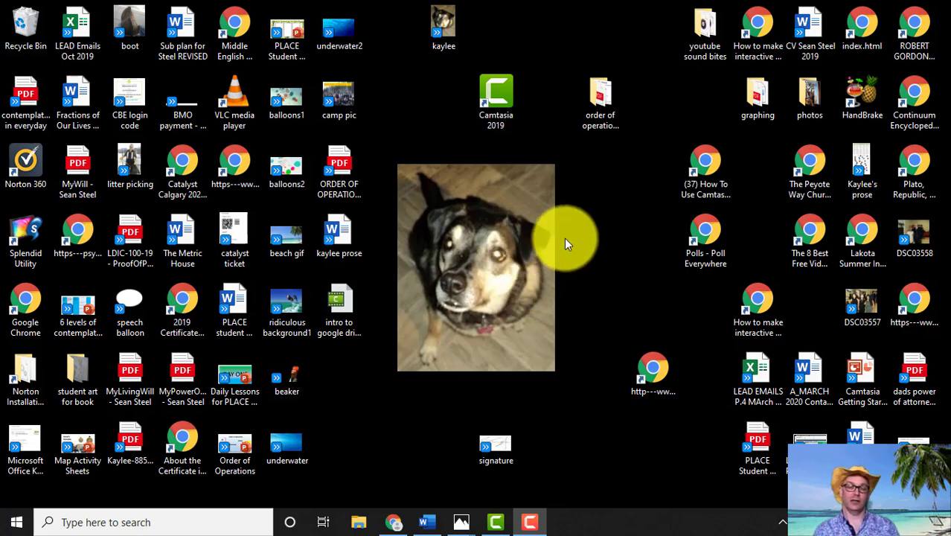
{"action": "mouse_move", "coordinate": [567, 247]}
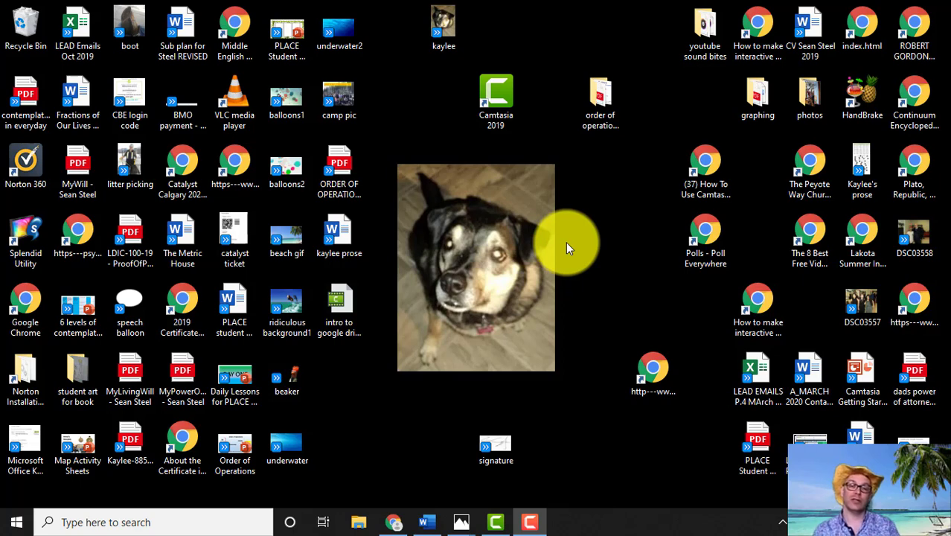
{"action": "mouse_move", "coordinate": [416, 364]}
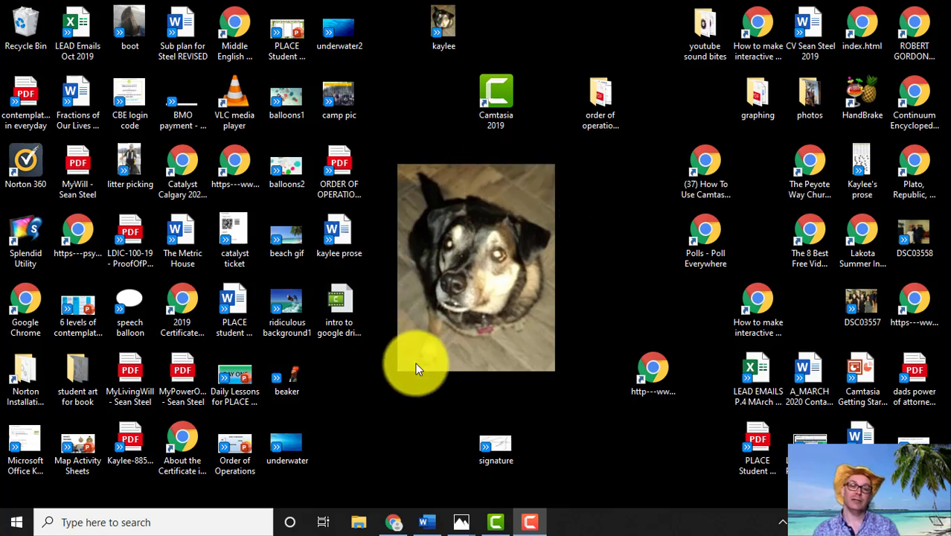
{"action": "mouse_move", "coordinate": [582, 206]}
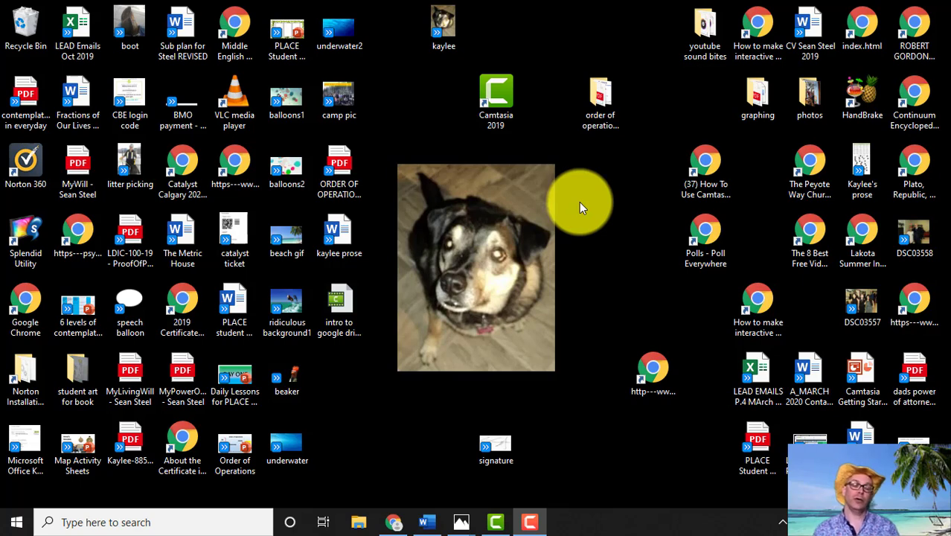
{"action": "mouse_move", "coordinate": [415, 474]}
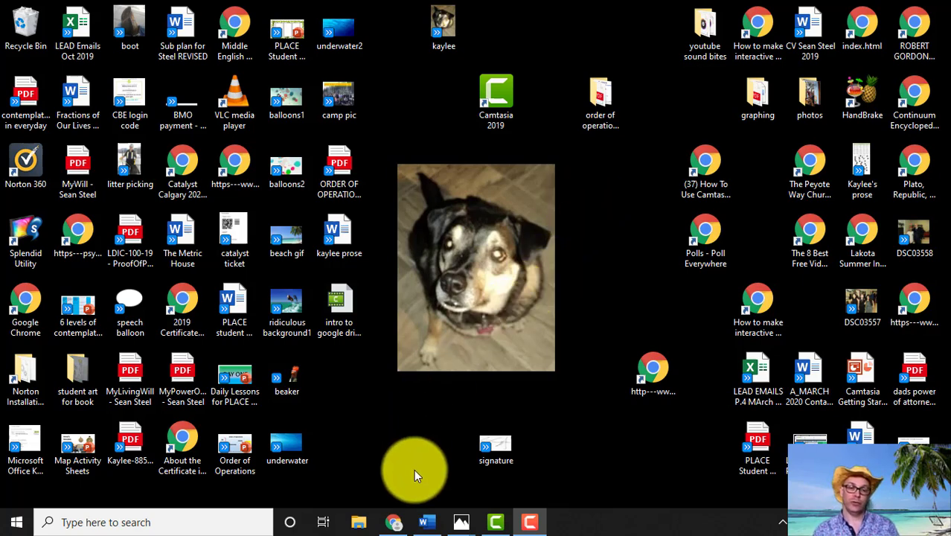
{"action": "mouse_move", "coordinate": [393, 521]}
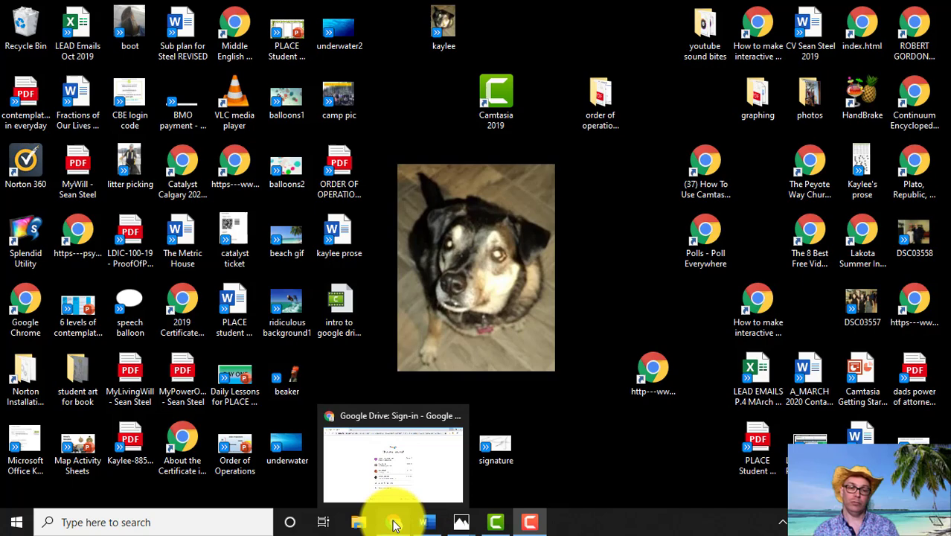
Bring Chrome forward and choose to sign in with another Google account.
{"action": "left_click", "coordinate": [392, 461]}
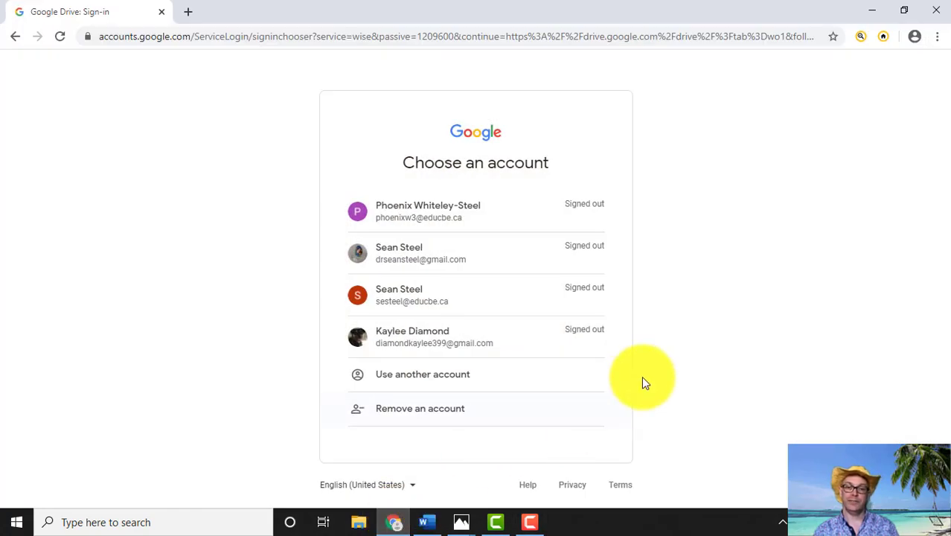
{"action": "mouse_move", "coordinate": [662, 307]}
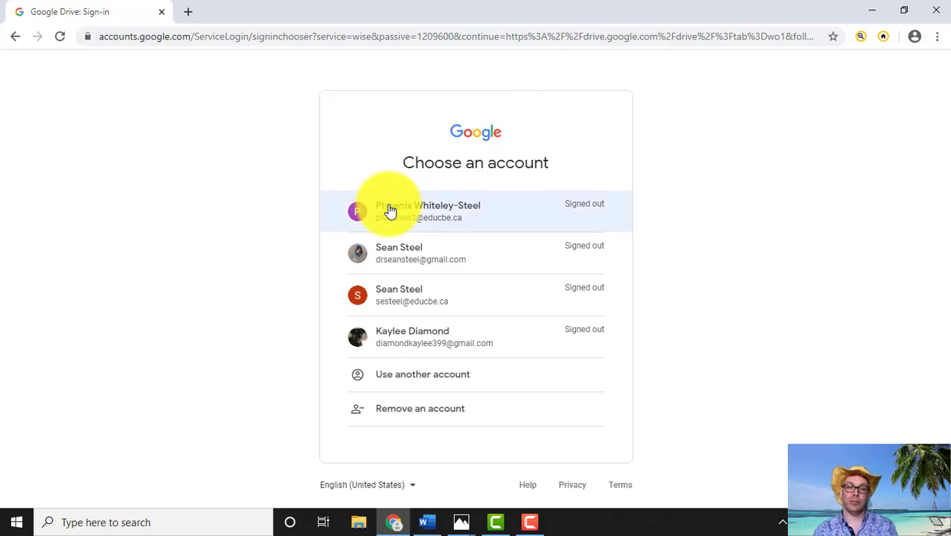
{"action": "mouse_move", "coordinate": [616, 273]}
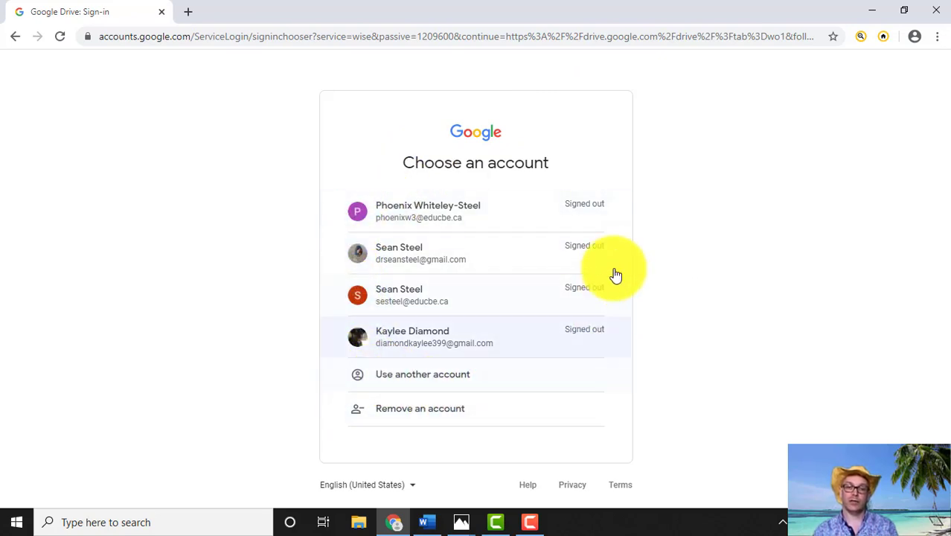
{"action": "mouse_move", "coordinate": [601, 373]}
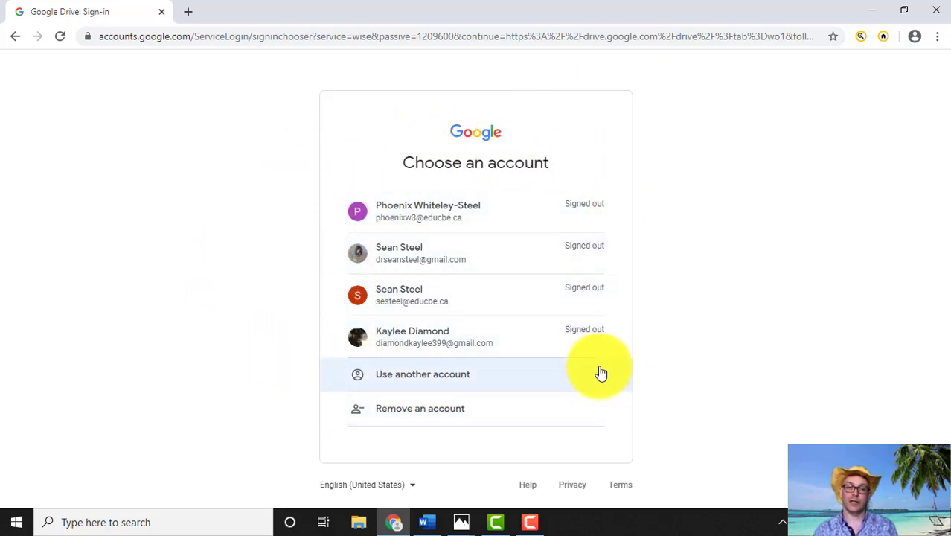
{"action": "mouse_move", "coordinate": [421, 382]}
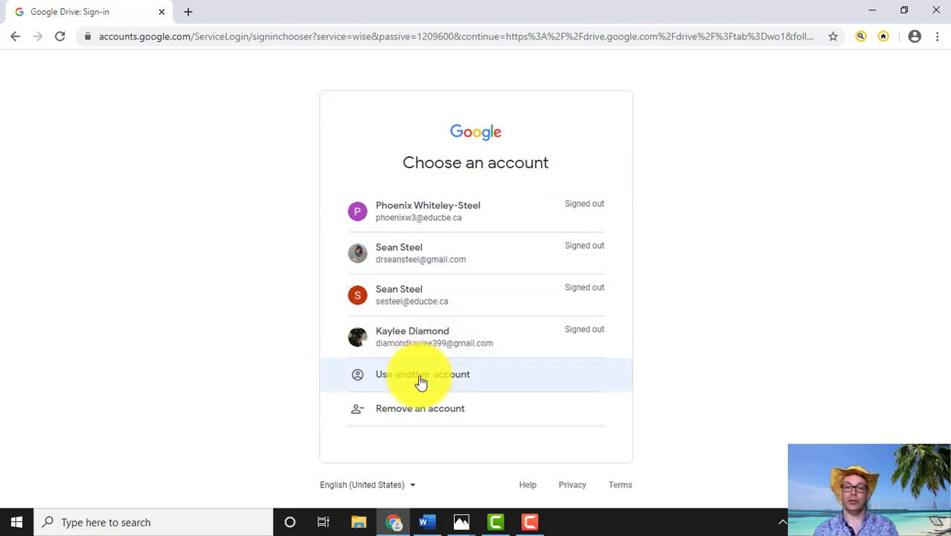
{"action": "left_click", "coordinate": [421, 374]}
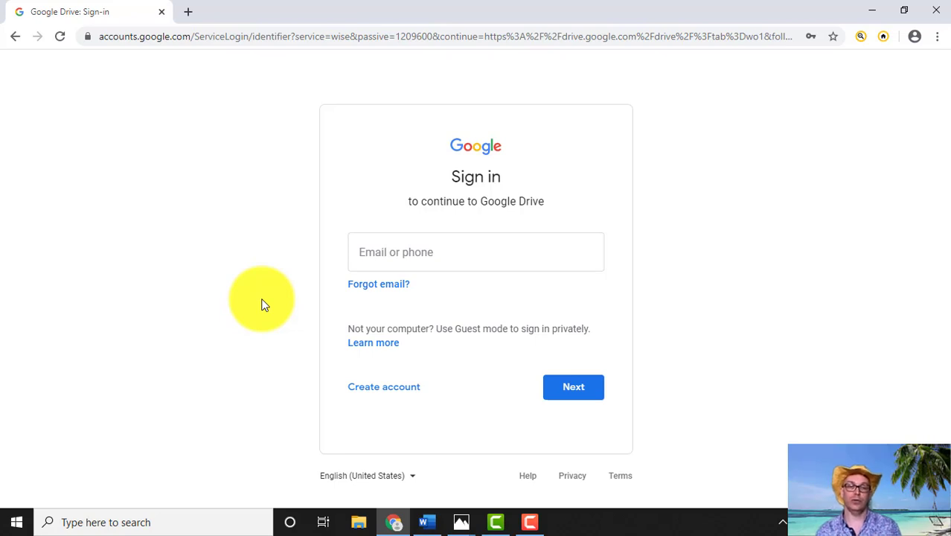
{"action": "mouse_move", "coordinate": [260, 84]}
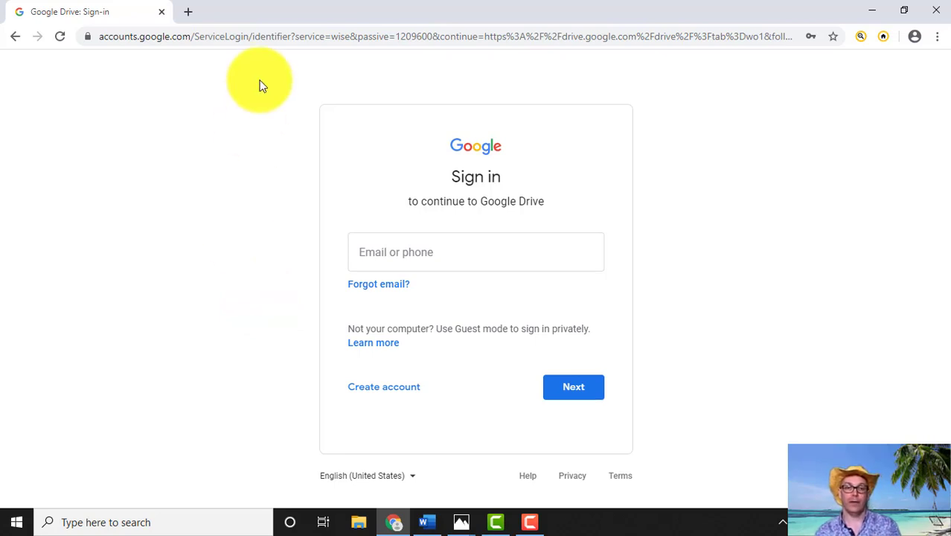
{"action": "mouse_move", "coordinate": [212, 38]}
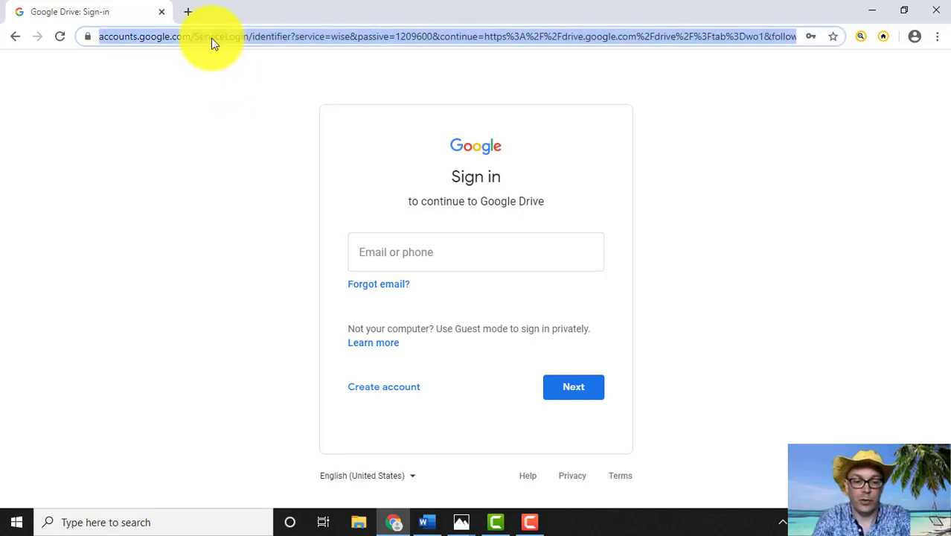
Load the google.ca homepage from the address bar.
{"action": "type", "text": "GOOgle.ca"}
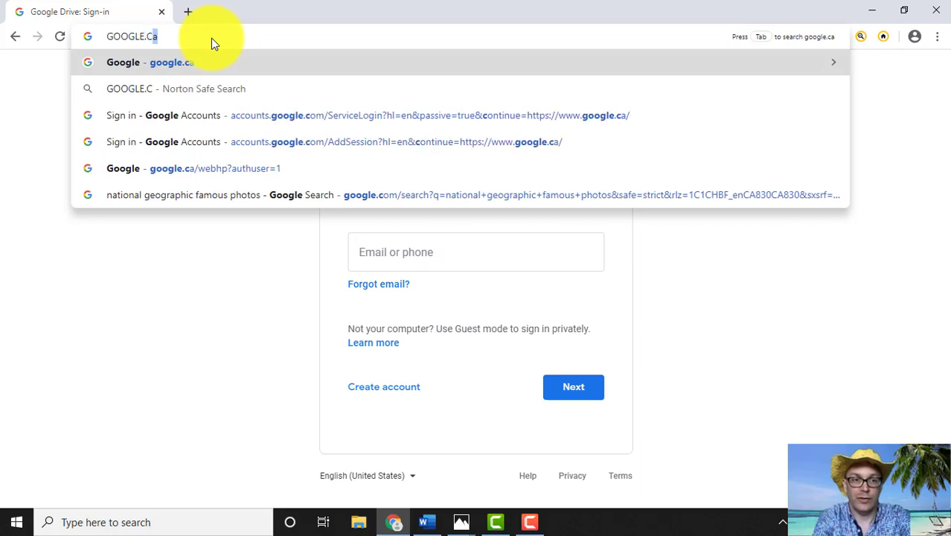
{"action": "type", "text": "A"}
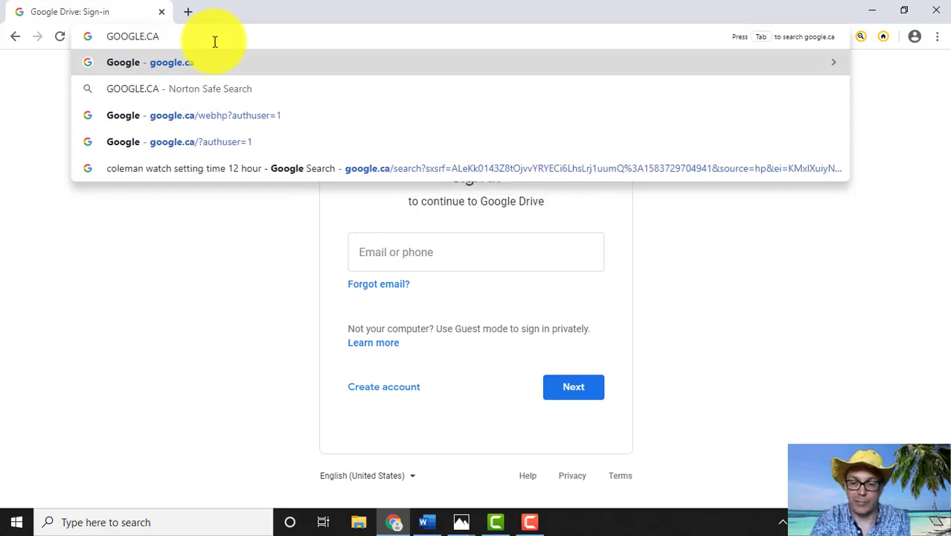
{"action": "left_click", "coordinate": [149, 62]}
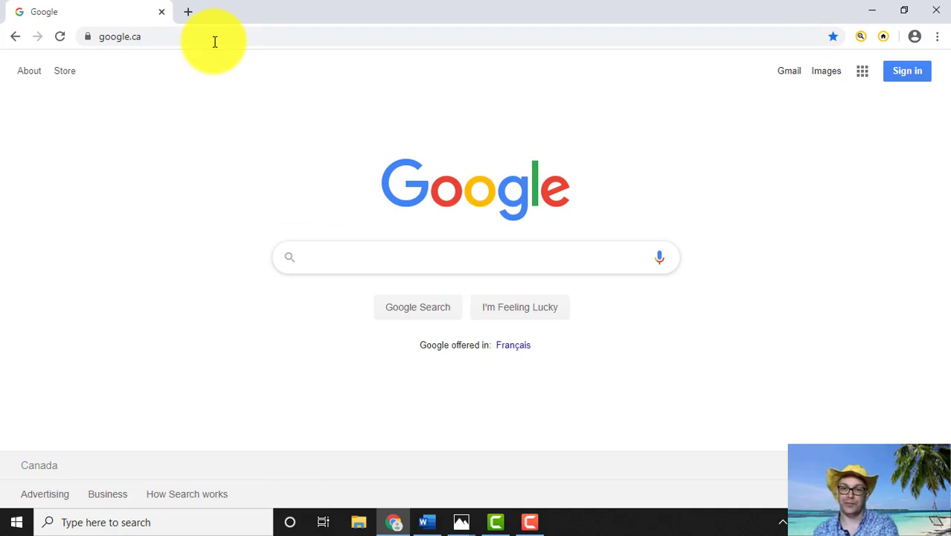
{"action": "left_click", "coordinate": [476, 257]}
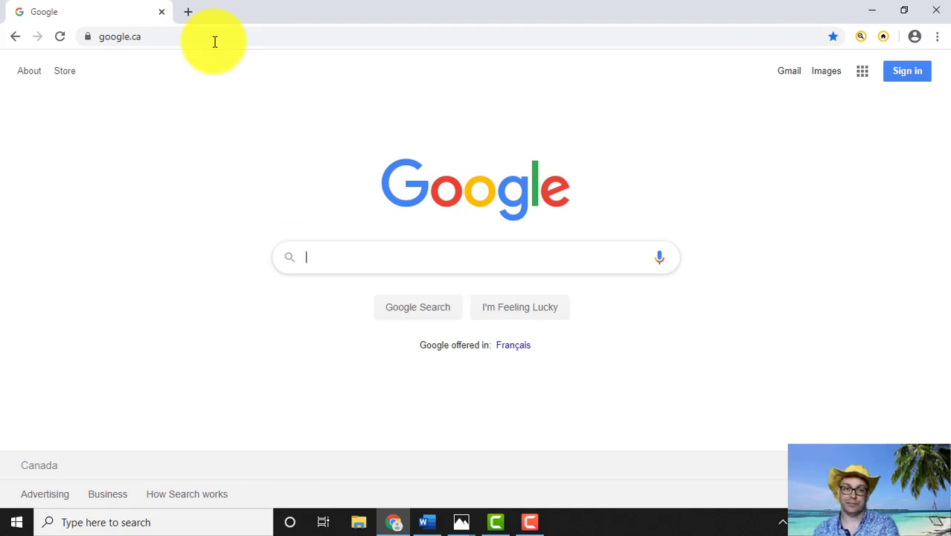
{"action": "mouse_move", "coordinate": [291, 137]}
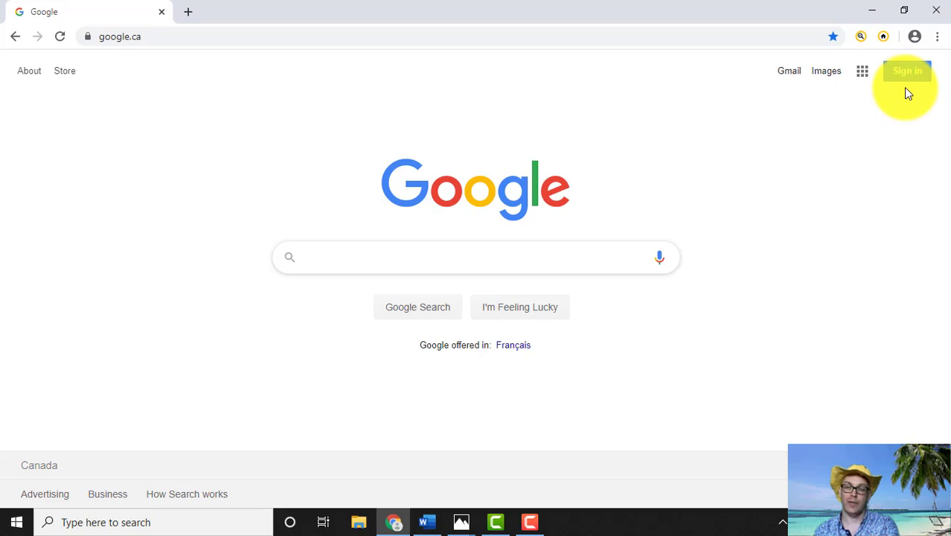
{"action": "mouse_move", "coordinate": [204, 63]}
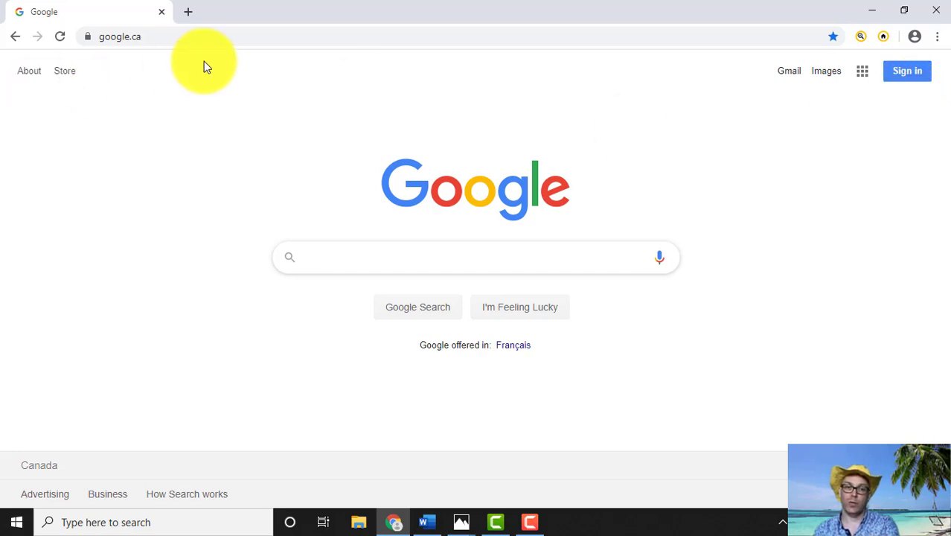
{"action": "mouse_move", "coordinate": [814, 89]}
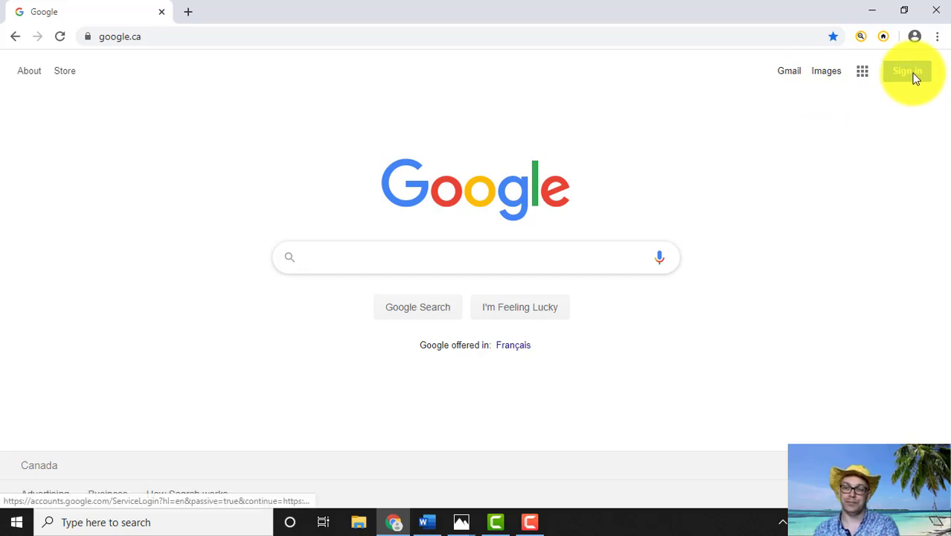
Start Google sign-in and enter the saved student email address.
{"action": "left_click", "coordinate": [906, 71]}
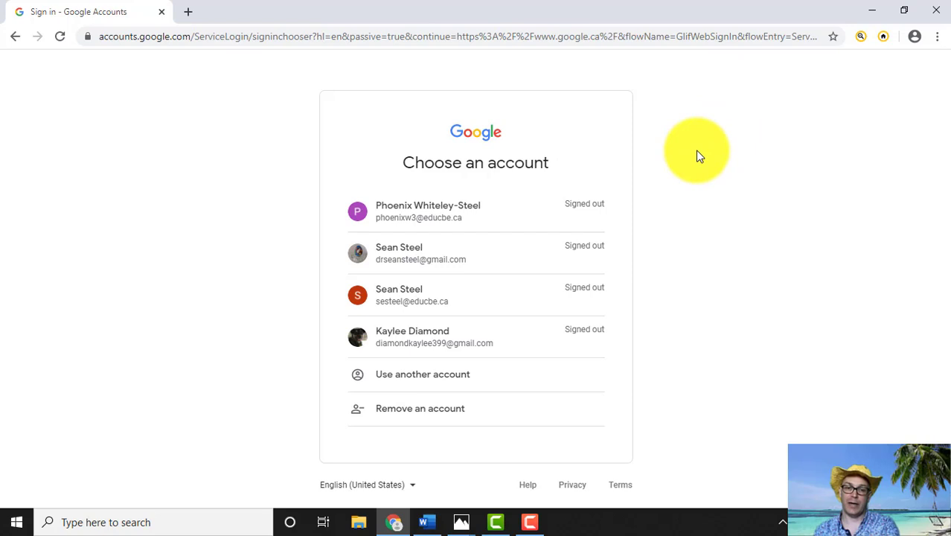
{"action": "mouse_move", "coordinate": [438, 375]}
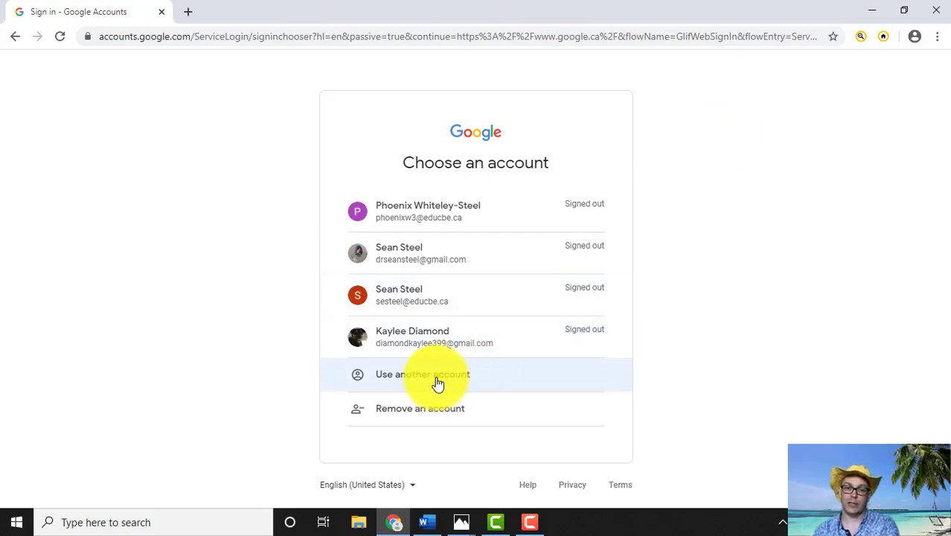
{"action": "left_click", "coordinate": [422, 375]}
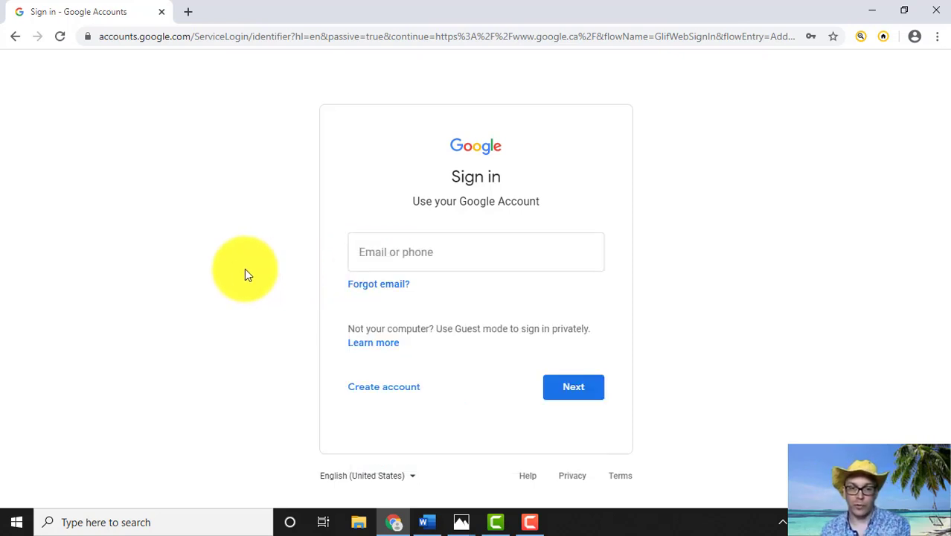
{"action": "mouse_move", "coordinate": [368, 259]}
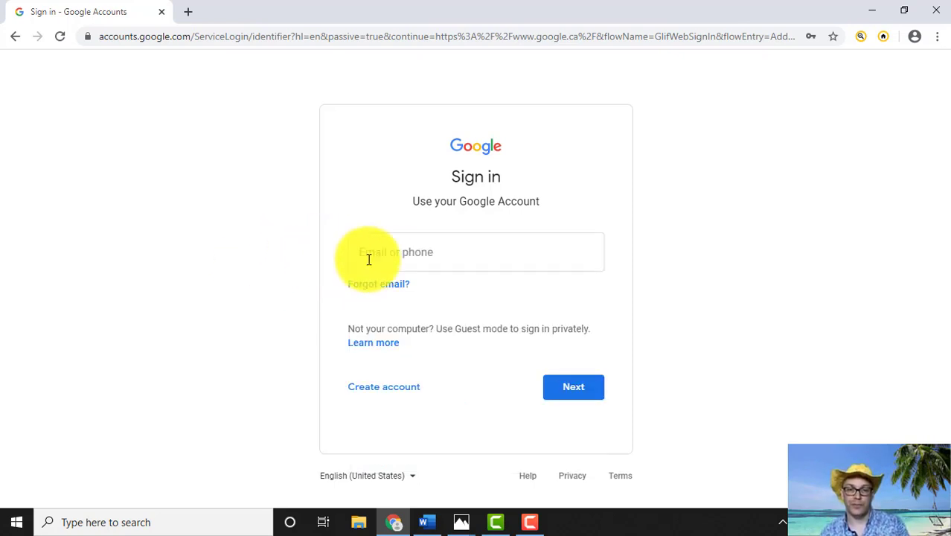
{"action": "left_click", "coordinate": [475, 252]}
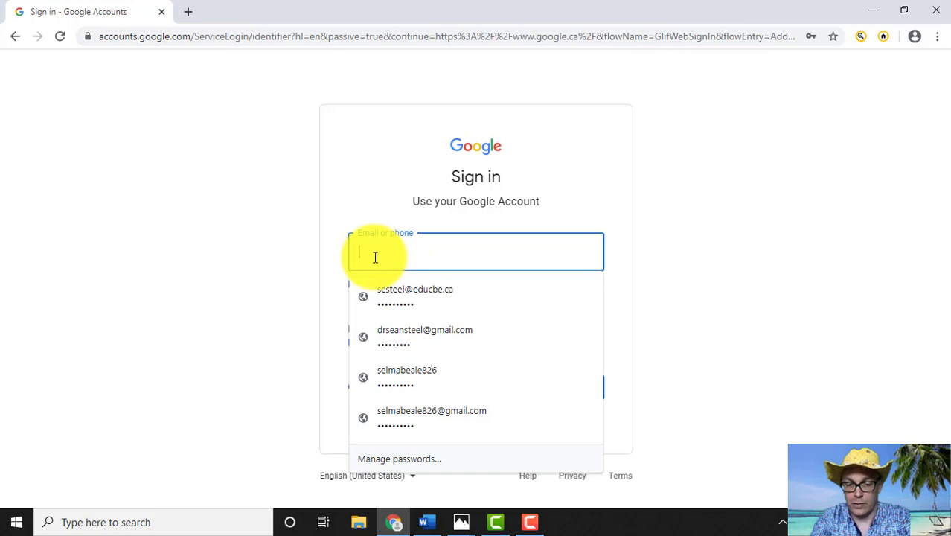
{"action": "type", "text": "di"}
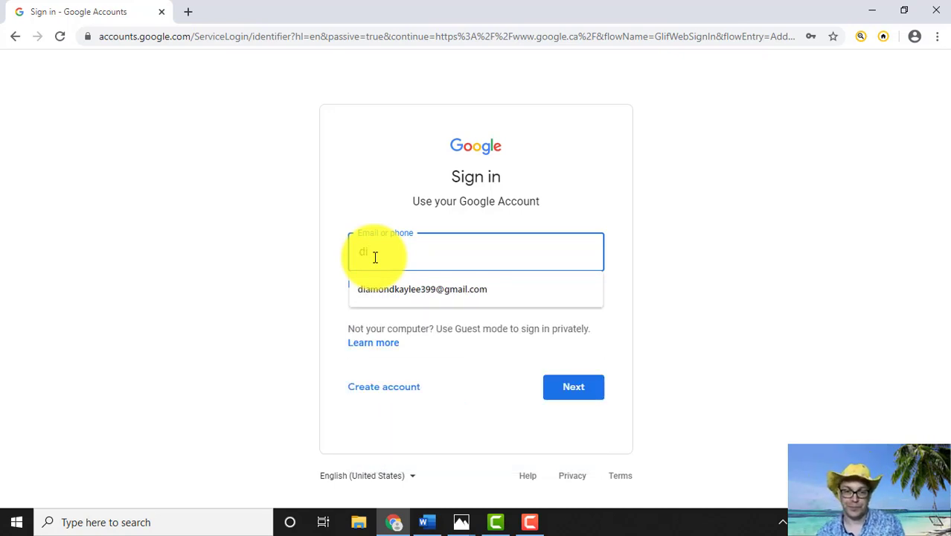
{"action": "left_click", "coordinate": [422, 289]}
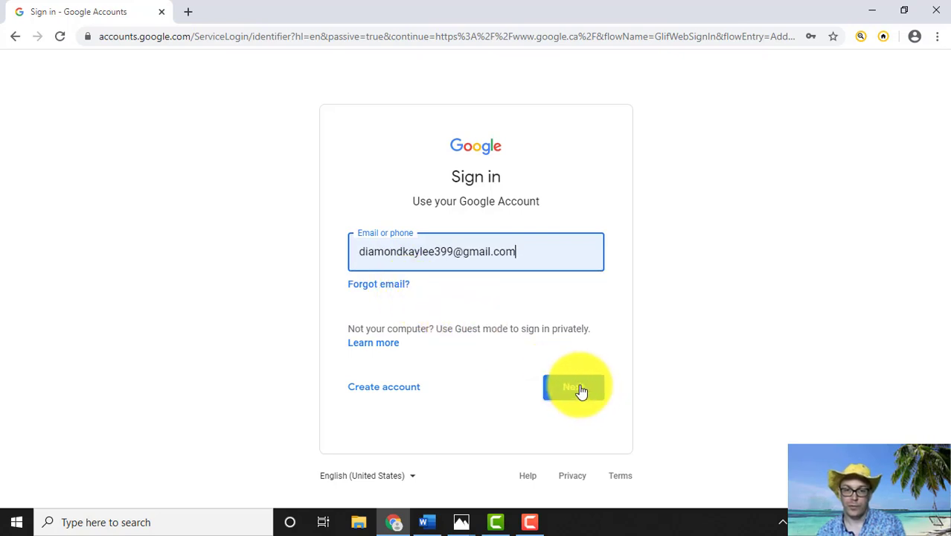
{"action": "left_click", "coordinate": [574, 387]}
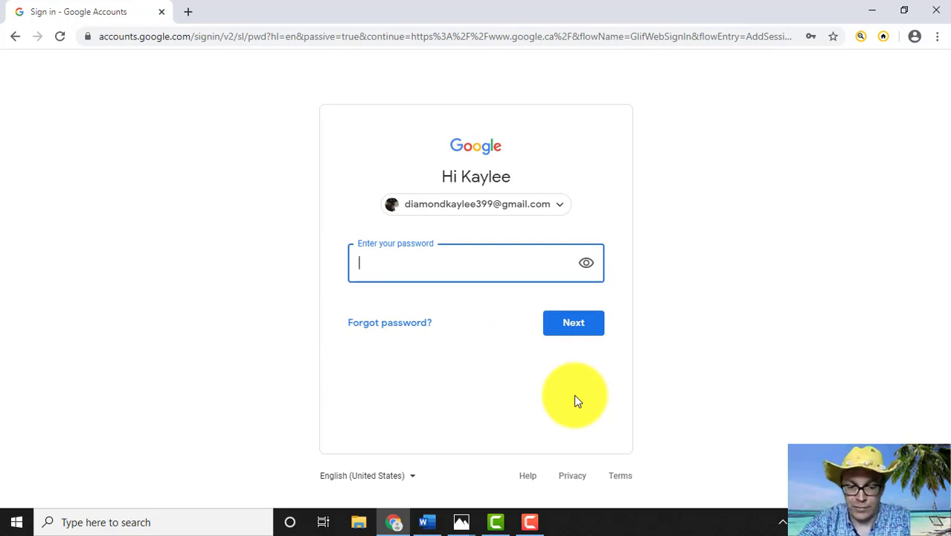
Enter the account password and submit the sign-in.
{"action": "type", "text": "*"}
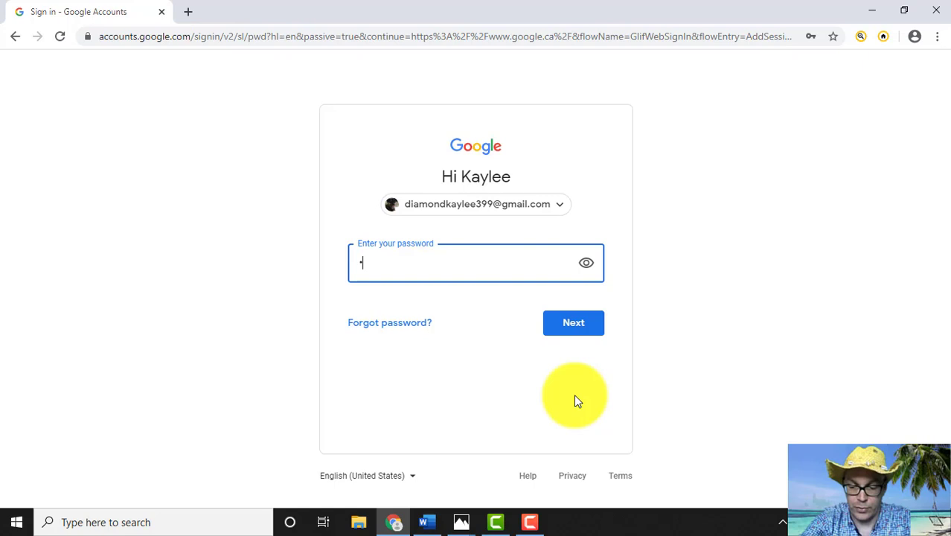
{"action": "type", "text": "••"}
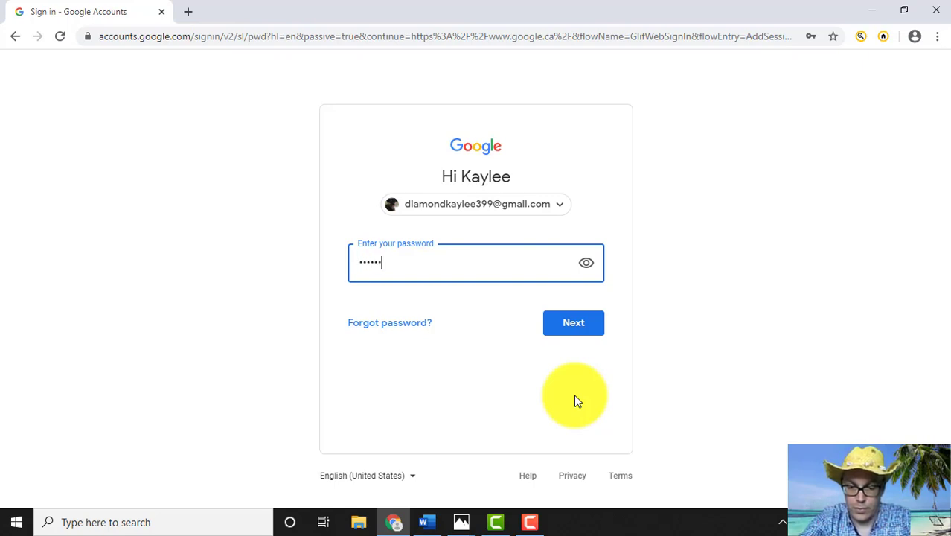
{"action": "type", "text": "••"}
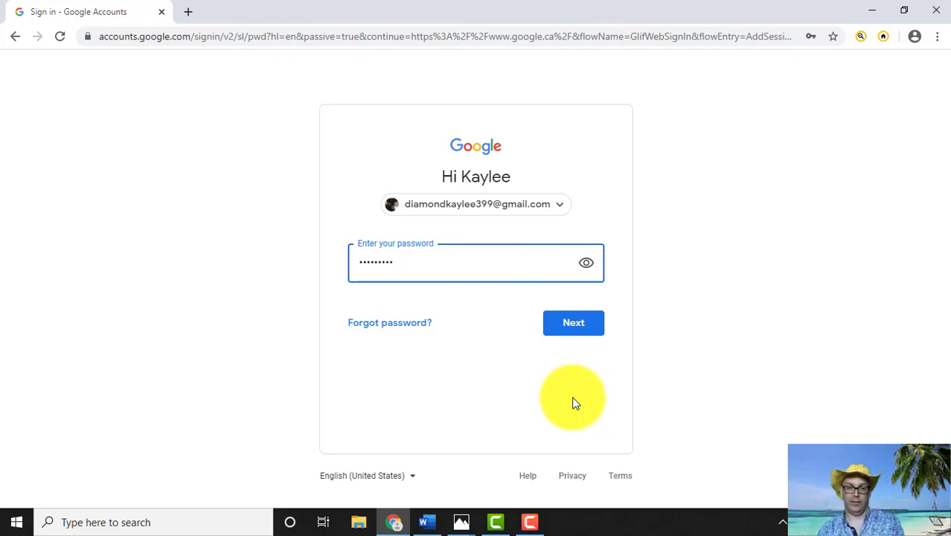
{"action": "left_click", "coordinate": [573, 323]}
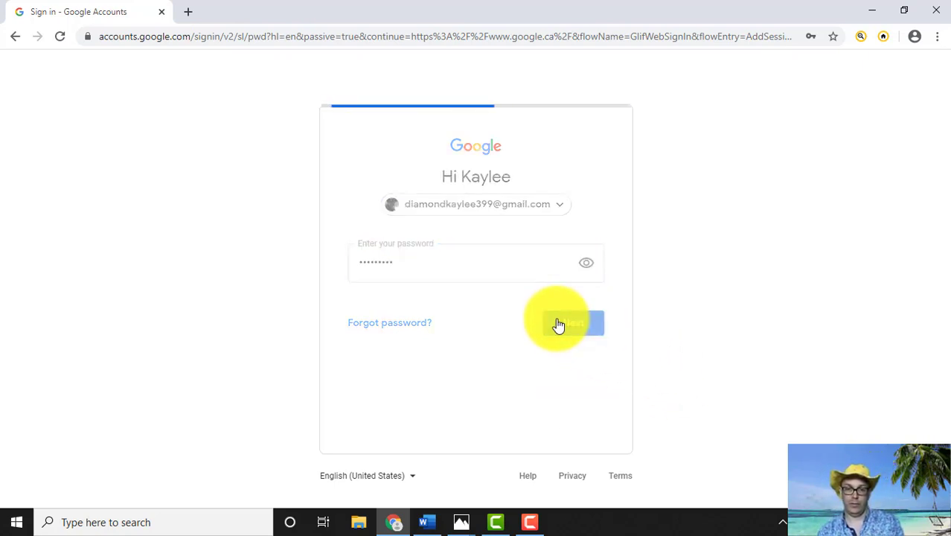
Finish signing in so google.ca shows the student's account active.
{"action": "left_click", "coordinate": [573, 323]}
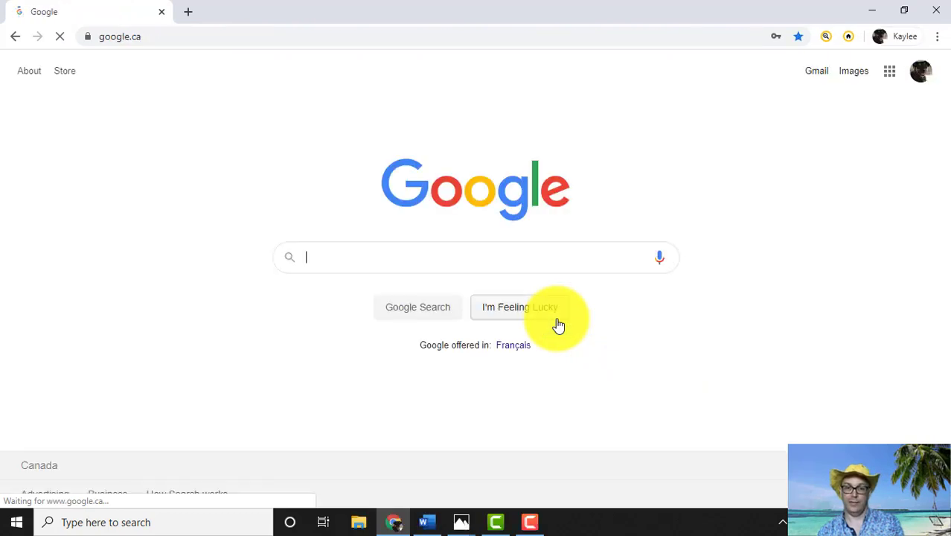
{"action": "mouse_move", "coordinate": [664, 78]}
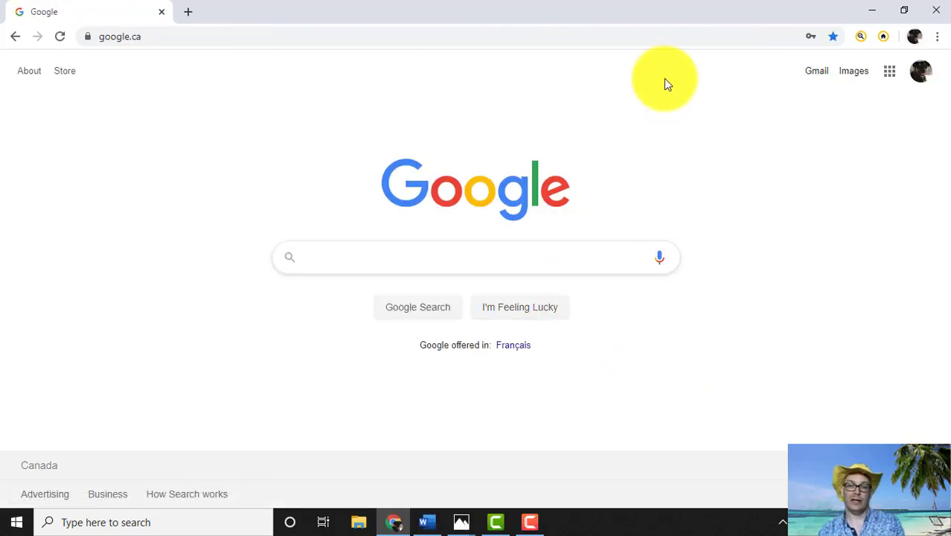
{"action": "mouse_move", "coordinate": [730, 97]}
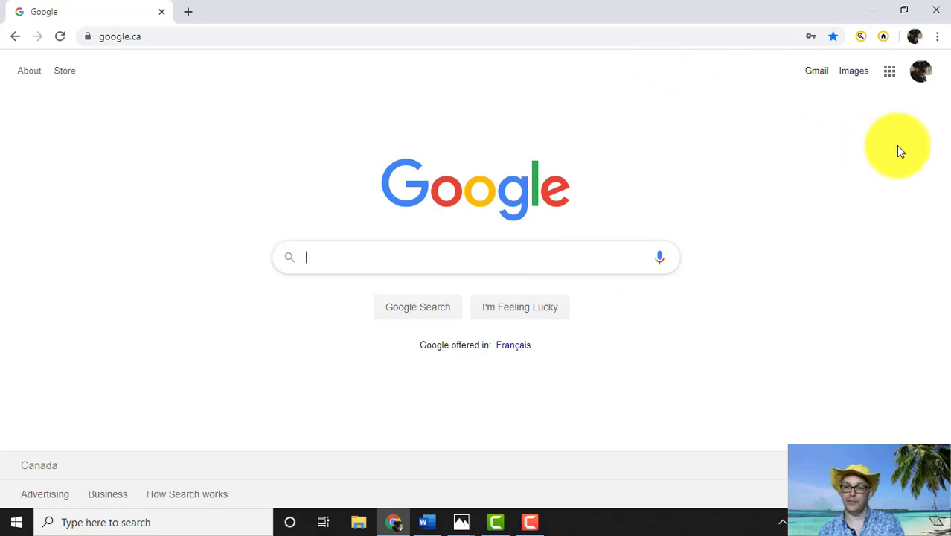
{"action": "mouse_move", "coordinate": [921, 71]}
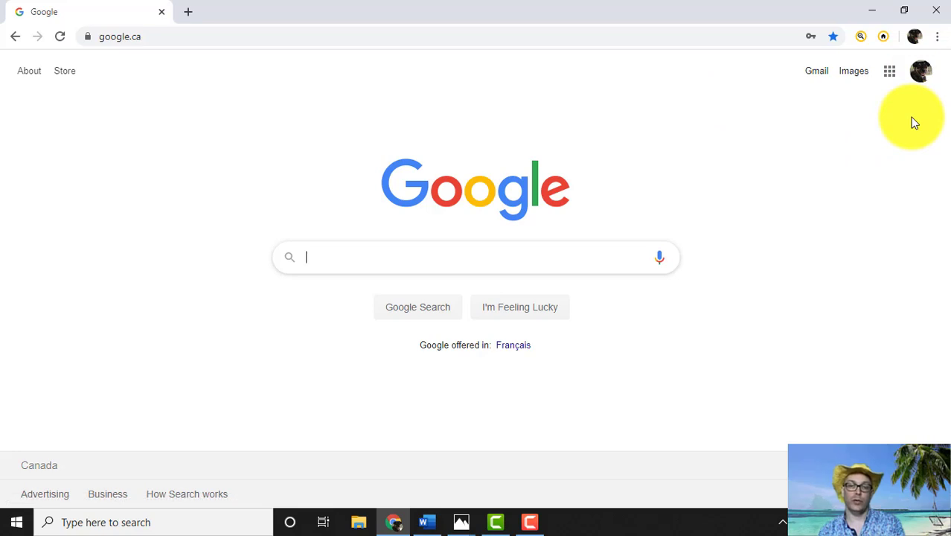
{"action": "mouse_move", "coordinate": [923, 79]}
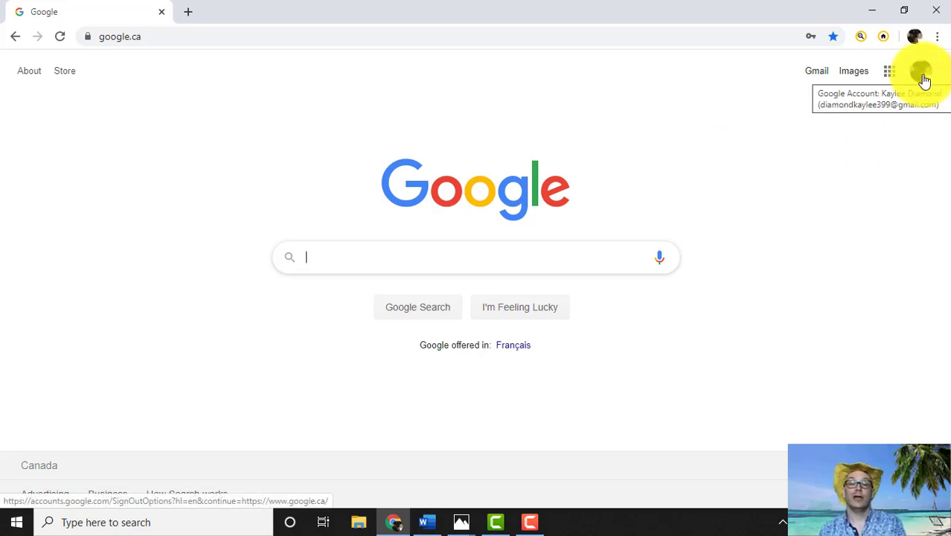
{"action": "mouse_move", "coordinate": [913, 109]}
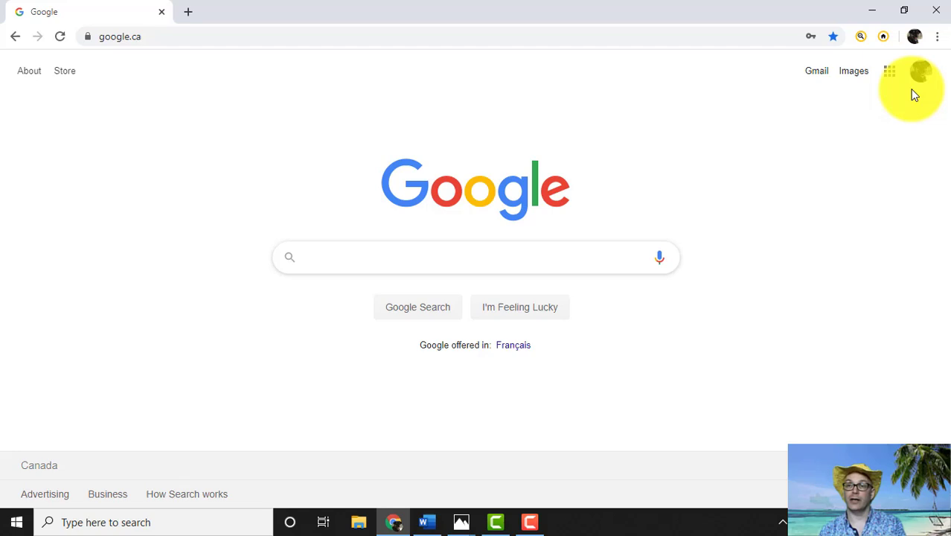
{"action": "mouse_move", "coordinate": [917, 92]}
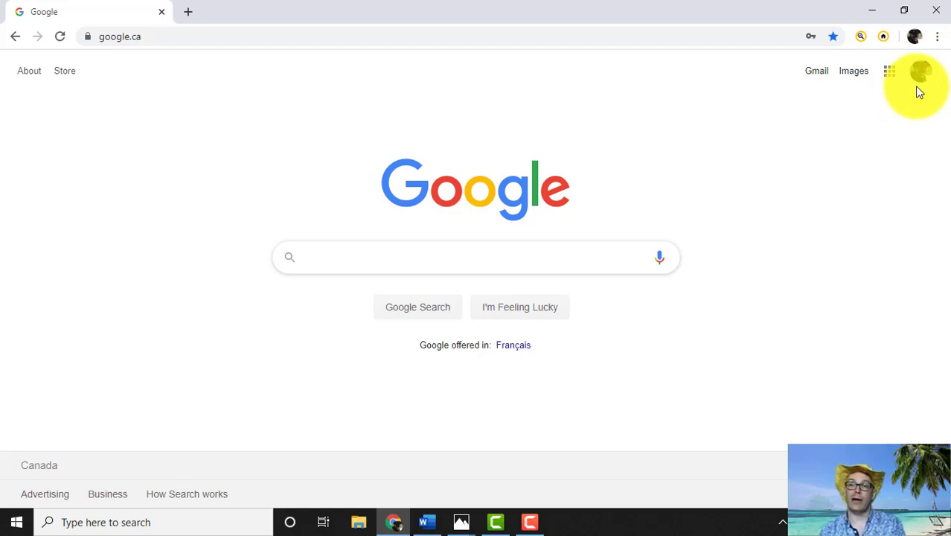
{"action": "mouse_move", "coordinate": [921, 74]}
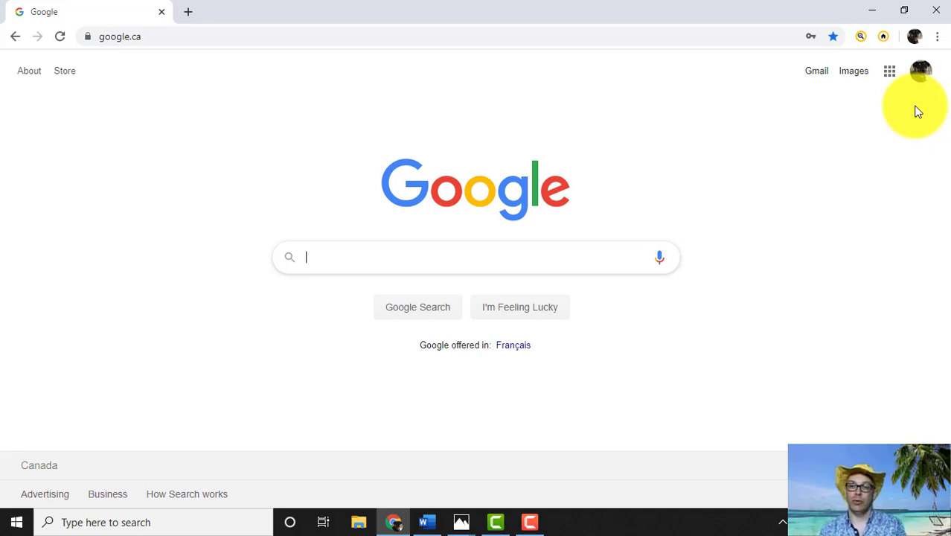
{"action": "mouse_move", "coordinate": [917, 89]}
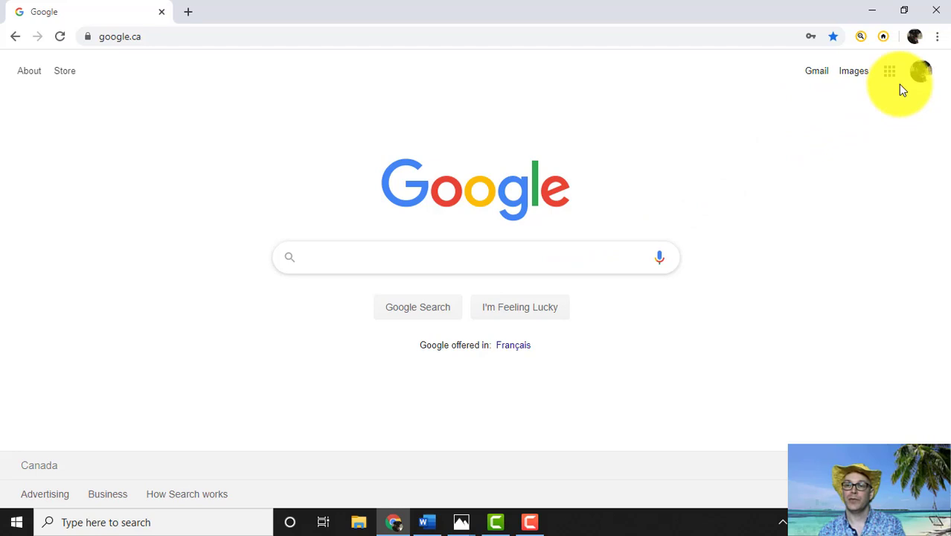
{"action": "mouse_move", "coordinate": [923, 71]}
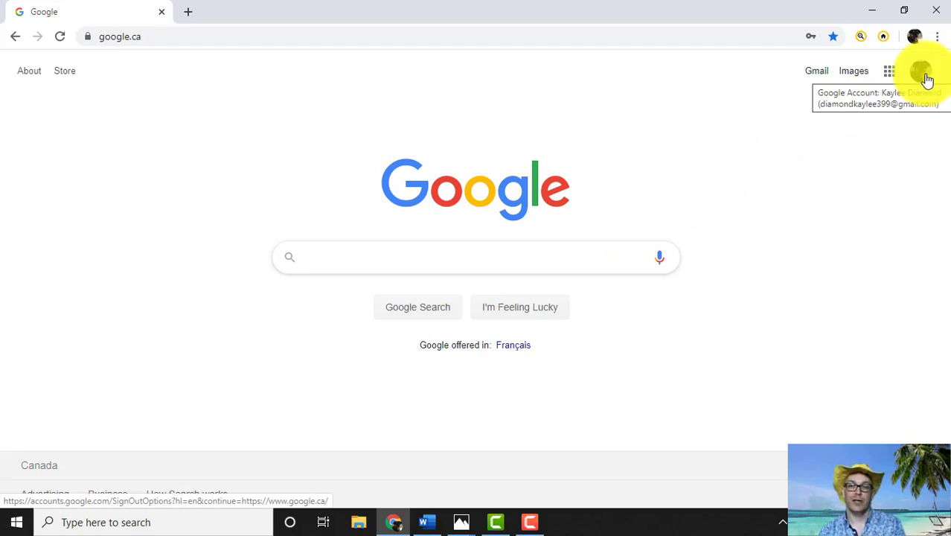
{"action": "mouse_move", "coordinate": [924, 131]}
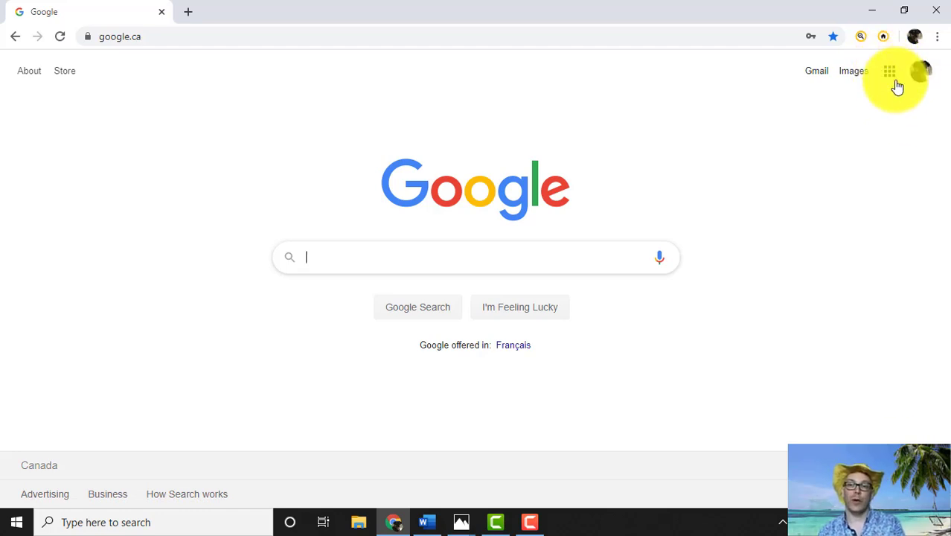
{"action": "mouse_move", "coordinate": [889, 71]}
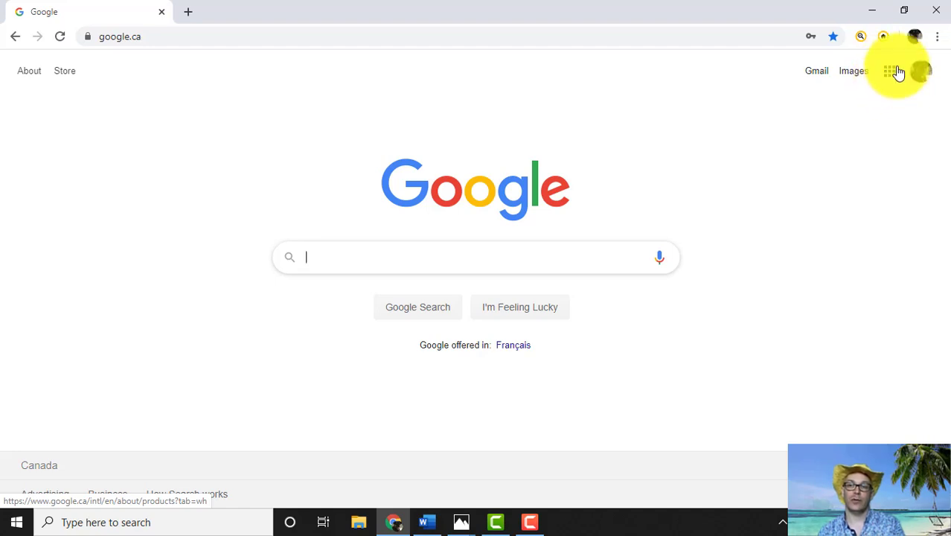
Open the Google apps launcher from the grid icon on google.ca.
{"action": "left_click", "coordinate": [889, 71]}
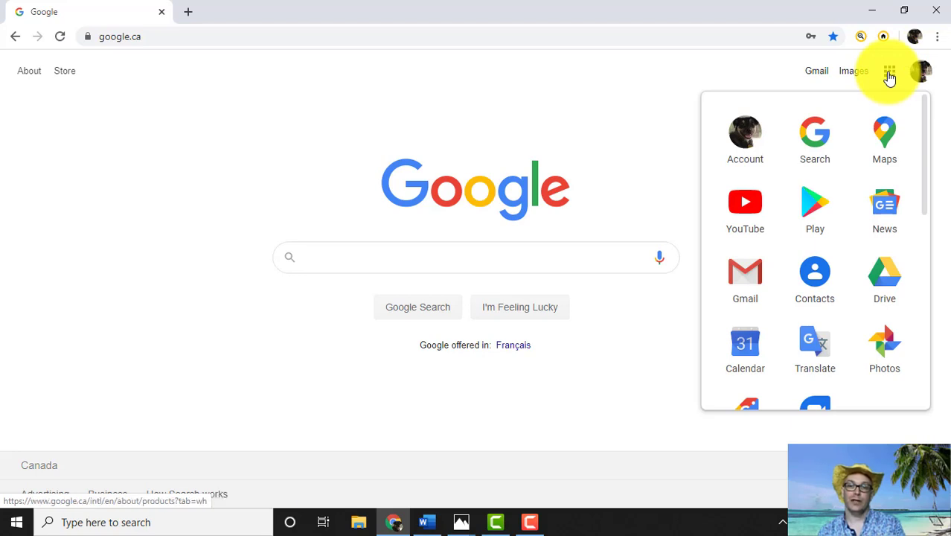
{"action": "mouse_move", "coordinate": [744, 279]}
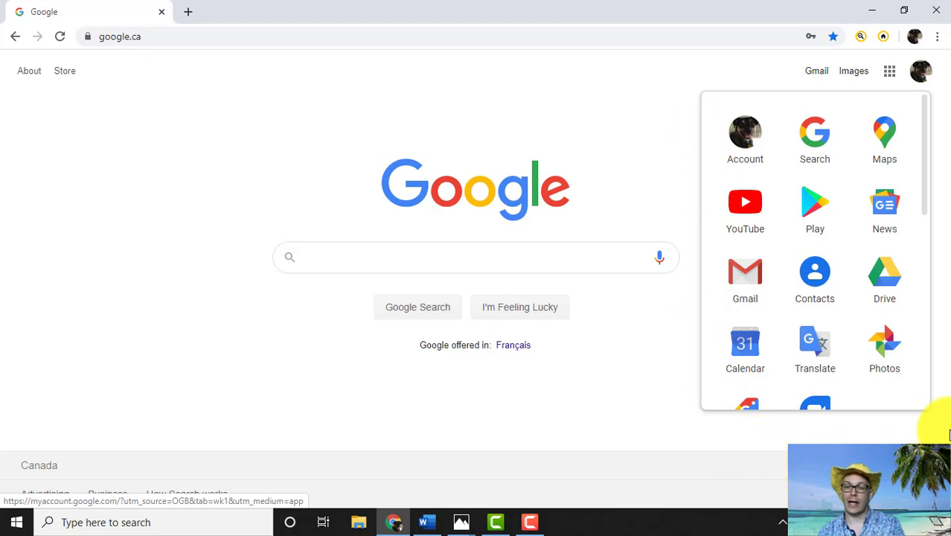
{"action": "mouse_move", "coordinate": [884, 275]}
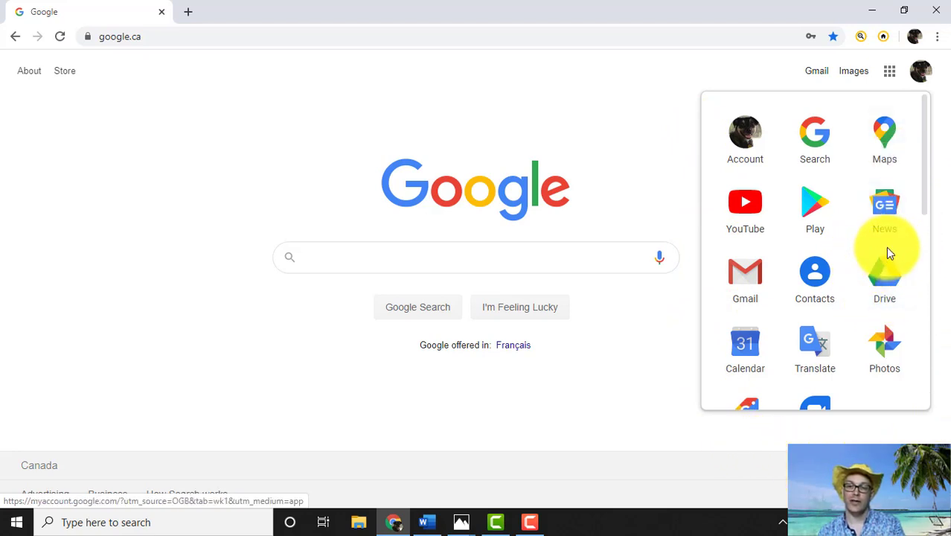
{"action": "mouse_move", "coordinate": [884, 276]}
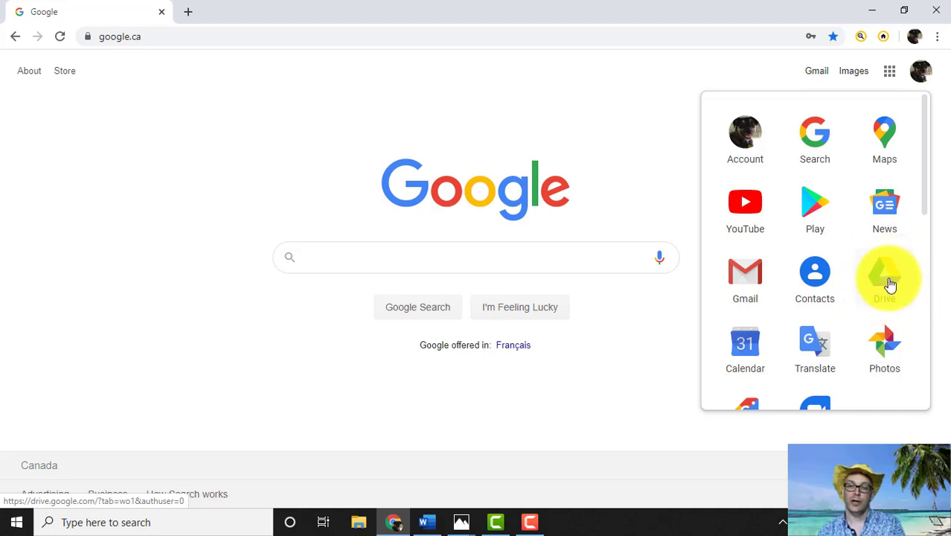
Open Google Drive from the apps panel to reach My Drive.
{"action": "left_click", "coordinate": [884, 277]}
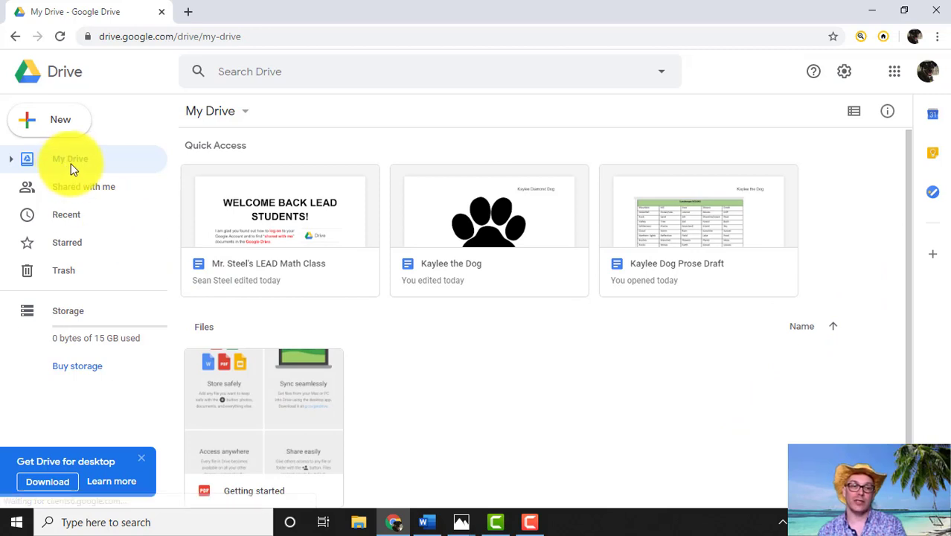
{"action": "mouse_move", "coordinate": [796, 149]}
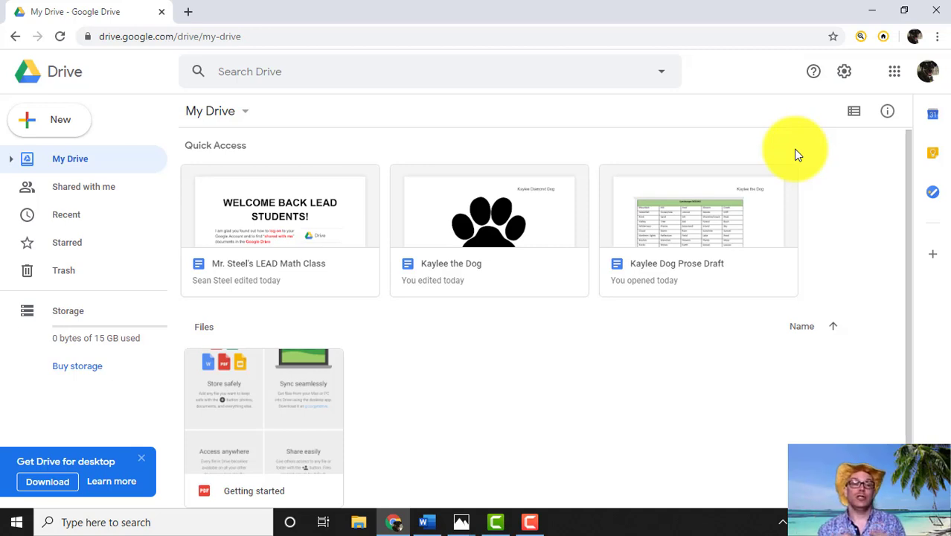
{"action": "mouse_move", "coordinate": [422, 46]}
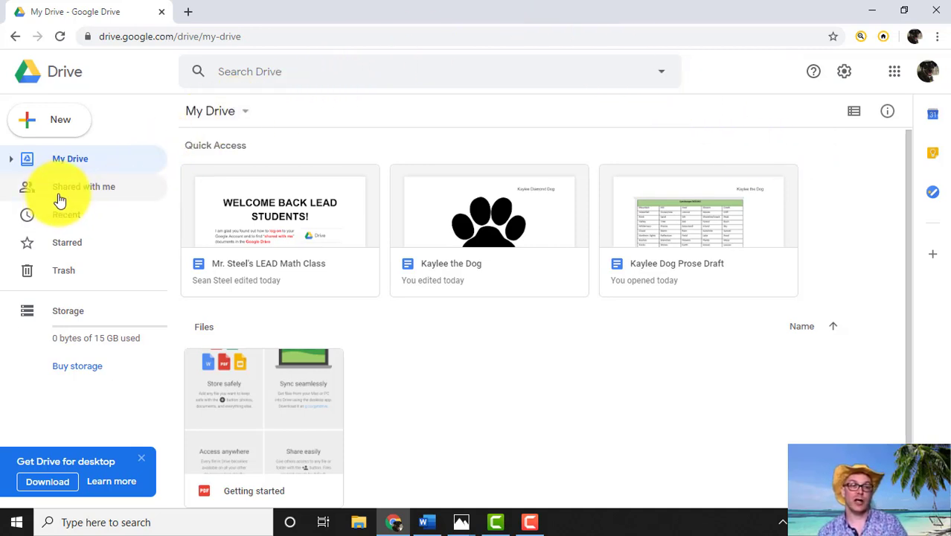
{"action": "mouse_move", "coordinate": [120, 197]}
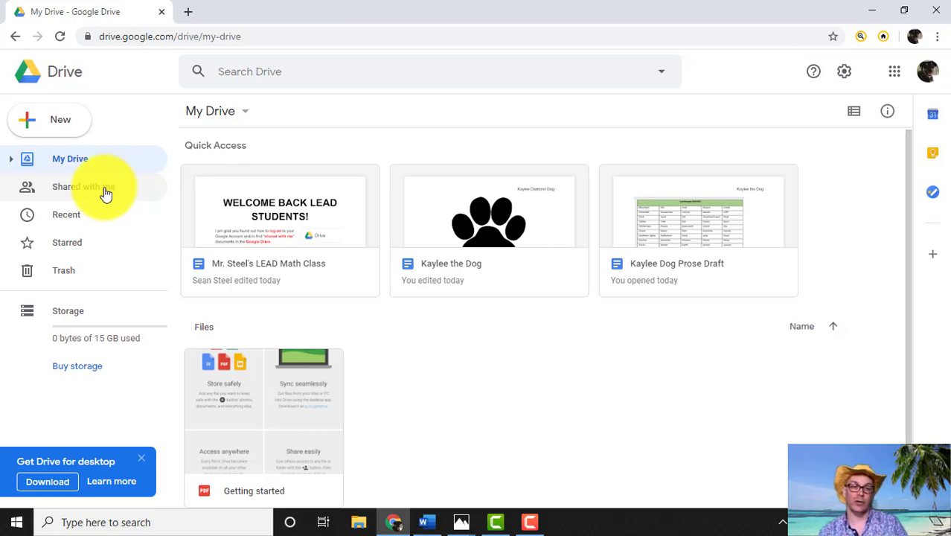
Show Shared with me and select the Kaylee the Dog document.
{"action": "left_click", "coordinate": [78, 186]}
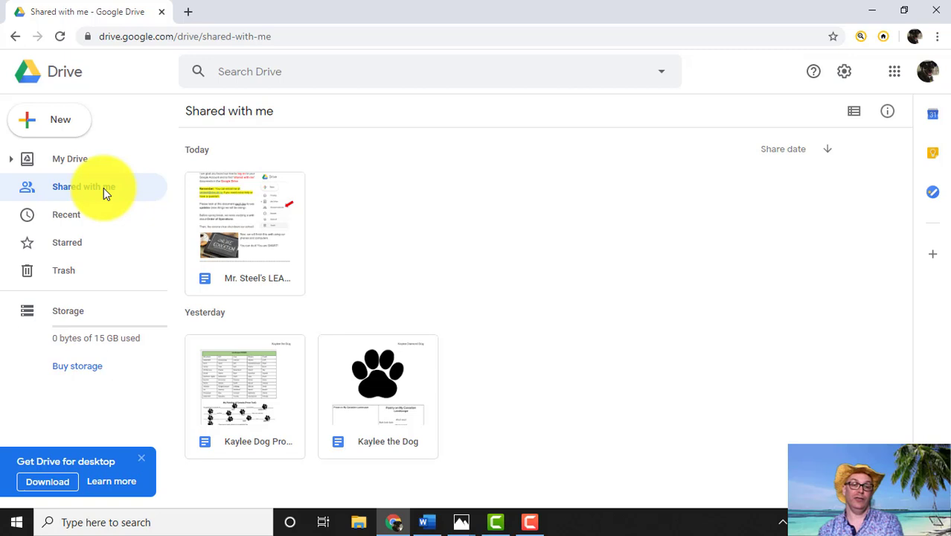
{"action": "mouse_move", "coordinate": [521, 390]}
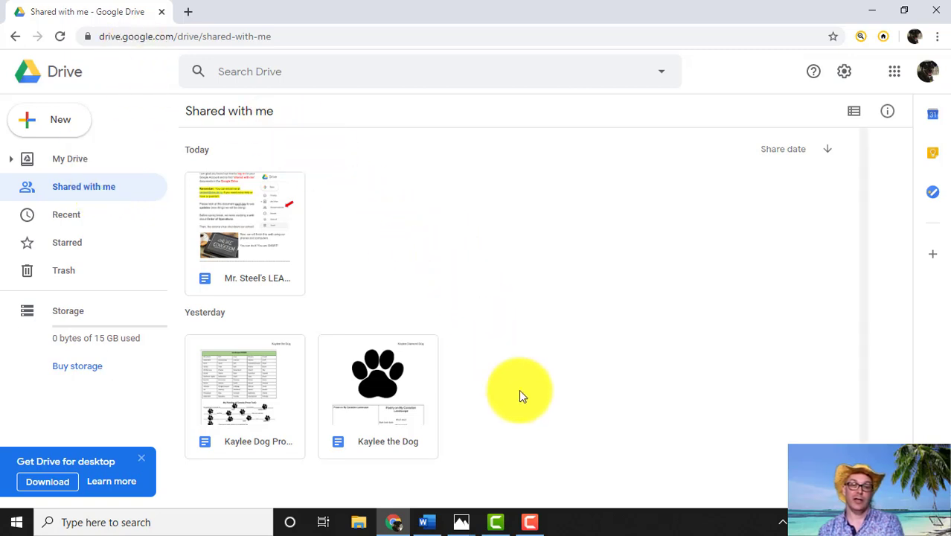
{"action": "mouse_move", "coordinate": [385, 388]}
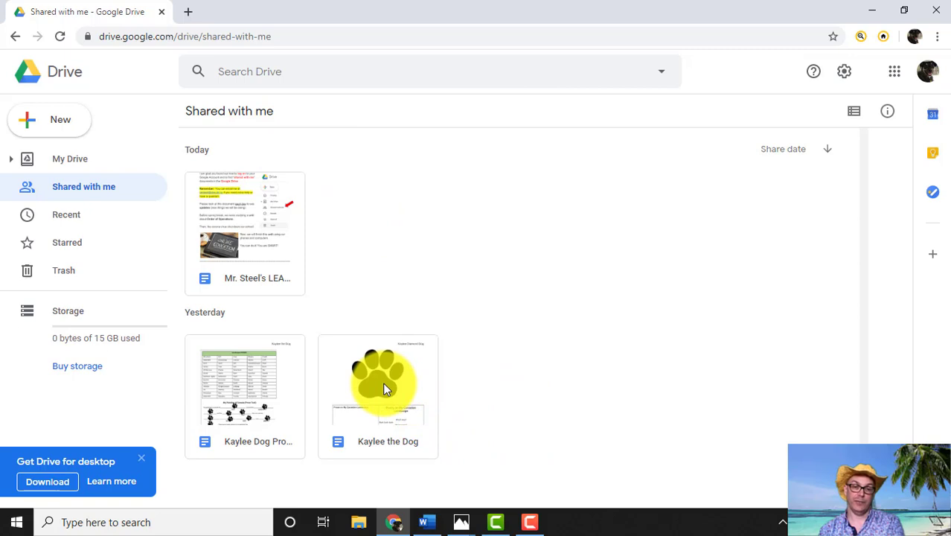
{"action": "left_click", "coordinate": [378, 384]}
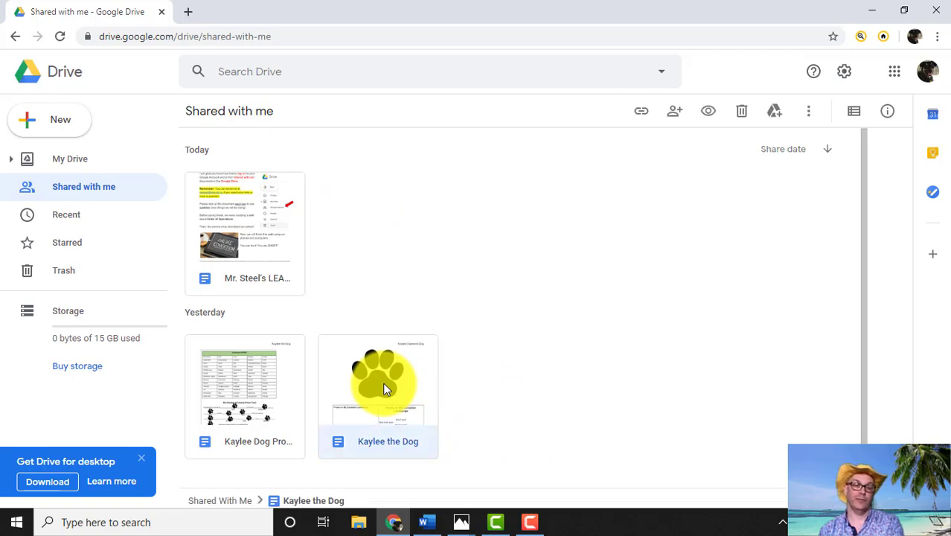
Open Kaylee the Dog in Google Docs and select on the paw-print page.
{"action": "double_click", "coordinate": [378, 381]}
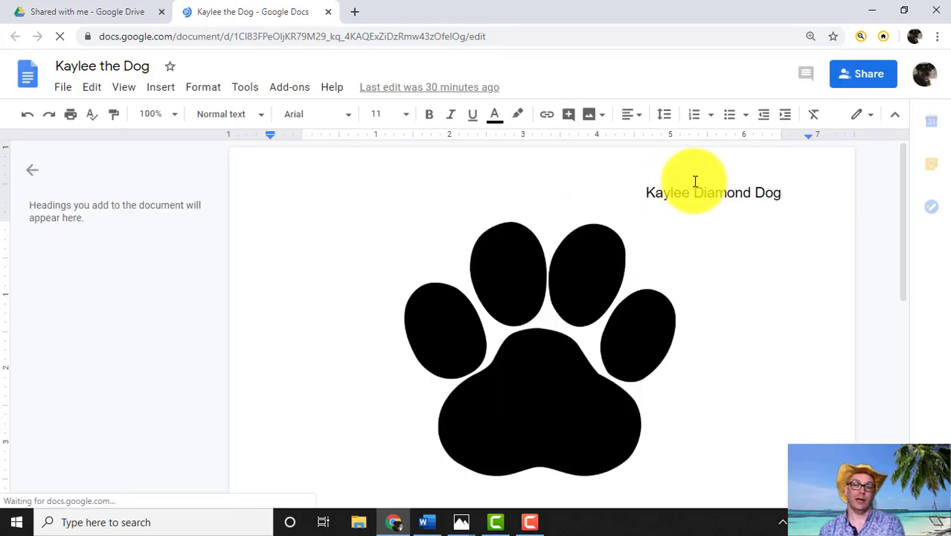
{"action": "left_click", "coordinate": [780, 191]}
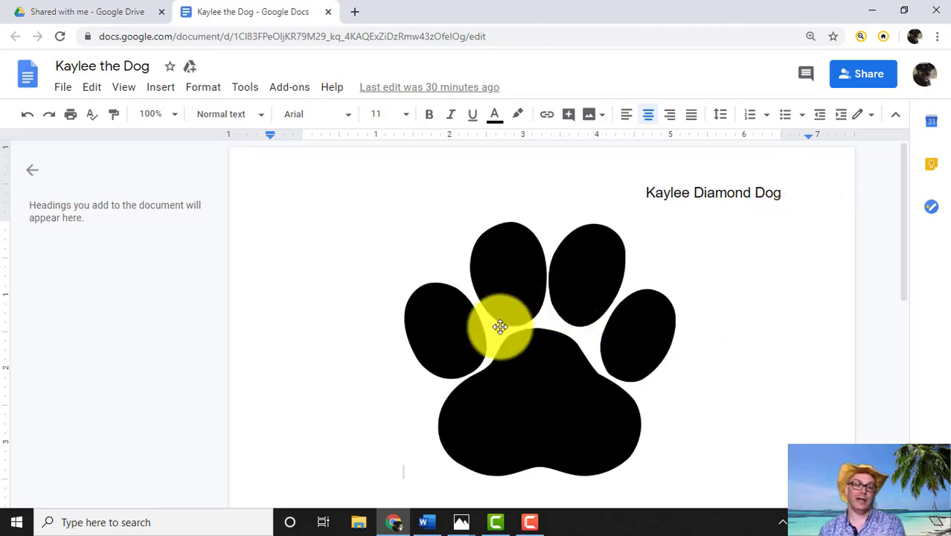
{"action": "left_click_drag", "start_coordinate": [499, 327], "coordinate": [552, 366]}
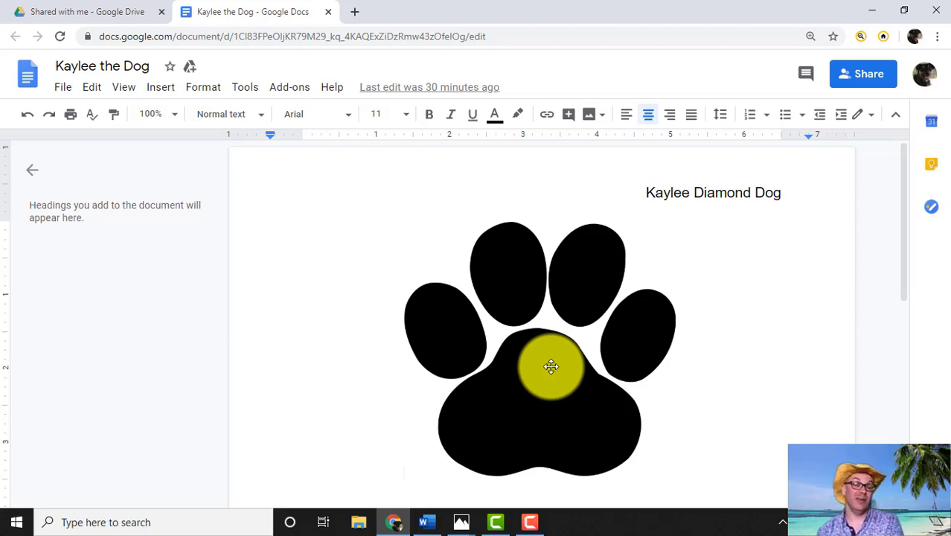
{"action": "scroll", "scroll_direction": "down", "scroll_amount": 3}
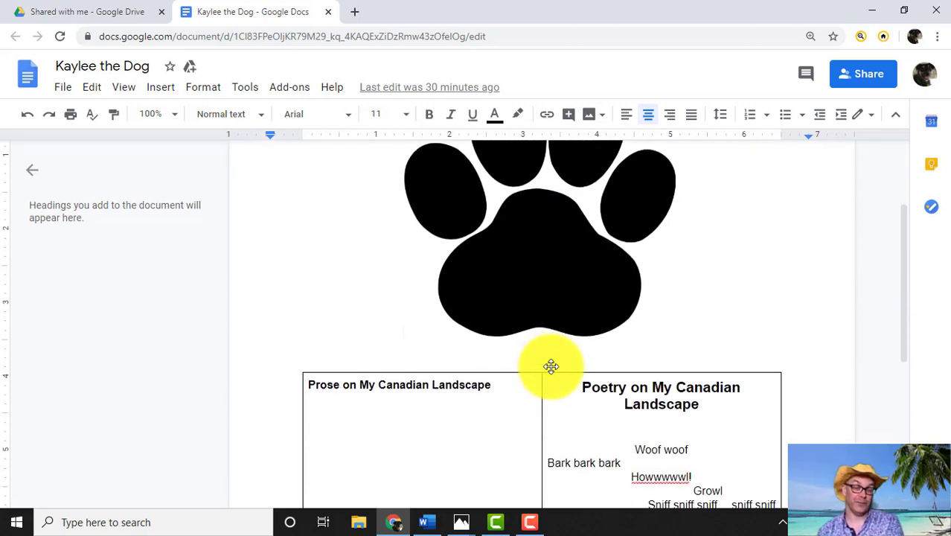
{"action": "mouse_move", "coordinate": [569, 322]}
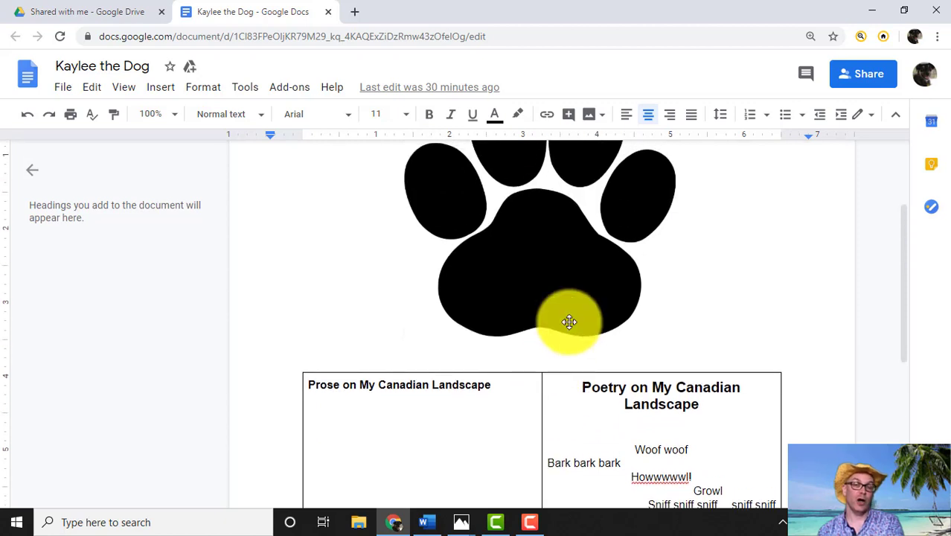
{"action": "scroll", "scroll_direction": "up", "scroll_amount": 3}
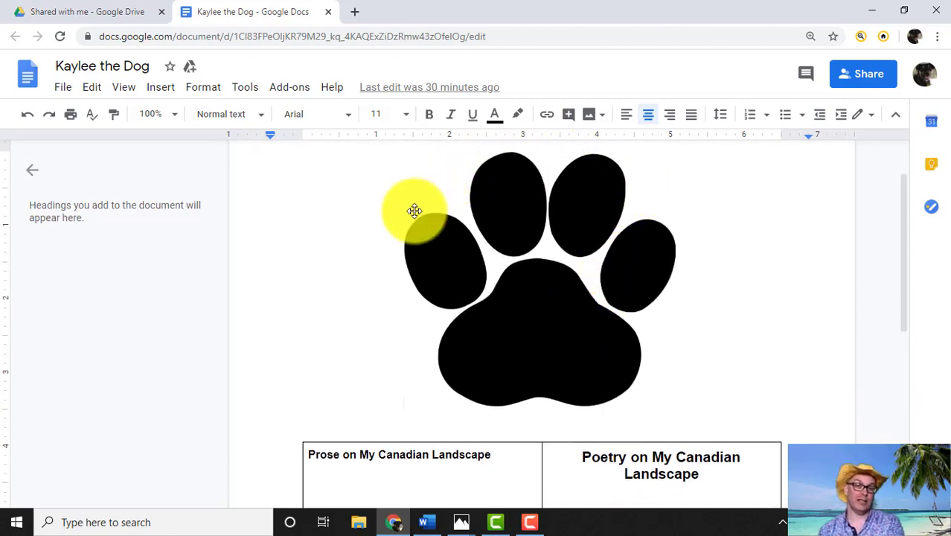
{"action": "scroll", "scroll_direction": "down", "scroll_amount": 3}
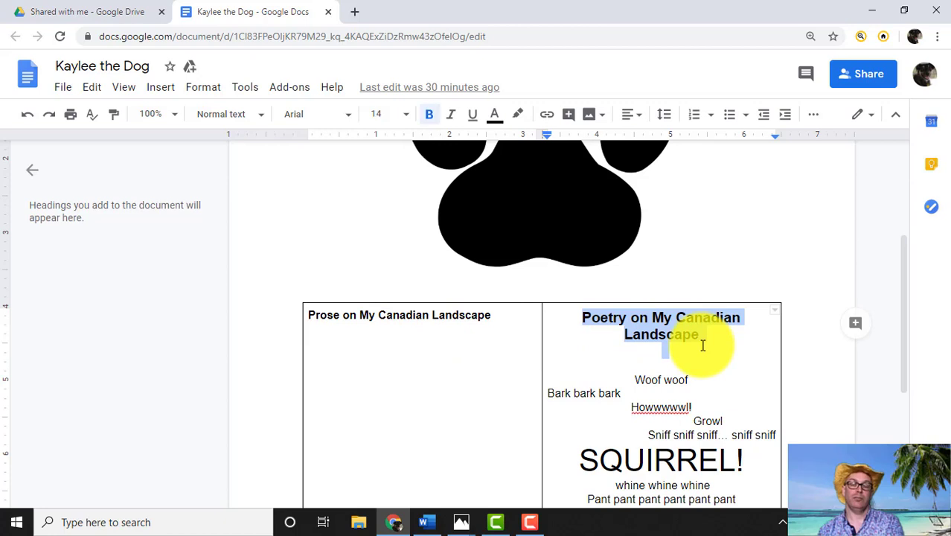
{"action": "left_click", "coordinate": [310, 320]}
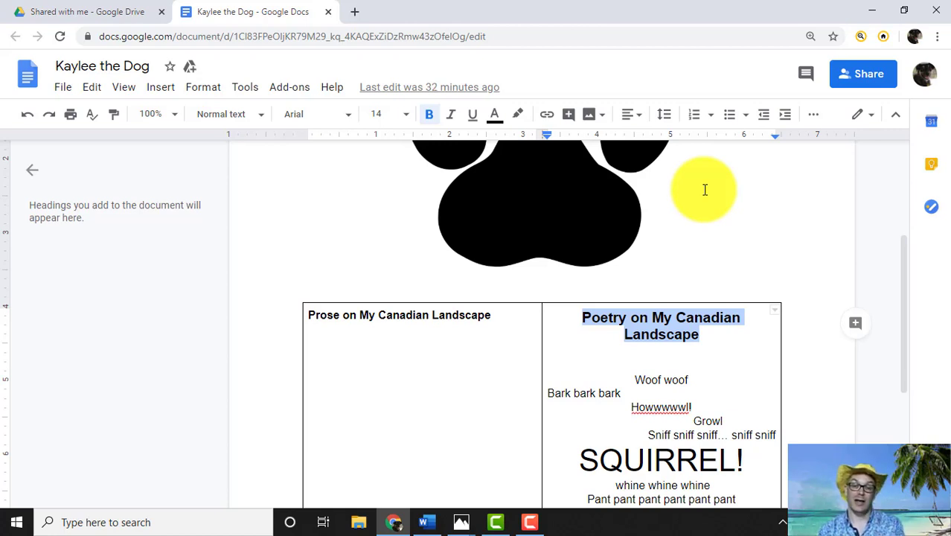
{"action": "mouse_move", "coordinate": [741, 330]}
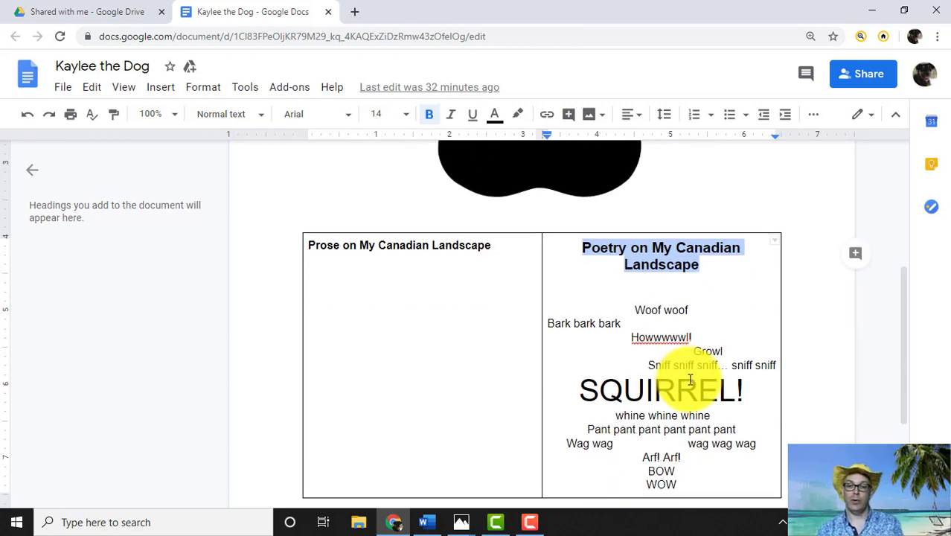
{"action": "scroll", "scroll_direction": "up", "scroll_amount": 3}
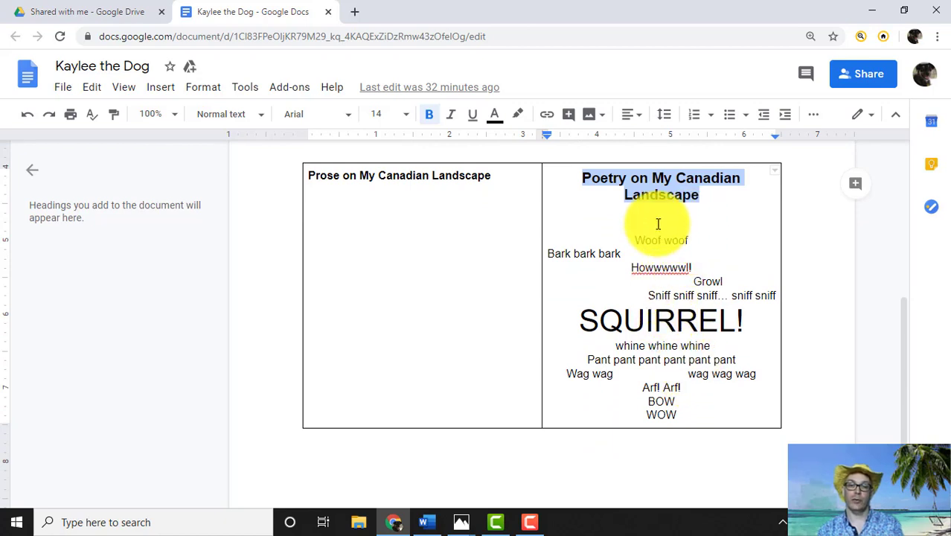
{"action": "mouse_move", "coordinate": [650, 218]}
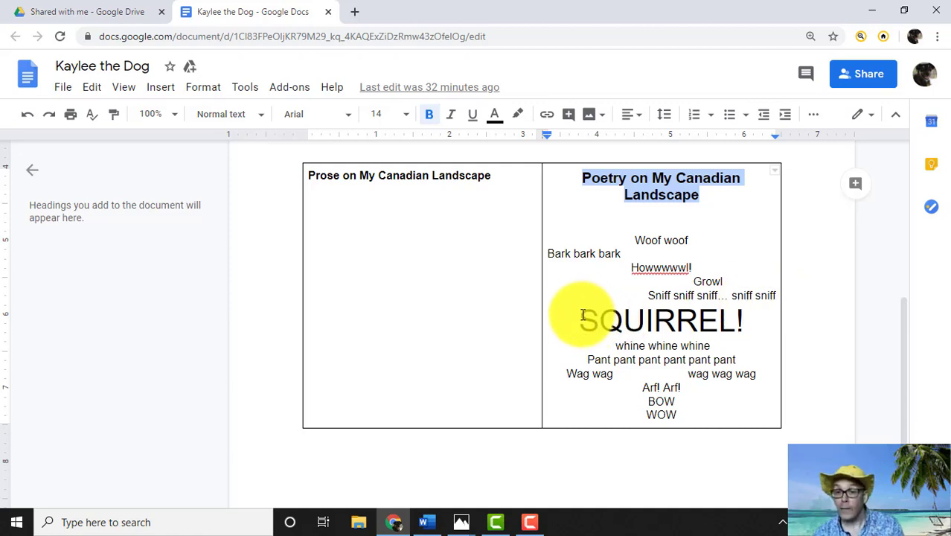
{"action": "mouse_move", "coordinate": [635, 350]}
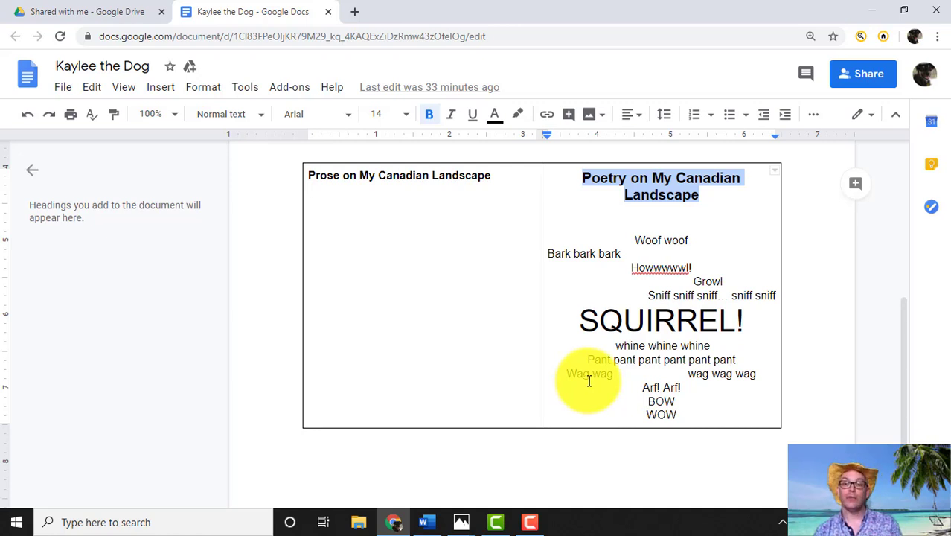
{"action": "mouse_move", "coordinate": [654, 400]}
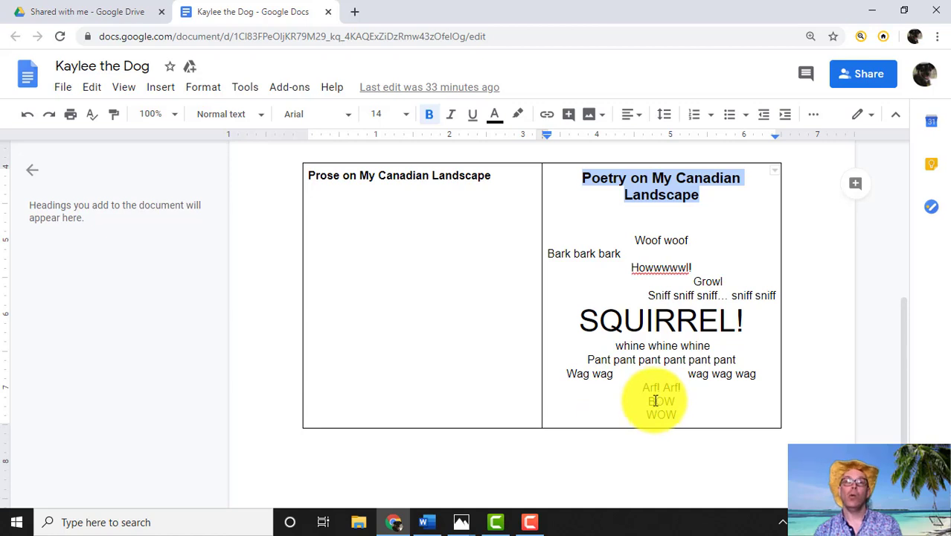
{"action": "mouse_move", "coordinate": [654, 428]}
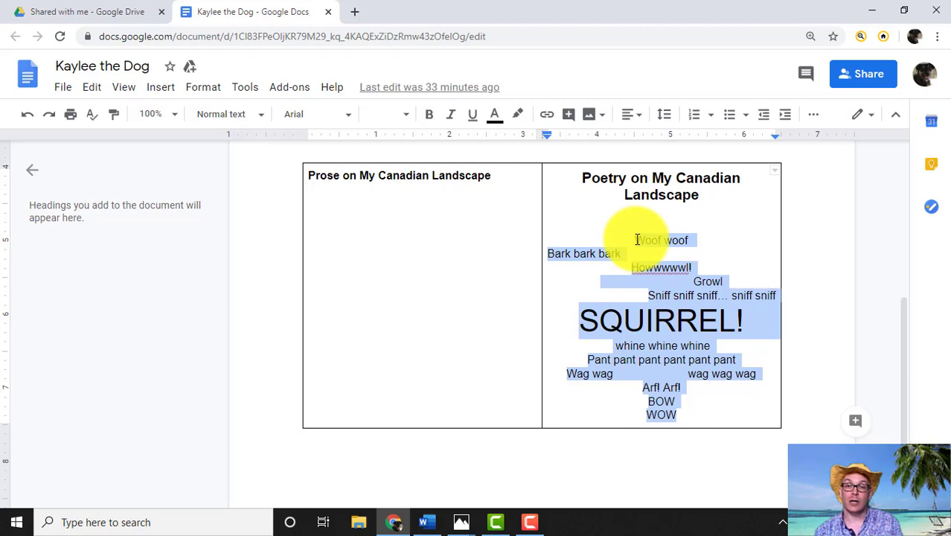
{"action": "left_click", "coordinate": [689, 239]}
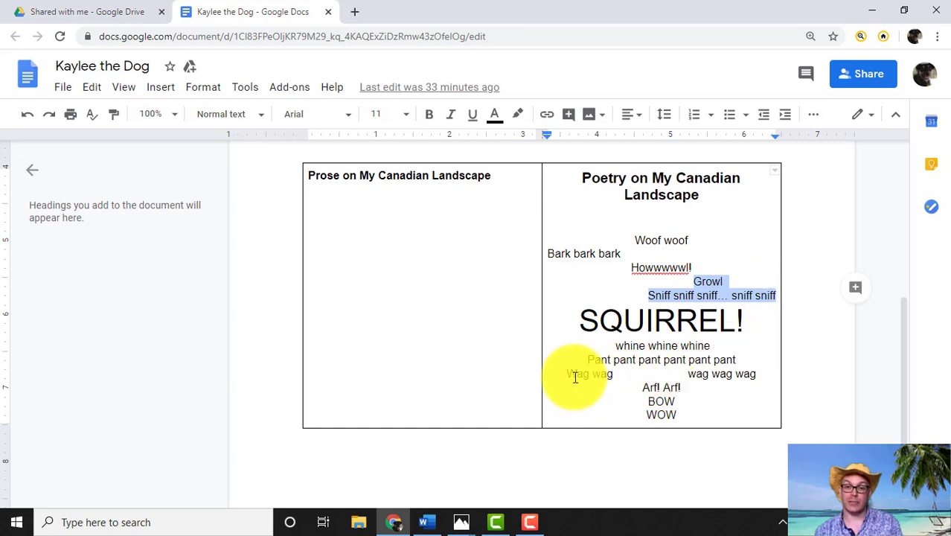
{"action": "left_click", "coordinate": [618, 373]}
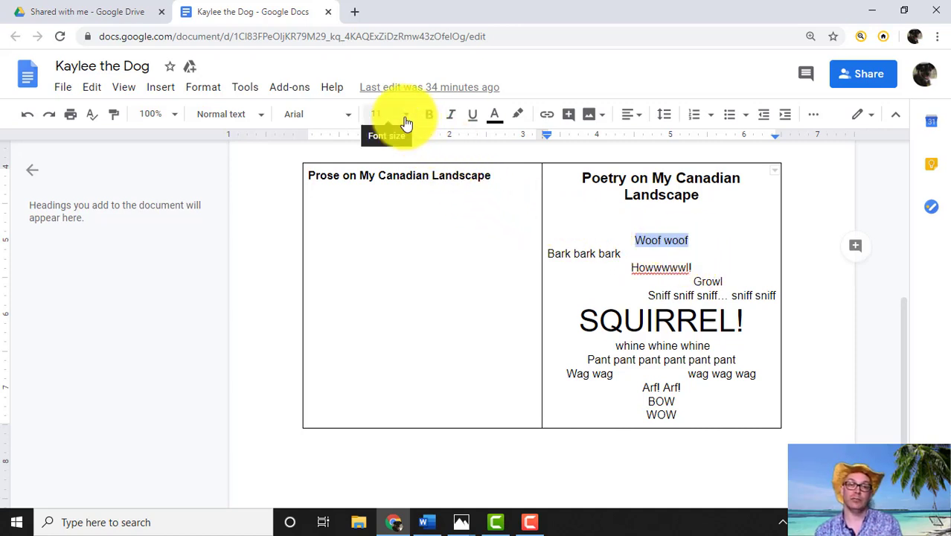
Resize the Woof woof line to 30-point, then back to 11.
{"action": "left_click", "coordinate": [405, 114]}
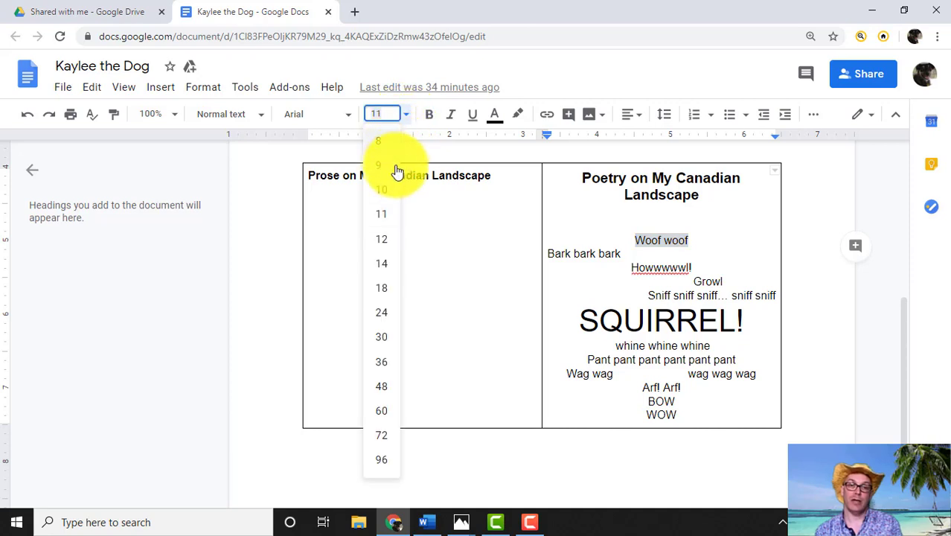
{"action": "mouse_move", "coordinate": [376, 241]}
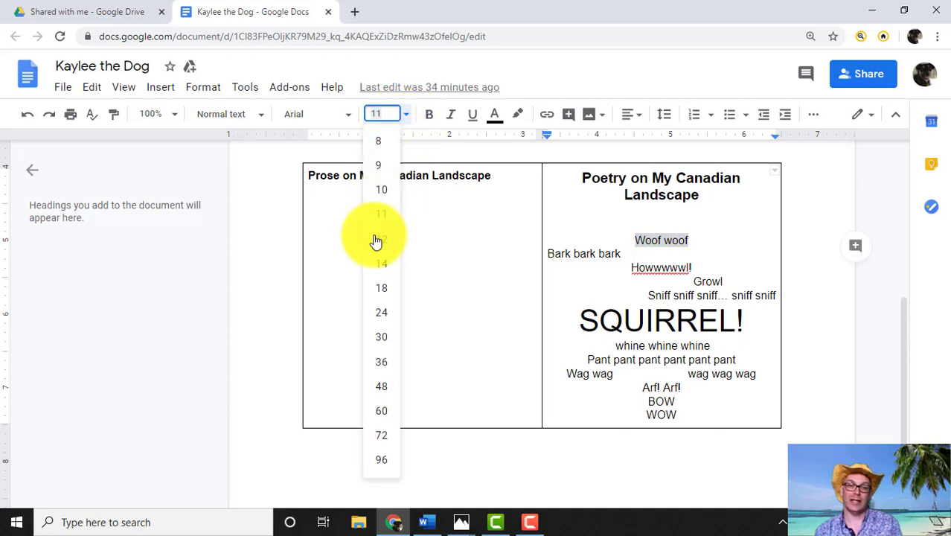
{"action": "mouse_move", "coordinate": [386, 337]}
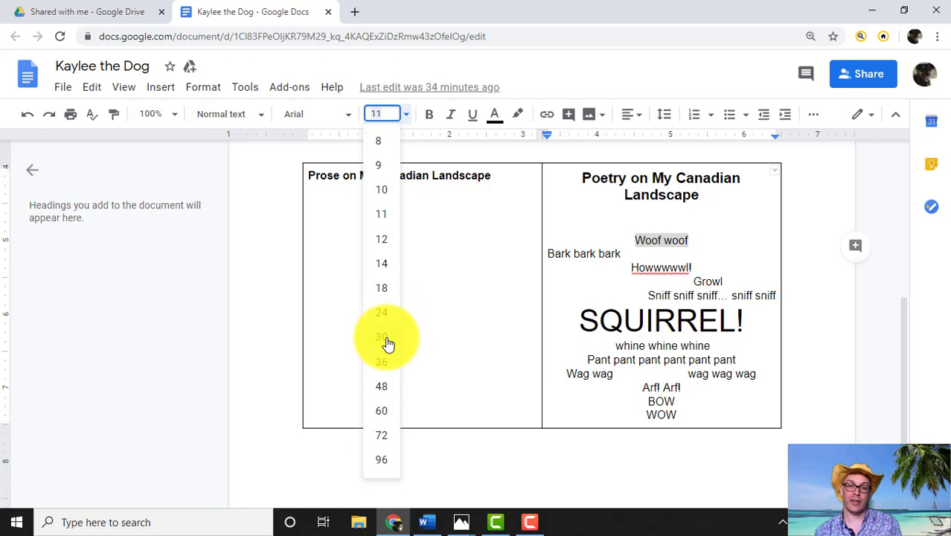
{"action": "left_click", "coordinate": [381, 336]}
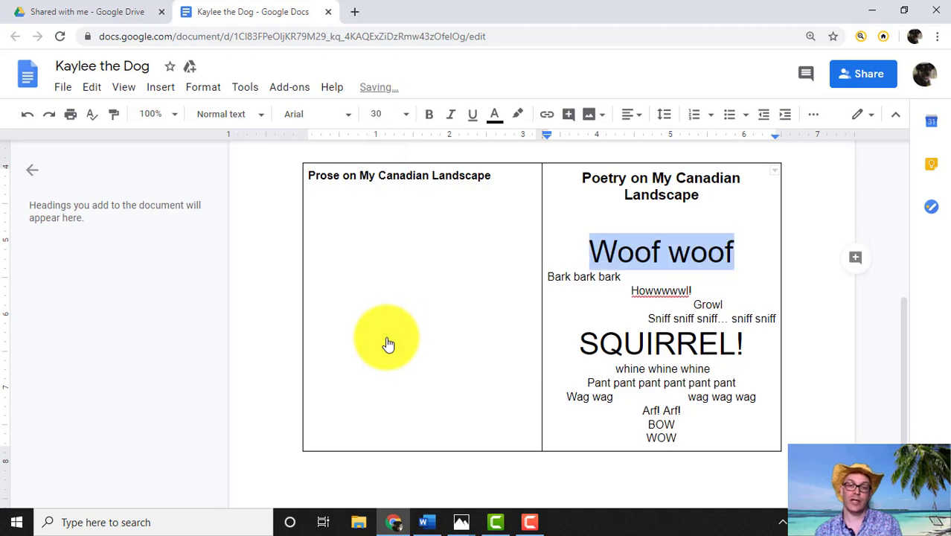
{"action": "mouse_move", "coordinate": [700, 250]}
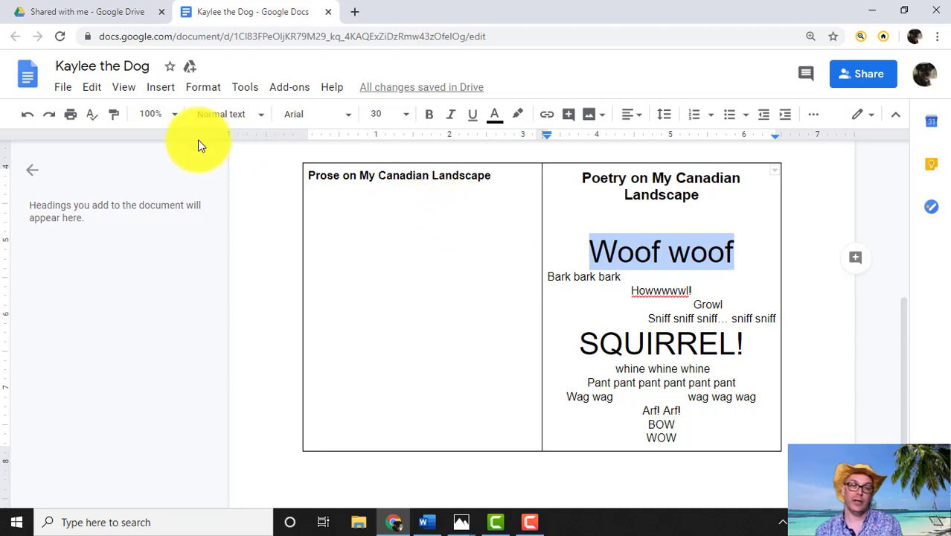
{"action": "mouse_move", "coordinate": [674, 257]}
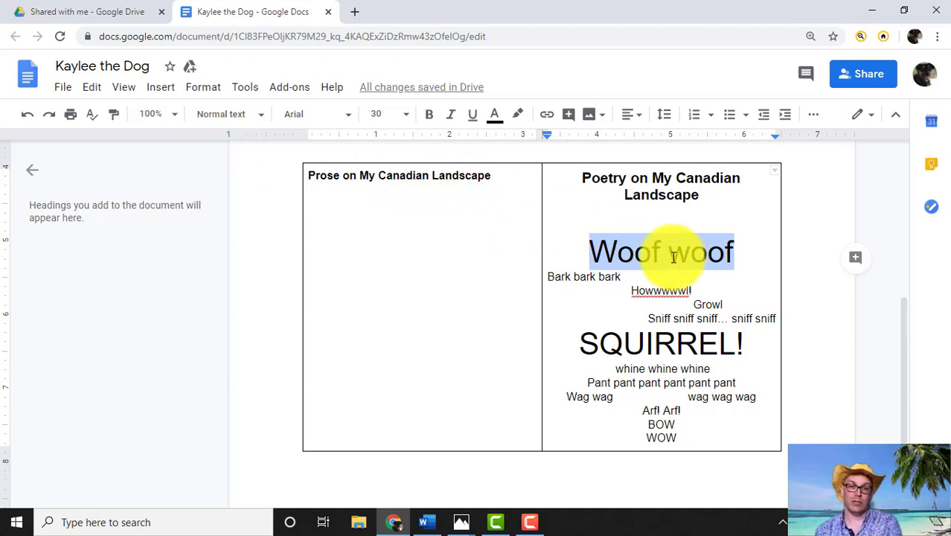
{"action": "left_click", "coordinate": [406, 114]}
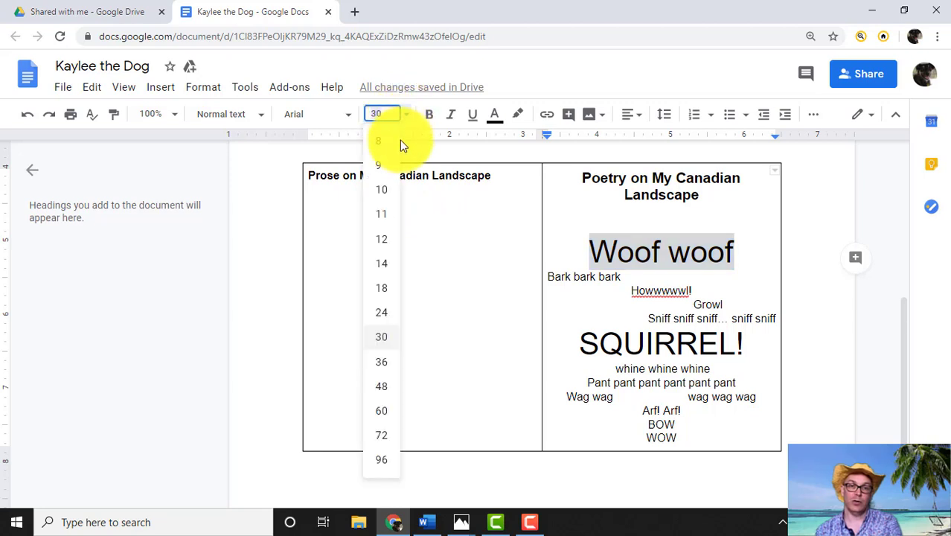
{"action": "left_click", "coordinate": [381, 213]}
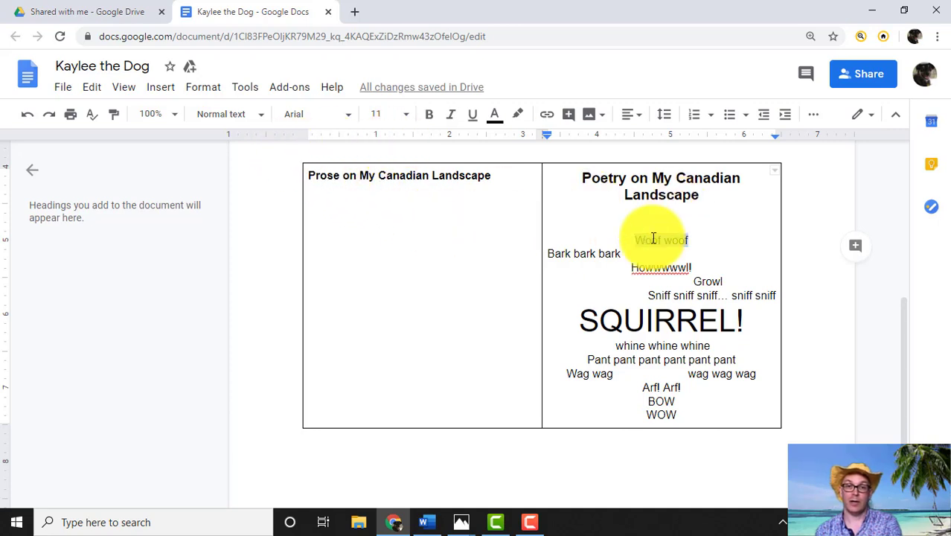
{"action": "left_click", "coordinate": [382, 114]}
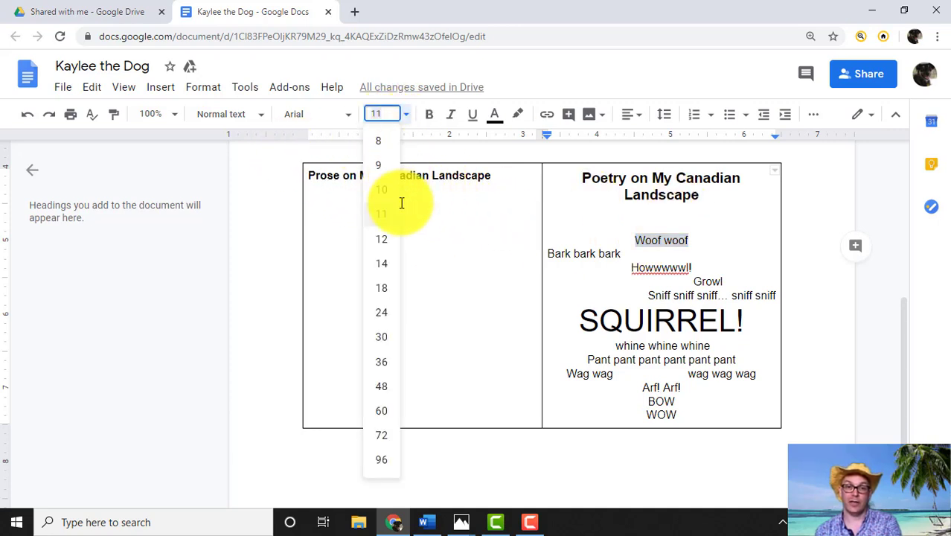
{"action": "left_click", "coordinate": [381, 336]}
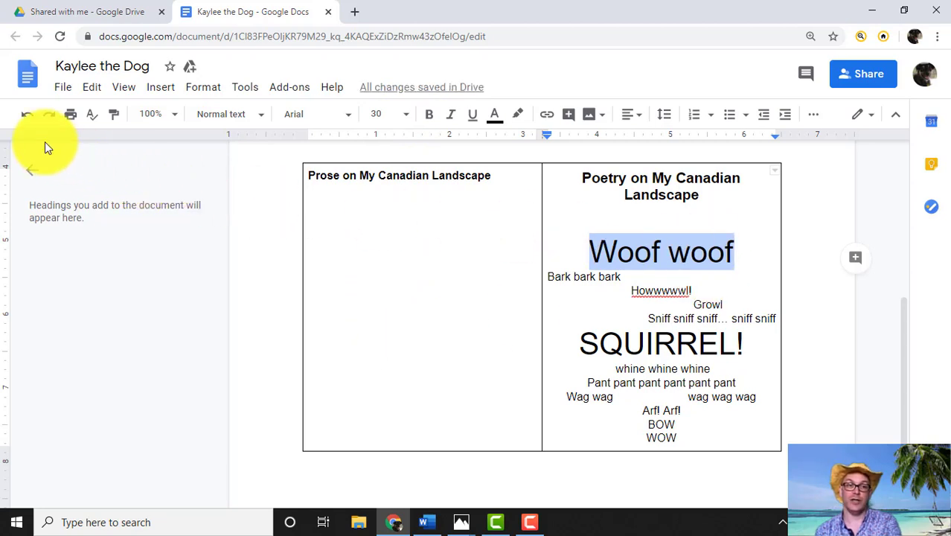
{"action": "mouse_move", "coordinate": [26, 119]}
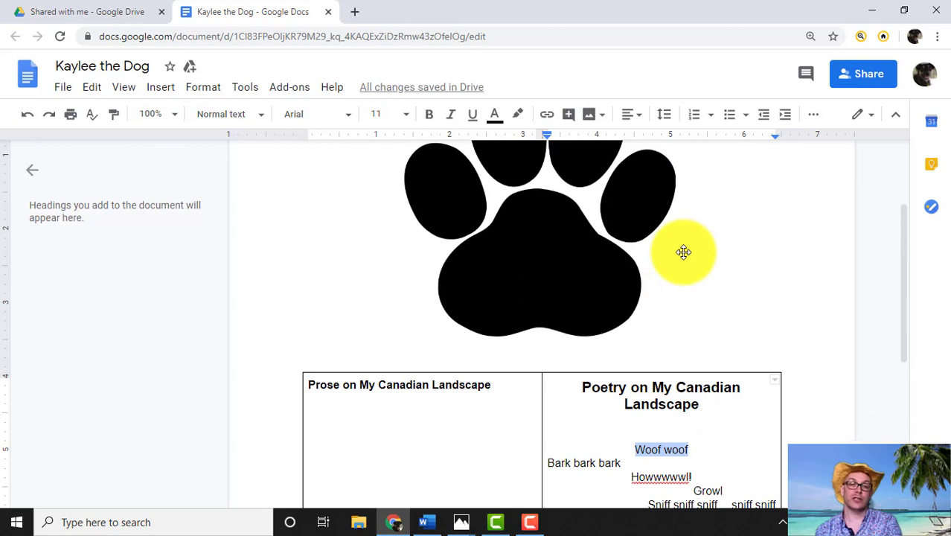
{"action": "scroll", "scroll_direction": "up", "scroll_amount": 3}
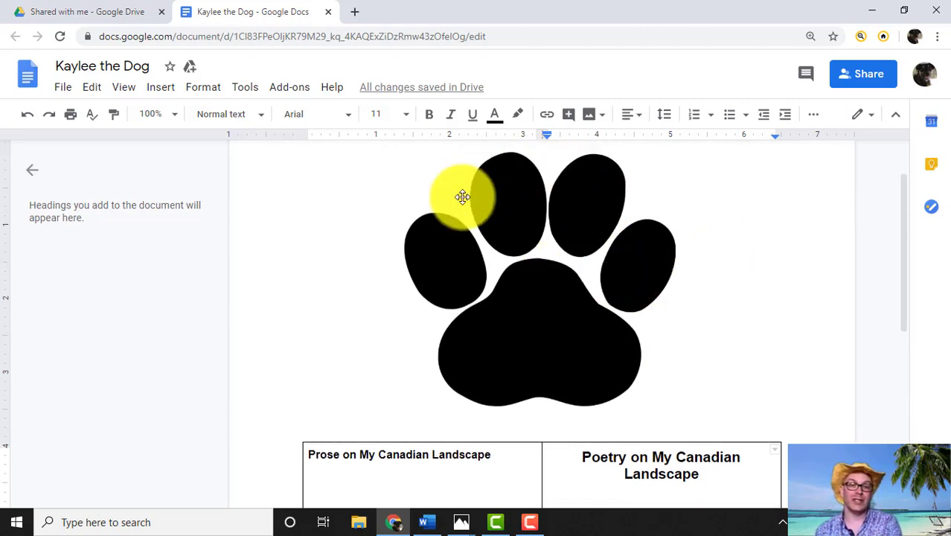
{"action": "mouse_move", "coordinate": [455, 275]}
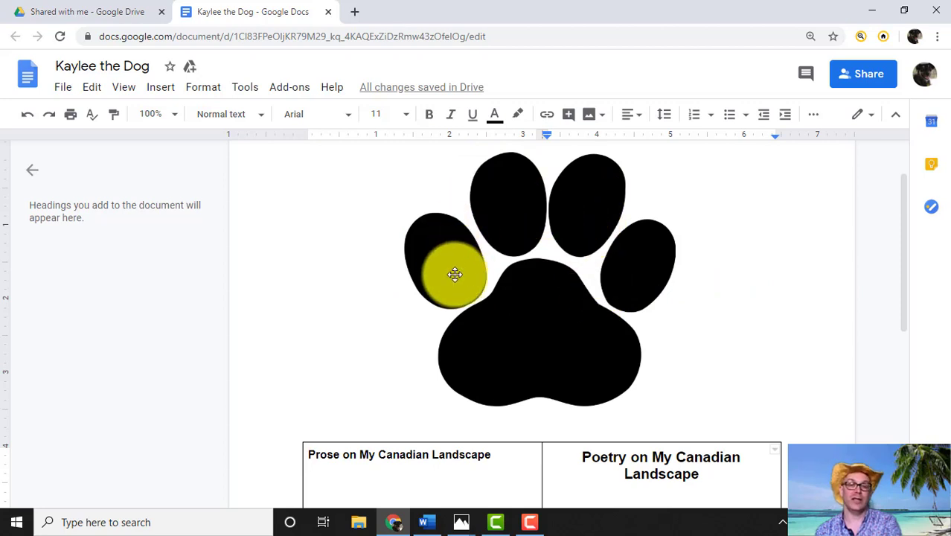
{"action": "left_click_drag", "start_coordinate": [455, 274], "coordinate": [546, 286]}
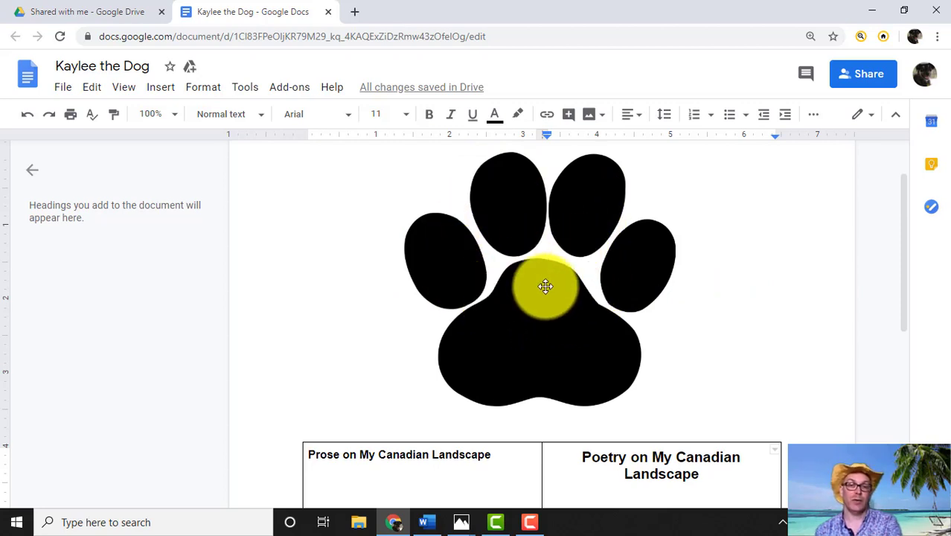
{"action": "left_click", "coordinate": [539, 279]}
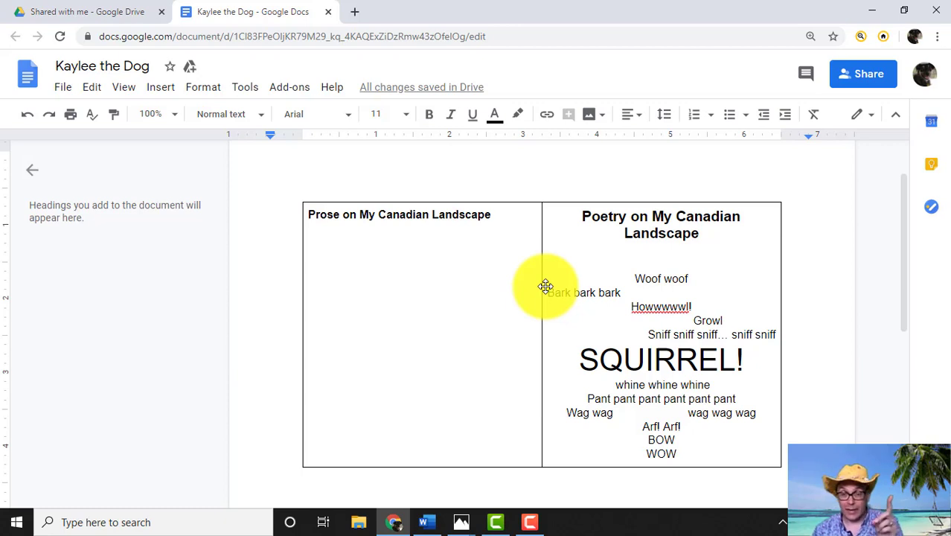
{"action": "mouse_move", "coordinate": [437, 173]}
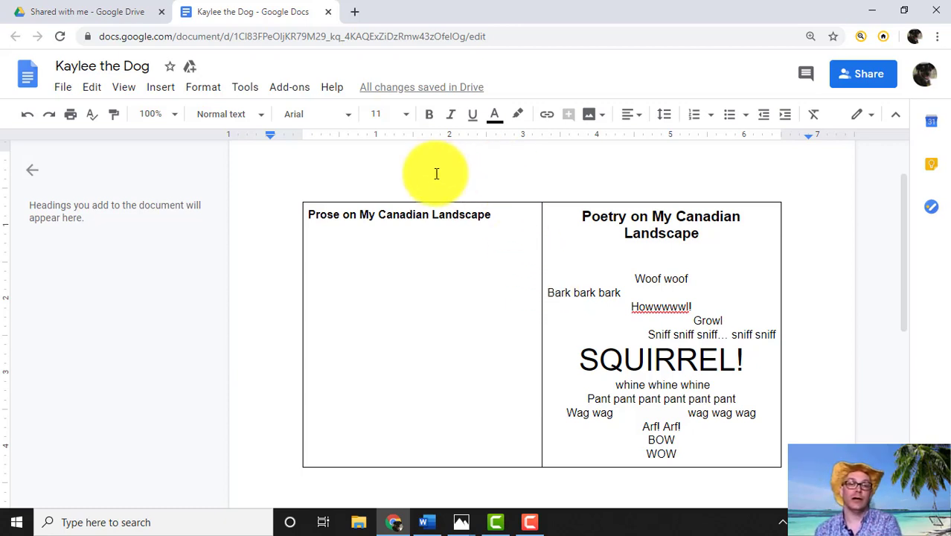
{"action": "mouse_move", "coordinate": [27, 113]}
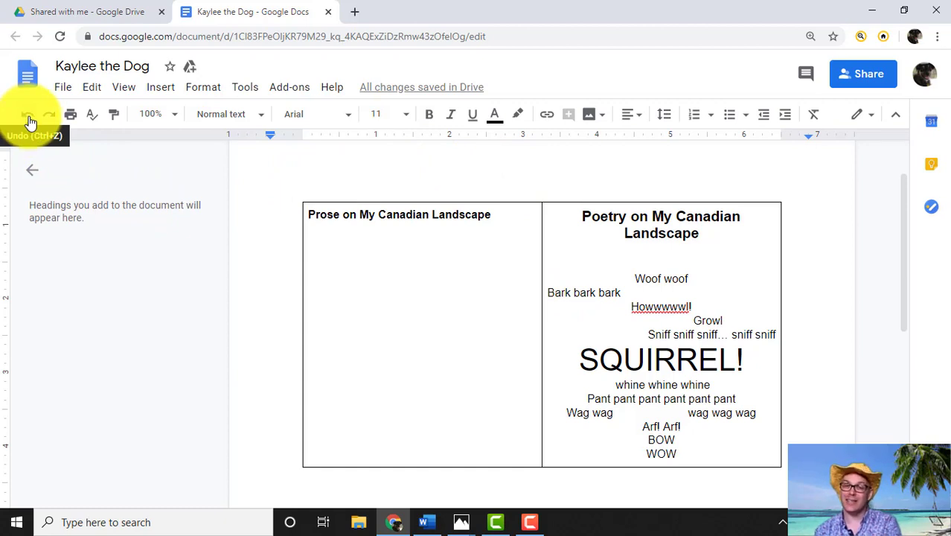
{"action": "left_click", "coordinate": [28, 114]}
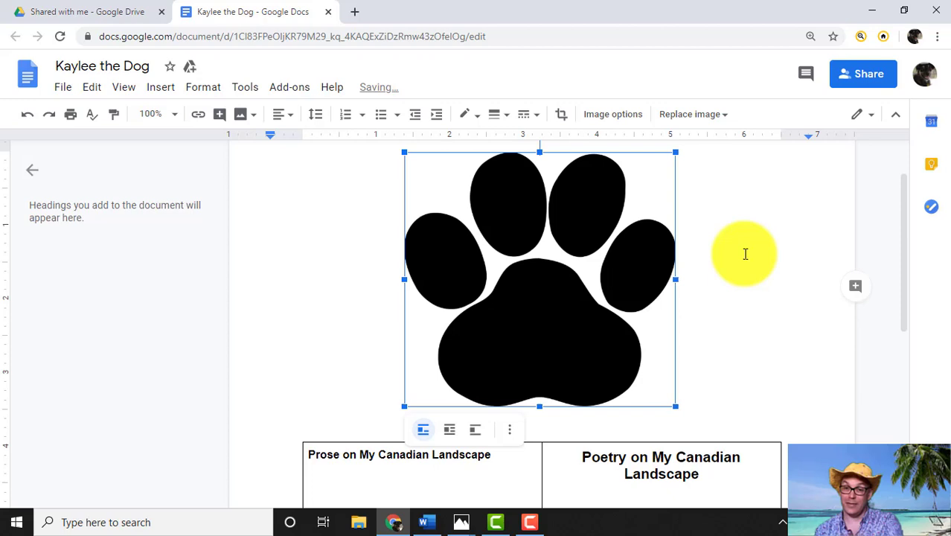
{"action": "left_click", "coordinate": [760, 282]}
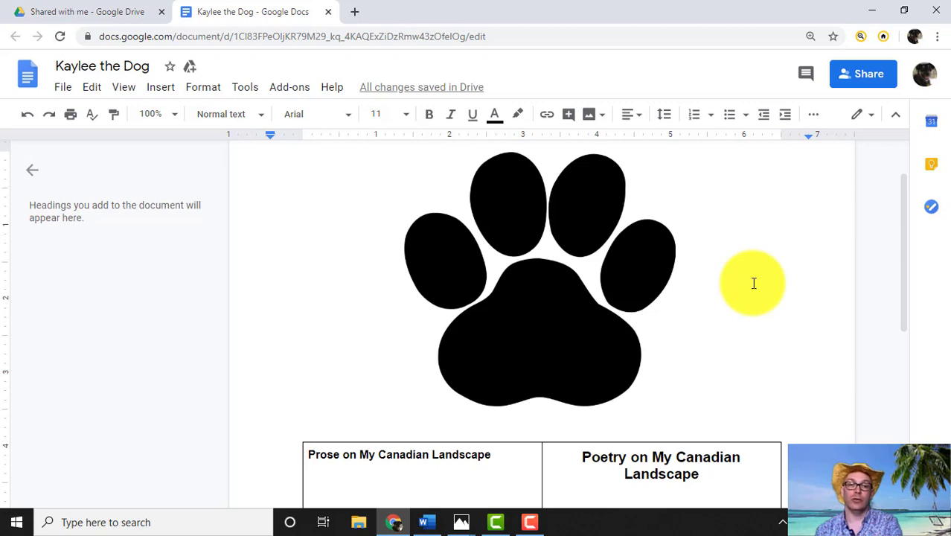
{"action": "scroll", "scroll_direction": "down", "scroll_amount": 3}
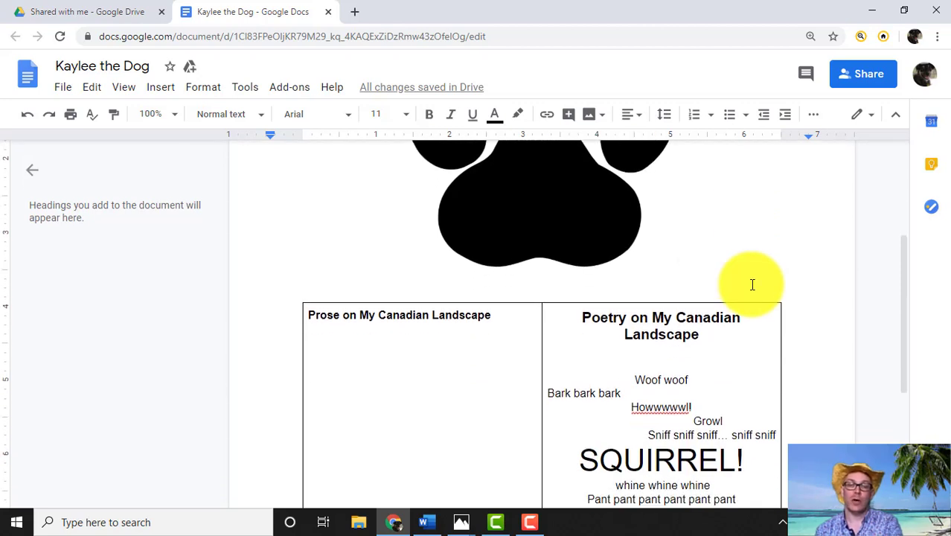
{"action": "mouse_move", "coordinate": [651, 376]}
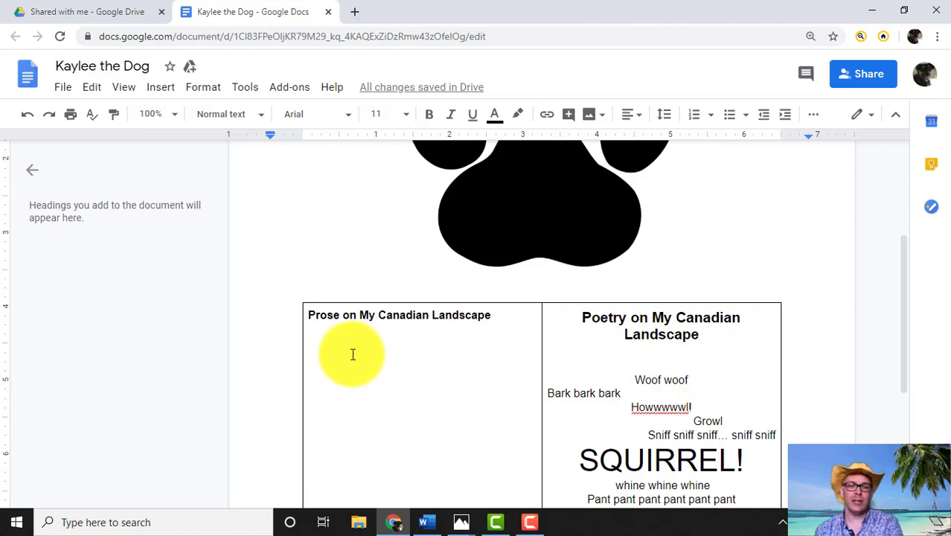
{"action": "mouse_move", "coordinate": [346, 348]}
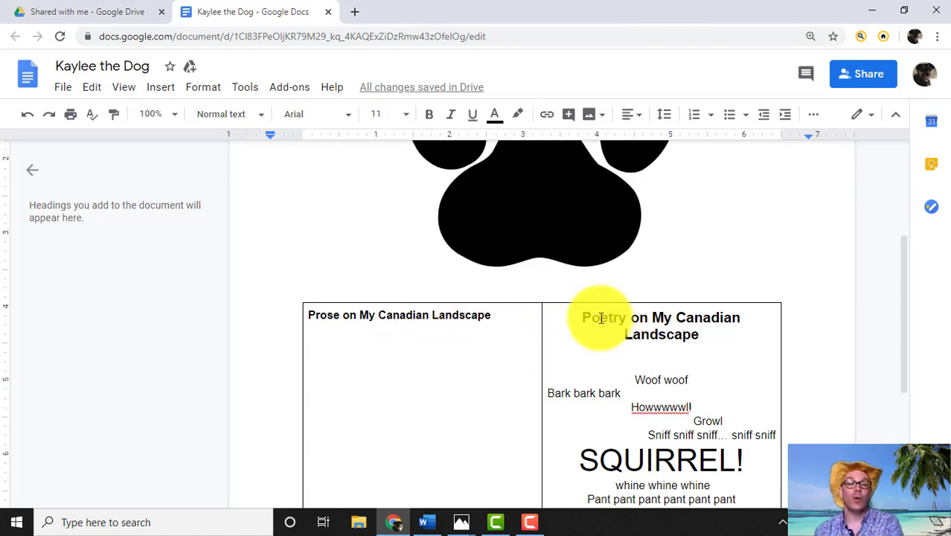
Switch back to the Shared with me tab in Google Drive.
{"action": "left_click", "coordinate": [82, 12]}
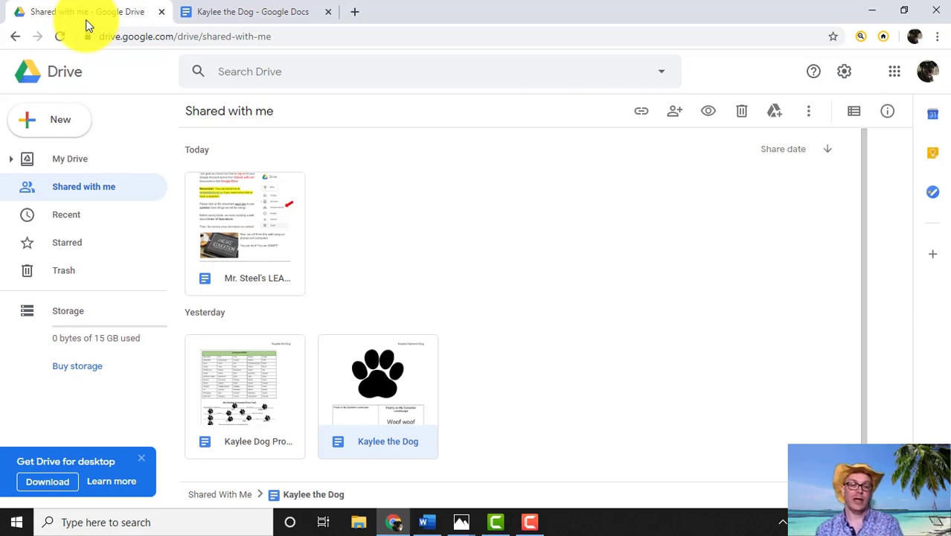
{"action": "mouse_move", "coordinate": [469, 406]}
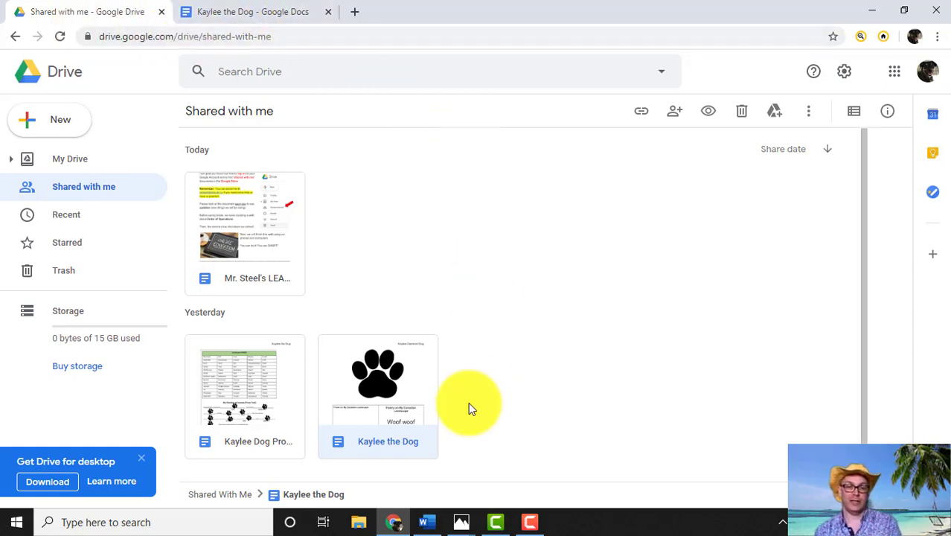
{"action": "mouse_move", "coordinate": [297, 409]}
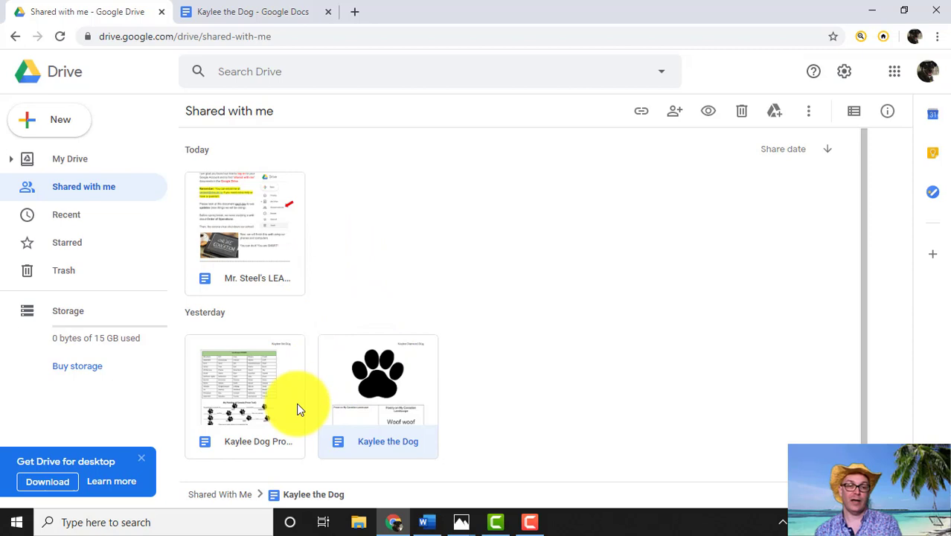
{"action": "mouse_move", "coordinate": [249, 391]}
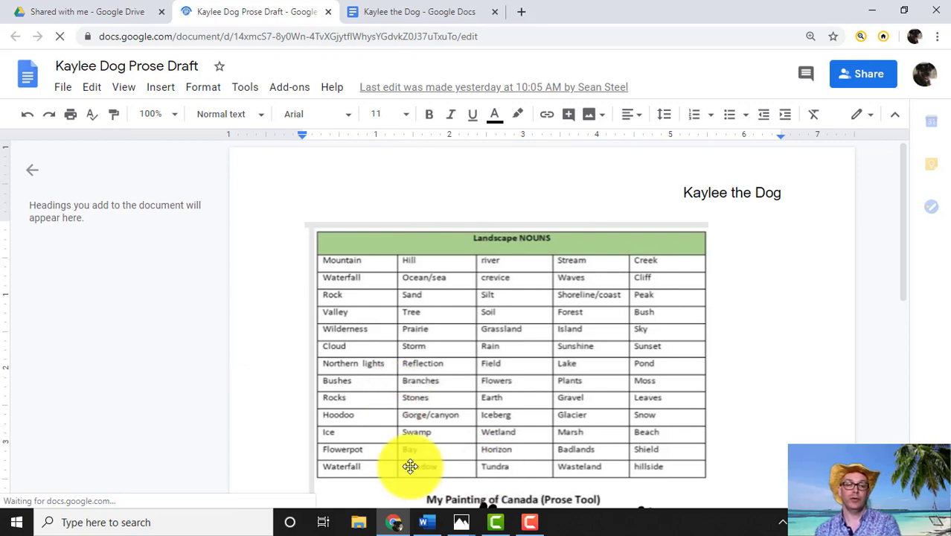
Scroll the Prose Draft to the Prose Tool, then toggle tabs and return to Kaylee the Dog.
{"action": "scroll", "scroll_direction": "down", "scroll_amount": 3}
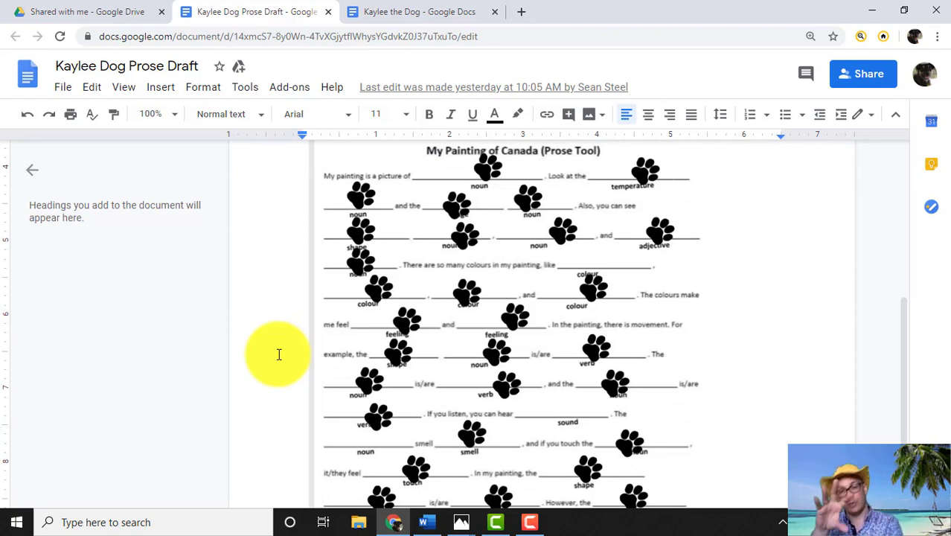
{"action": "mouse_move", "coordinate": [360, 275]}
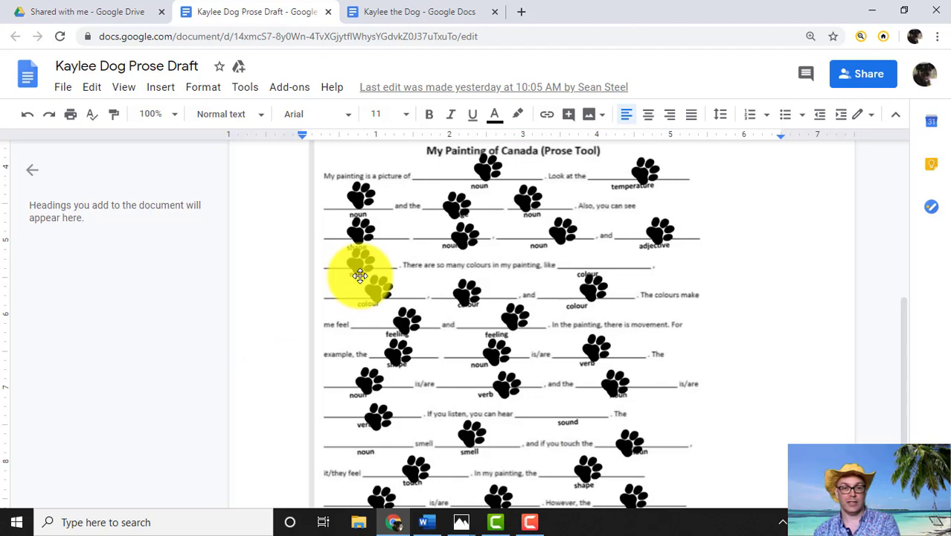
{"action": "left_click", "coordinate": [419, 11]}
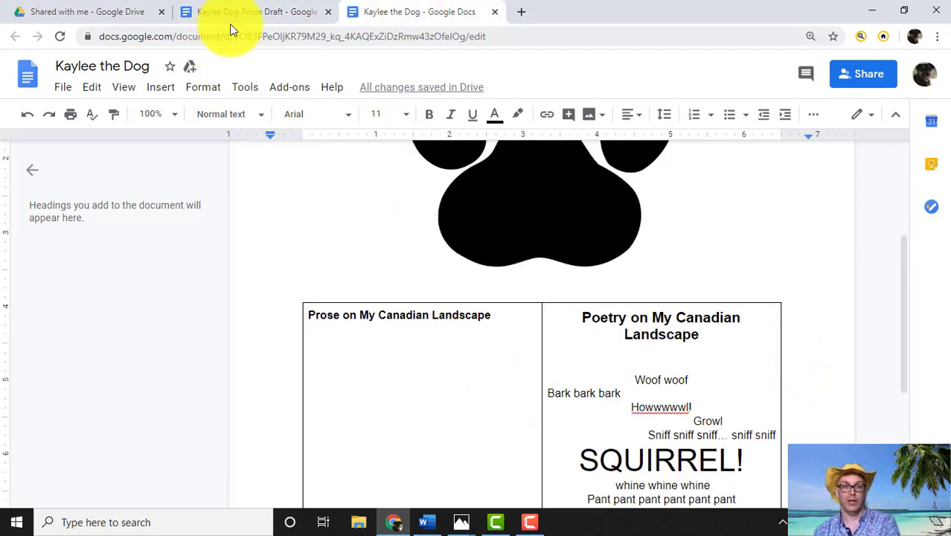
{"action": "mouse_move", "coordinate": [248, 12]}
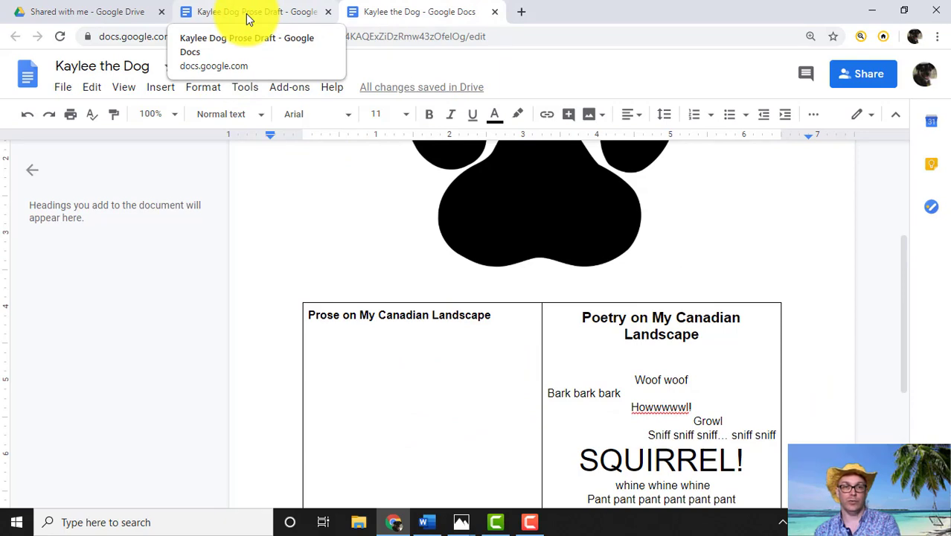
{"action": "left_click", "coordinate": [249, 11]}
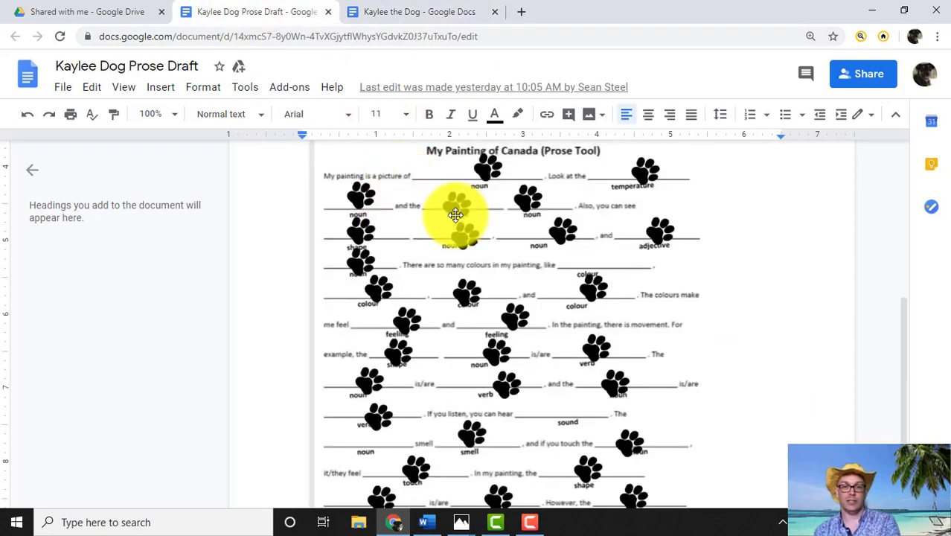
{"action": "mouse_move", "coordinate": [491, 173]}
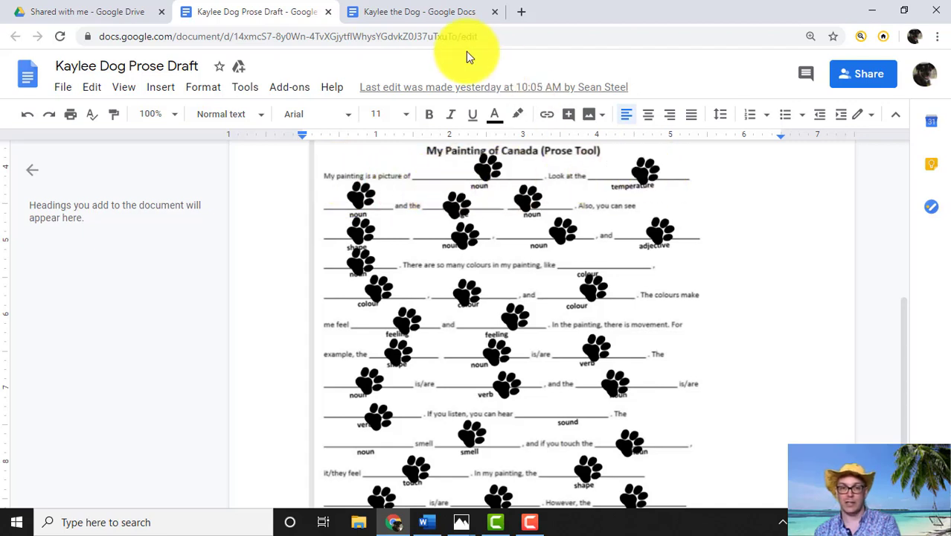
{"action": "left_click", "coordinate": [419, 11]}
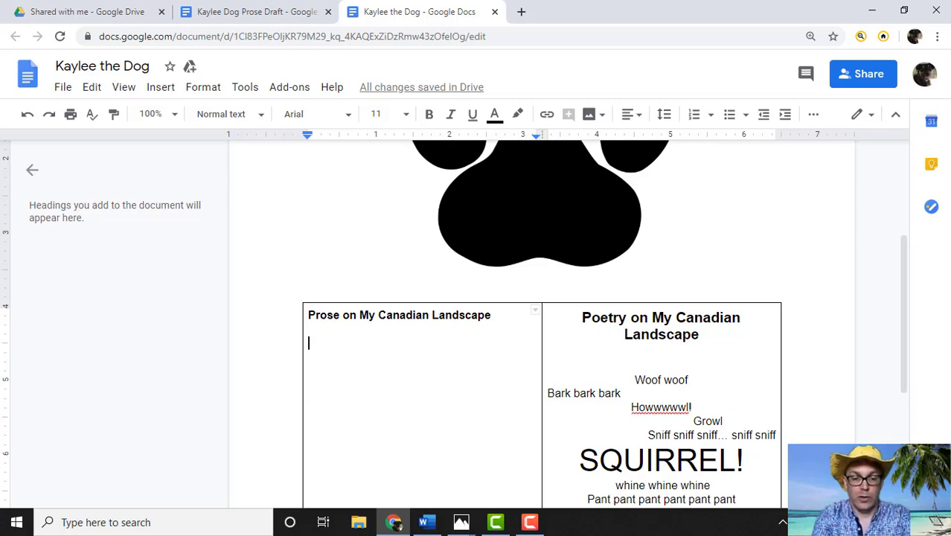
Type the prose paragraph about sharp mountains, blue skies, roaring rivers, crisp wind and rabbits.
{"action": "type", "text": "The"}
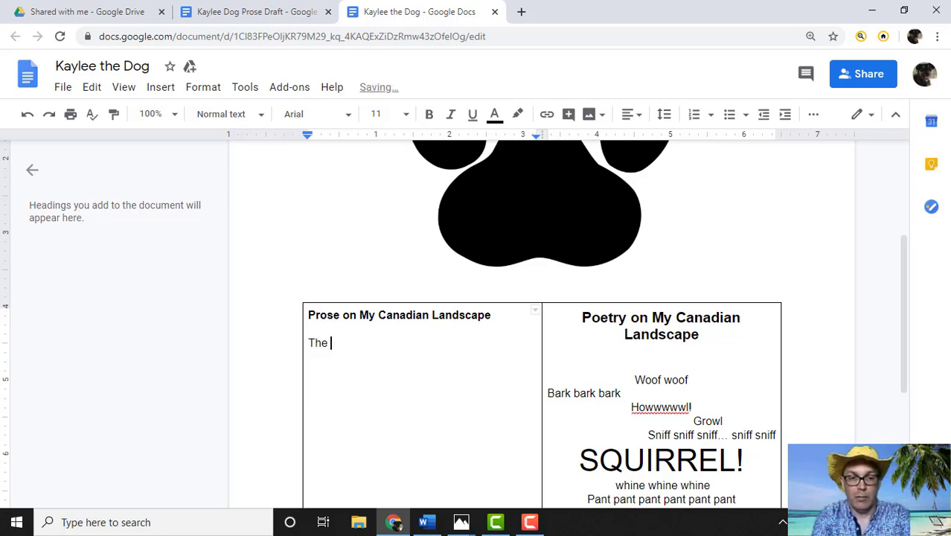
{"action": "type", "text": "mountains a"}
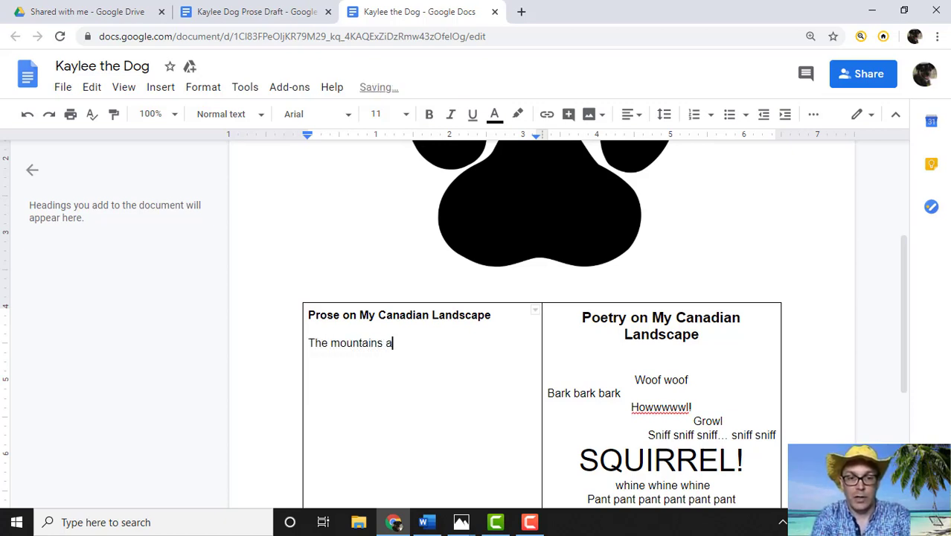
{"action": "type", "text": "re beaut"}
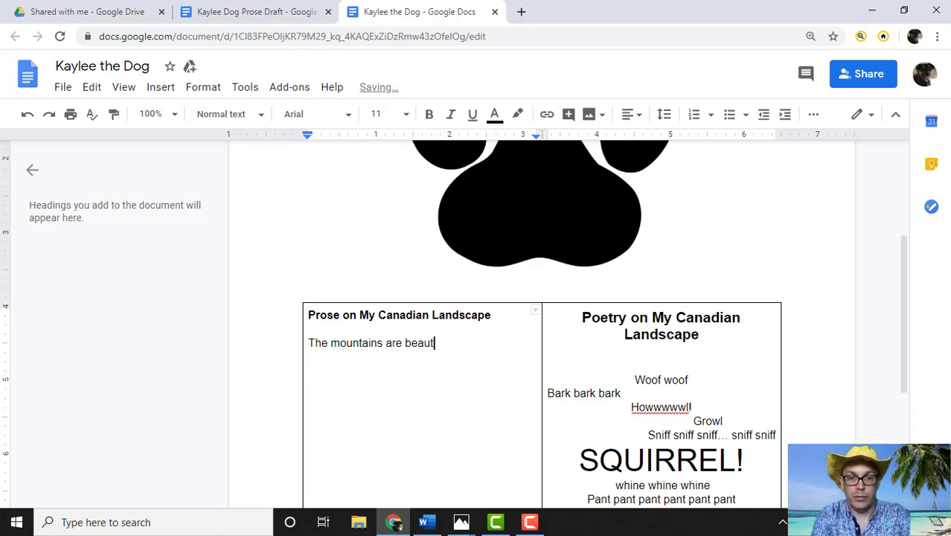
{"action": "type", "text": "iful and"}
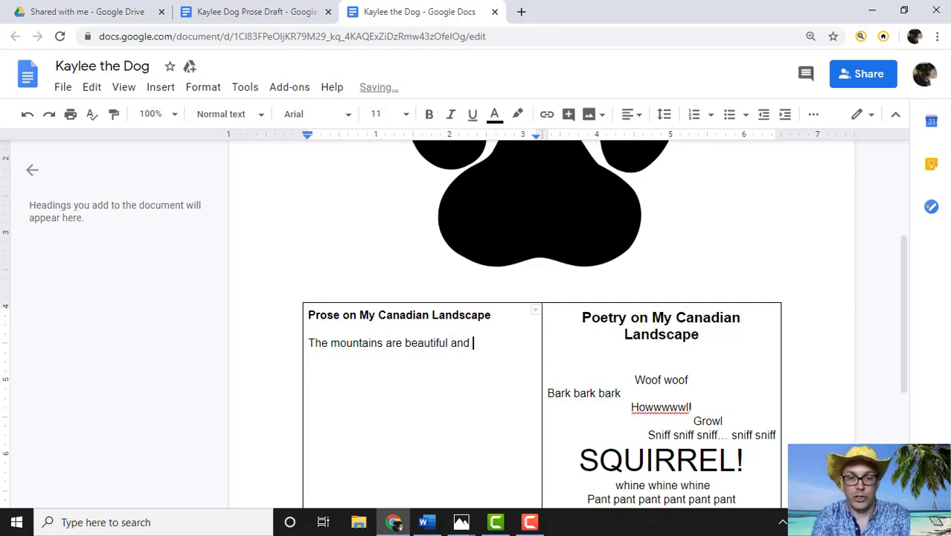
{"action": "type", "text": "sharp"}
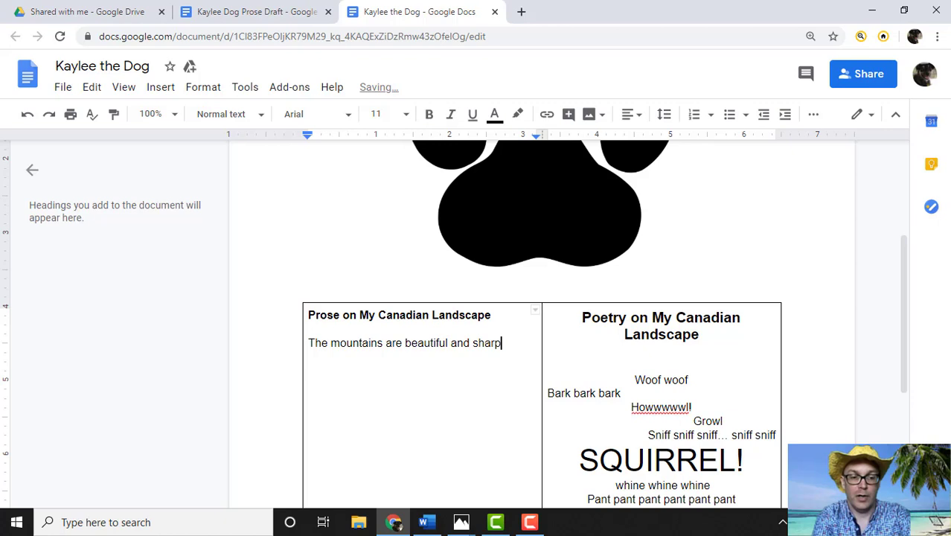
{"action": "type", "text": "!"}
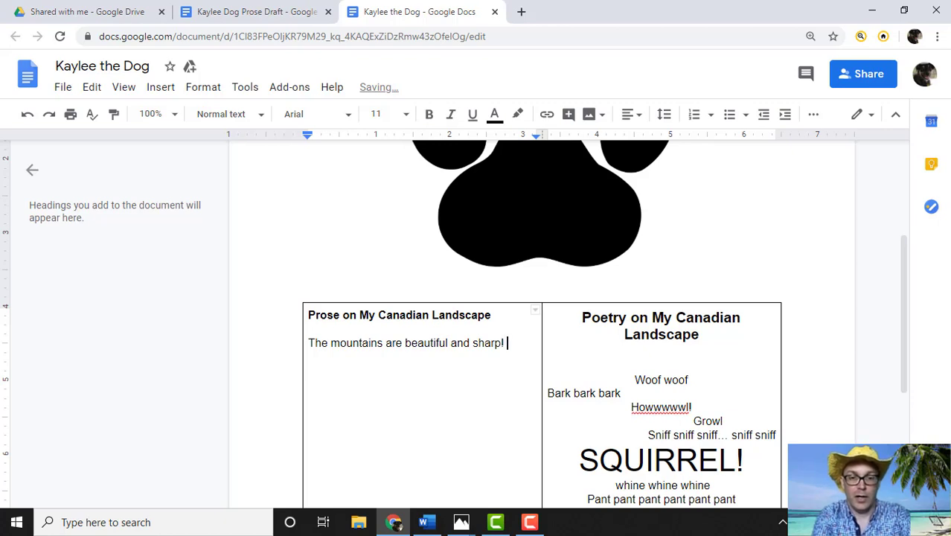
{"action": "type", "text": "I see"}
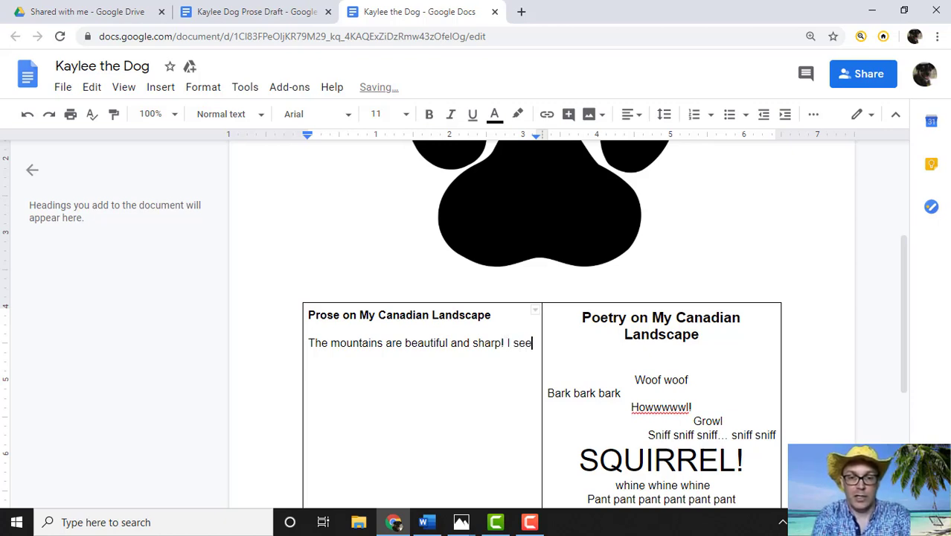
{"action": "type", "text": "b"}
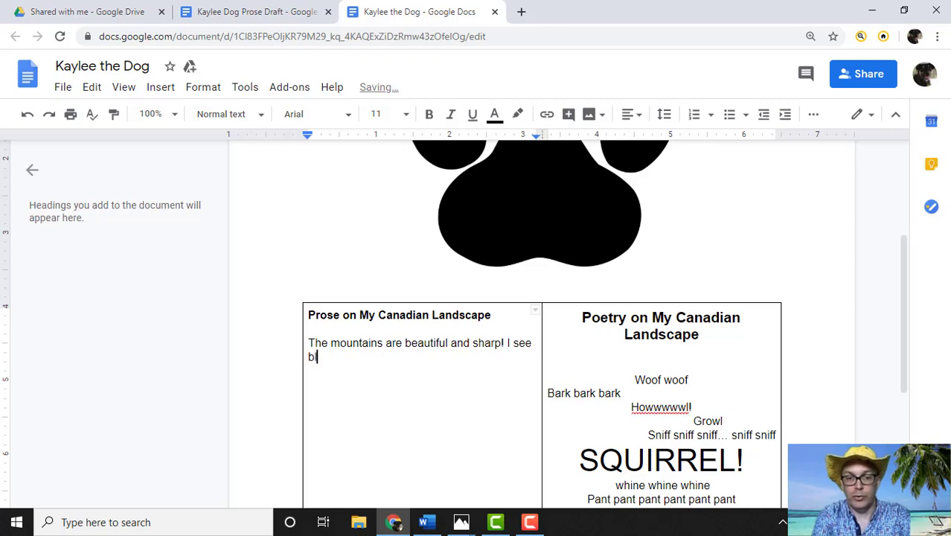
{"action": "type", "text": "lue skies"}
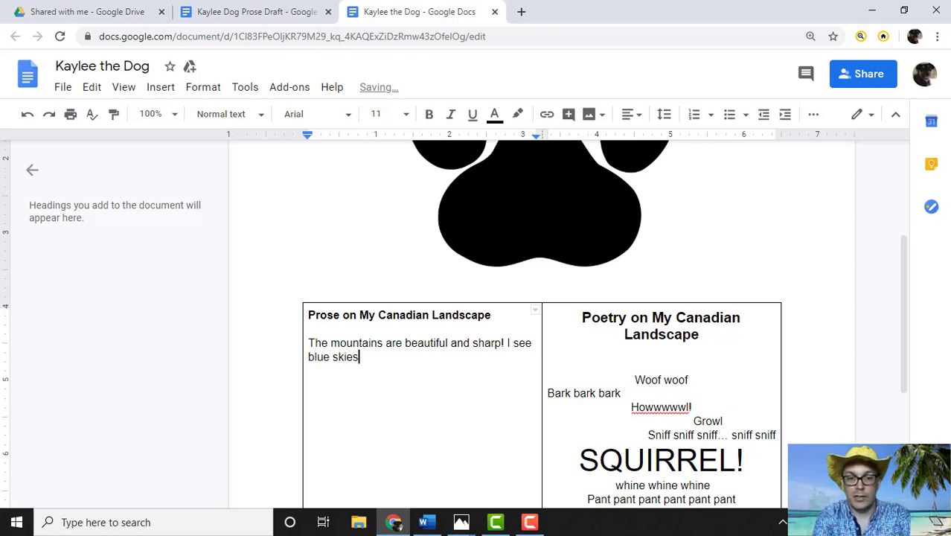
{"action": "type", "text": "and r"}
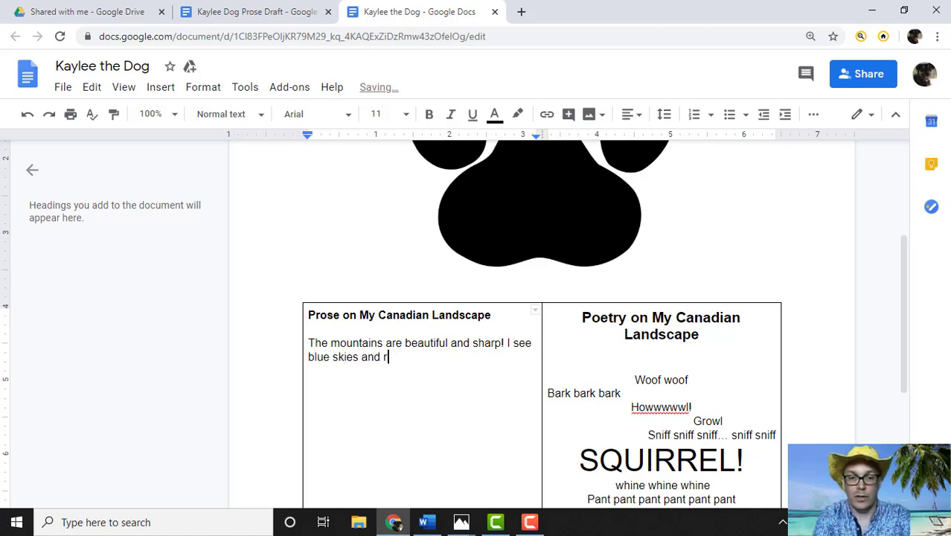
{"action": "type", "text": "oaring river"}
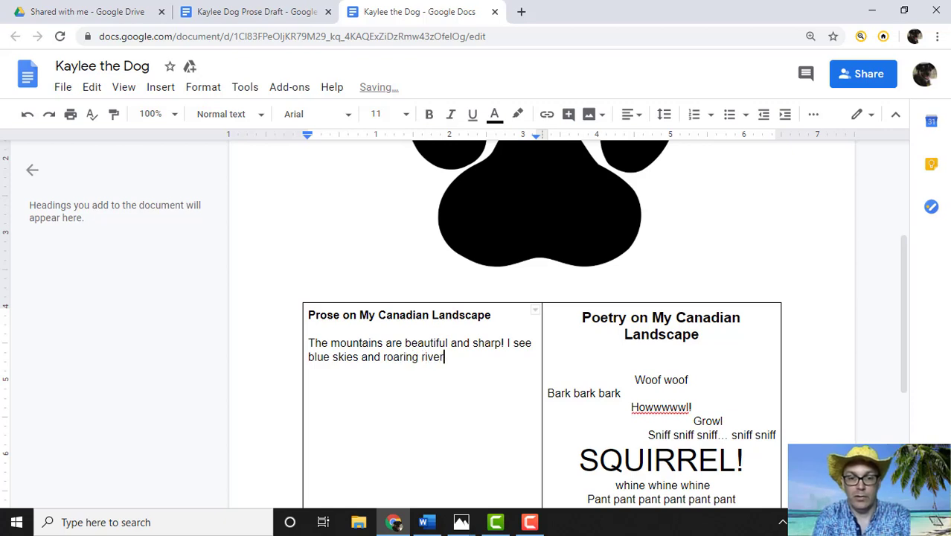
{"action": "type", "text": "s. I feel"}
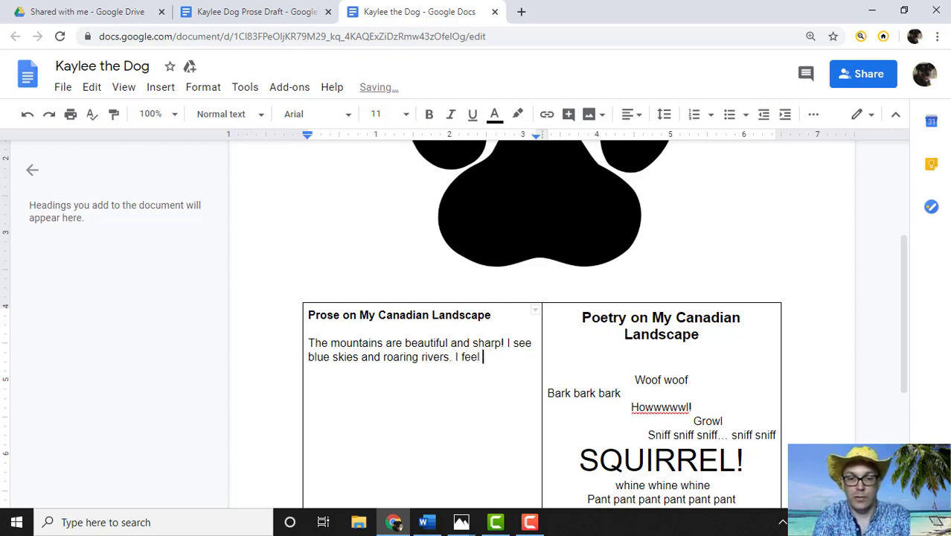
{"action": "type", "text": "the cri"}
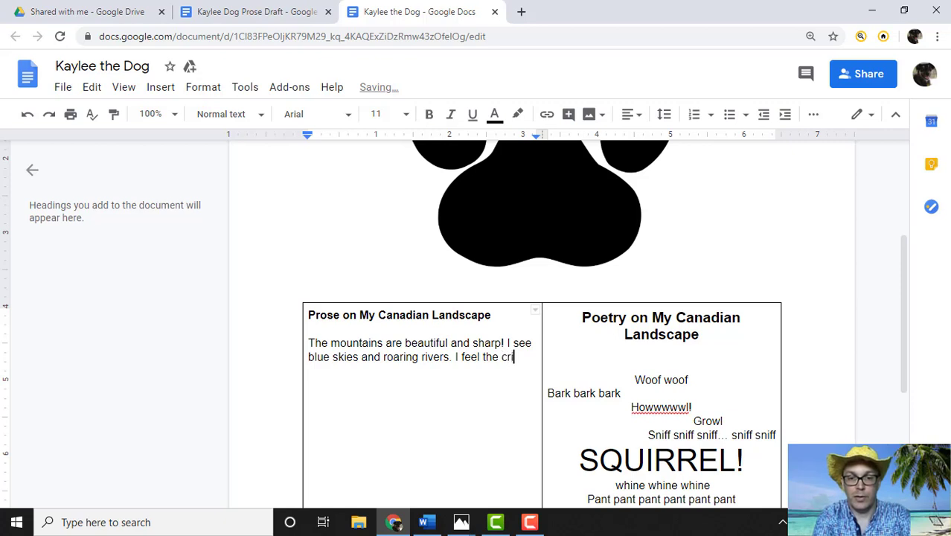
{"action": "type", "text": "sp wind a"}
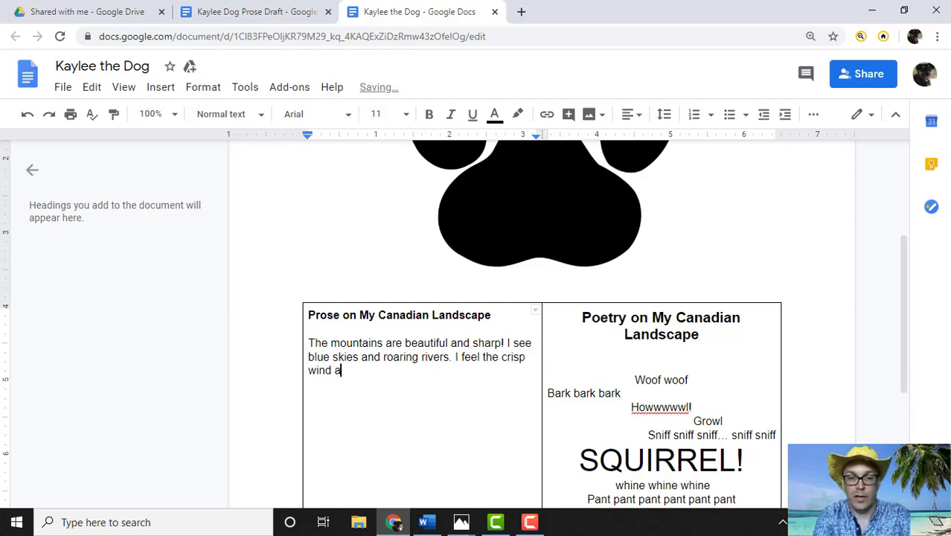
{"action": "type", "text": "gainst my"}
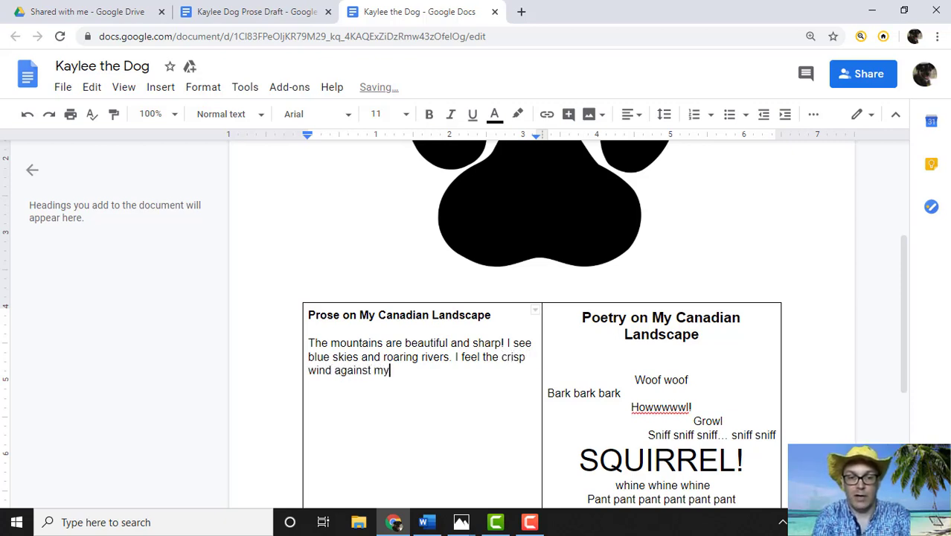
{"action": "type", "text": "fur. I s"}
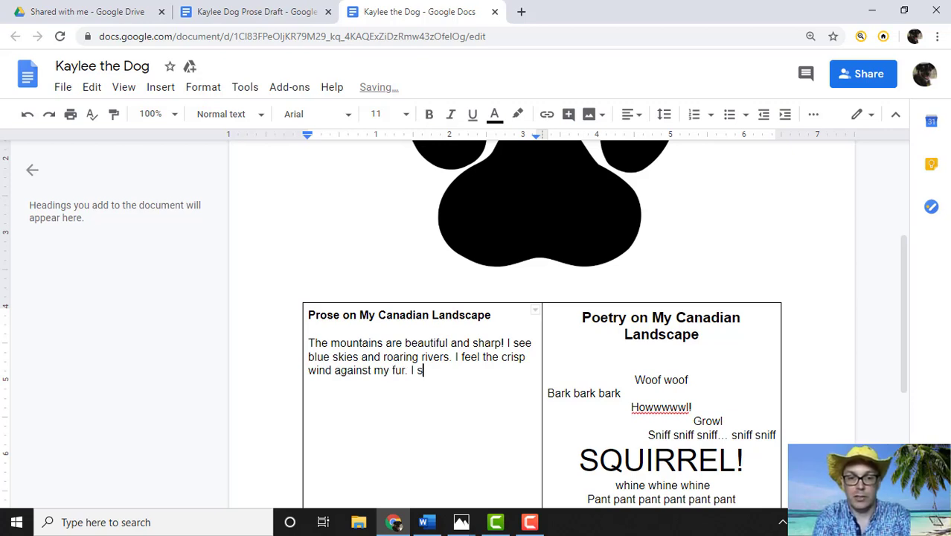
{"action": "type", "text": "mell rabbit"}
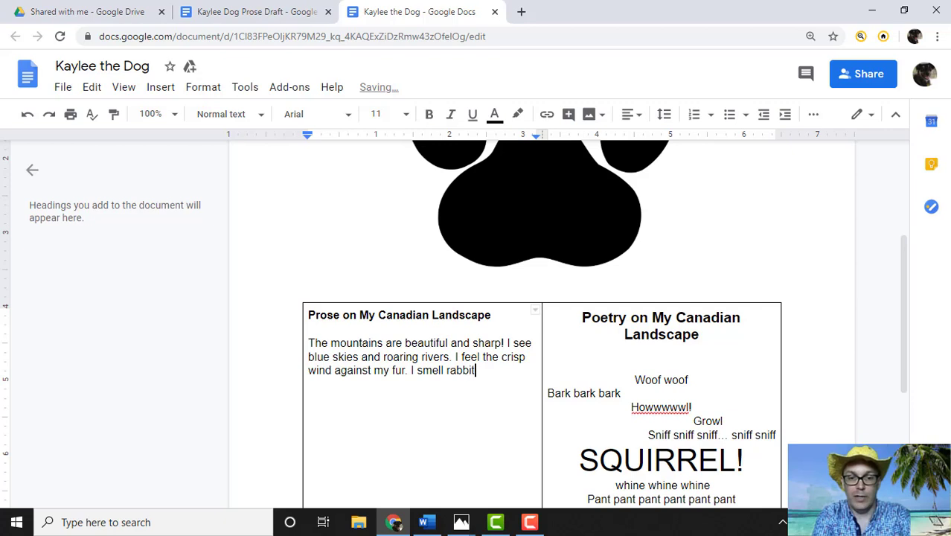
{"action": "type", "text": "s every"}
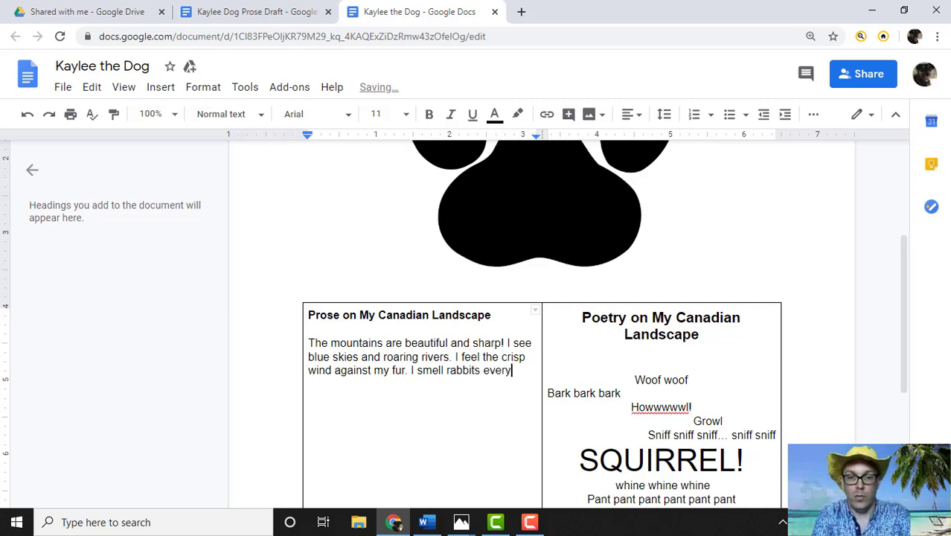
{"action": "type", "text": "where!"}
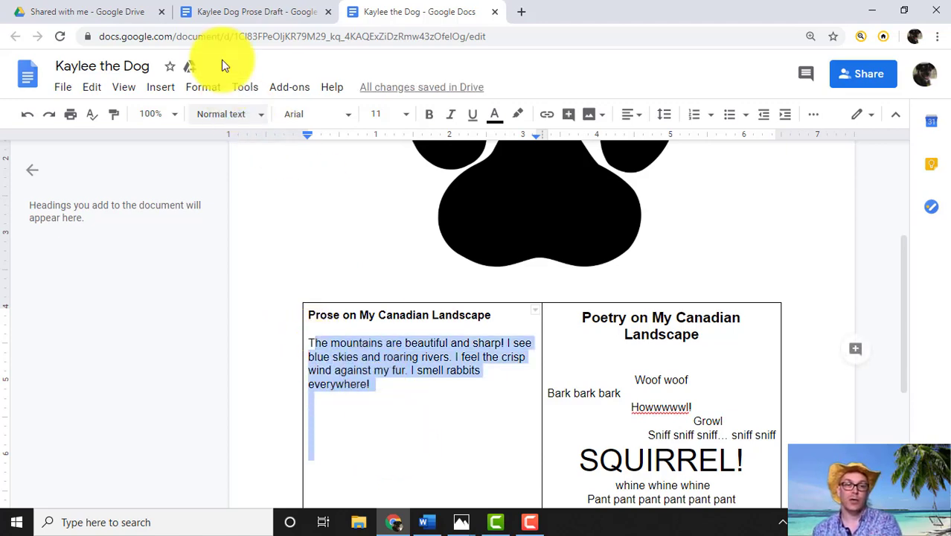
Check the Kaylee Dog Prose Draft tab, then return to and scroll the Kaylee the Dog document.
{"action": "left_click", "coordinate": [253, 11]}
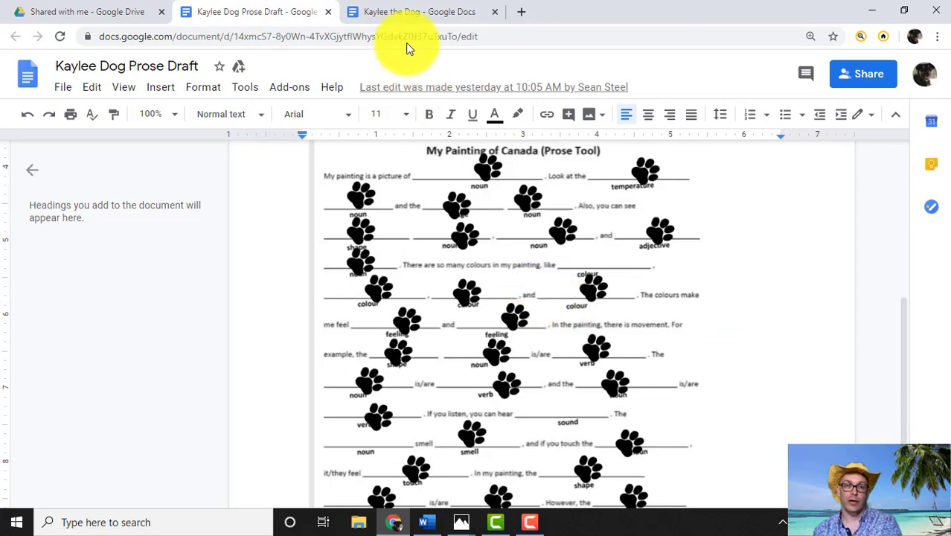
{"action": "left_click", "coordinate": [417, 11]}
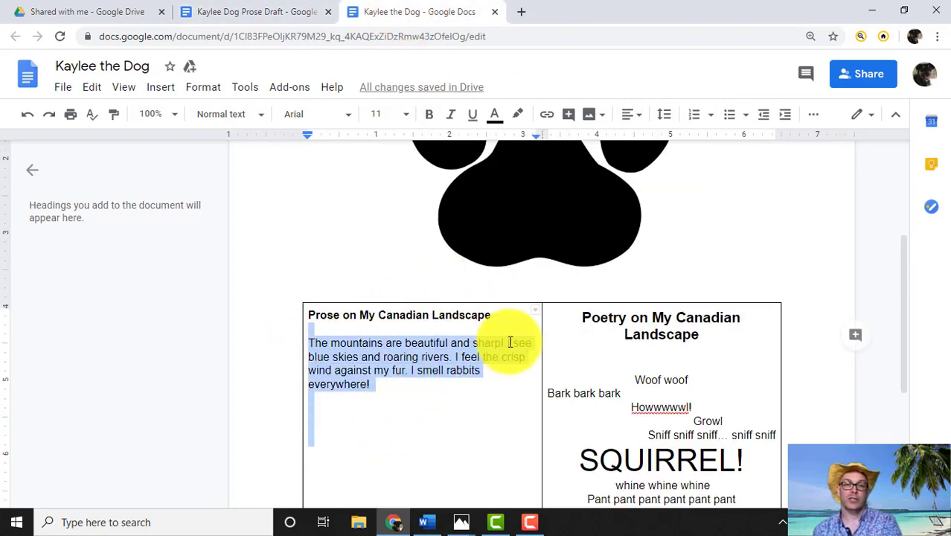
{"action": "scroll", "scroll_direction": "down", "scroll_amount": 3}
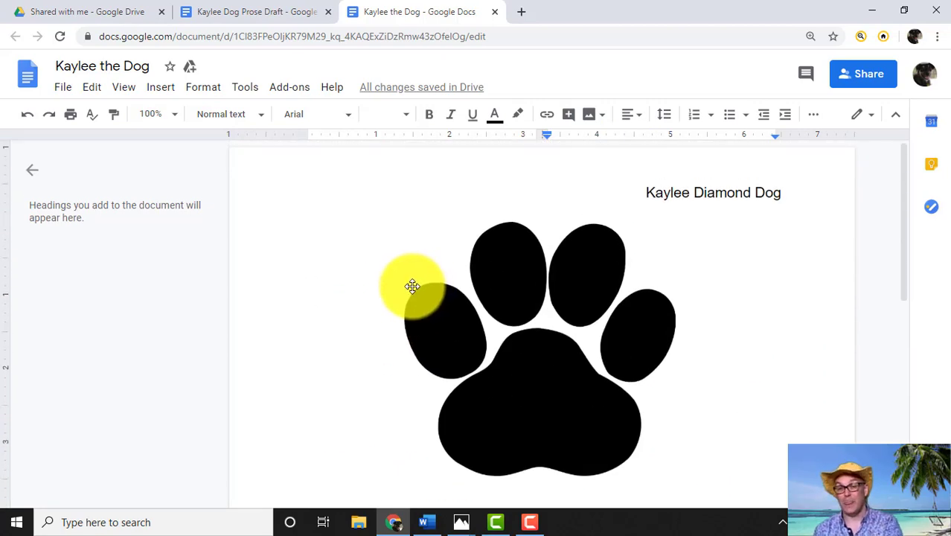
{"action": "scroll", "scroll_direction": "down", "scroll_amount": 3}
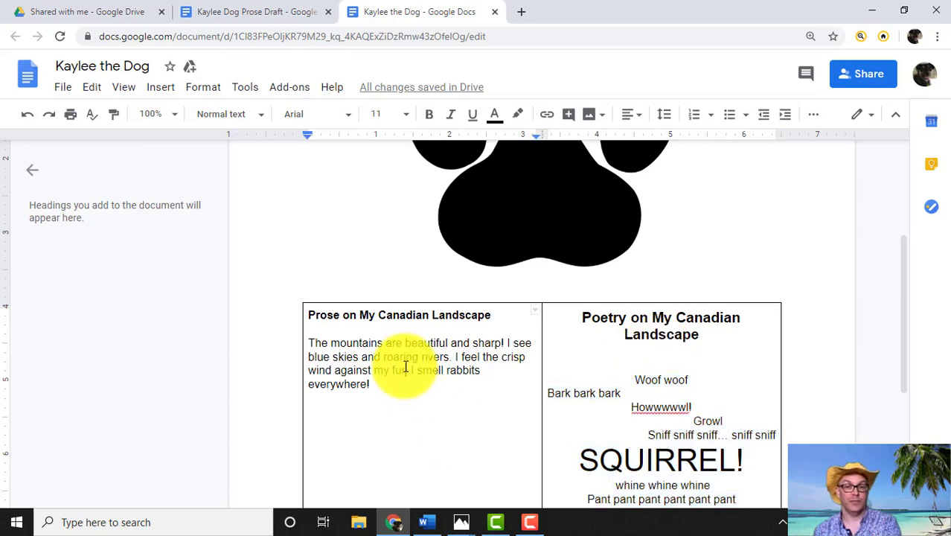
{"action": "scroll", "scroll_direction": "up", "scroll_amount": 3}
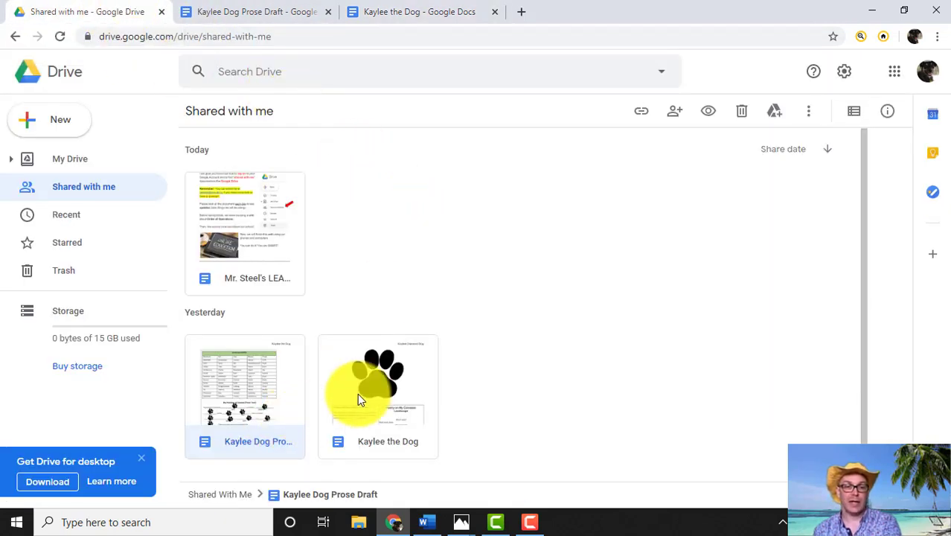
{"action": "mouse_move", "coordinate": [368, 245]}
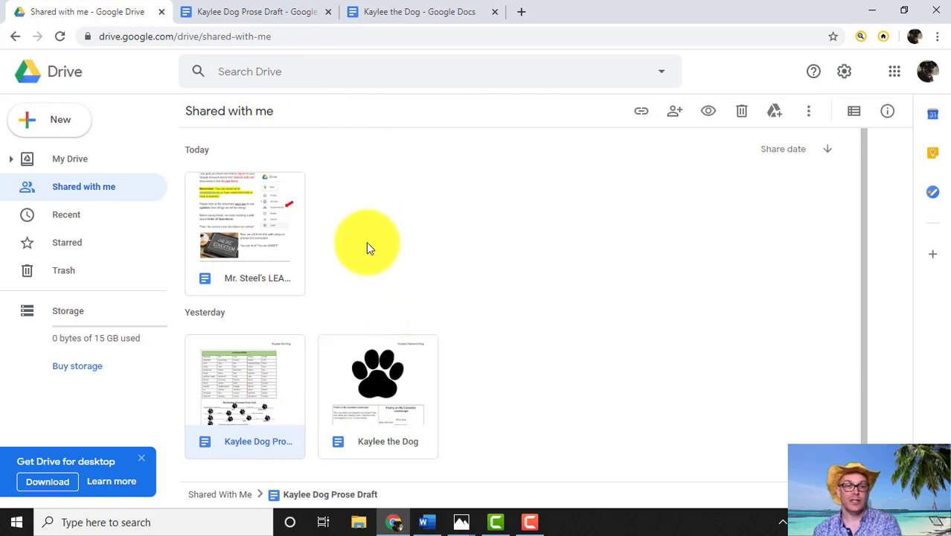
{"action": "mouse_move", "coordinate": [268, 233]}
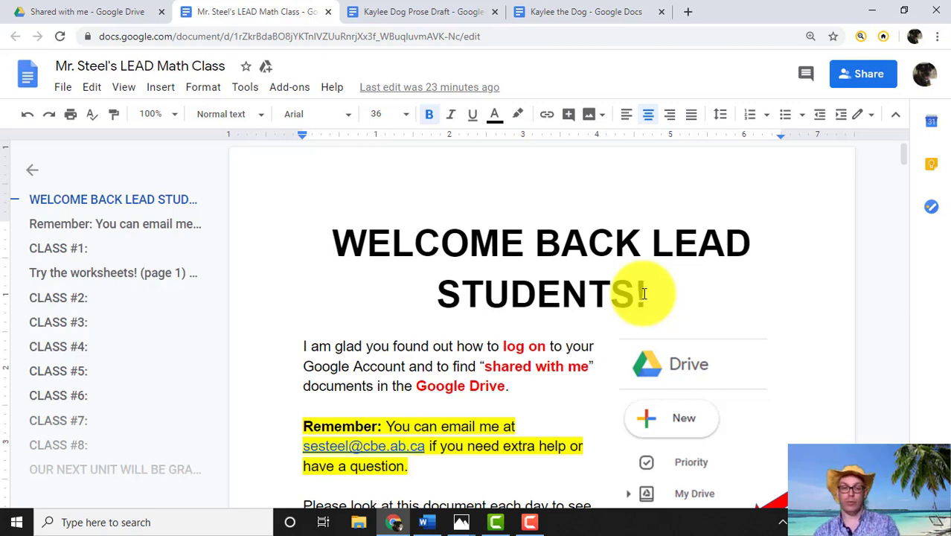
Scroll the LEAD Math Class agenda past the welcome message toward the Class #1 section.
{"action": "scroll", "scroll_direction": "down", "scroll_amount": 3}
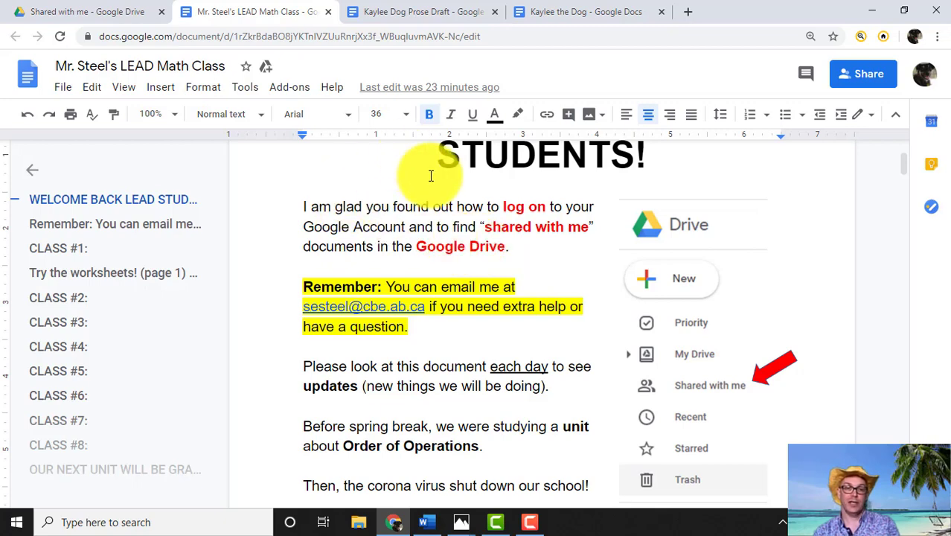
{"action": "scroll", "scroll_direction": "up", "scroll_amount": 3}
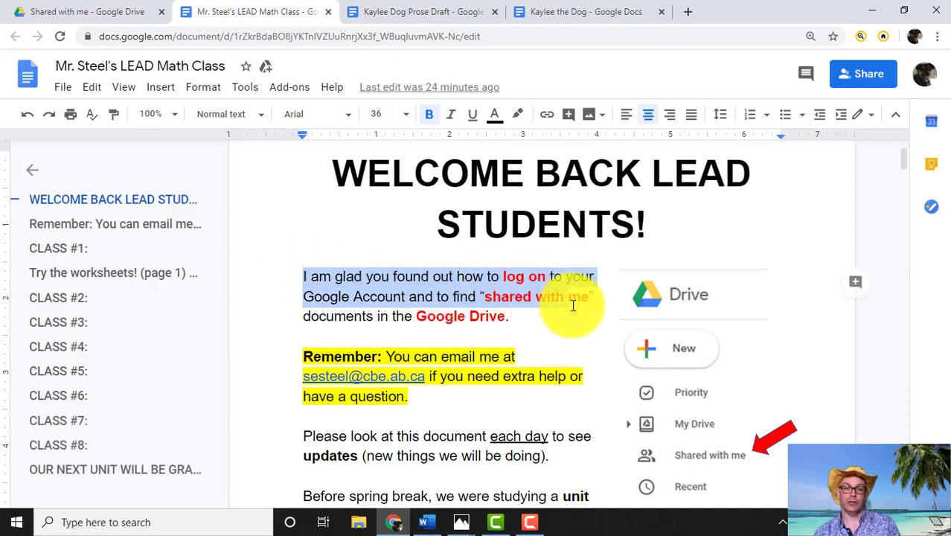
{"action": "mouse_move", "coordinate": [599, 305]}
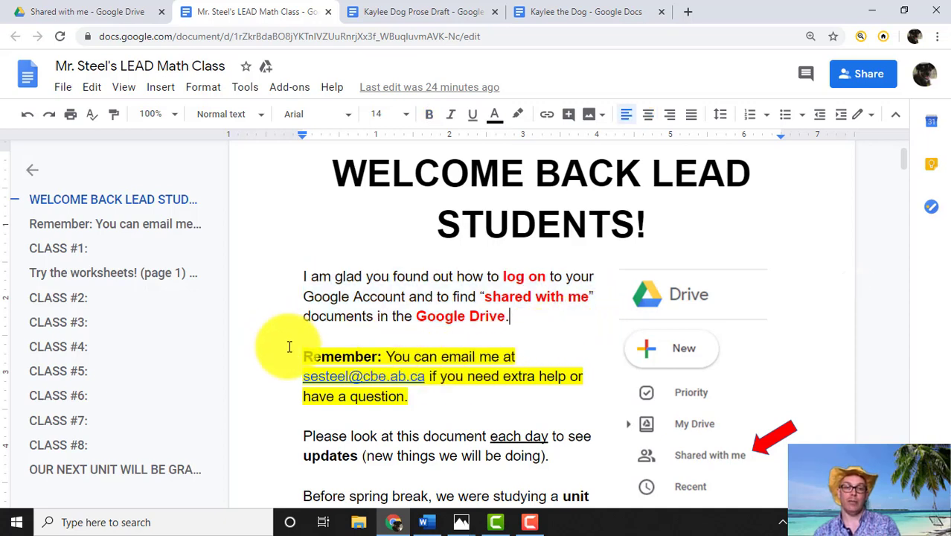
{"action": "mouse_move", "coordinate": [504, 368]}
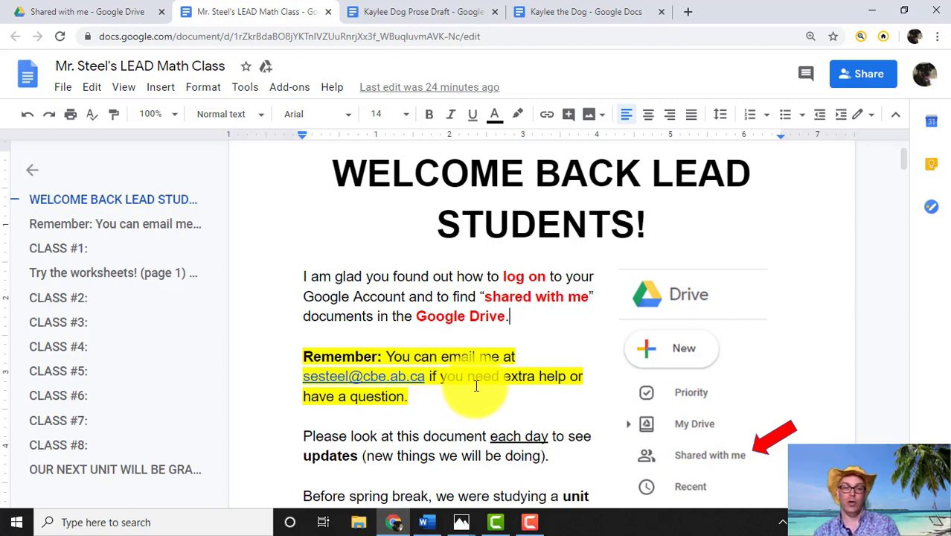
{"action": "scroll", "scroll_direction": "down", "scroll_amount": 3}
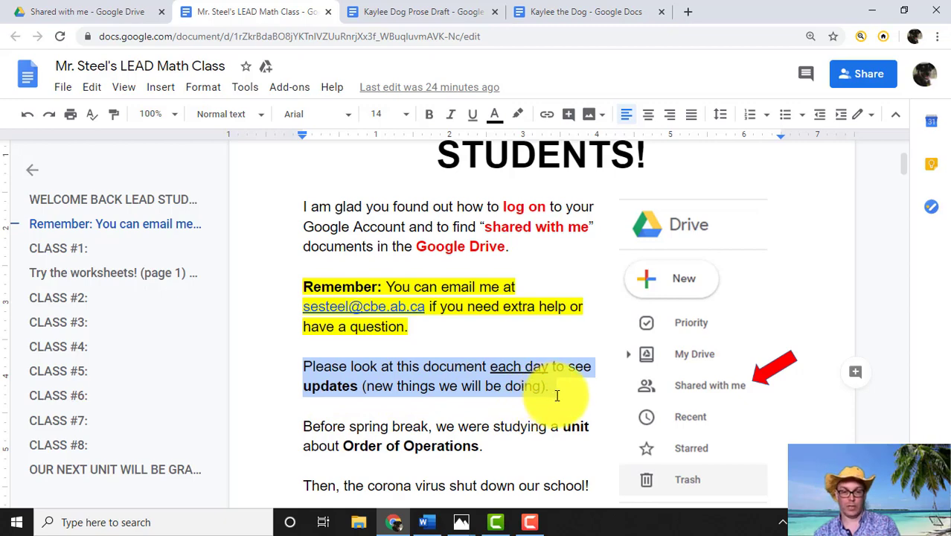
{"action": "scroll", "scroll_direction": "down", "scroll_amount": 3}
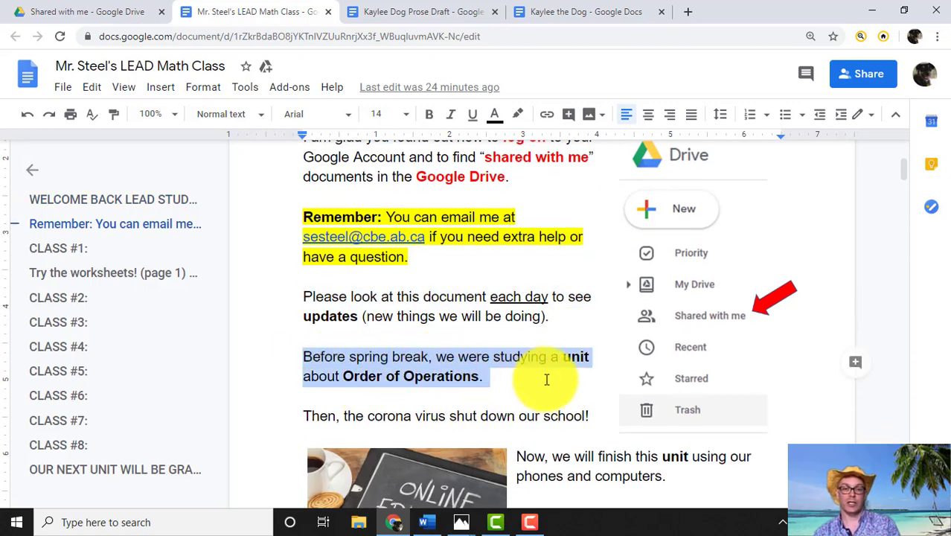
{"action": "scroll", "scroll_direction": "down", "scroll_amount": 3}
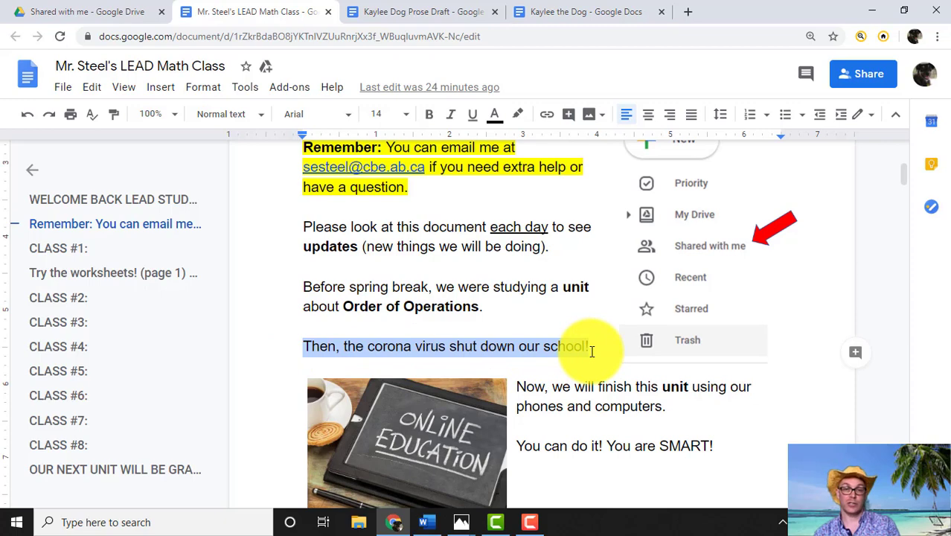
{"action": "scroll", "scroll_direction": "down", "scroll_amount": 3}
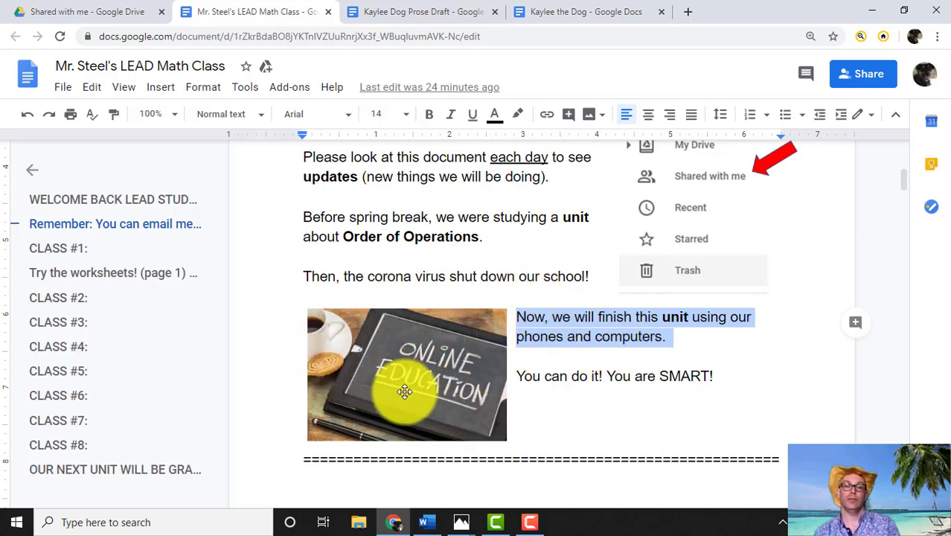
{"action": "mouse_move", "coordinate": [342, 341]}
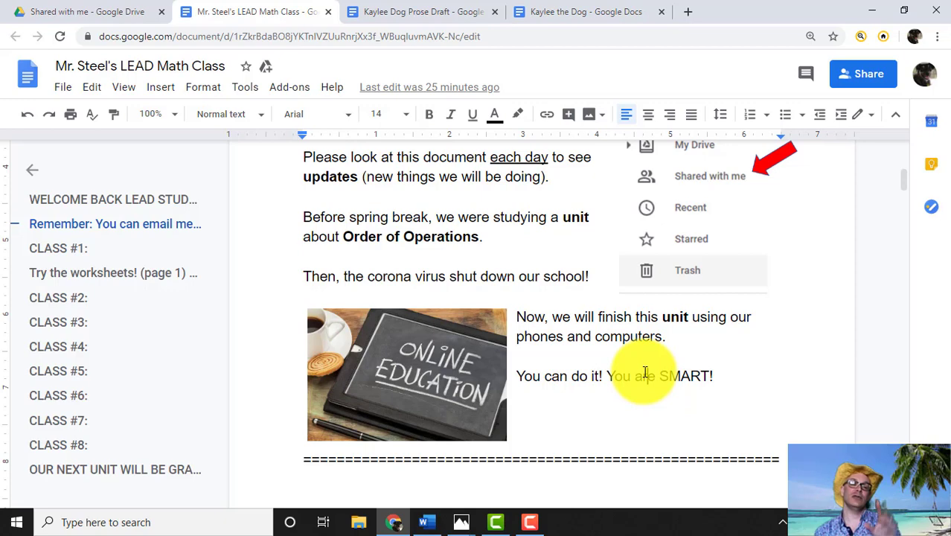
{"action": "scroll", "scroll_direction": "down", "scroll_amount": 3}
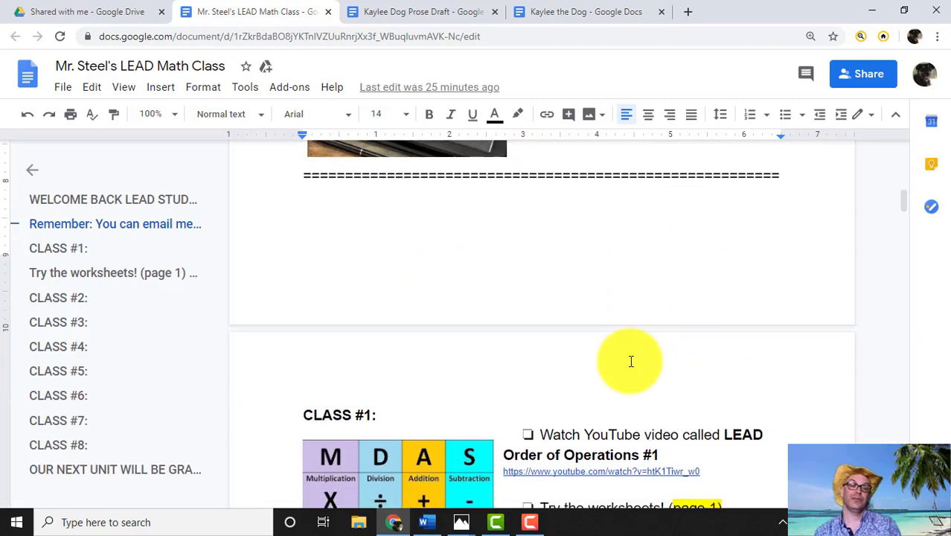
Scroll to Class #1 and follow the liveworksheets.com link under 'Try the worksheets!'.
{"action": "scroll", "scroll_direction": "down", "scroll_amount": 3}
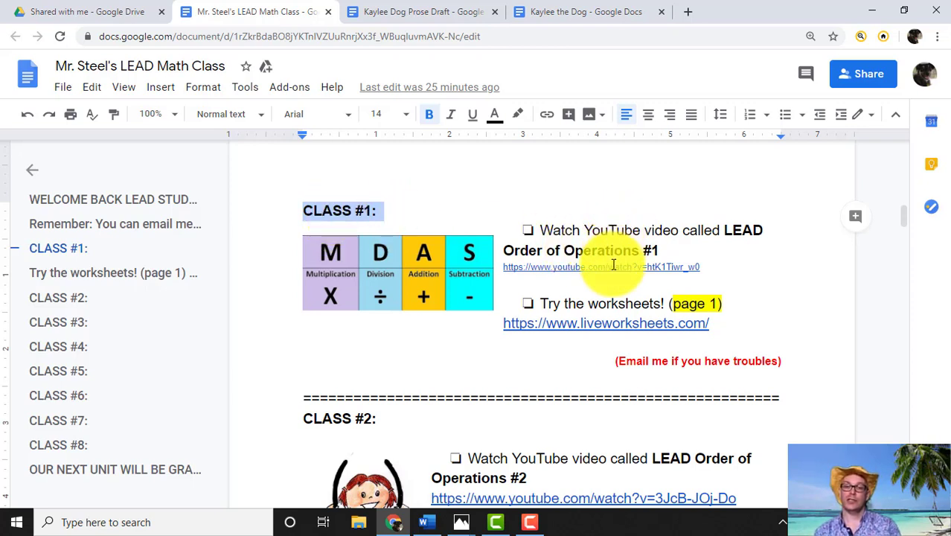
{"action": "mouse_move", "coordinate": [543, 229]}
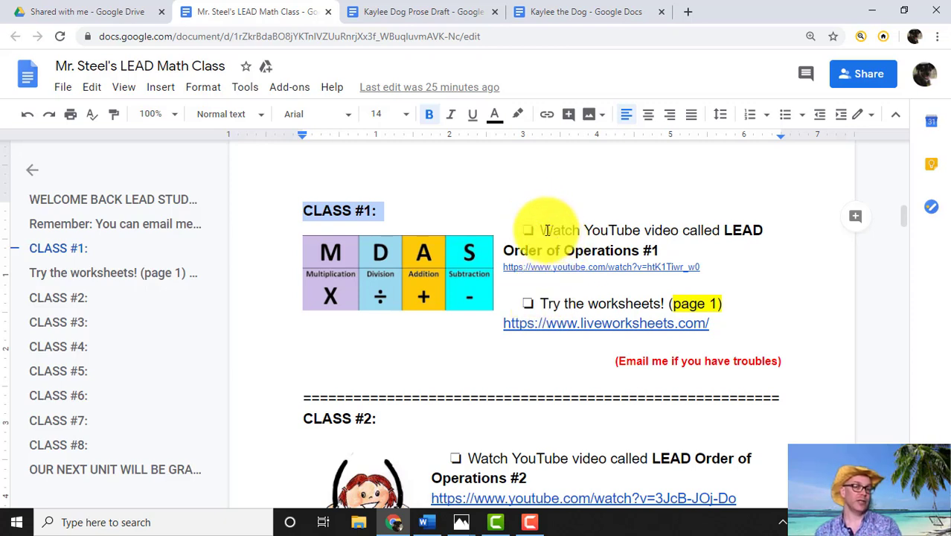
{"action": "mouse_move", "coordinate": [720, 218]}
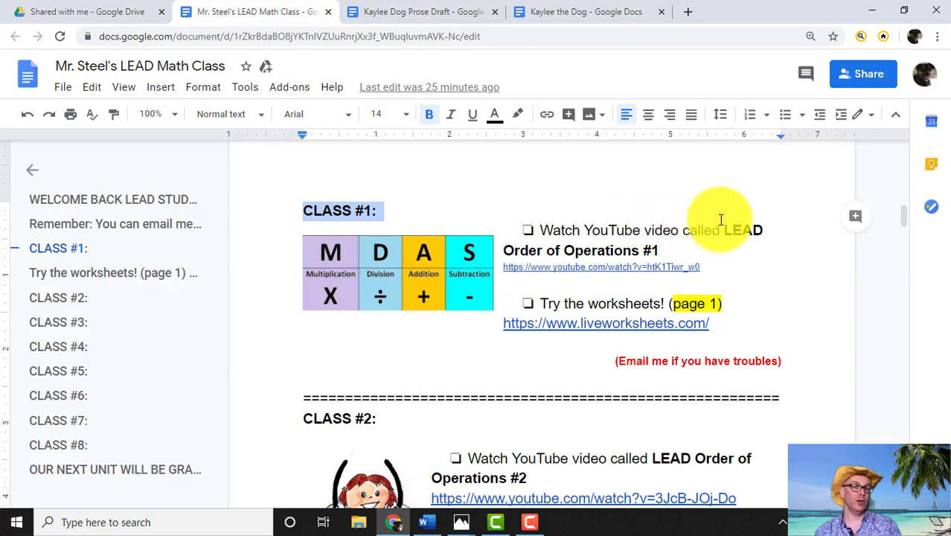
{"action": "mouse_move", "coordinate": [608, 266]}
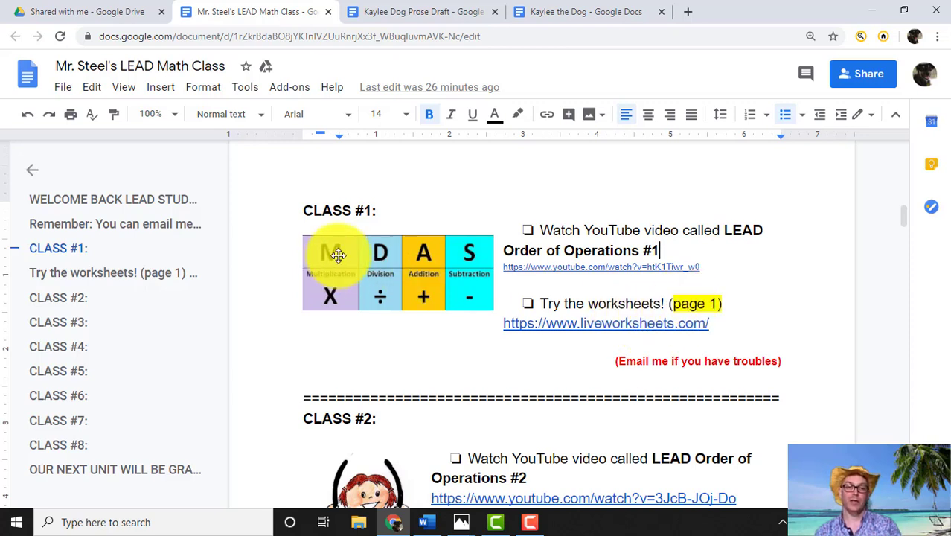
{"action": "mouse_move", "coordinate": [667, 242]}
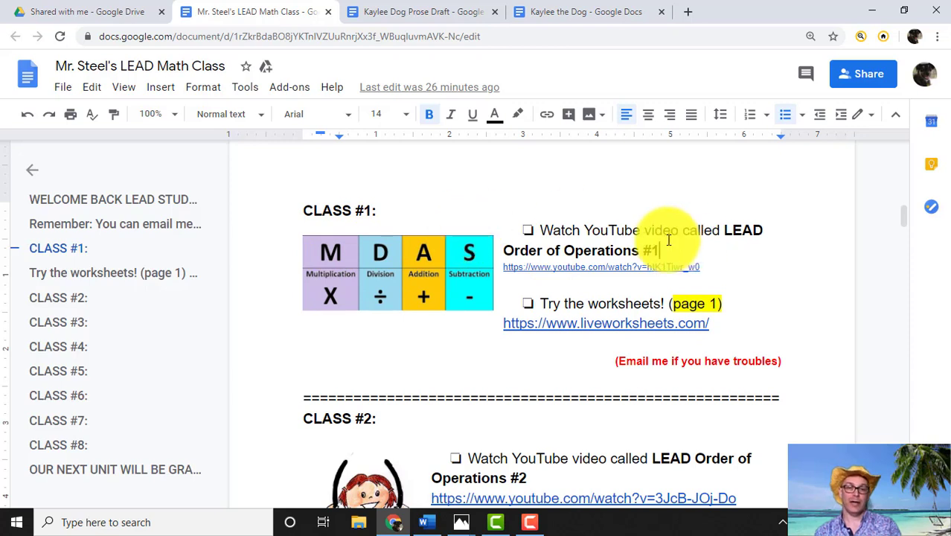
{"action": "mouse_move", "coordinate": [297, 333]}
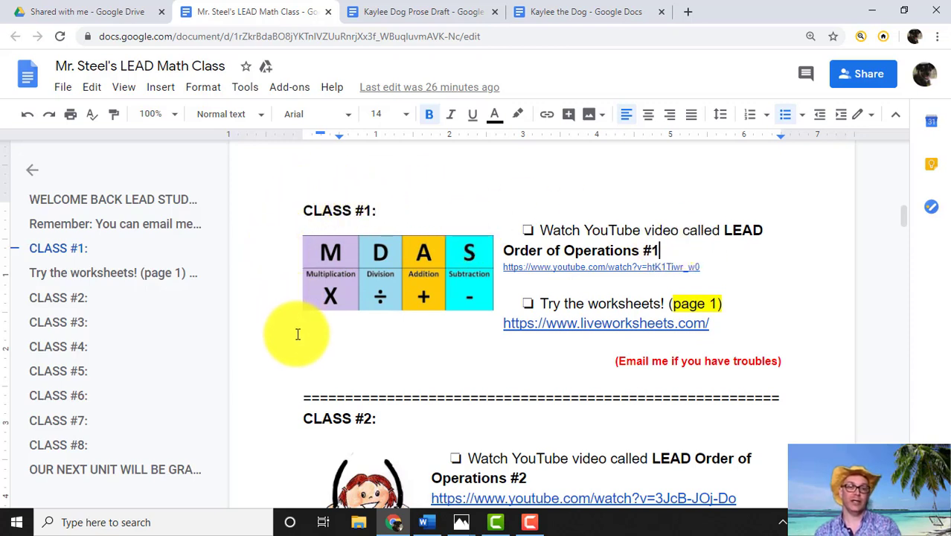
{"action": "mouse_move", "coordinate": [325, 333]}
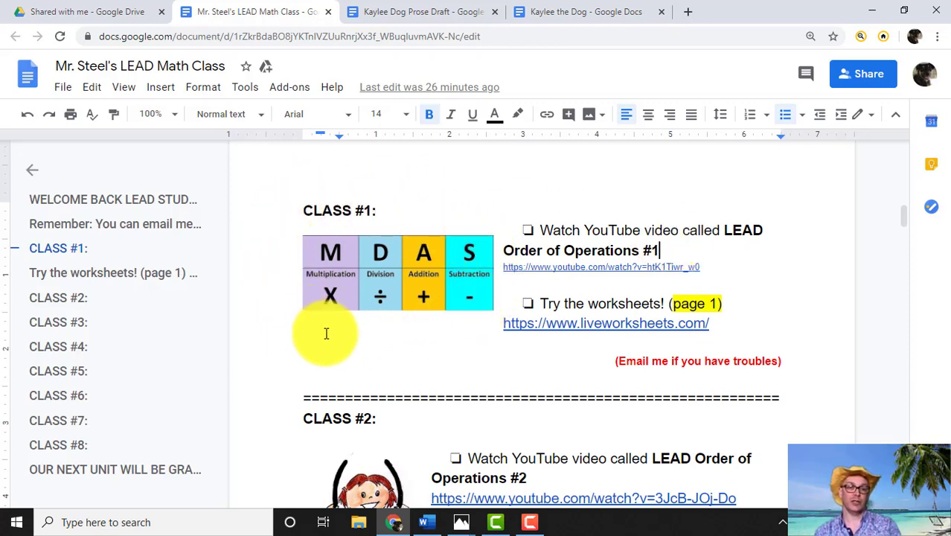
{"action": "mouse_move", "coordinate": [330, 255]}
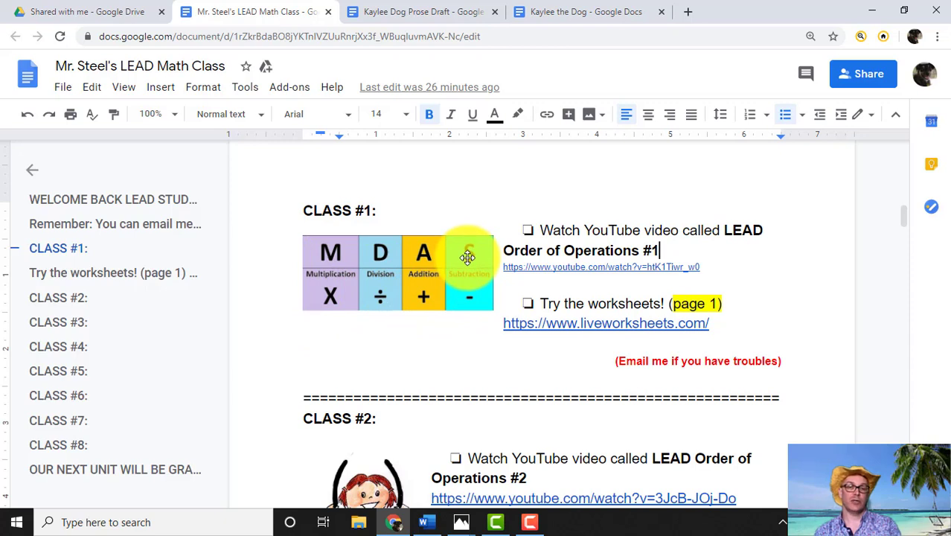
{"action": "mouse_move", "coordinate": [766, 295]}
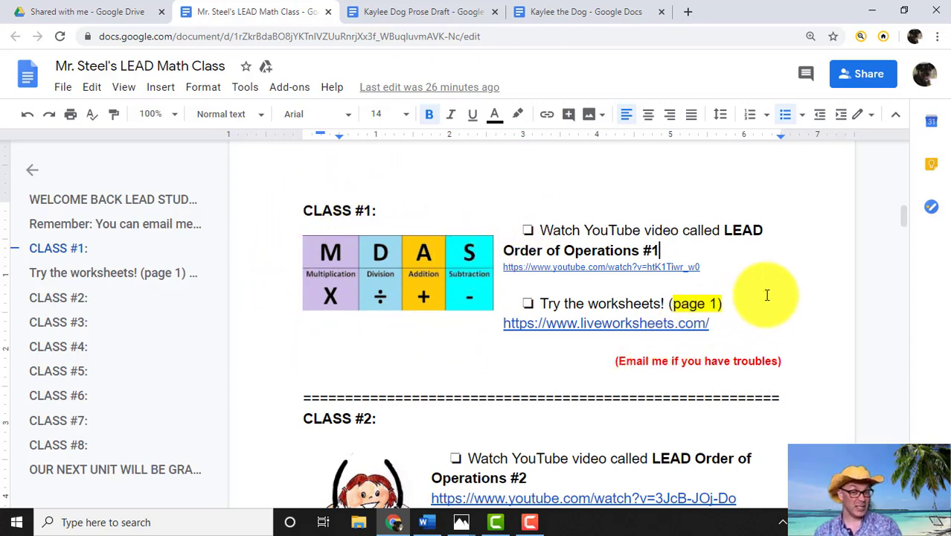
{"action": "mouse_move", "coordinate": [685, 330]}
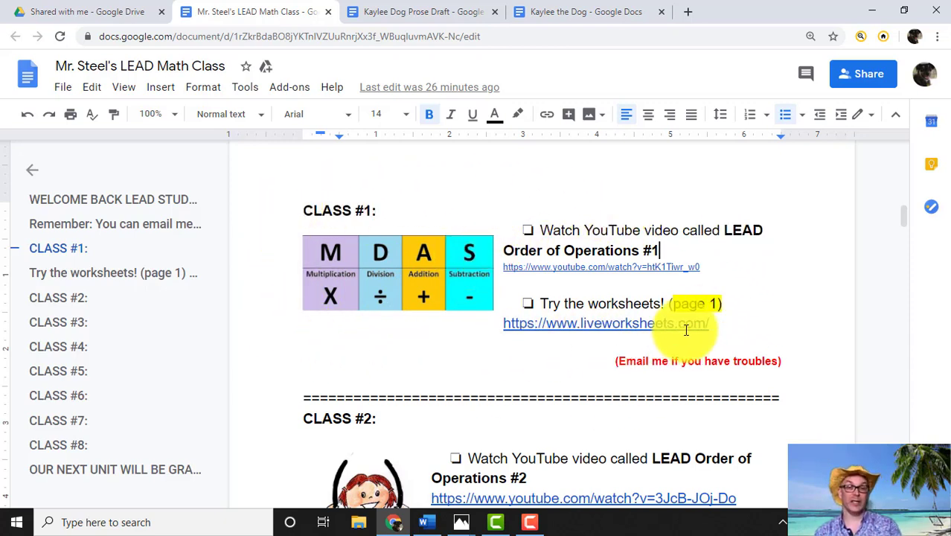
{"action": "mouse_move", "coordinate": [433, 178]}
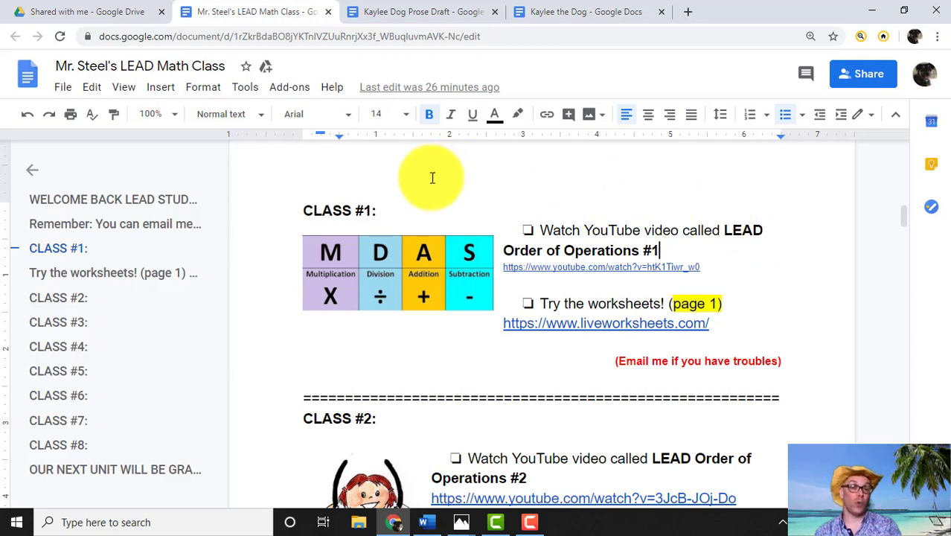
{"action": "mouse_move", "coordinate": [394, 184]}
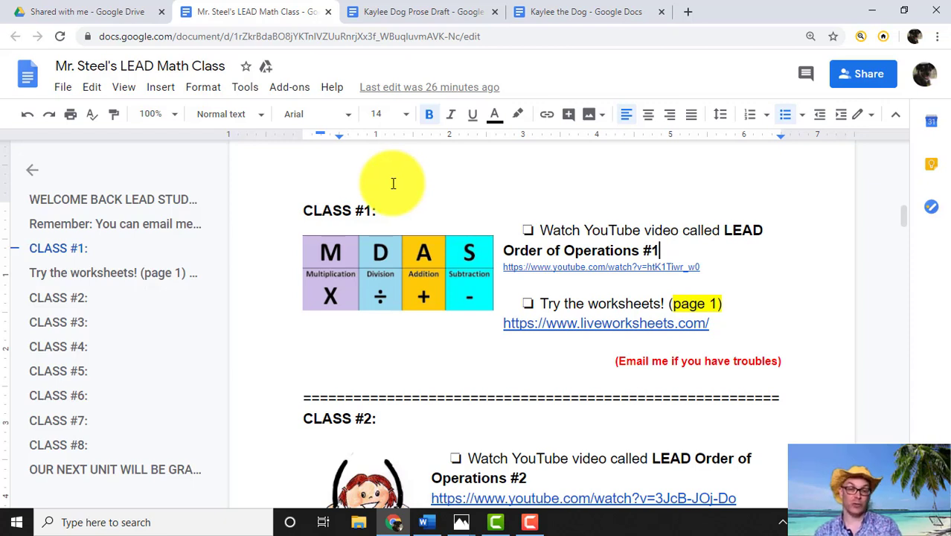
{"action": "mouse_move", "coordinate": [581, 209]}
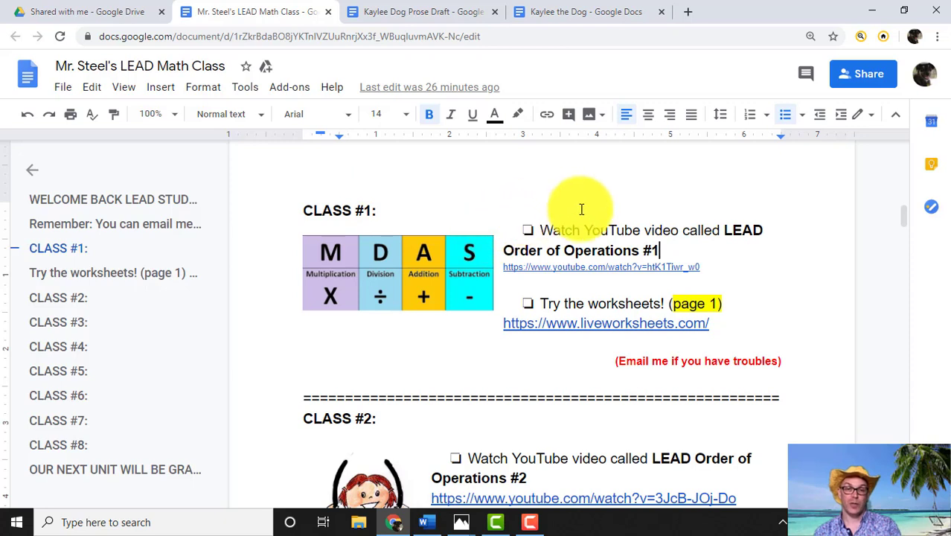
{"action": "mouse_move", "coordinate": [614, 322]}
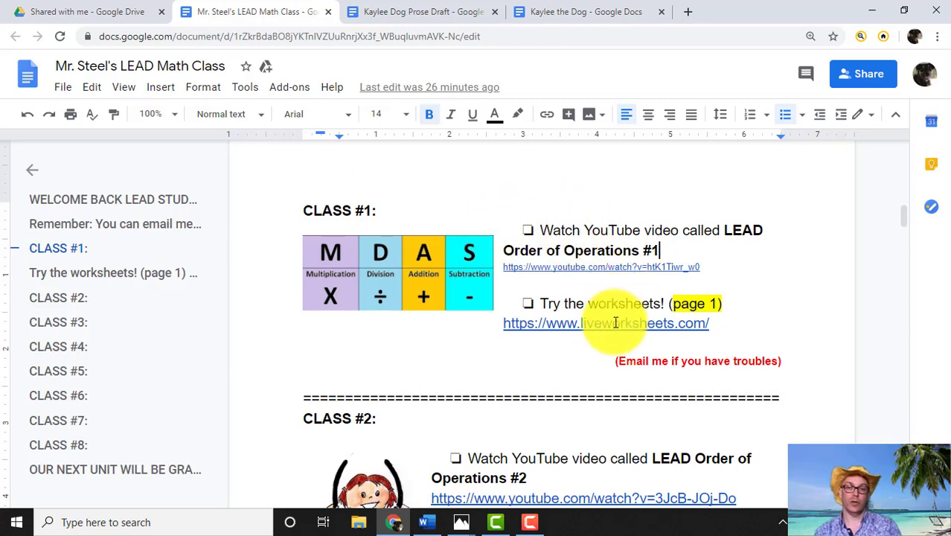
{"action": "left_click", "coordinate": [606, 323]}
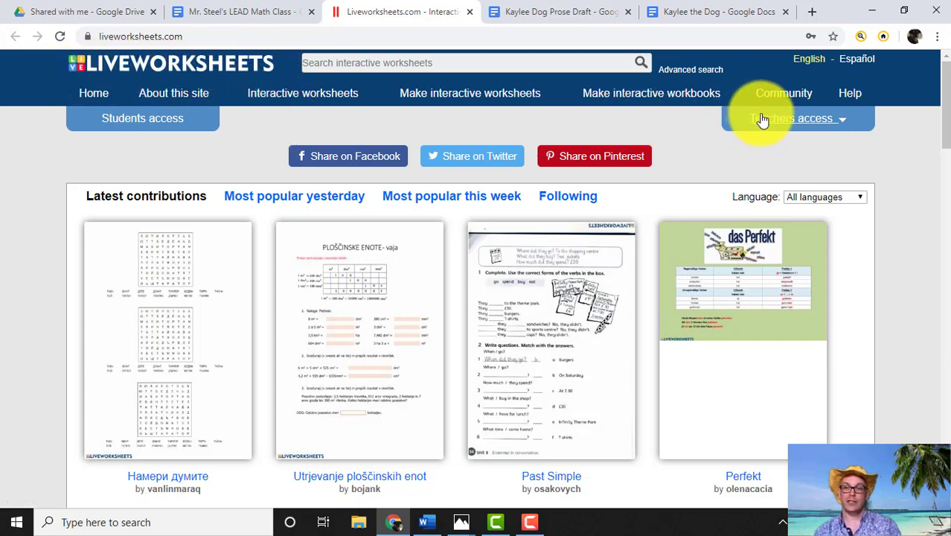
{"action": "mouse_move", "coordinate": [541, 134]}
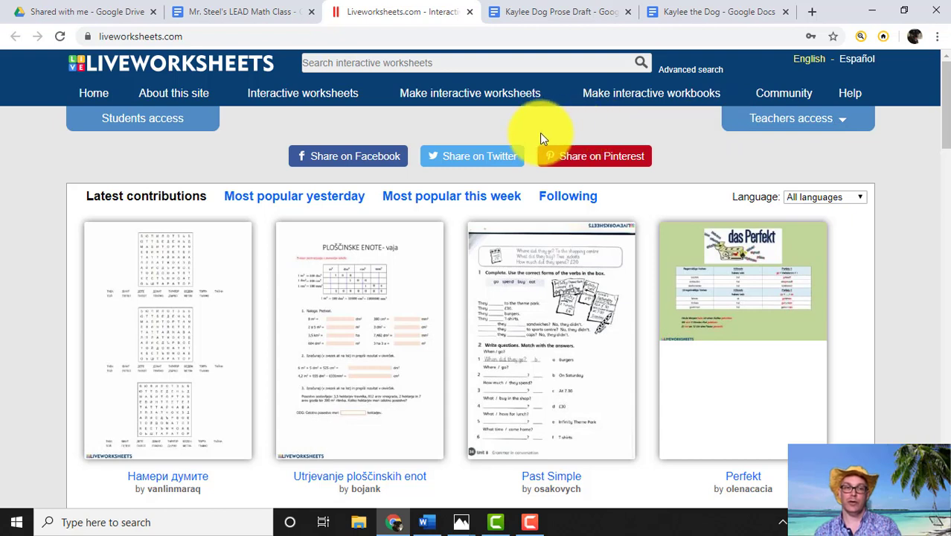
{"action": "mouse_move", "coordinate": [142, 118]}
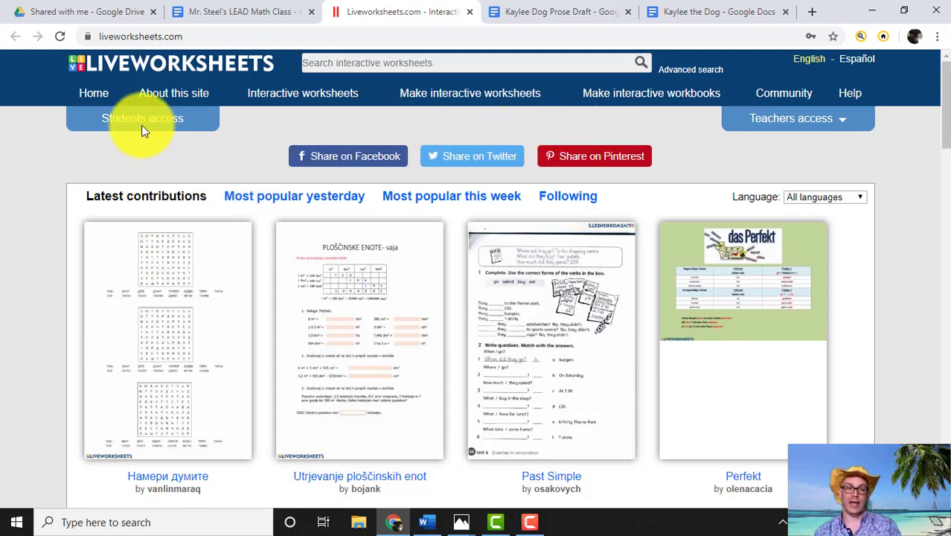
{"action": "mouse_move", "coordinate": [142, 119]}
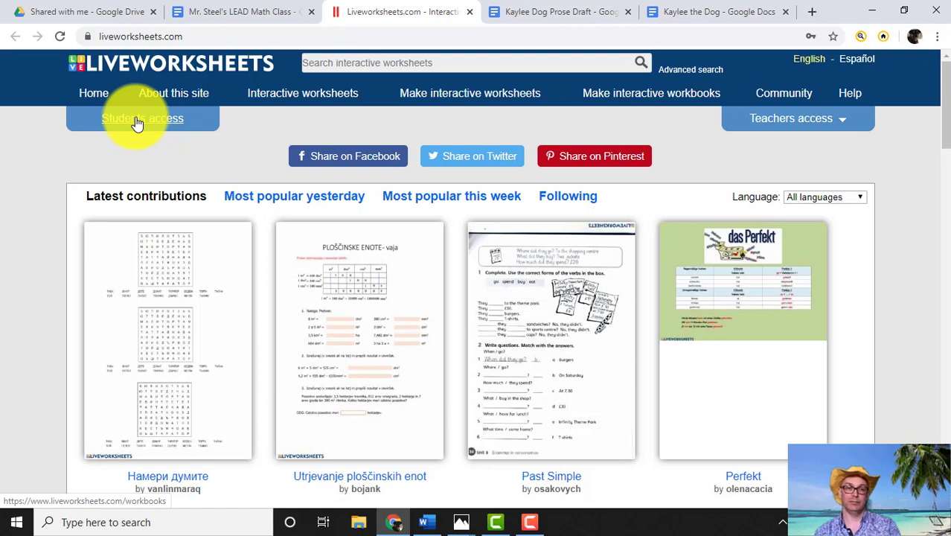
Go to the Liveworksheets student access login page.
{"action": "left_click", "coordinate": [142, 119]}
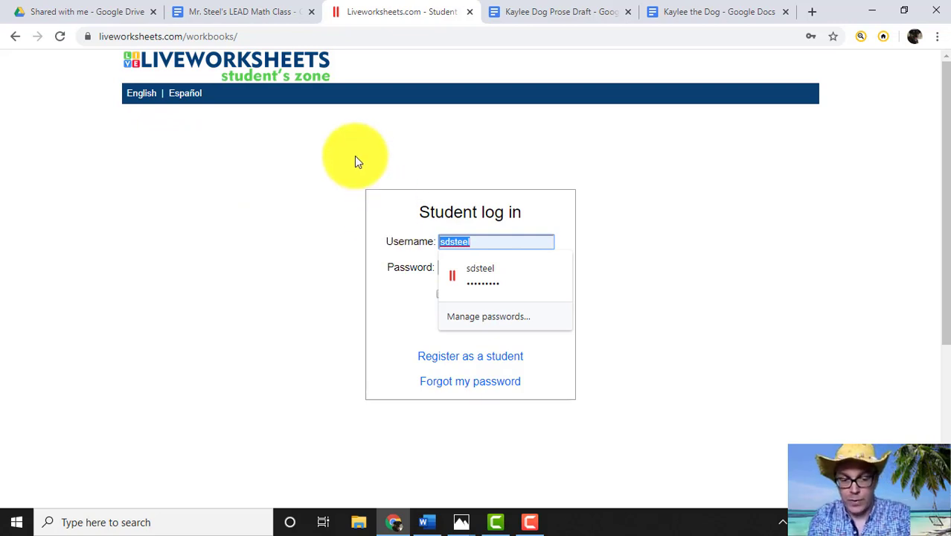
Log in to the student zone as Kaylee Dog using the saved username and password.
{"action": "type", "text": "di"}
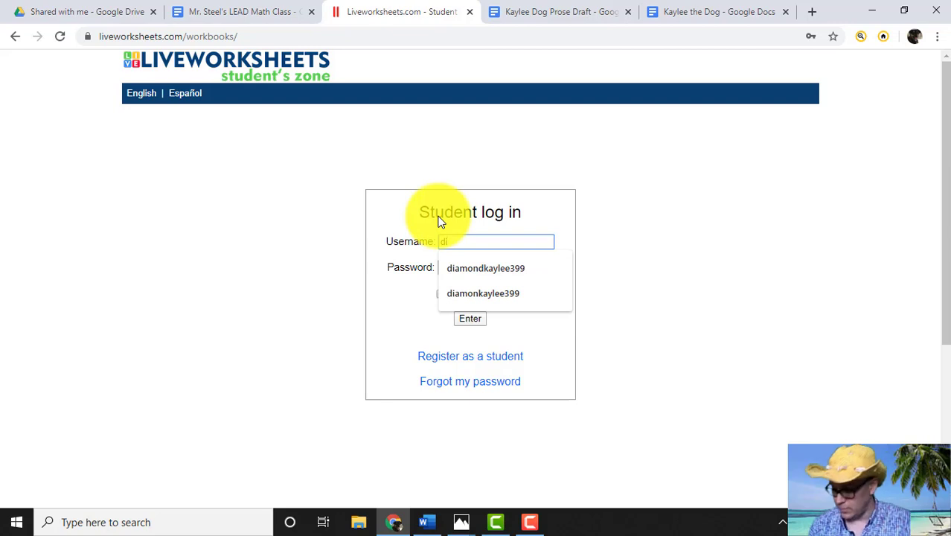
{"action": "left_click", "coordinate": [486, 268]}
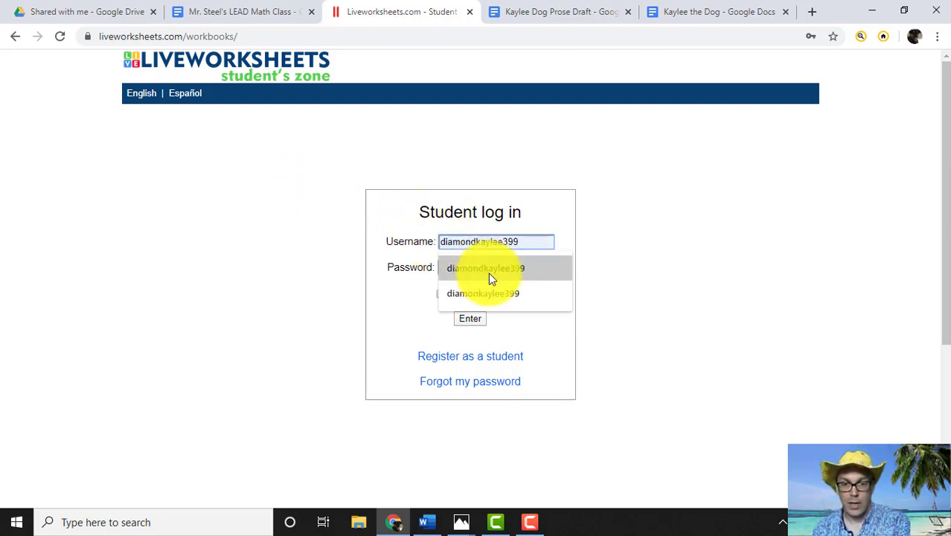
{"action": "left_click", "coordinate": [494, 267]}
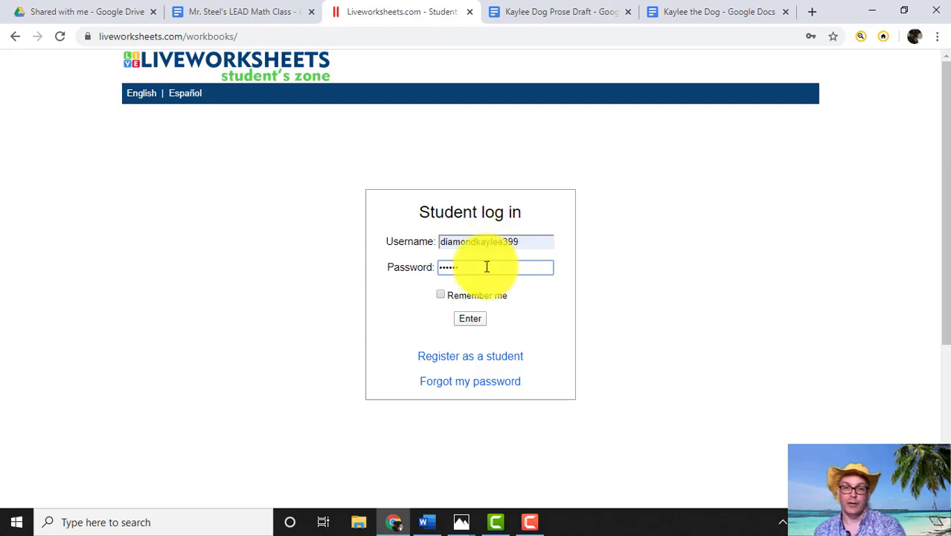
{"action": "left_click", "coordinate": [470, 318]}
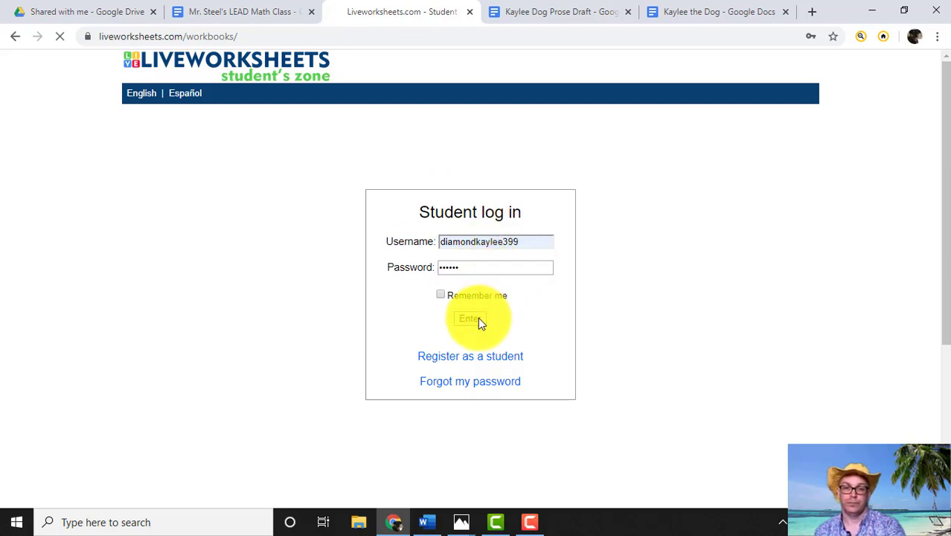
{"action": "left_click", "coordinate": [469, 319]}
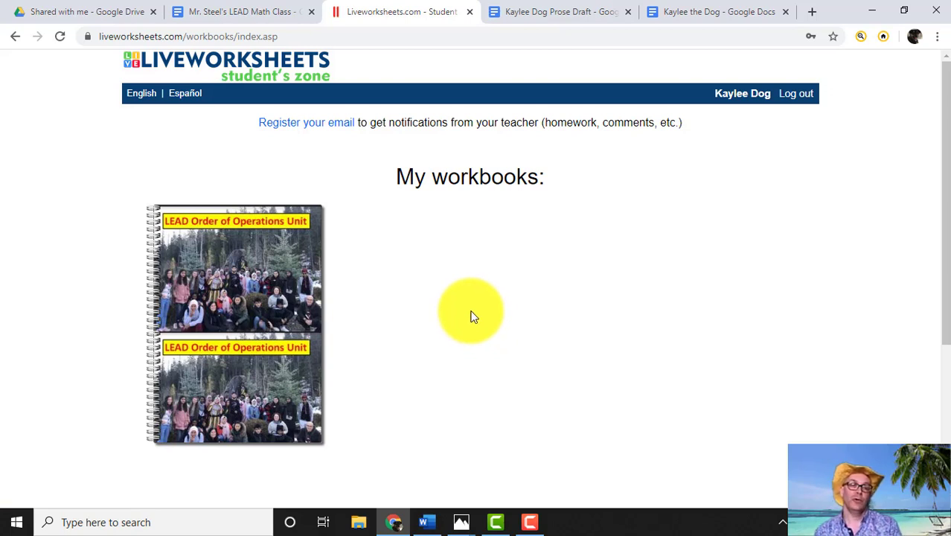
{"action": "mouse_move", "coordinate": [541, 180]}
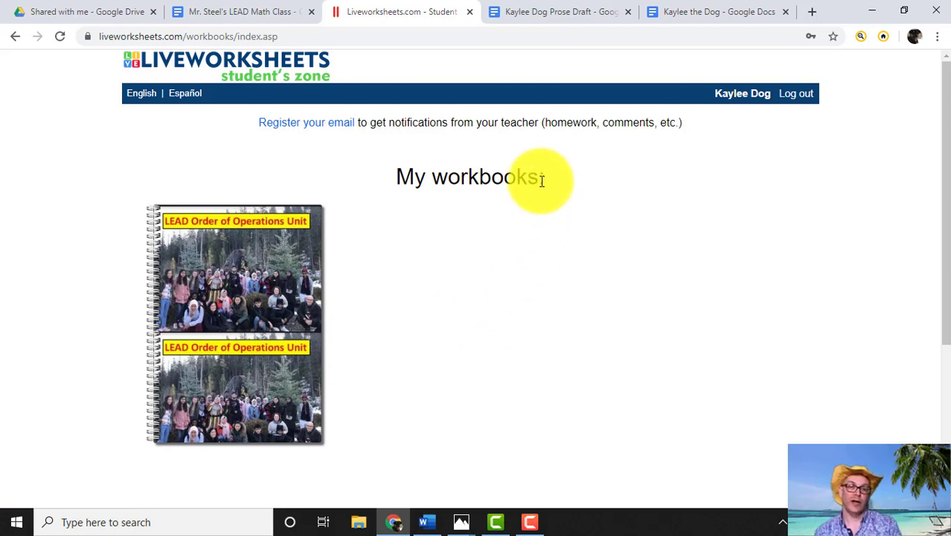
{"action": "mouse_move", "coordinate": [532, 158]}
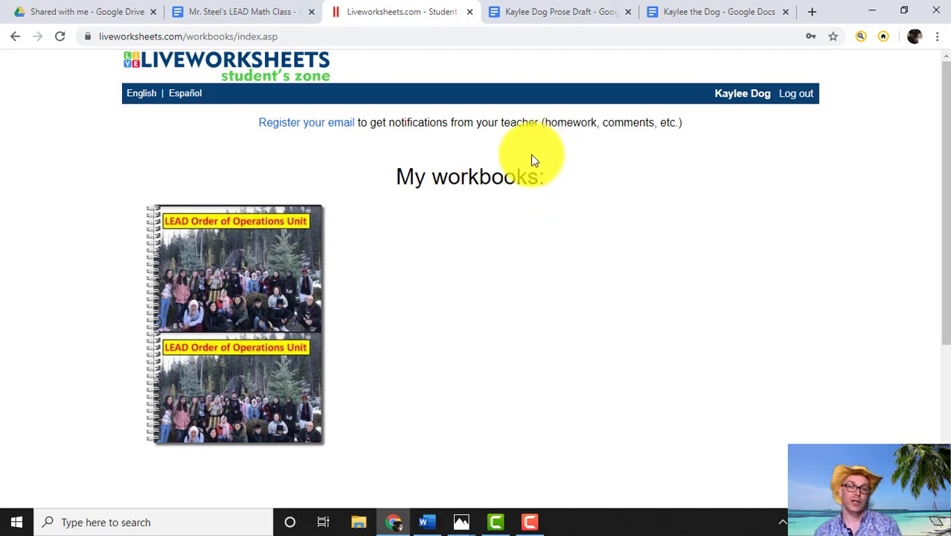
{"action": "mouse_move", "coordinate": [178, 234]}
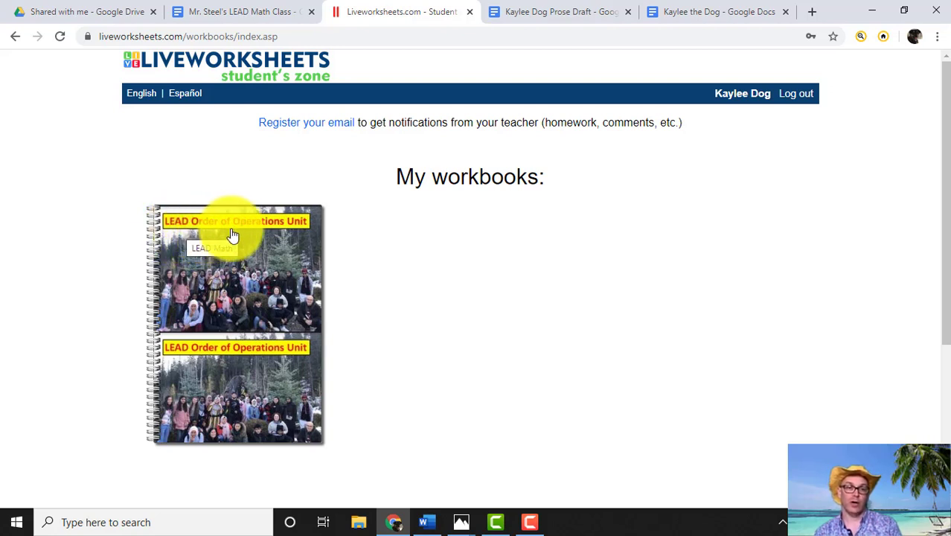
{"action": "mouse_move", "coordinate": [268, 305]}
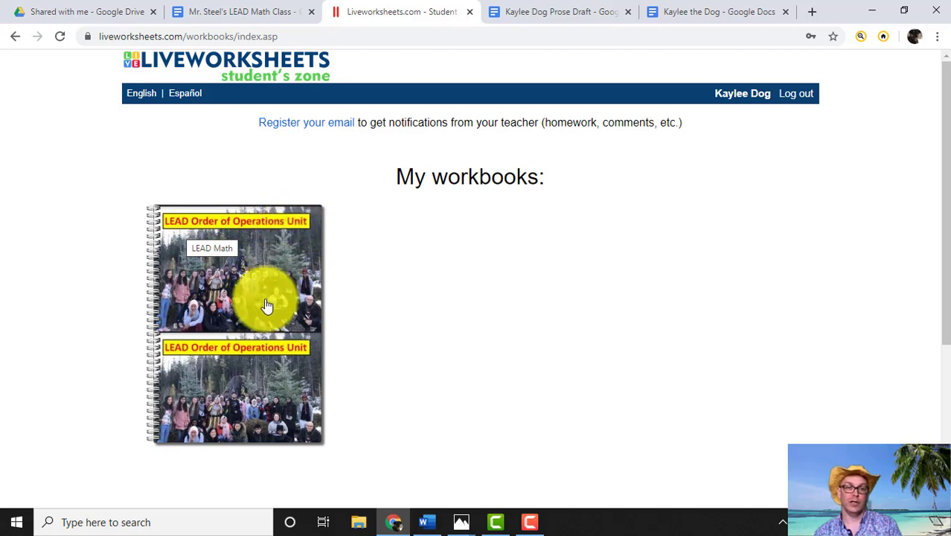
{"action": "mouse_move", "coordinate": [254, 308]}
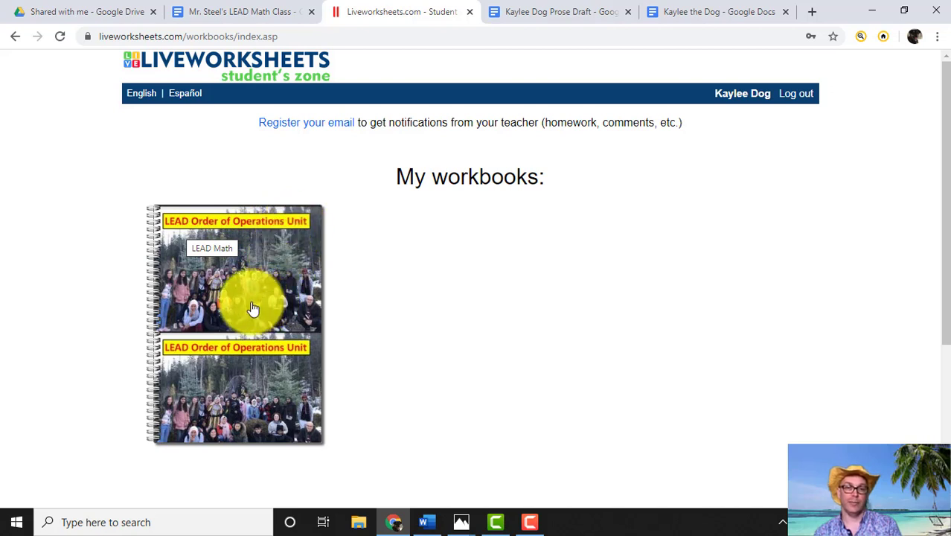
Open the LEAD Math workbook from My workbooks.
{"action": "left_click", "coordinate": [253, 308]}
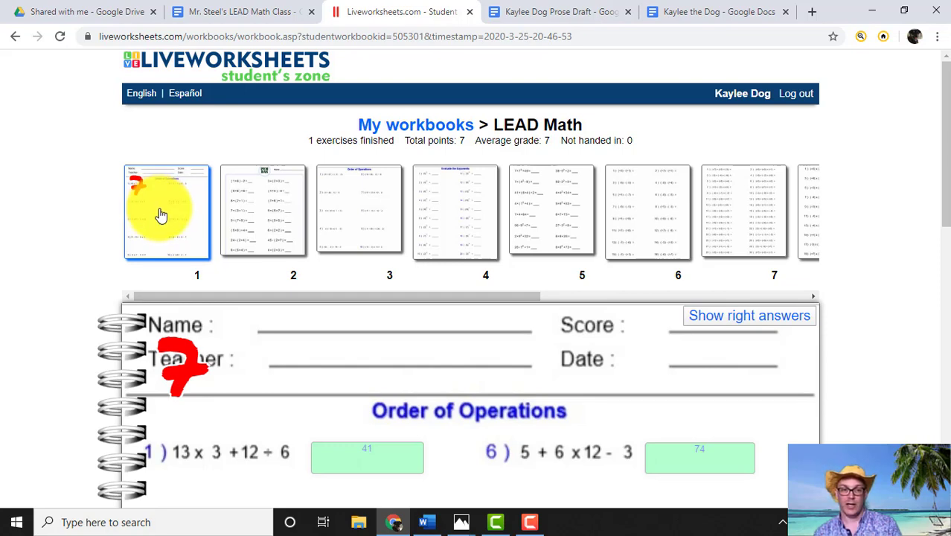
{"action": "scroll", "scroll_direction": "down", "scroll_amount": 3}
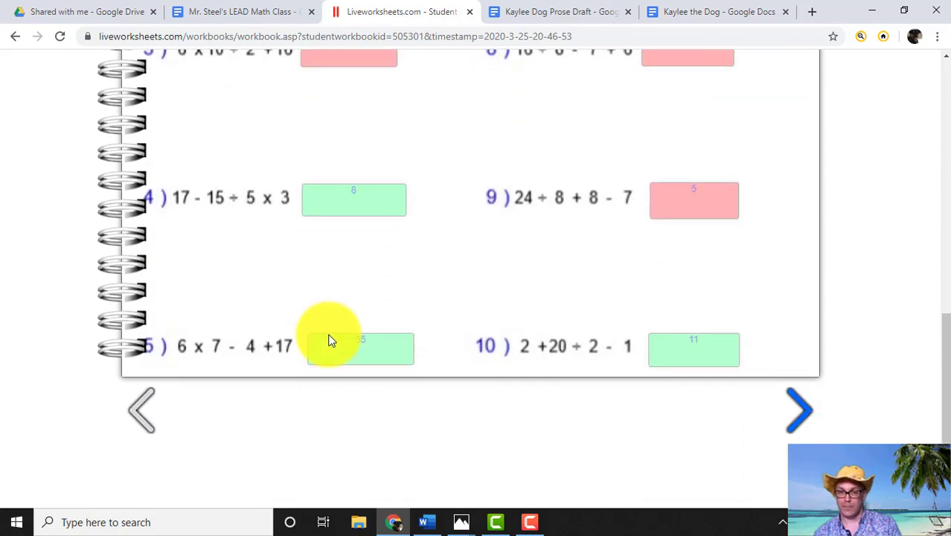
{"action": "scroll", "scroll_direction": "down", "scroll_amount": 3}
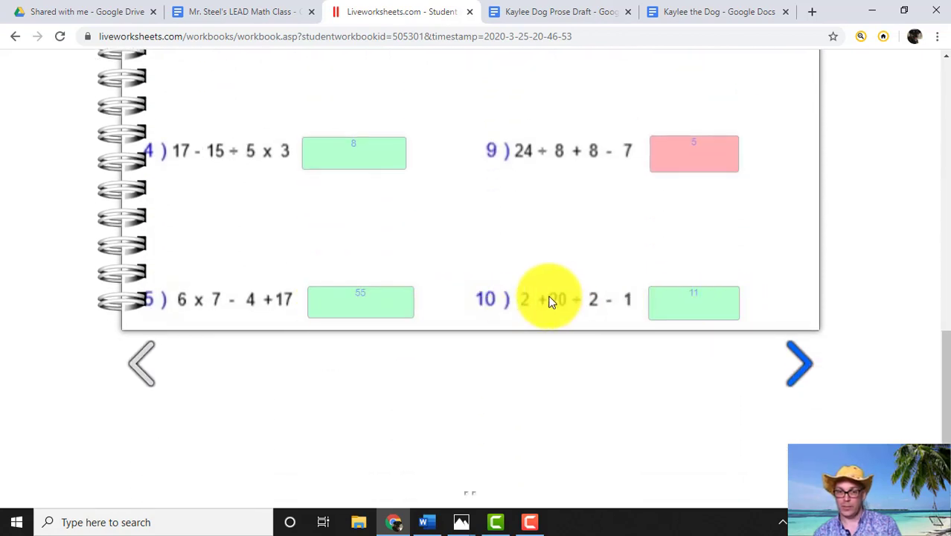
{"action": "scroll", "scroll_direction": "up", "scroll_amount": 3}
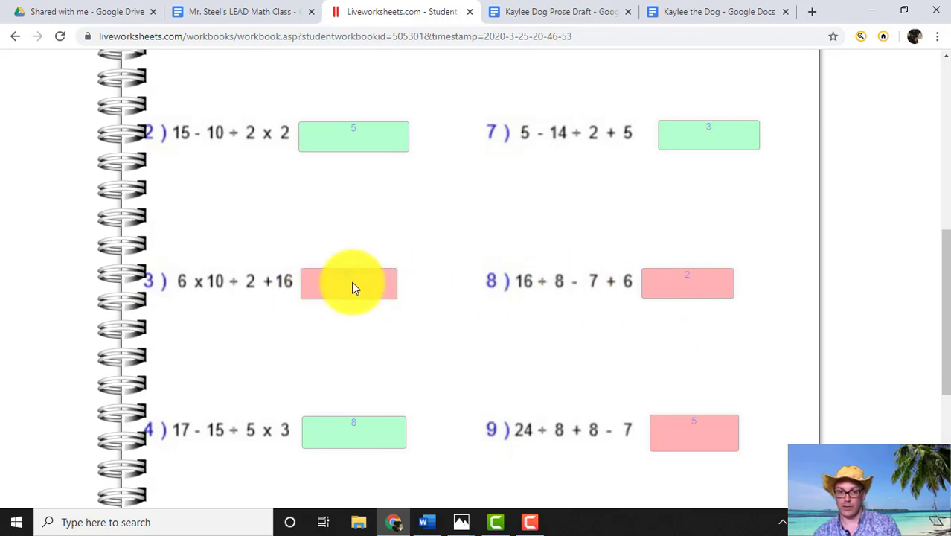
{"action": "scroll", "scroll_direction": "up", "scroll_amount": 3}
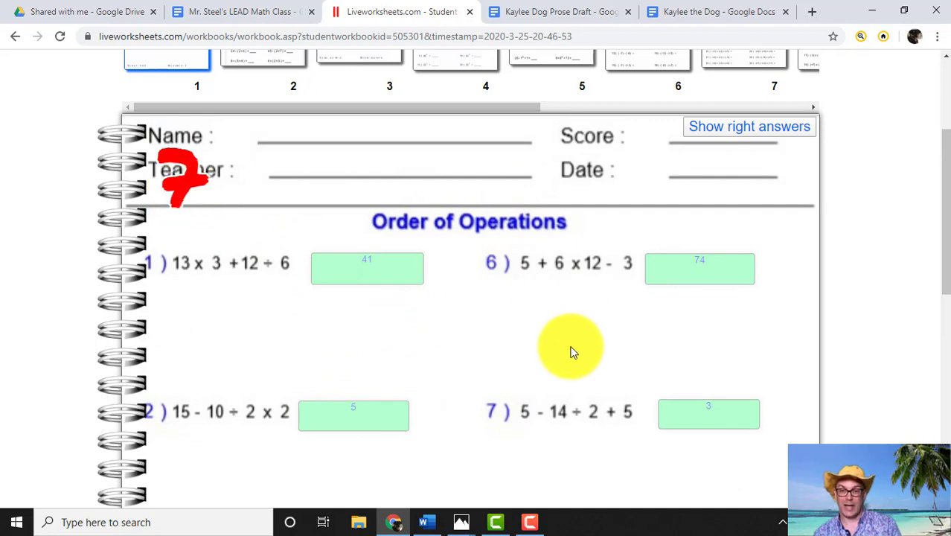
{"action": "mouse_move", "coordinate": [540, 370]}
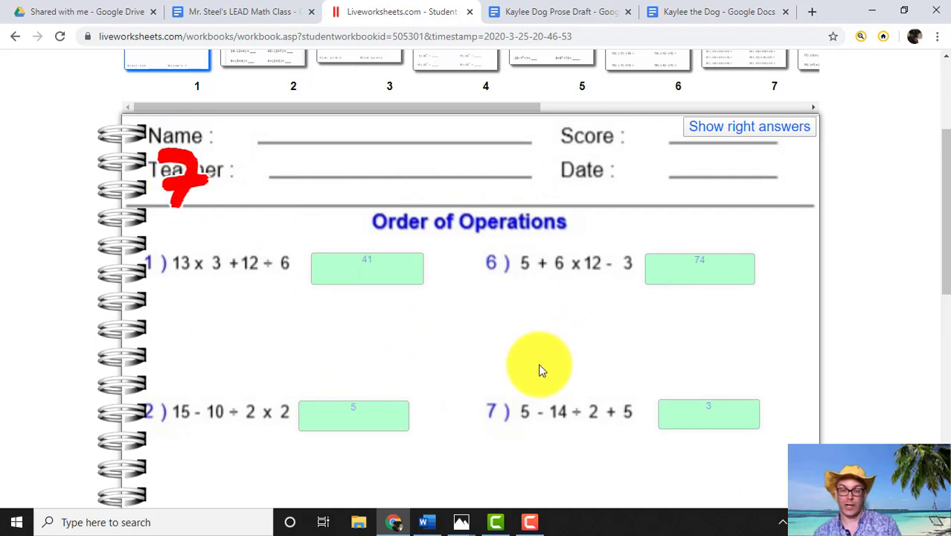
{"action": "mouse_move", "coordinate": [506, 350]}
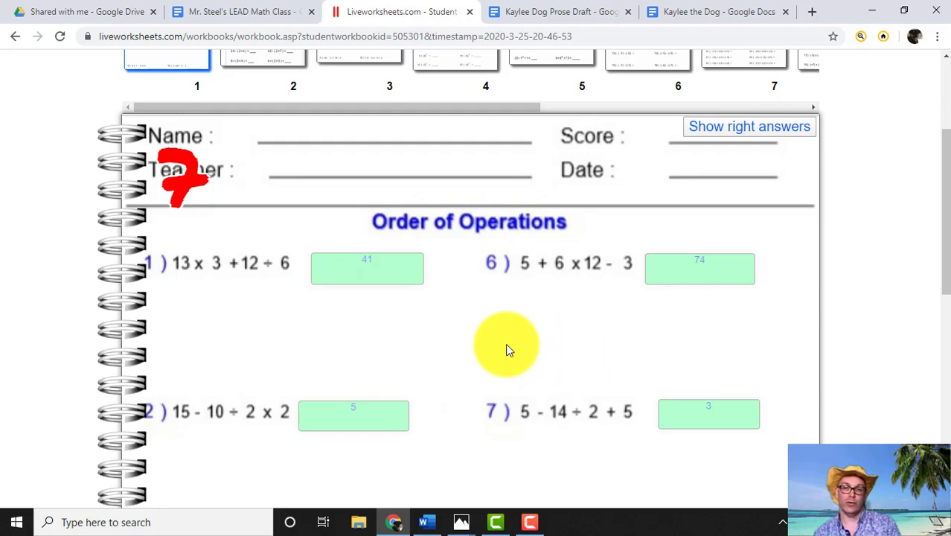
{"action": "mouse_move", "coordinate": [733, 197]}
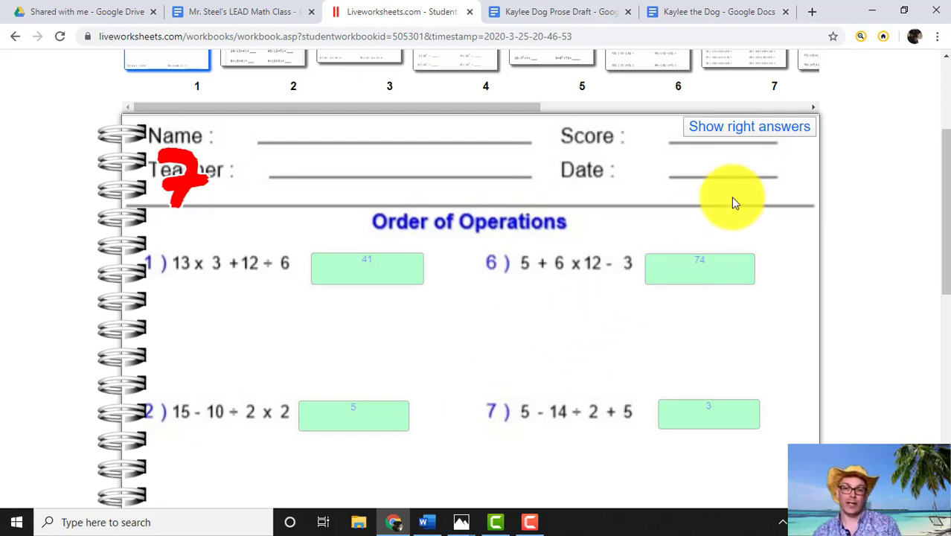
{"action": "scroll", "scroll_direction": "down", "scroll_amount": 3}
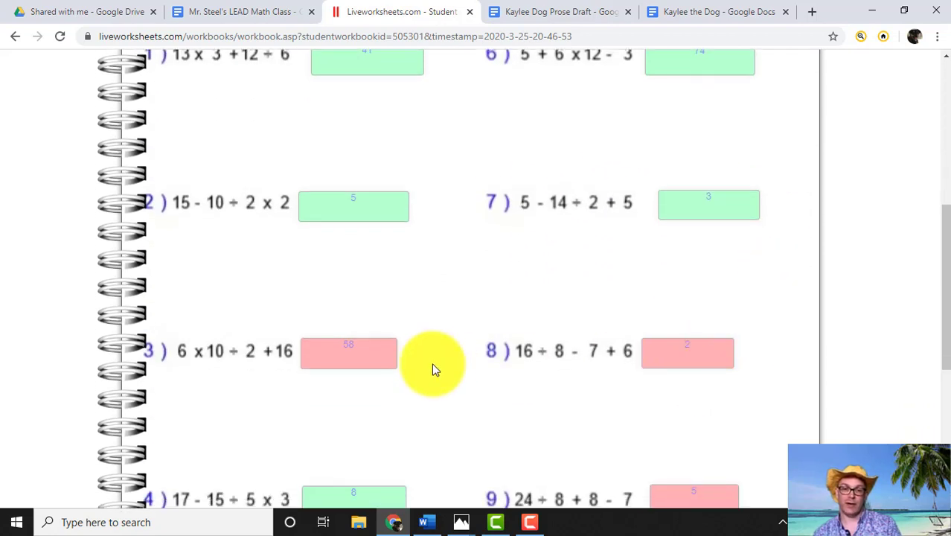
{"action": "scroll", "scroll_direction": "up", "scroll_amount": 3}
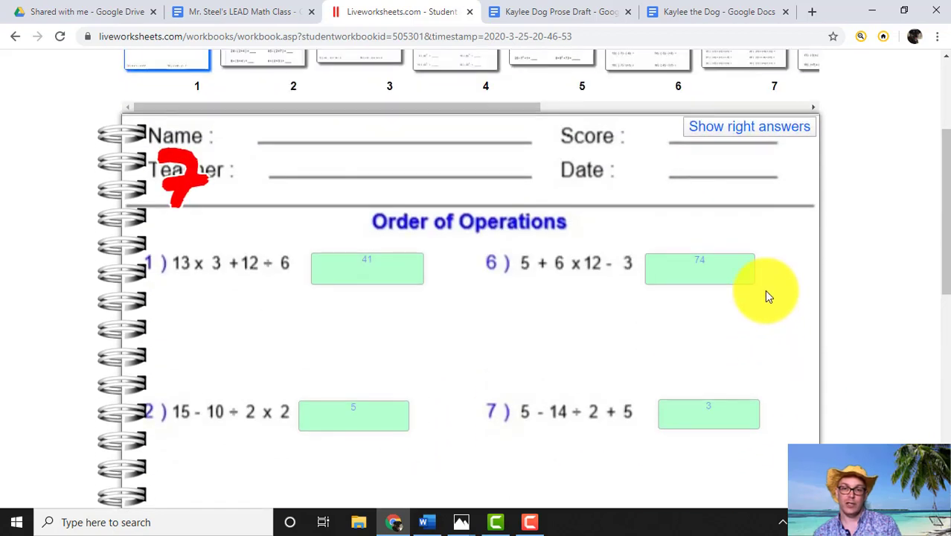
{"action": "mouse_move", "coordinate": [732, 170]}
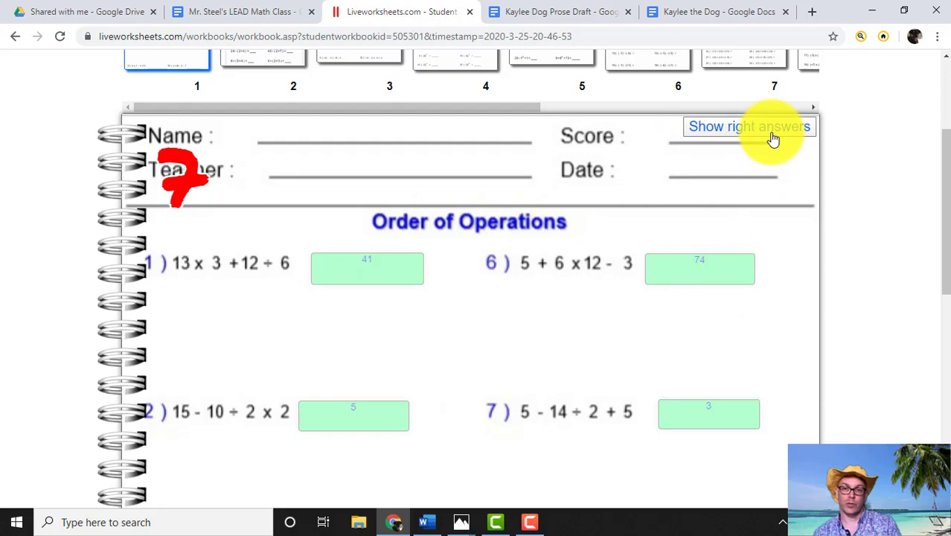
{"action": "left_click", "coordinate": [749, 126]}
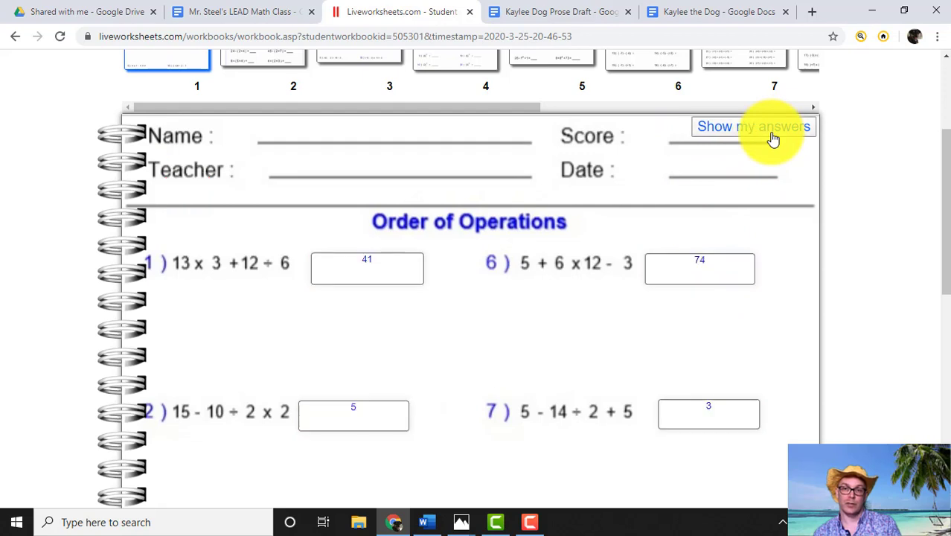
{"action": "scroll", "scroll_direction": "down", "scroll_amount": 3}
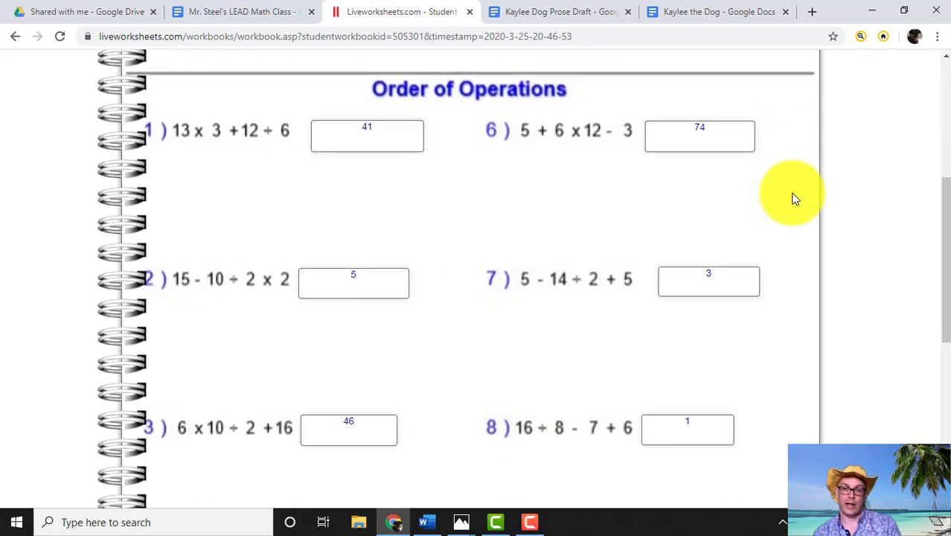
{"action": "scroll", "scroll_direction": "down", "scroll_amount": 3}
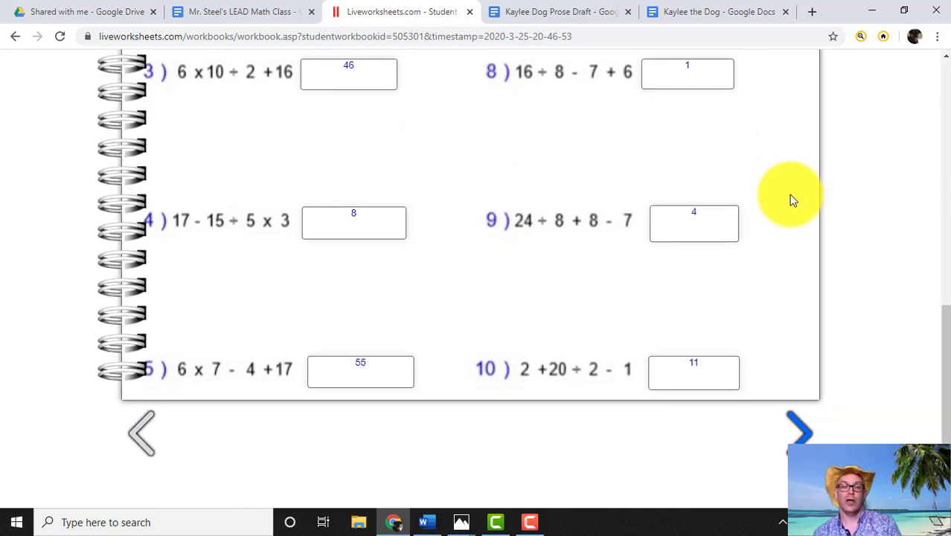
{"action": "scroll", "scroll_direction": "down", "scroll_amount": 3}
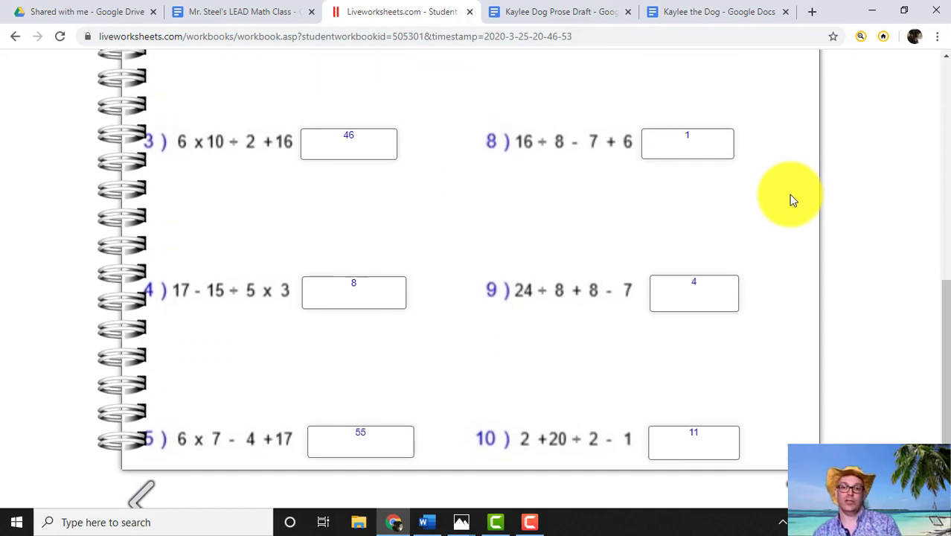
{"action": "scroll", "scroll_direction": "up", "scroll_amount": 3}
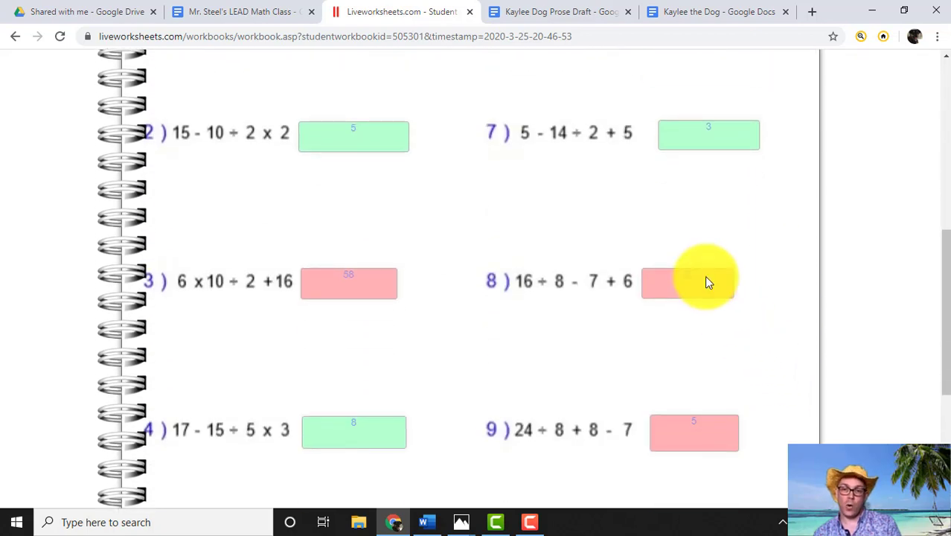
{"action": "mouse_move", "coordinate": [671, 289]}
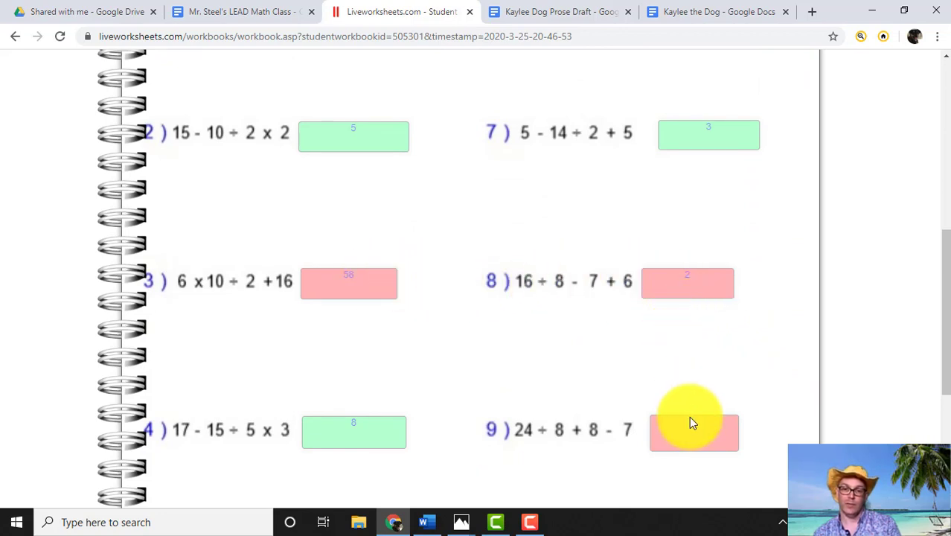
{"action": "scroll", "scroll_direction": "up", "scroll_amount": 3}
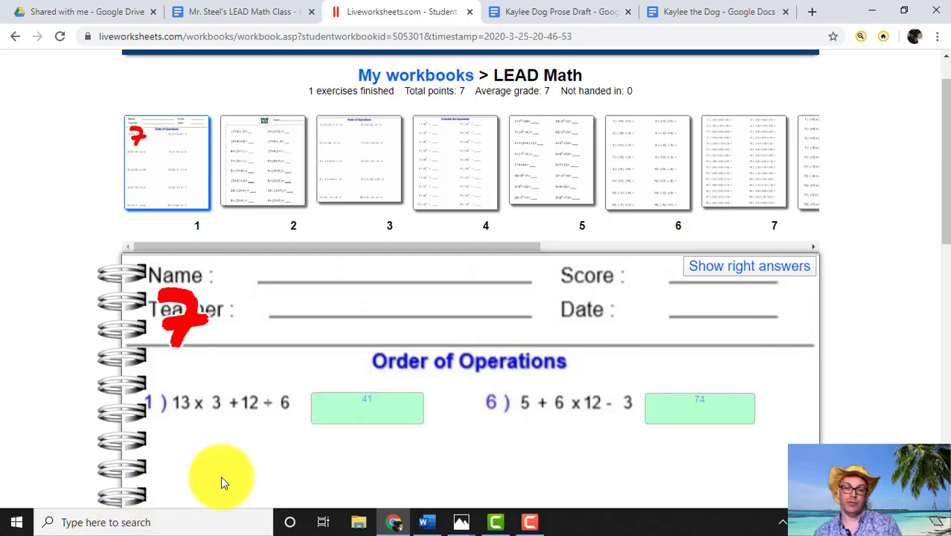
{"action": "mouse_move", "coordinate": [260, 227]}
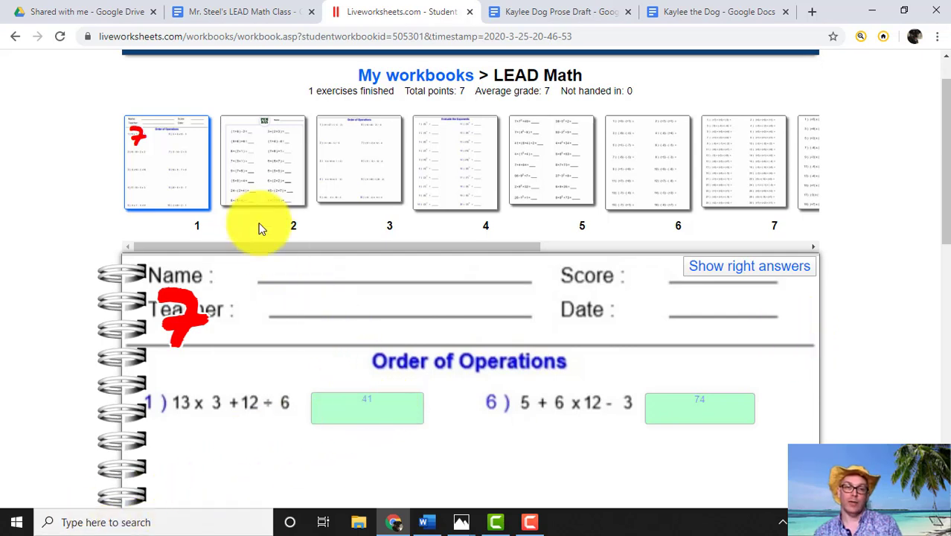
Open PEMDAS worksheet 2 and enter 7, 9 and 60 starting at (1×9)-2.
{"action": "left_click", "coordinate": [263, 161]}
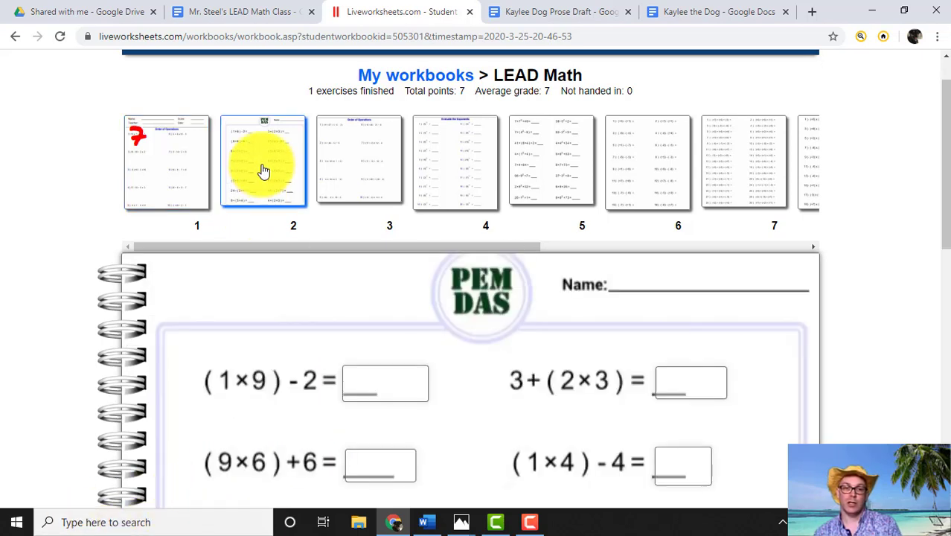
{"action": "mouse_move", "coordinate": [254, 163]}
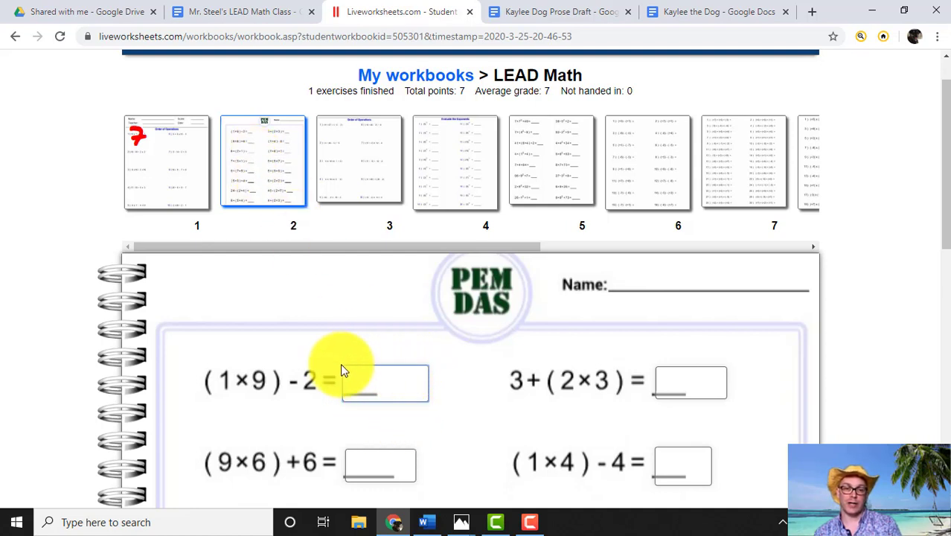
{"action": "mouse_move", "coordinate": [419, 320]}
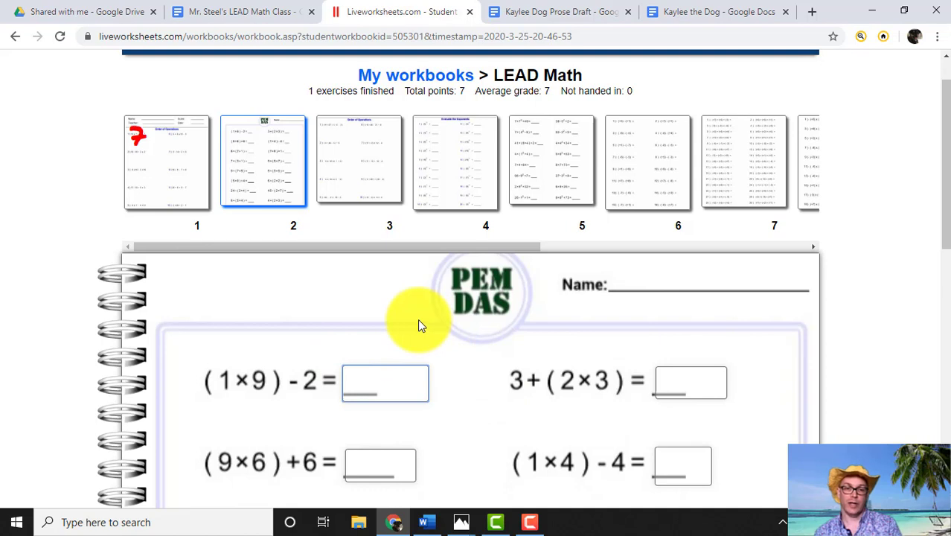
{"action": "left_click", "coordinate": [385, 379]}
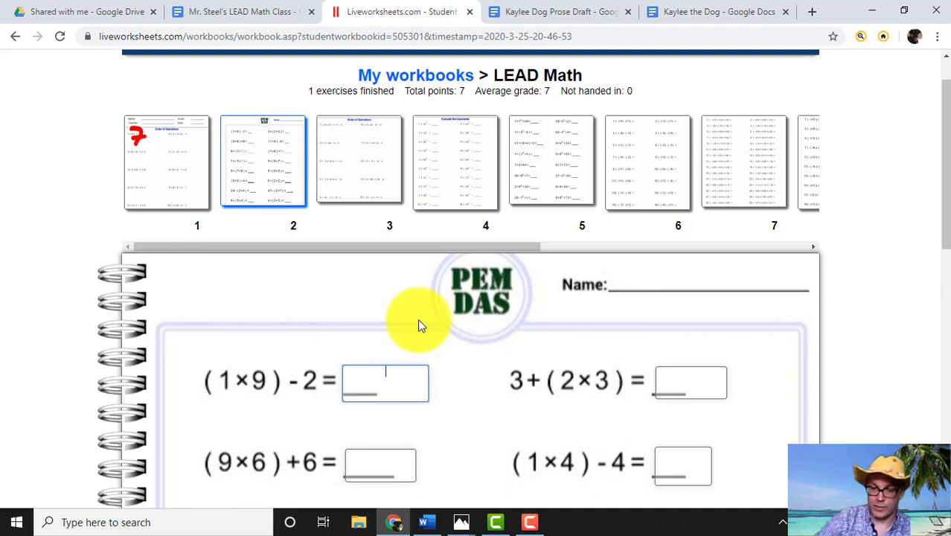
{"action": "type", "text": "7"}
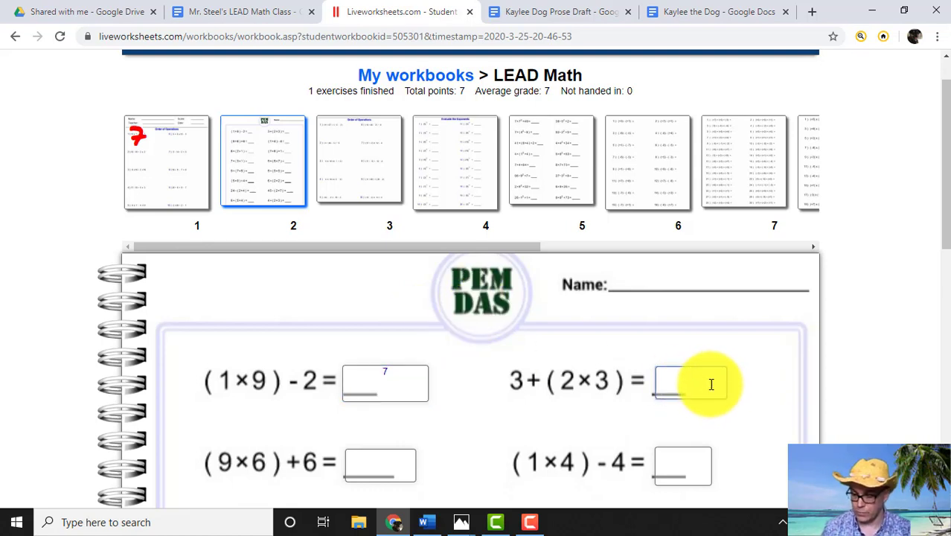
{"action": "type", "text": "9"}
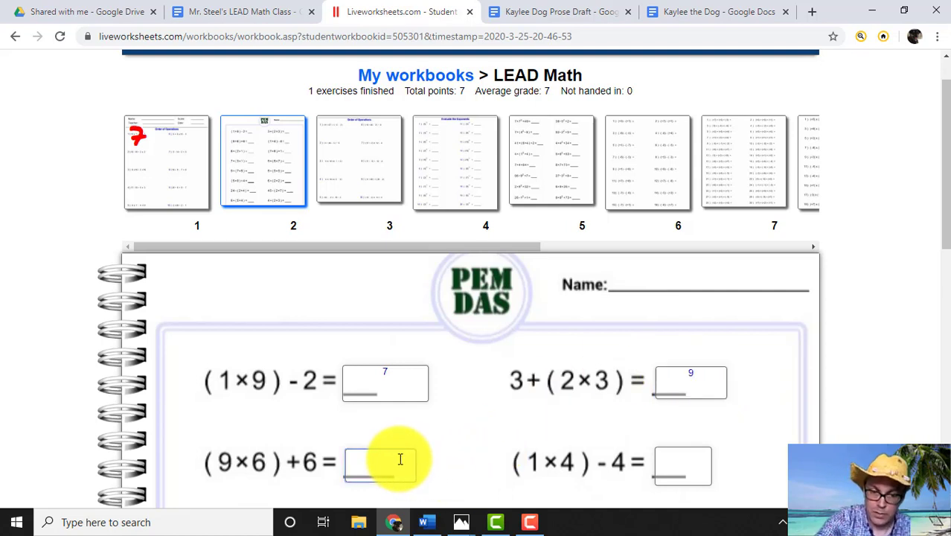
{"action": "type", "text": "60"}
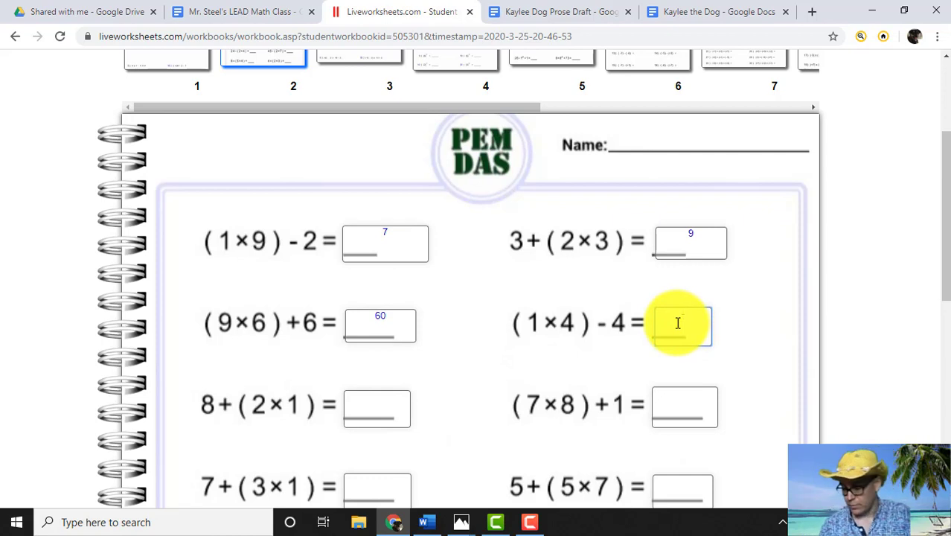
Answer 8+(2×1) with 10, (1×4)-4 with 0, and (7×8)+1 with 40.
{"action": "left_click", "coordinate": [375, 404]}
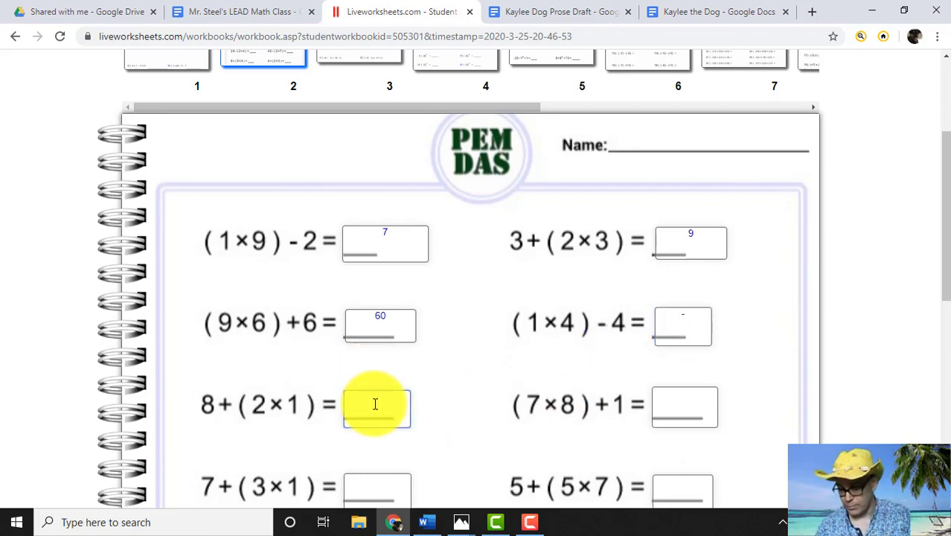
{"action": "type", "text": "10"}
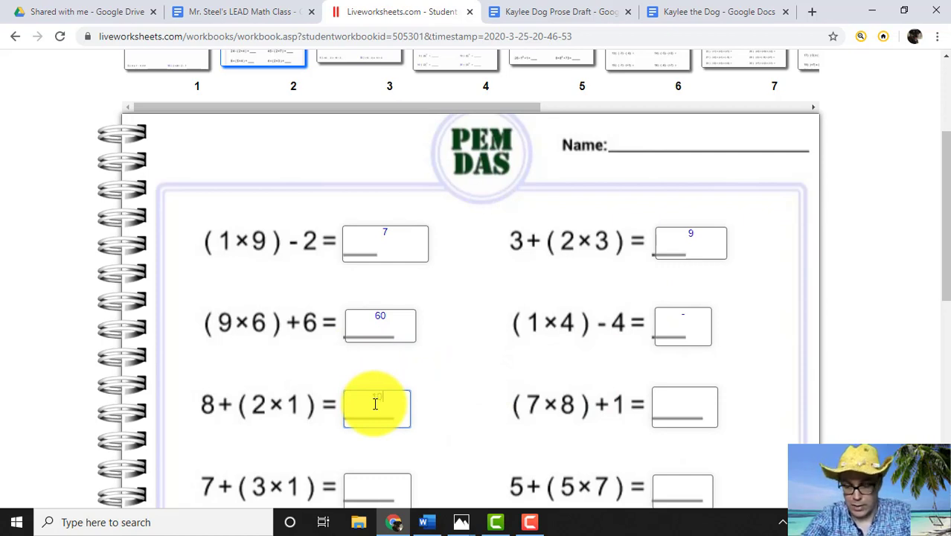
{"action": "type", "text": "10"}
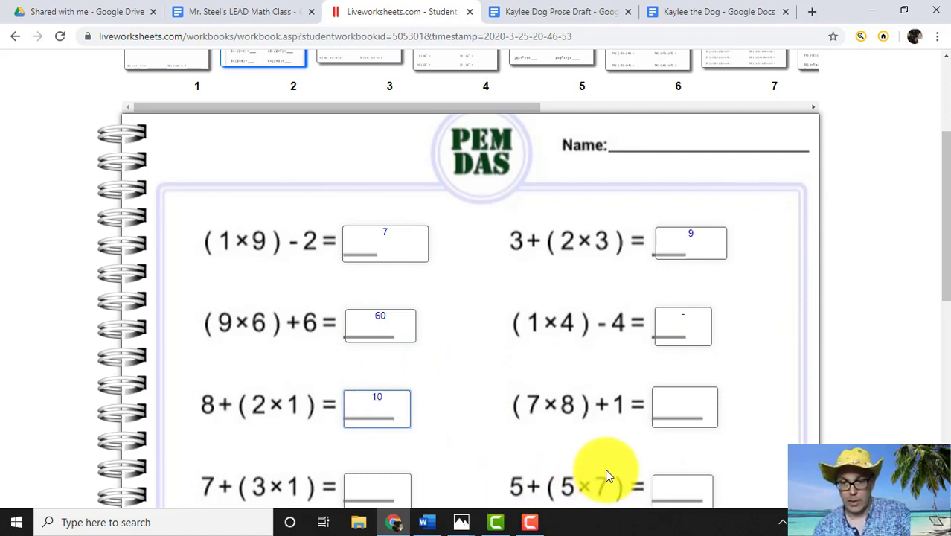
{"action": "left_click", "coordinate": [683, 326]}
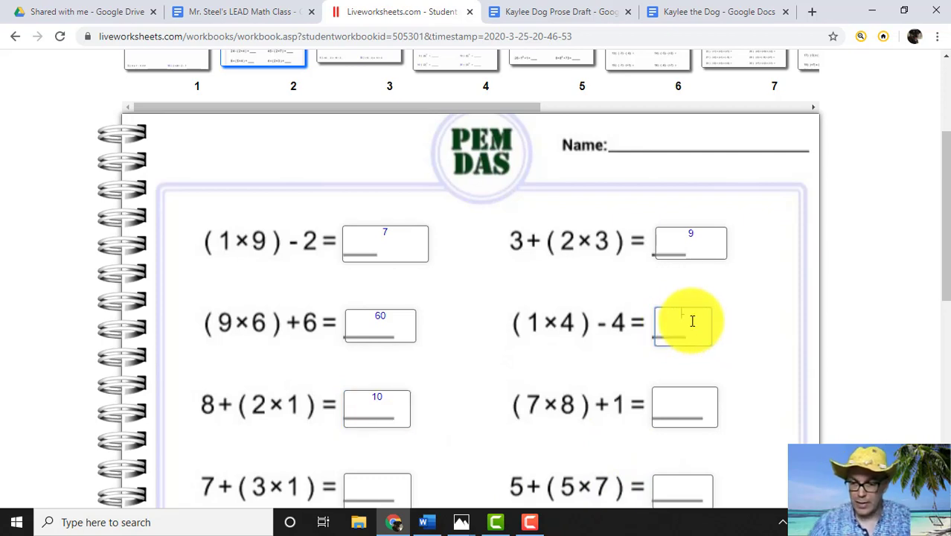
{"action": "type", "text": "0"}
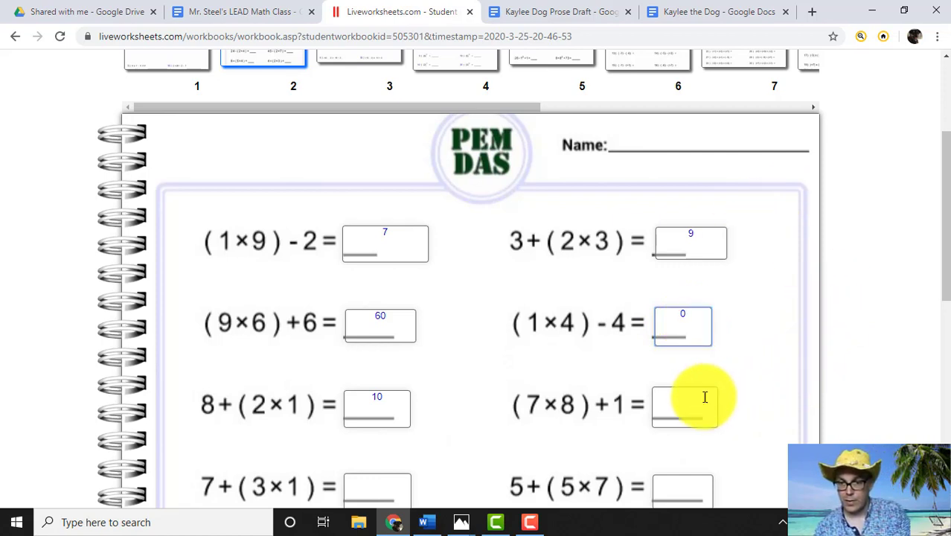
{"action": "left_click", "coordinate": [683, 404]}
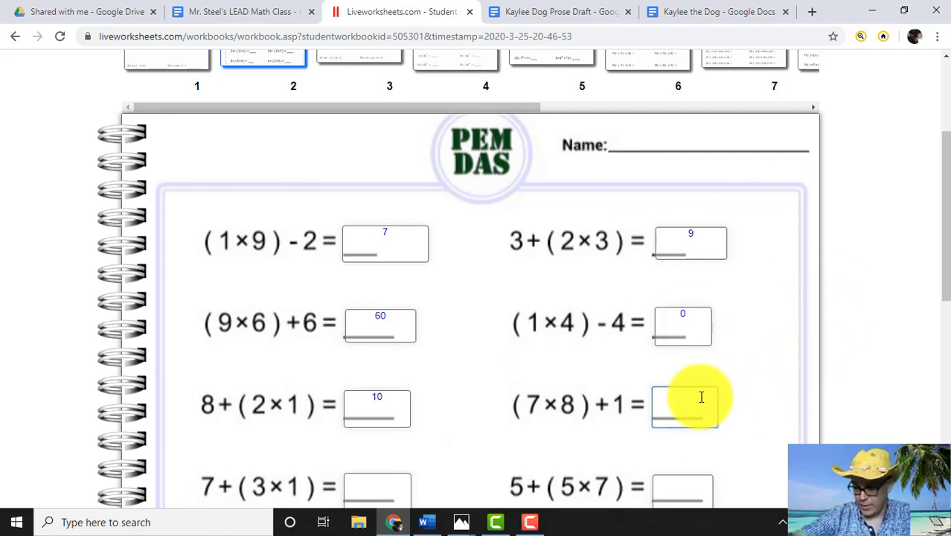
{"action": "type", "text": "4"}
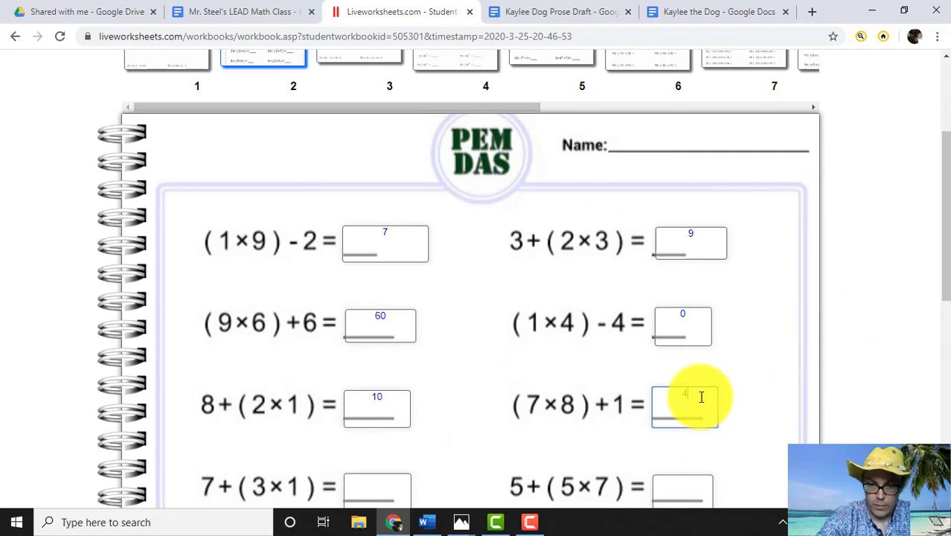
{"action": "type", "text": "0"}
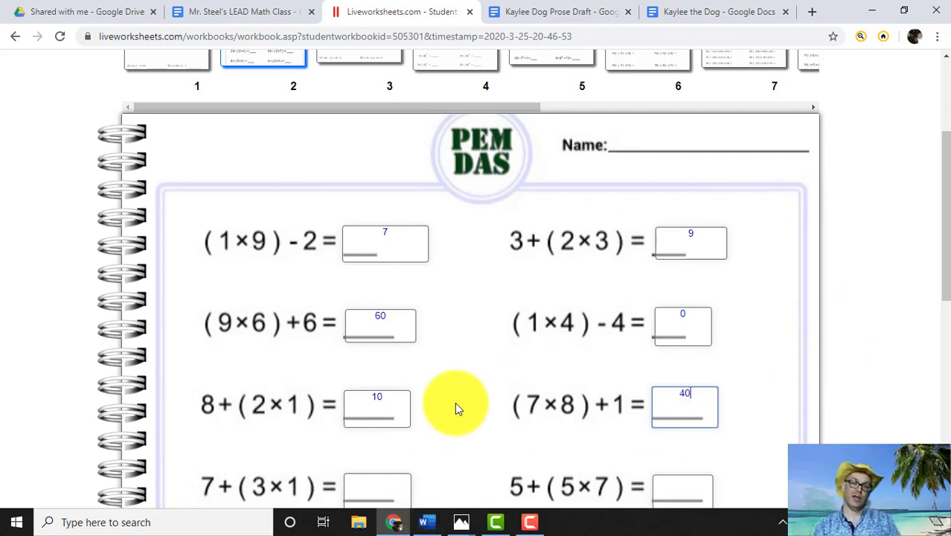
Scroll through the worksheet to review the answered and blank questions.
{"action": "scroll", "scroll_direction": "down", "scroll_amount": 3}
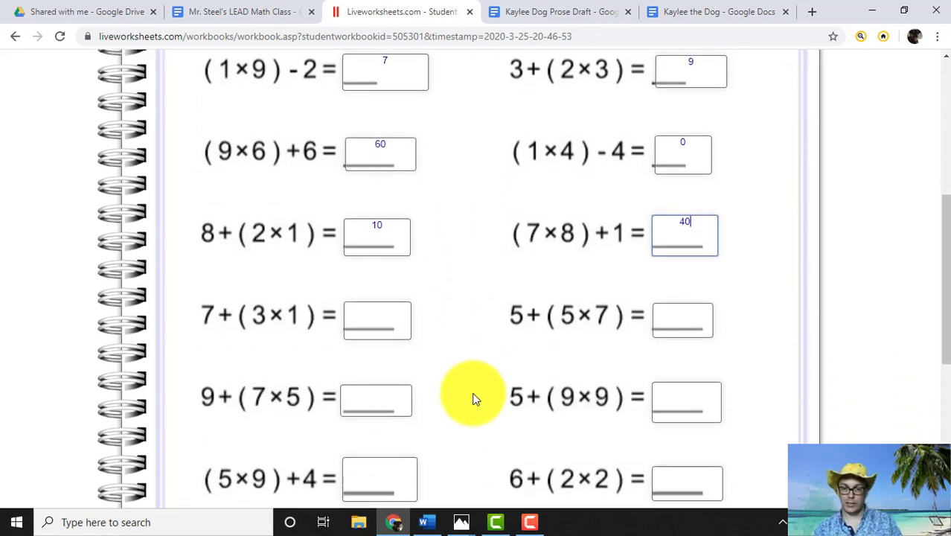
{"action": "scroll", "scroll_direction": "down", "scroll_amount": 3}
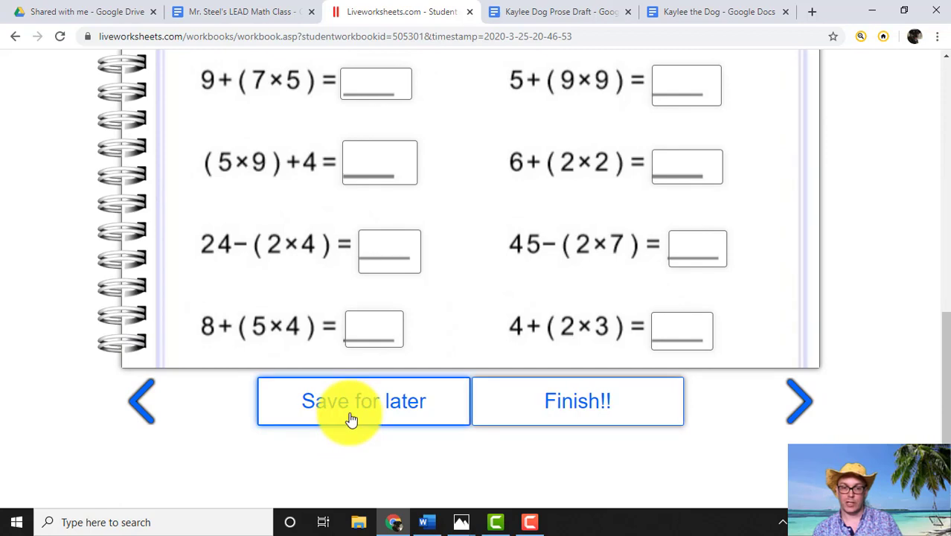
{"action": "mouse_move", "coordinate": [355, 408]}
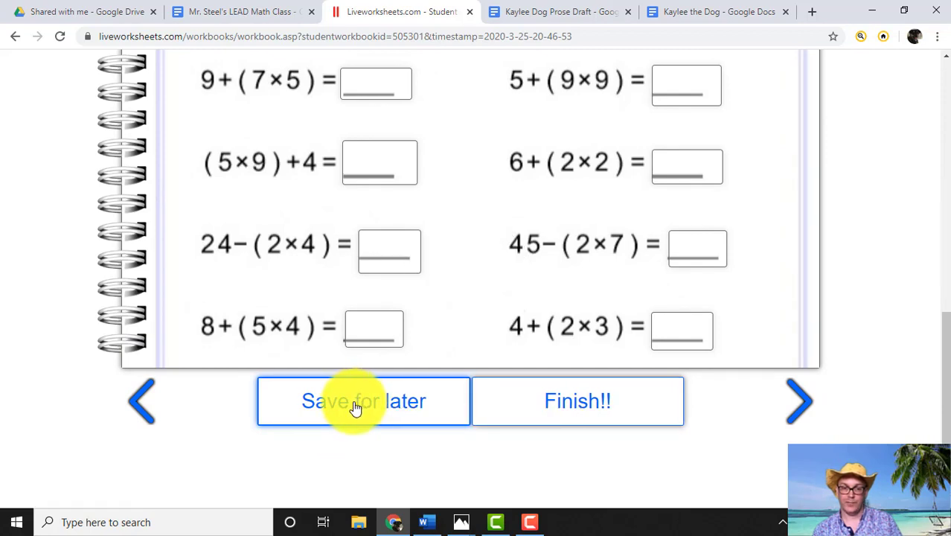
{"action": "scroll", "scroll_direction": "up", "scroll_amount": 3}
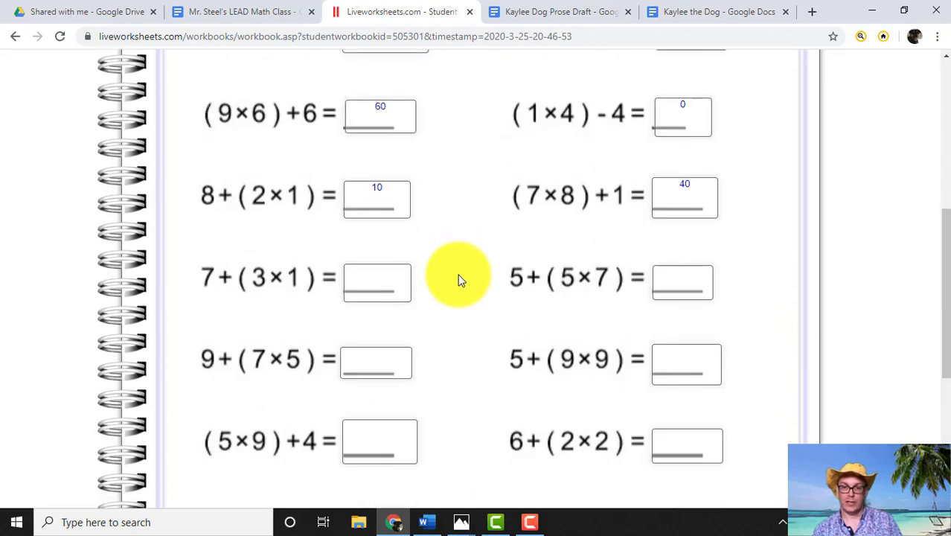
{"action": "scroll", "scroll_direction": "up", "scroll_amount": 3}
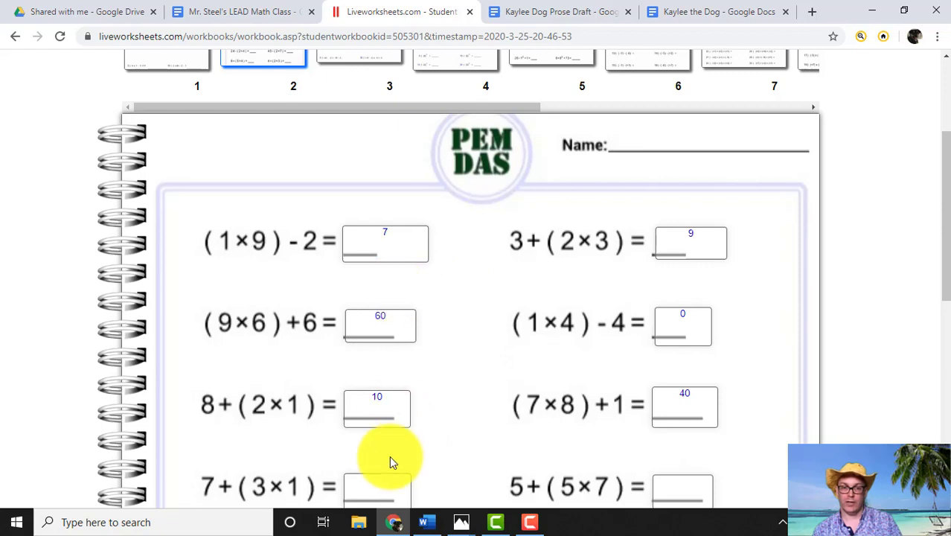
{"action": "scroll", "scroll_direction": "up", "scroll_amount": 3}
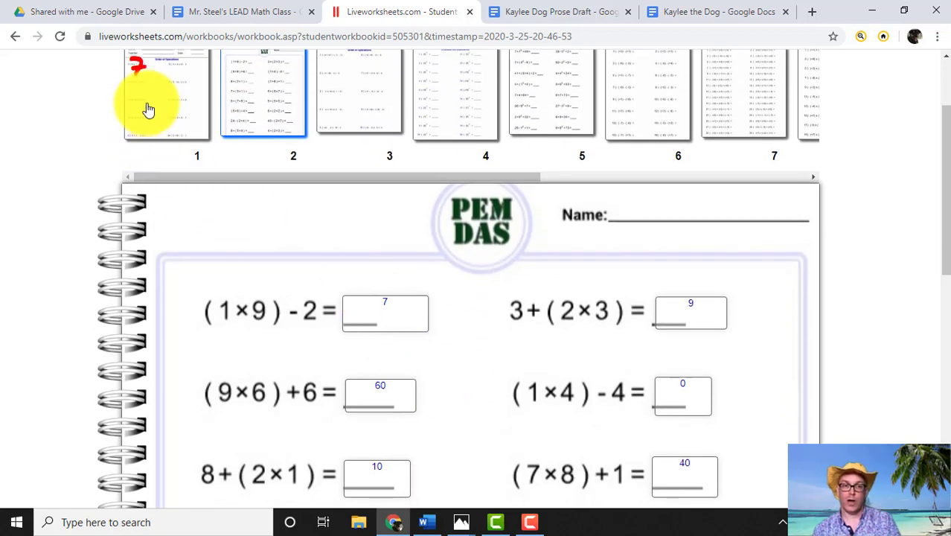
{"action": "mouse_move", "coordinate": [272, 112]}
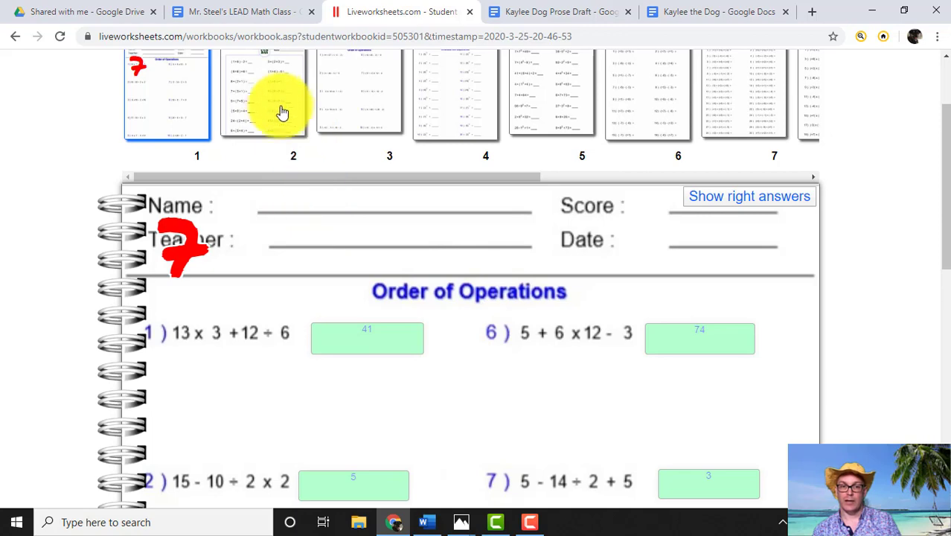
{"action": "scroll", "scroll_direction": "down", "scroll_amount": 3}
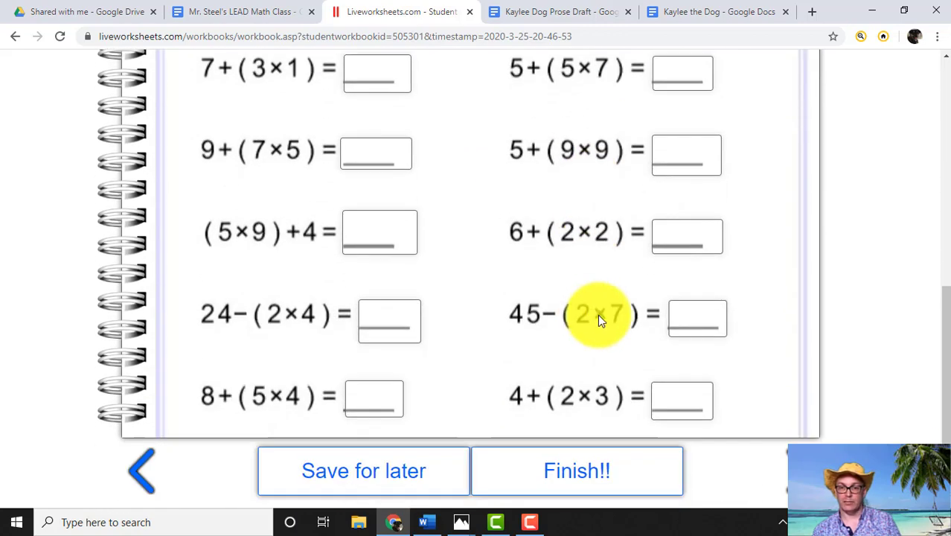
Submit PEMDAS worksheet 2 and scroll up to its grade and the workbook summary.
{"action": "left_click", "coordinate": [577, 471]}
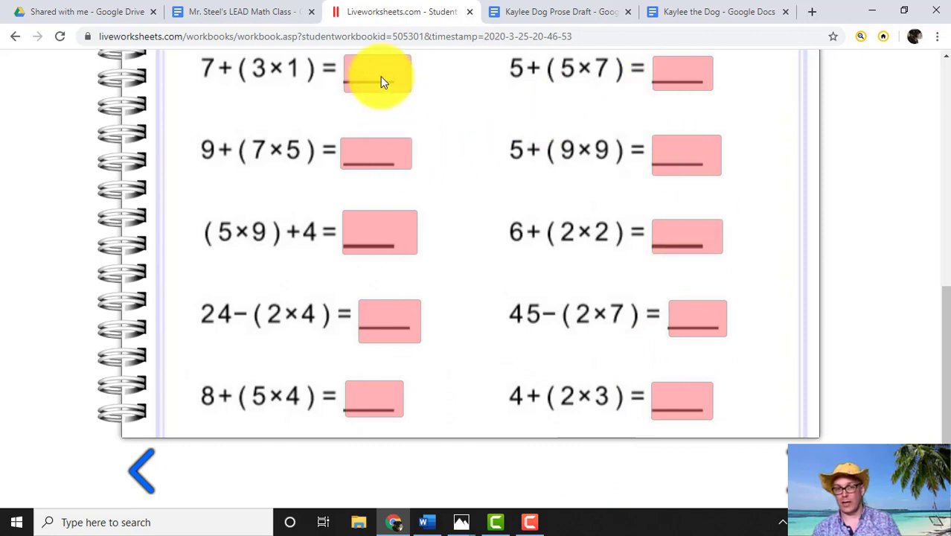
{"action": "scroll", "scroll_direction": "up", "scroll_amount": 3}
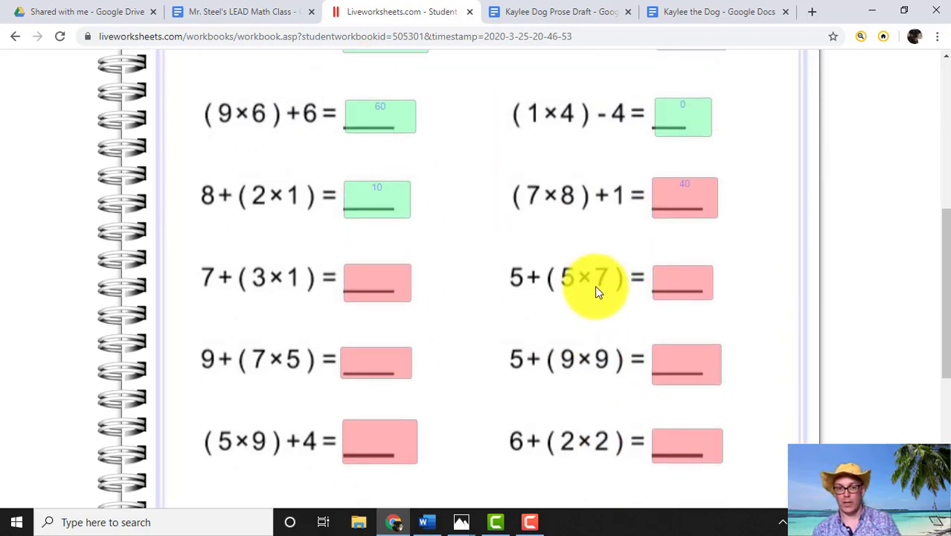
{"action": "scroll", "scroll_direction": "up", "scroll_amount": 3}
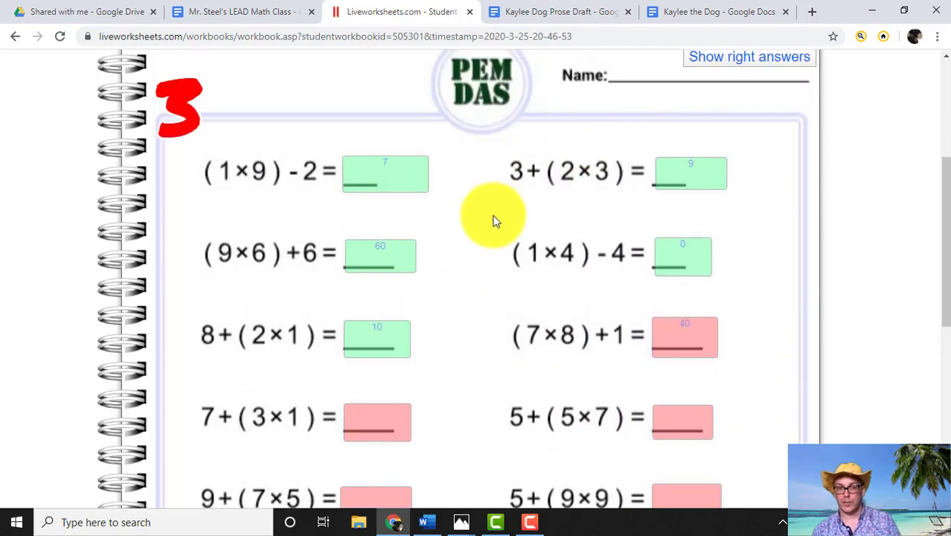
{"action": "mouse_move", "coordinate": [537, 232]}
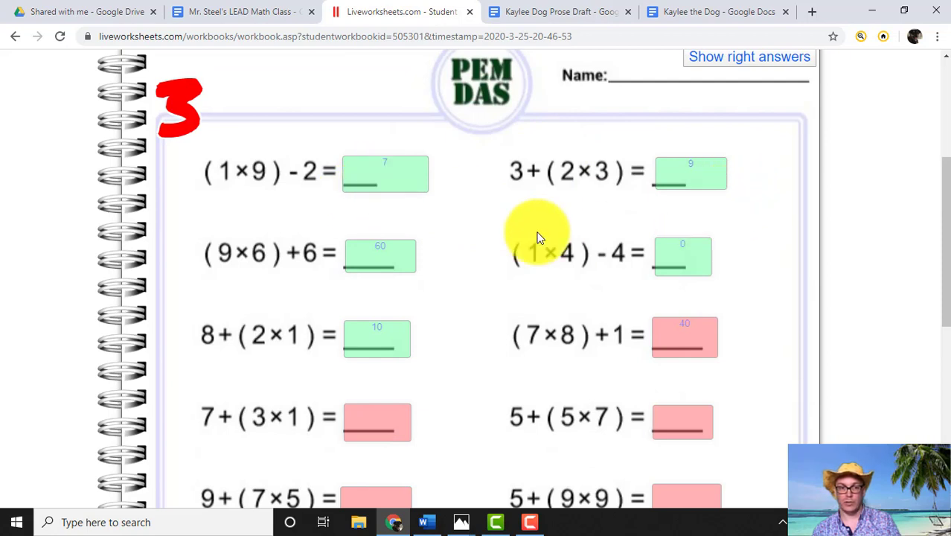
{"action": "mouse_move", "coordinate": [212, 127]}
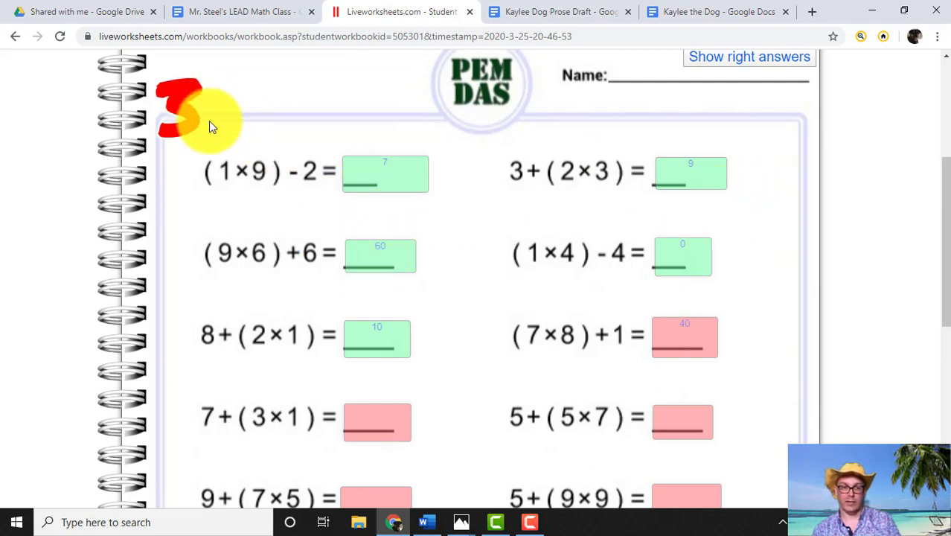
{"action": "mouse_move", "coordinate": [532, 220]}
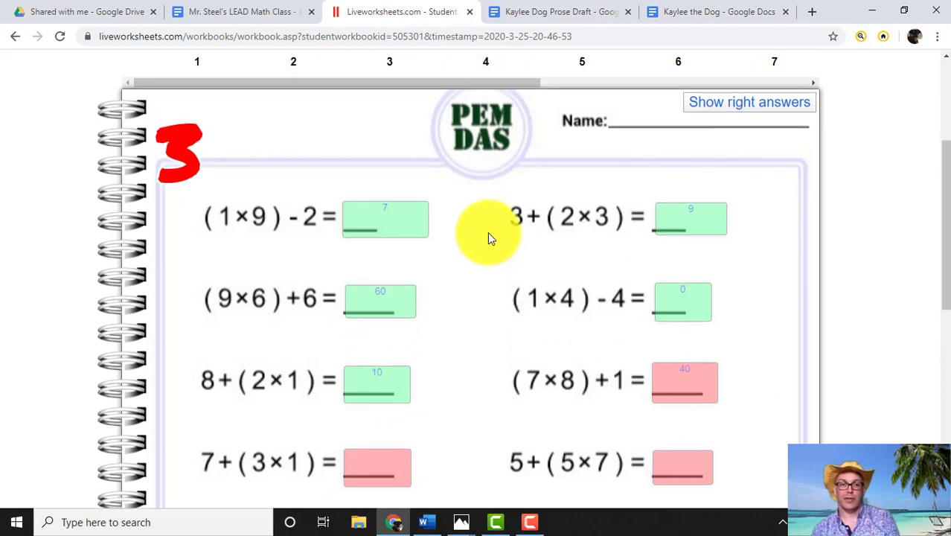
{"action": "scroll", "scroll_direction": "up", "scroll_amount": 3}
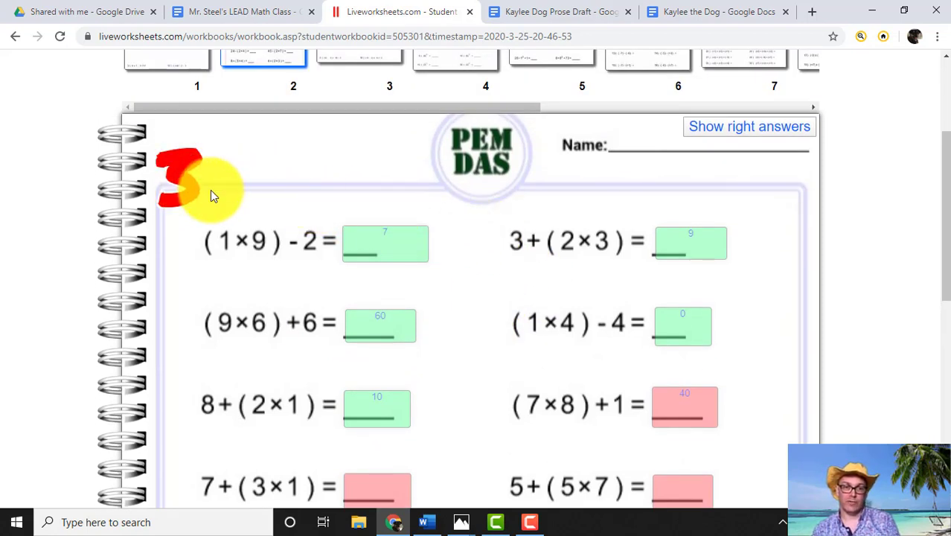
{"action": "mouse_move", "coordinate": [133, 250]}
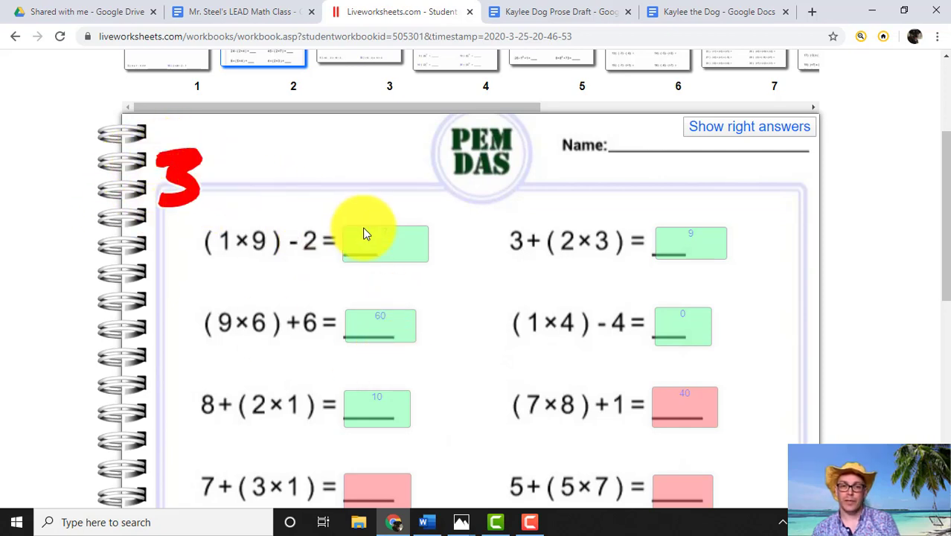
{"action": "scroll", "scroll_direction": "up", "scroll_amount": 3}
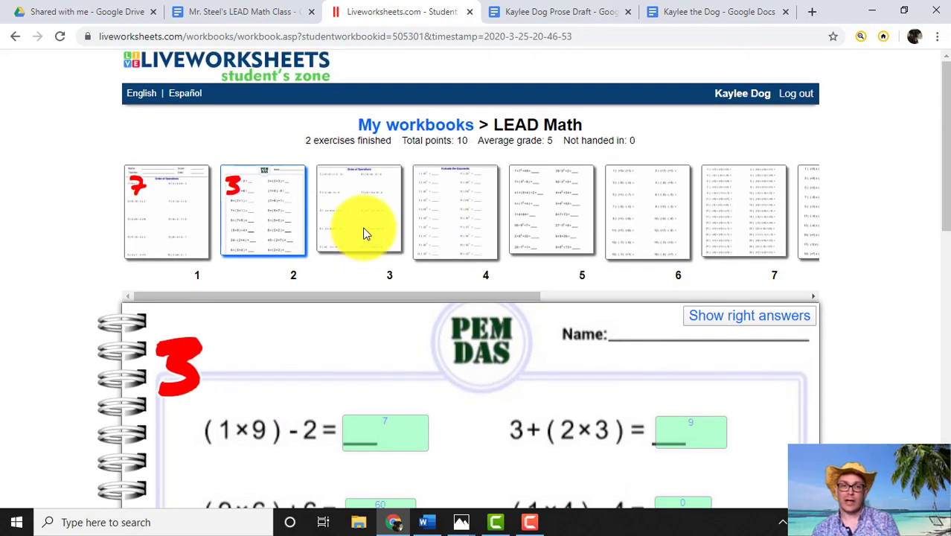
{"action": "mouse_move", "coordinate": [381, 152]}
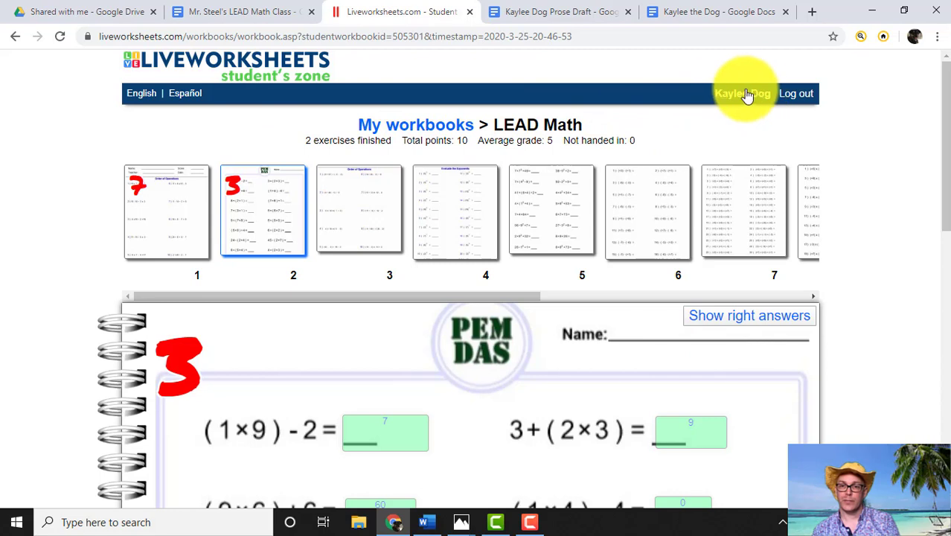
{"action": "left_click", "coordinate": [742, 93]}
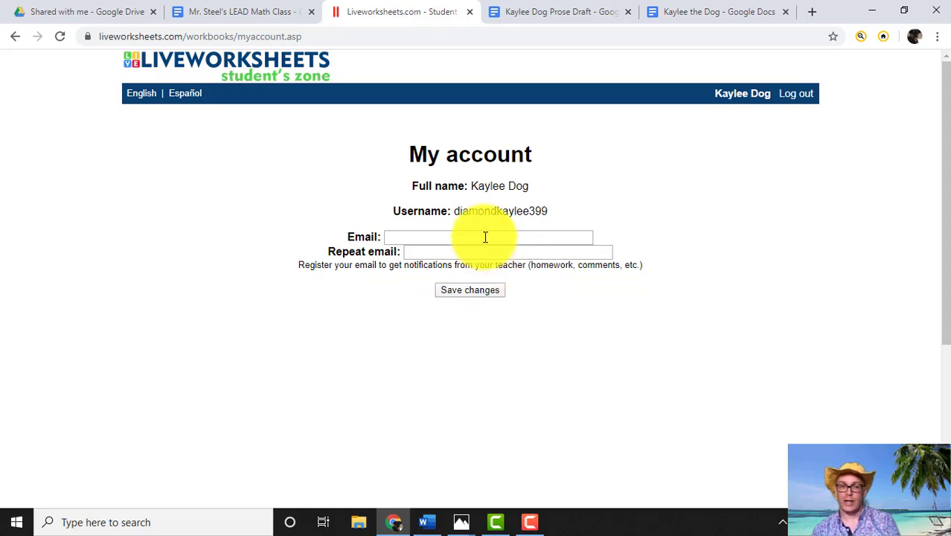
{"action": "left_click", "coordinate": [487, 237]}
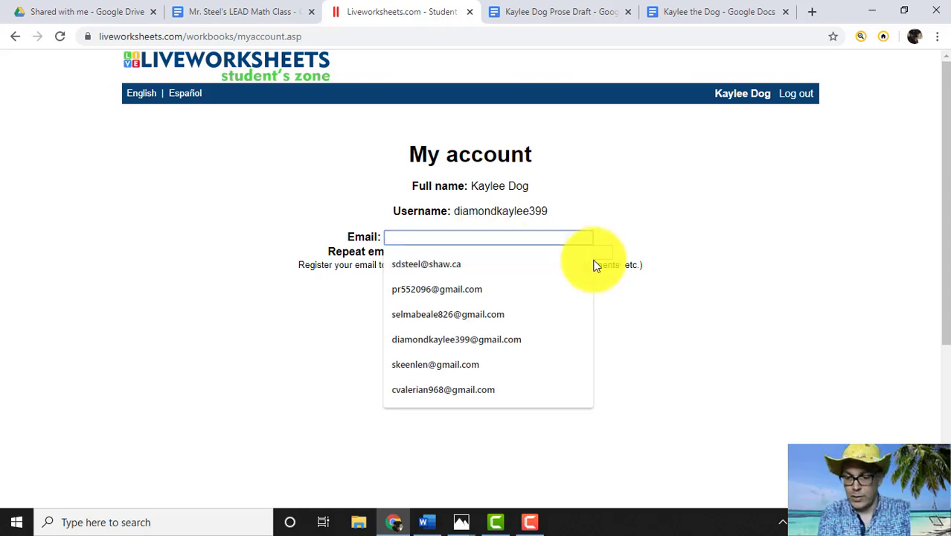
{"action": "type", "text": "dia"}
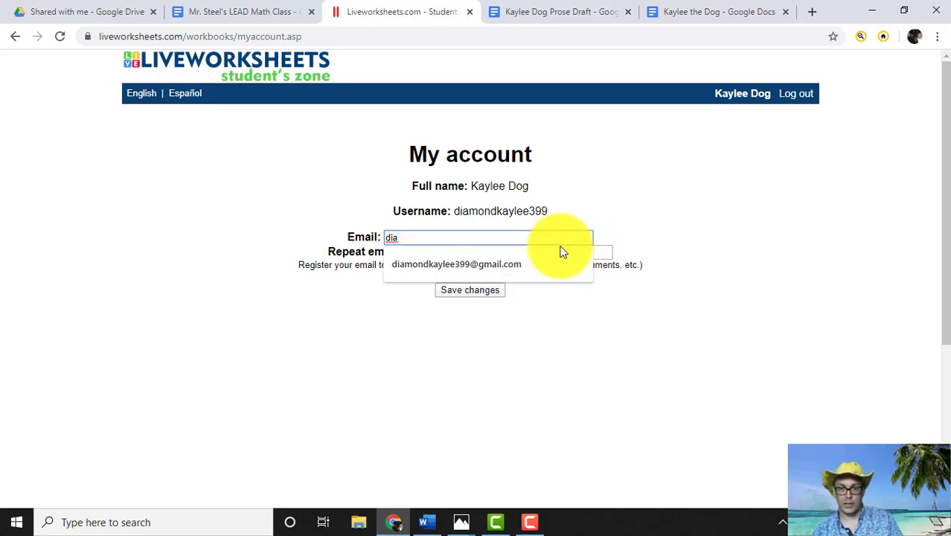
{"action": "left_click", "coordinate": [456, 264]}
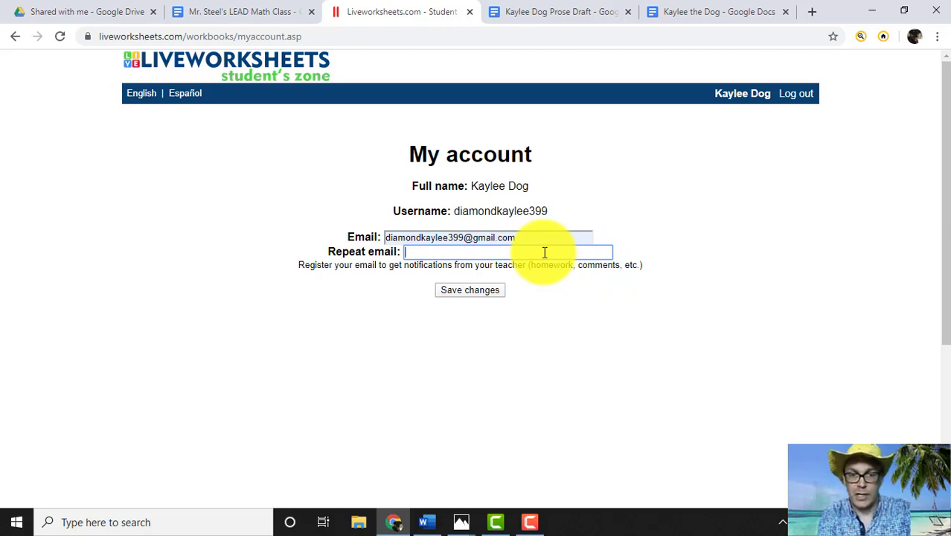
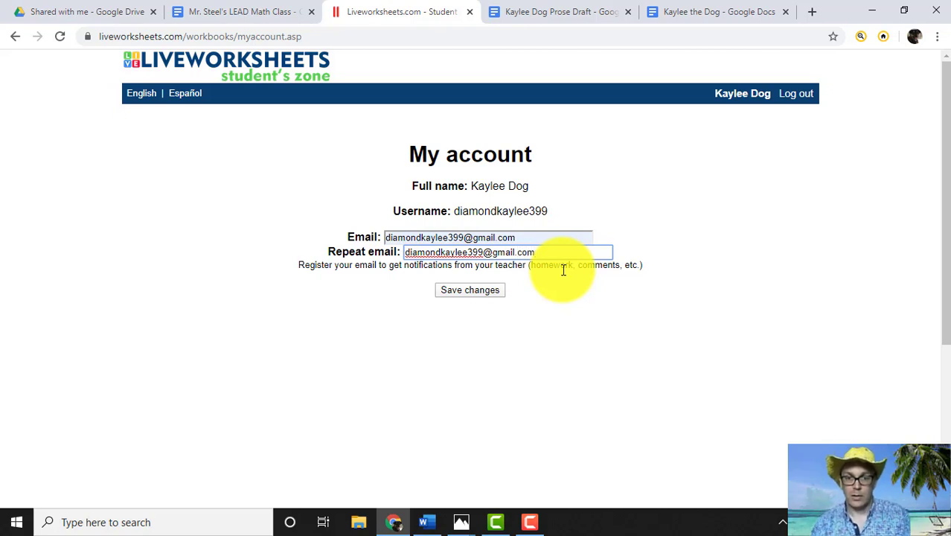
{"action": "mouse_move", "coordinate": [556, 292]}
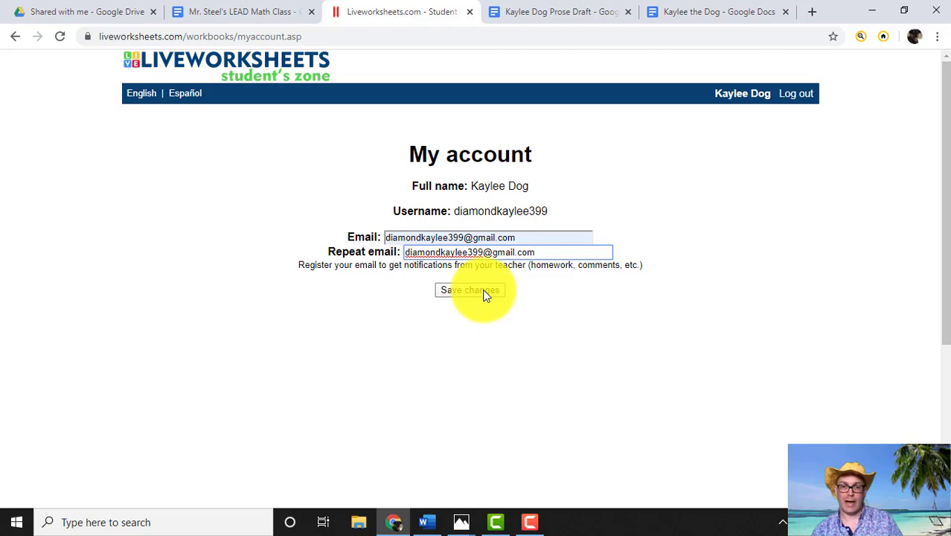
{"action": "left_click", "coordinate": [469, 290]}
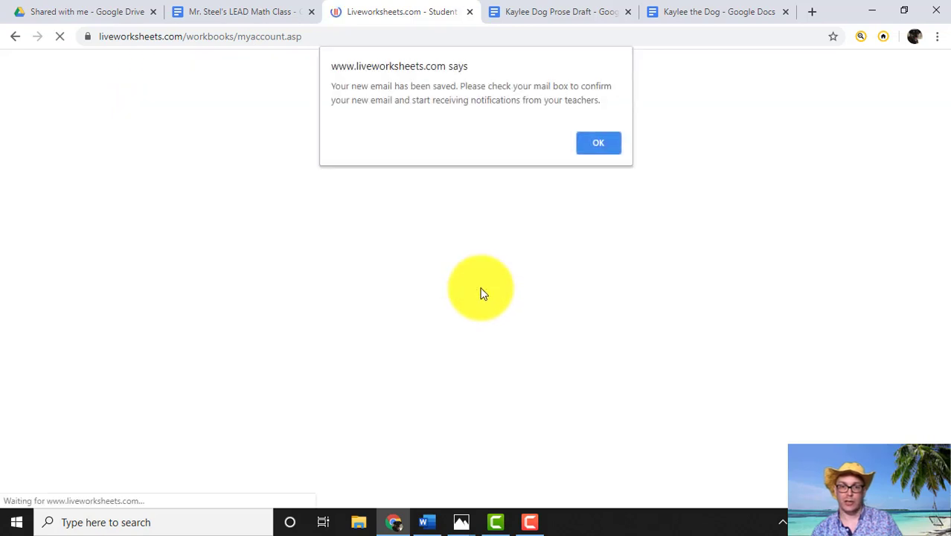
{"action": "mouse_move", "coordinate": [510, 227]}
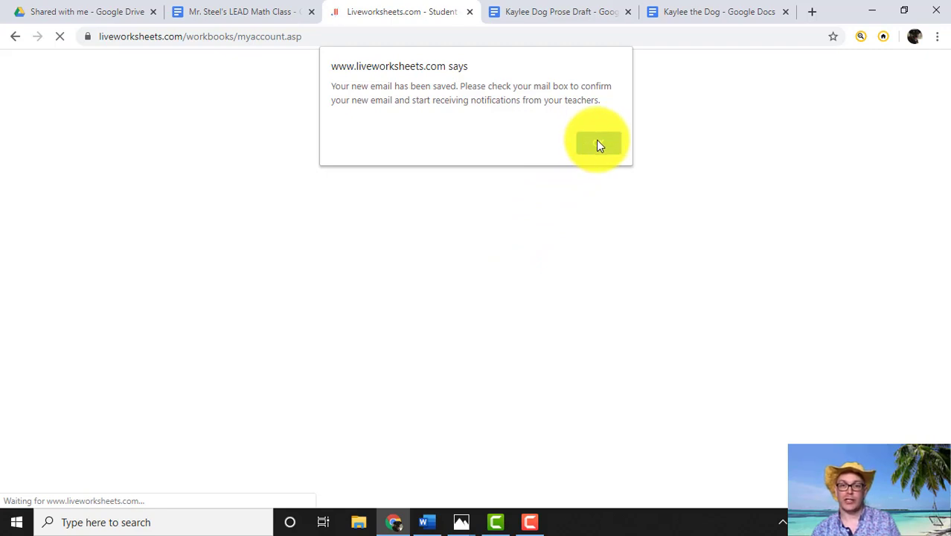
Dismiss the email-saved alert to reveal the LEAD Order of Operations Unit workbook.
{"action": "left_click", "coordinate": [596, 143]}
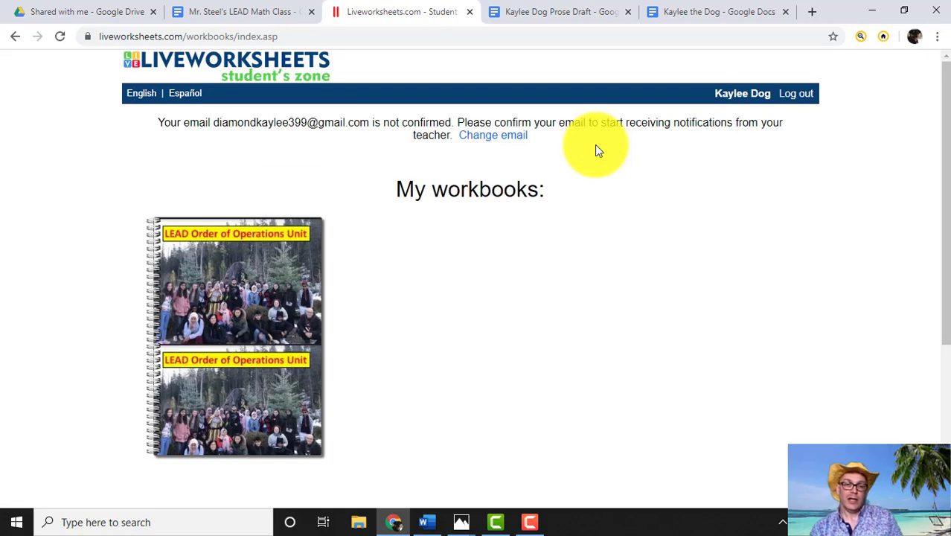
{"action": "mouse_move", "coordinate": [744, 185]}
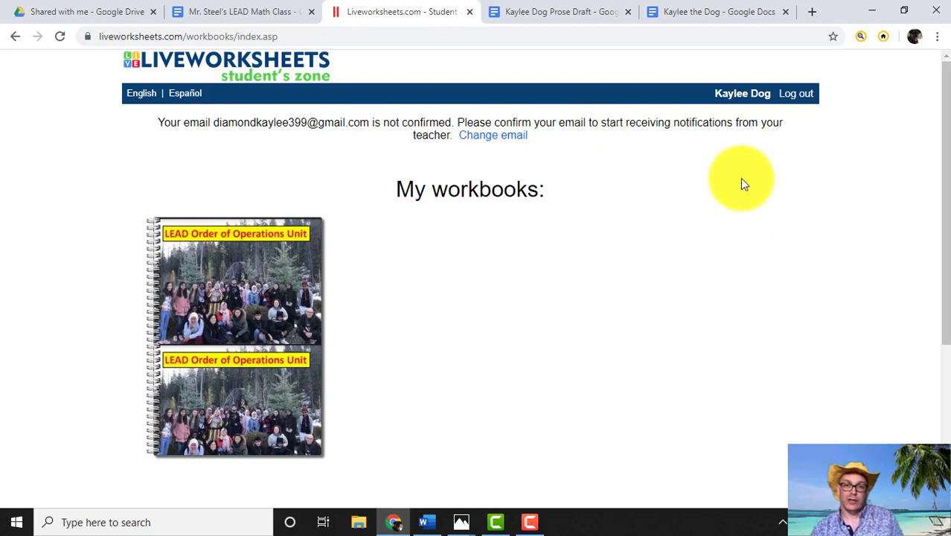
{"action": "mouse_move", "coordinate": [552, 162]}
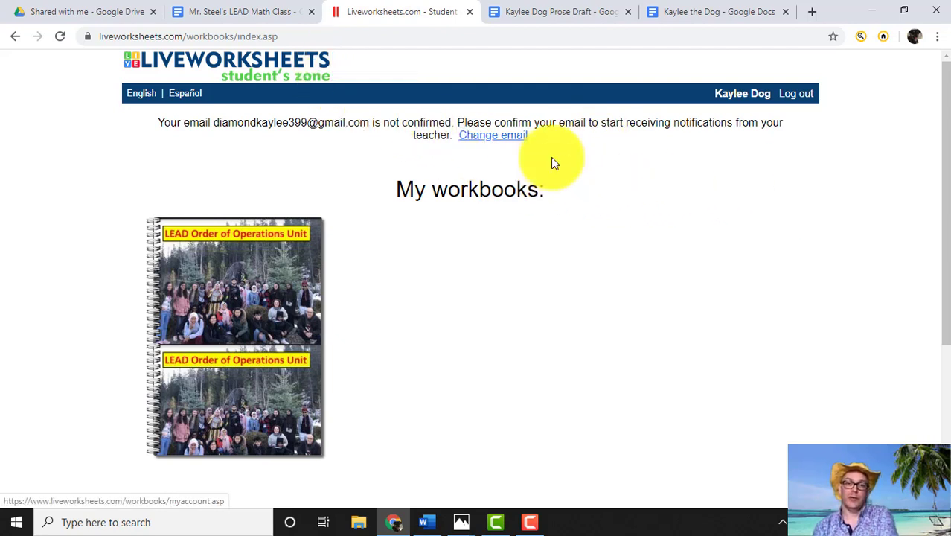
{"action": "mouse_move", "coordinate": [688, 167]}
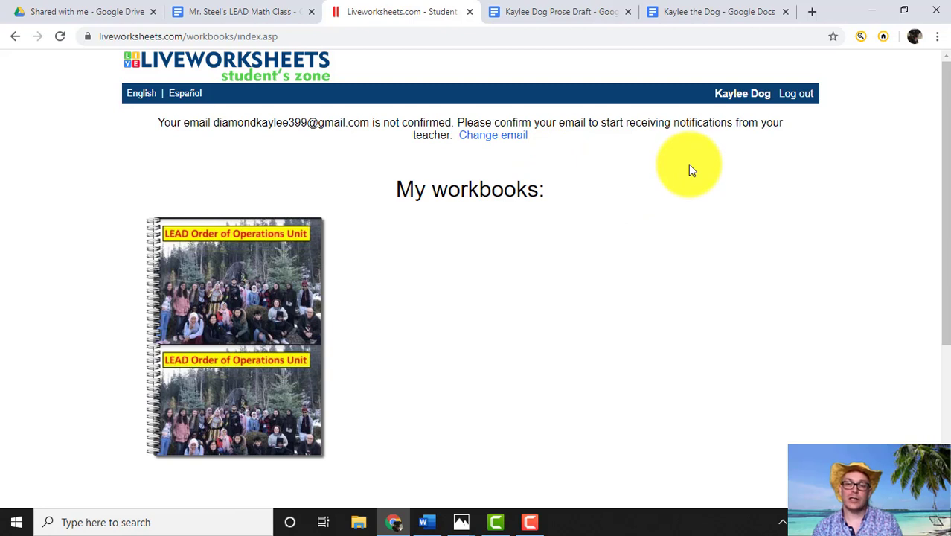
{"action": "mouse_move", "coordinate": [688, 174]}
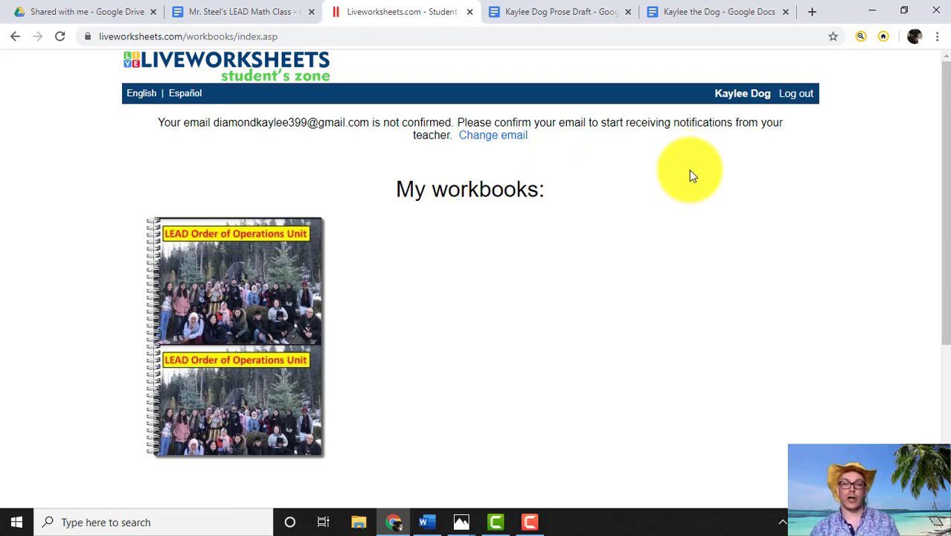
{"action": "mouse_move", "coordinate": [476, 149]}
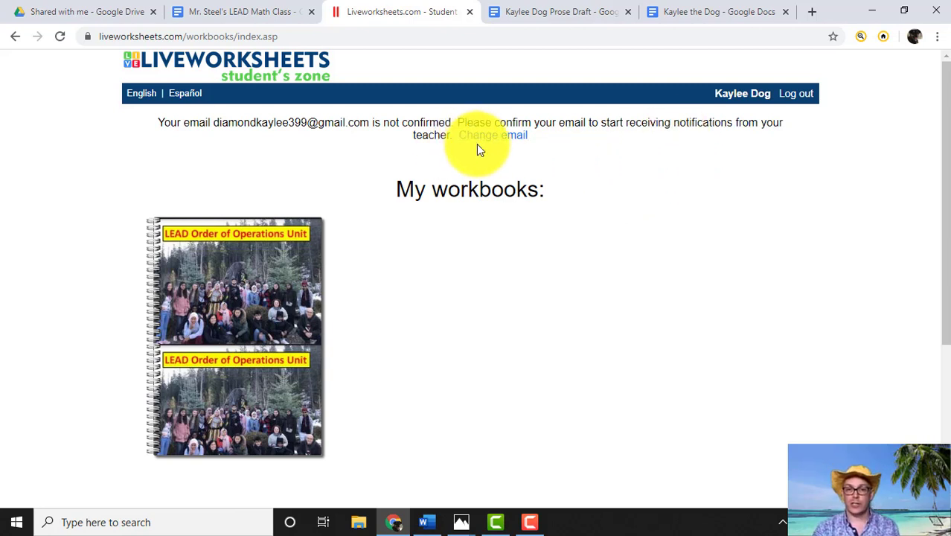
{"action": "mouse_move", "coordinate": [586, 178]}
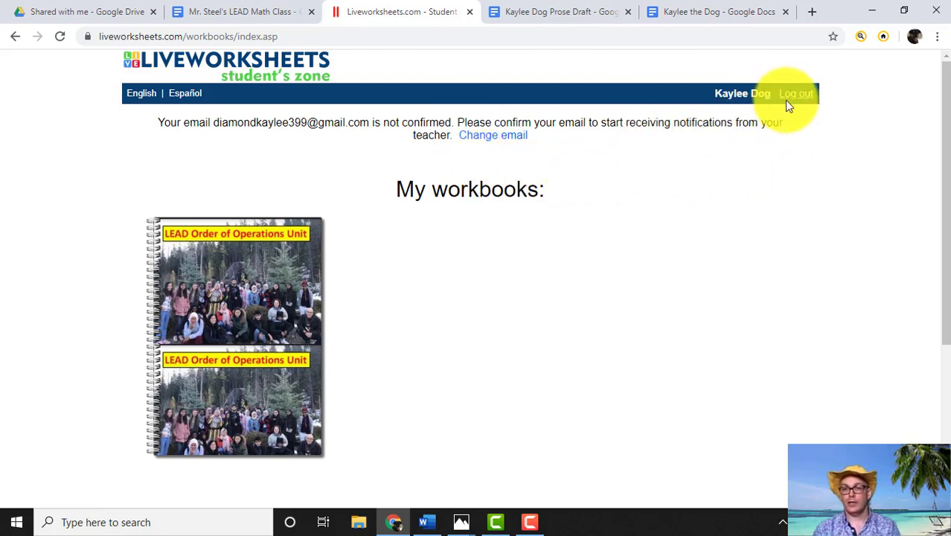
Log out of Kaylee's student account and focus the empty Username field.
{"action": "left_click", "coordinate": [797, 93]}
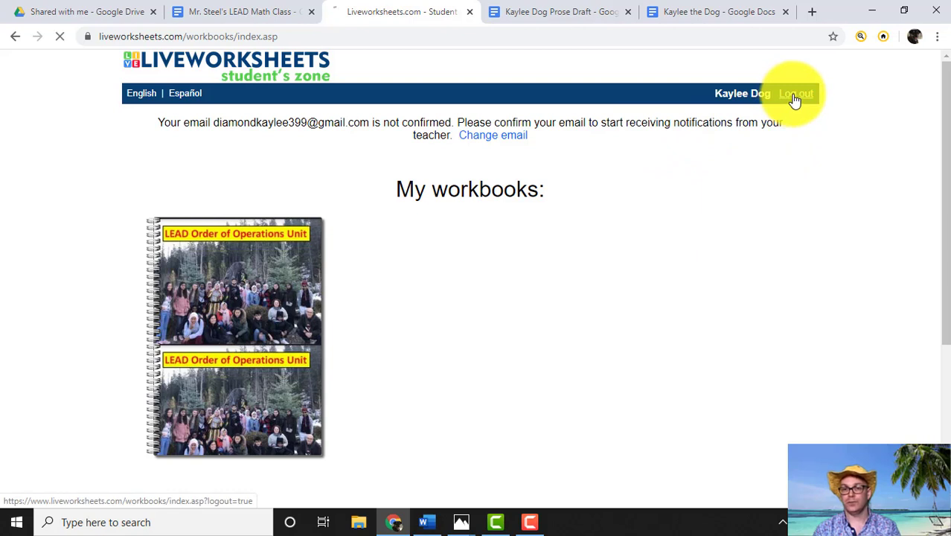
{"action": "left_click", "coordinate": [796, 94]}
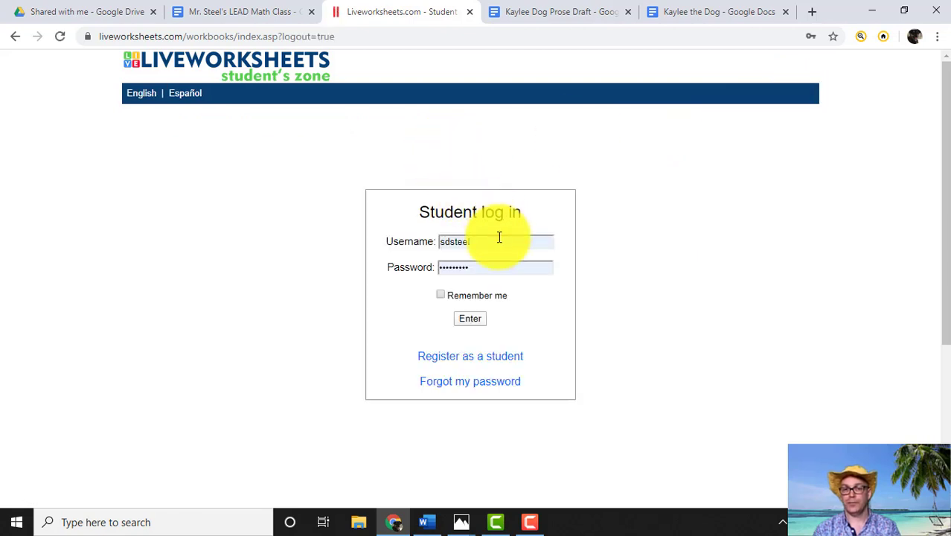
{"action": "left_click", "coordinate": [495, 241]}
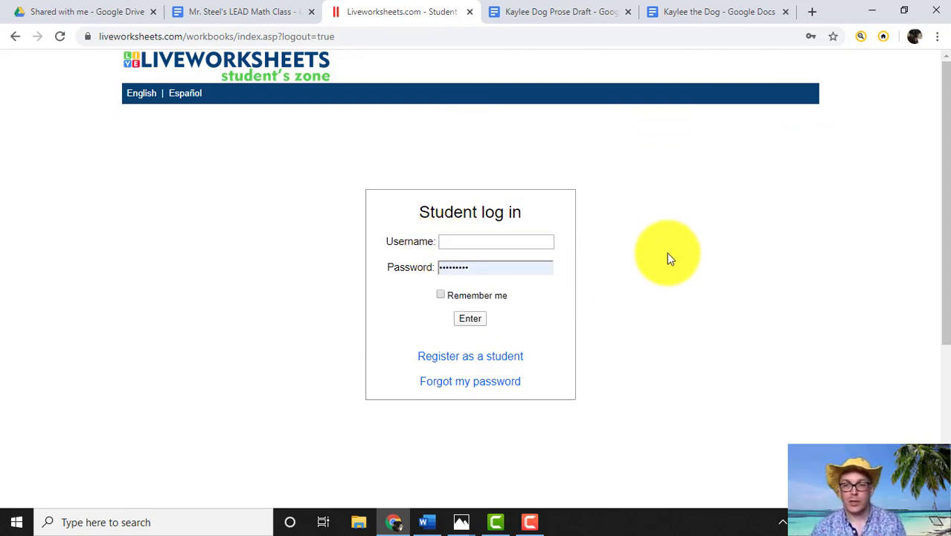
{"action": "mouse_move", "coordinate": [698, 308]}
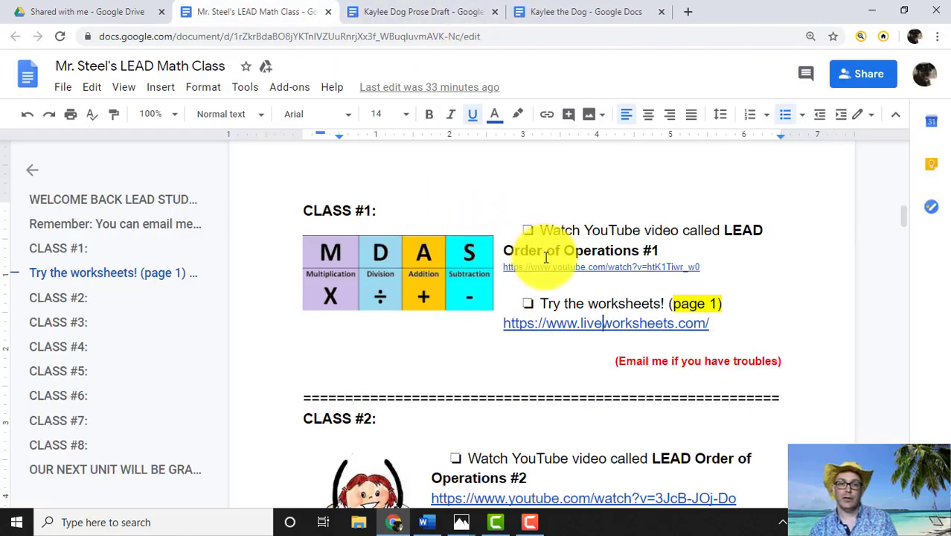
{"action": "mouse_move", "coordinate": [788, 258]}
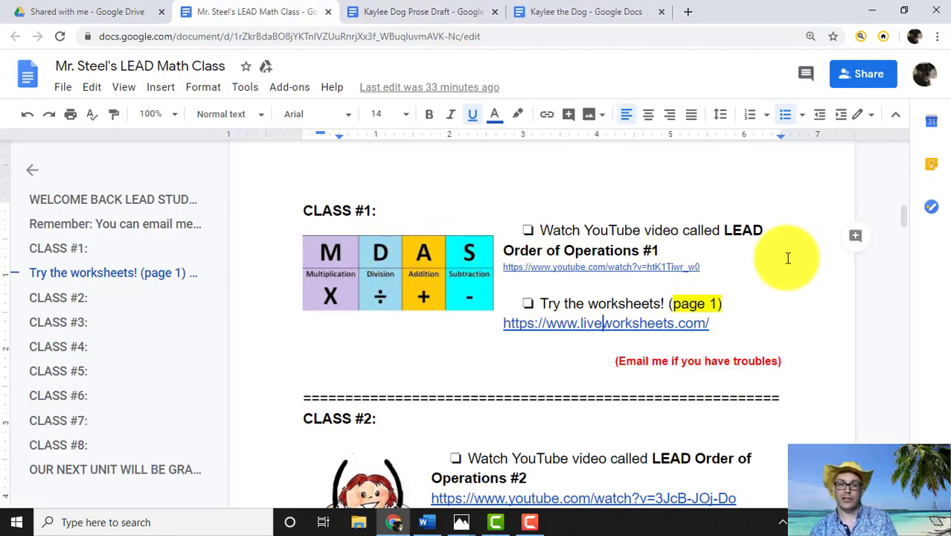
Scroll the LEAD Math Class agenda down to Class #2's liveworksheets.com link.
{"action": "scroll", "scroll_direction": "down", "scroll_amount": 3}
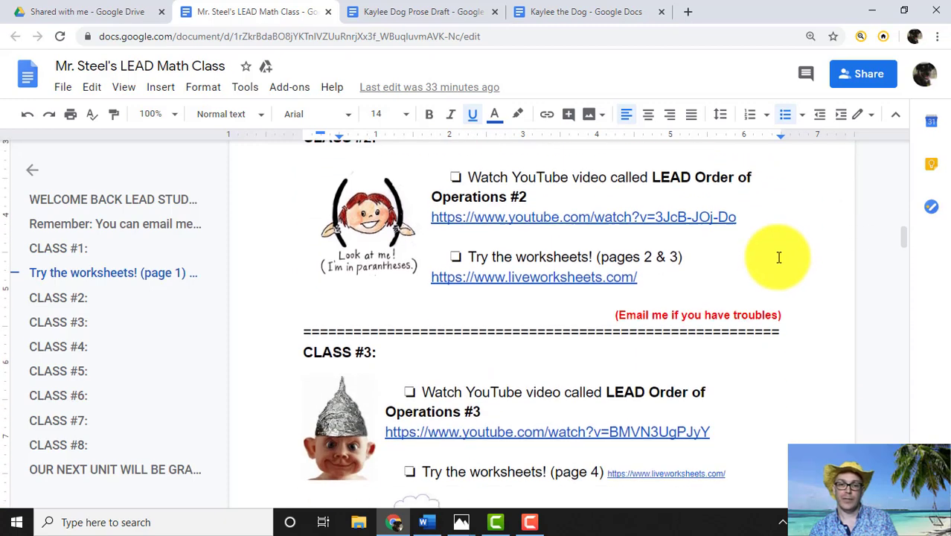
{"action": "scroll", "scroll_direction": "down", "scroll_amount": 3}
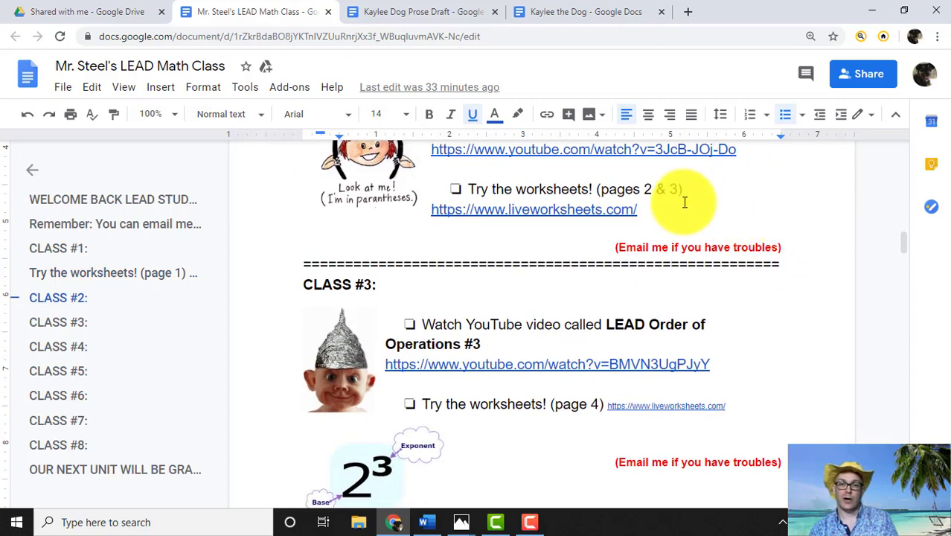
{"action": "scroll", "scroll_direction": "up", "scroll_amount": 3}
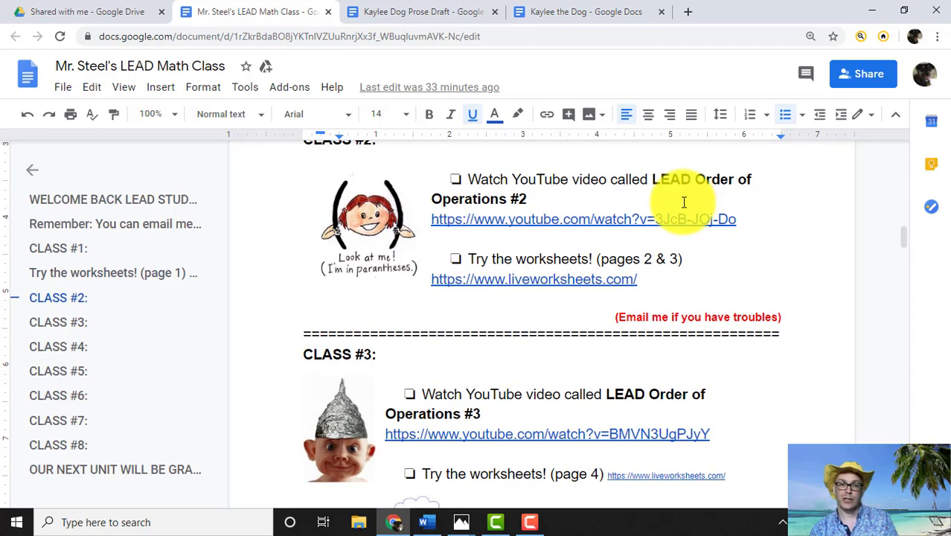
{"action": "mouse_move", "coordinate": [623, 293]}
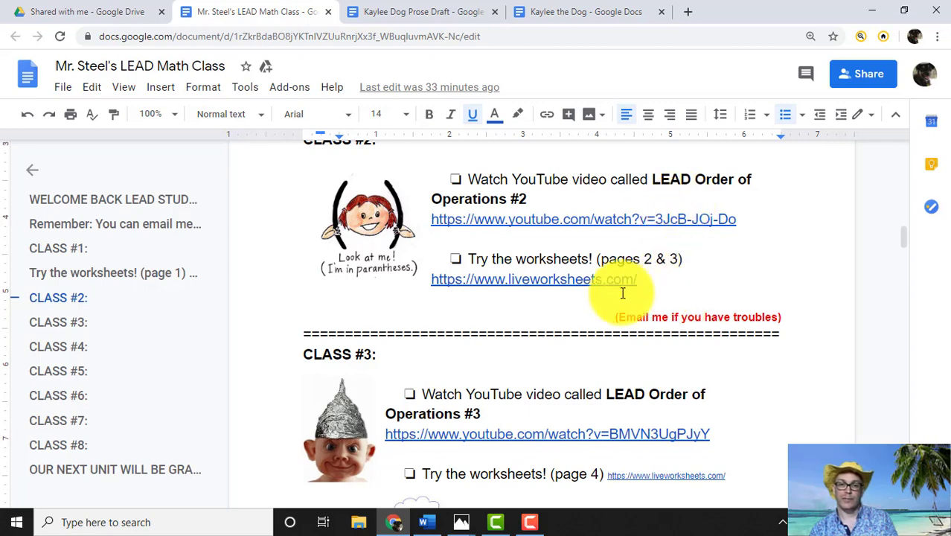
{"action": "mouse_move", "coordinate": [669, 256]}
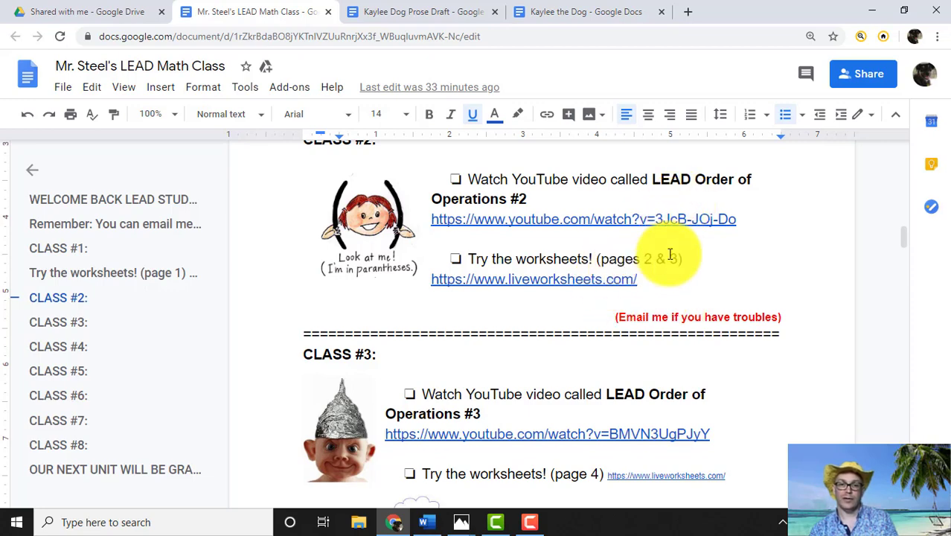
{"action": "scroll", "scroll_direction": "down", "scroll_amount": 3}
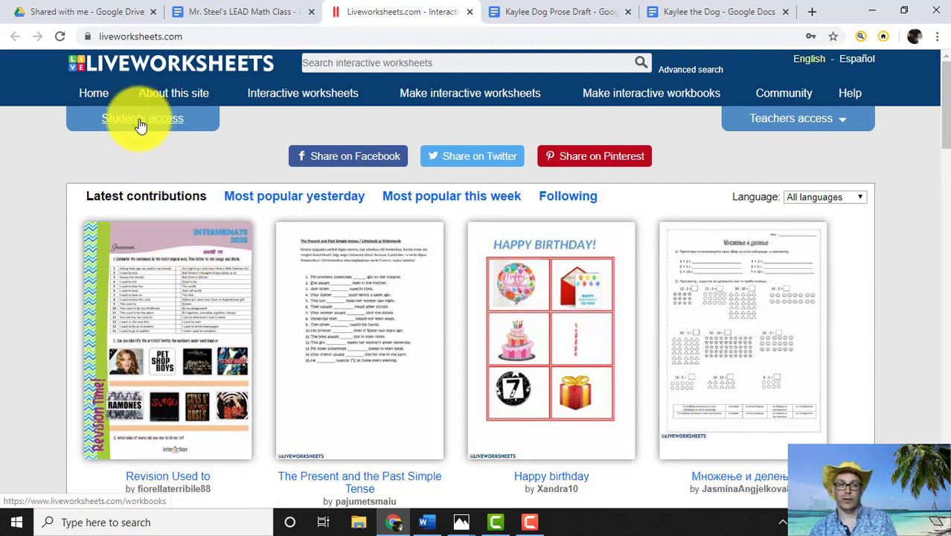
{"action": "left_click", "coordinate": [142, 118]}
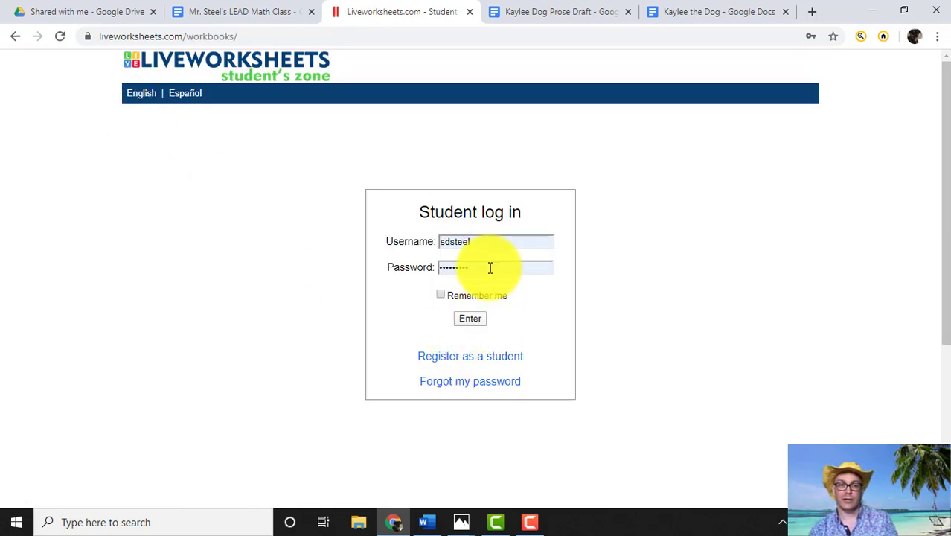
{"action": "left_click", "coordinate": [495, 241]}
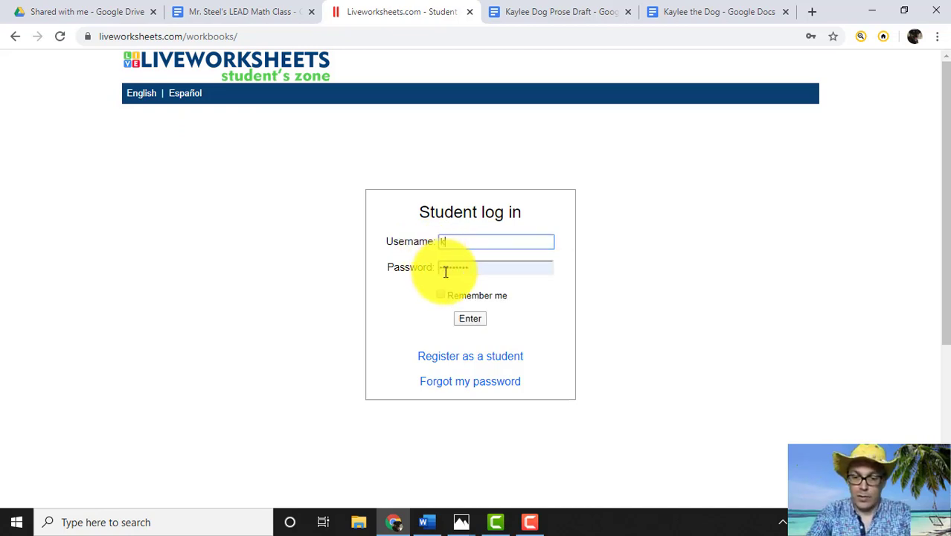
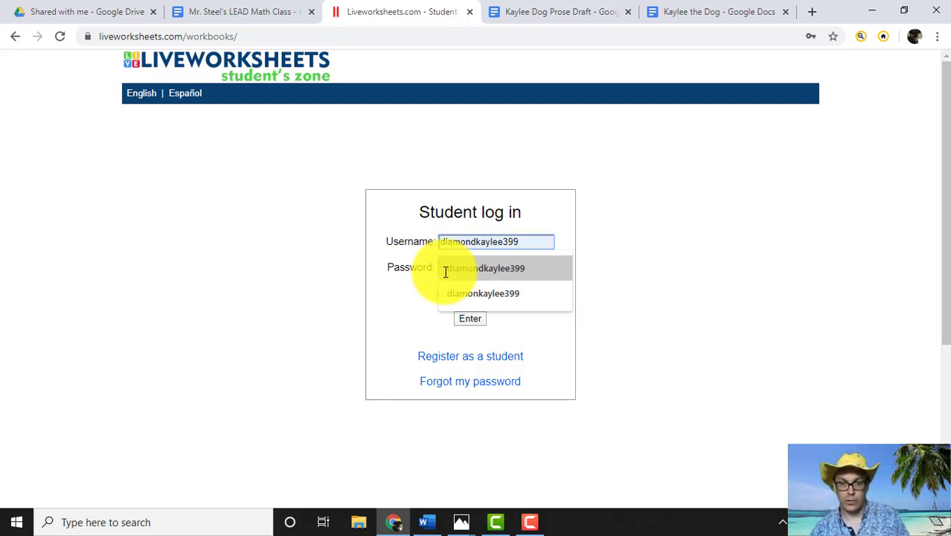
{"action": "left_click", "coordinate": [496, 267]}
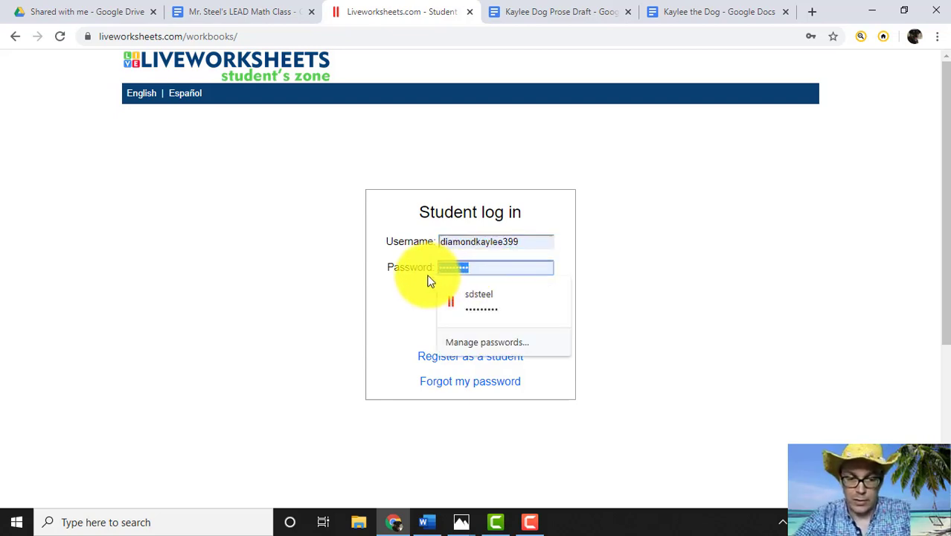
{"action": "left_click", "coordinate": [478, 298]}
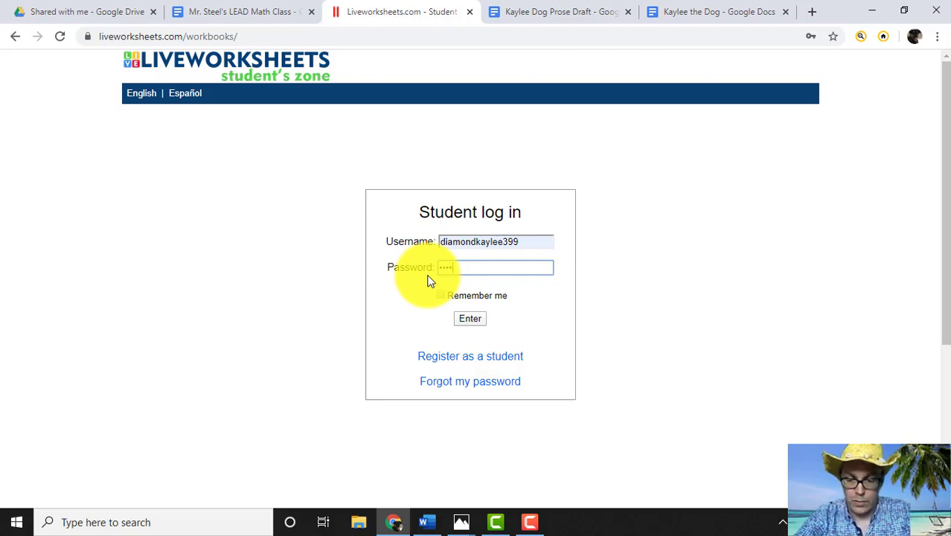
{"action": "type", "text": "••"}
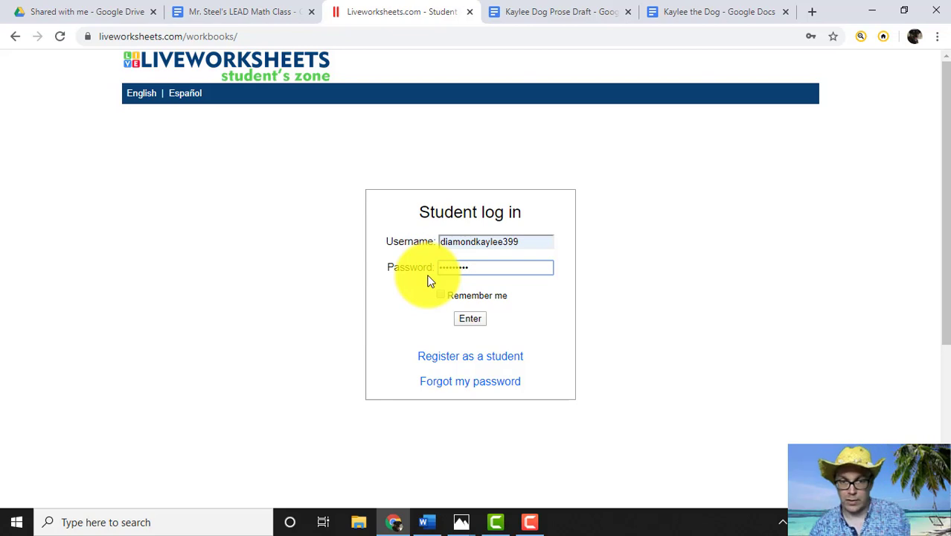
{"action": "left_click", "coordinate": [470, 319]}
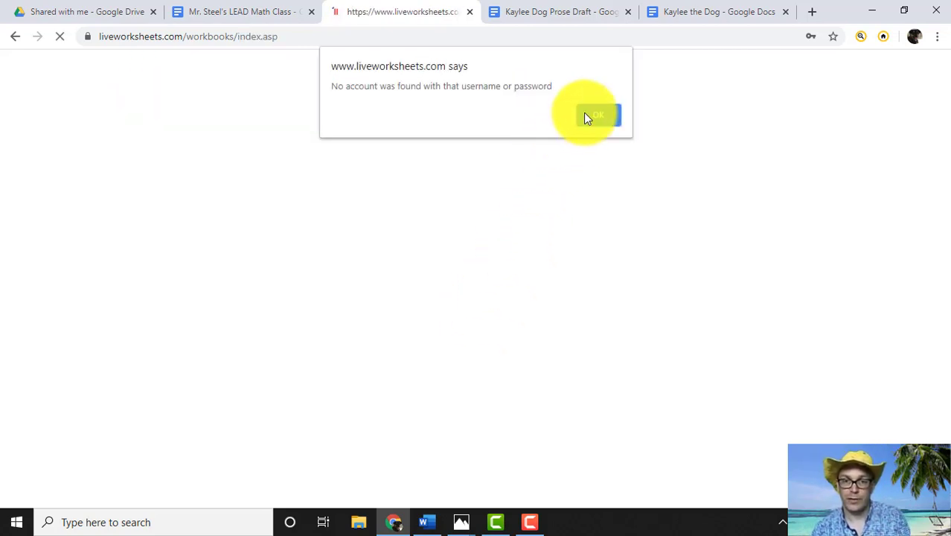
Dismiss the no-account error and log in again with the saved username and password.
{"action": "left_click", "coordinate": [595, 115]}
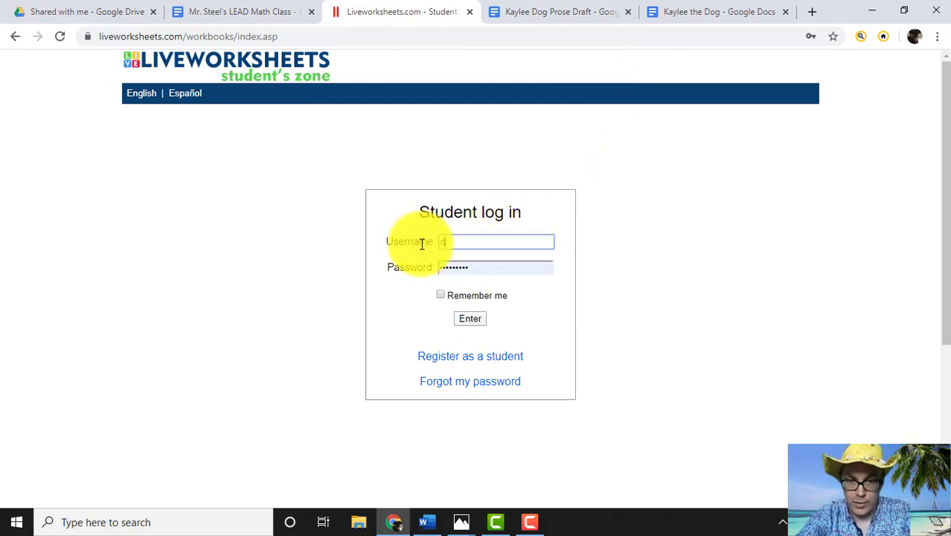
{"action": "type", "text": "diamonkaylee399"}
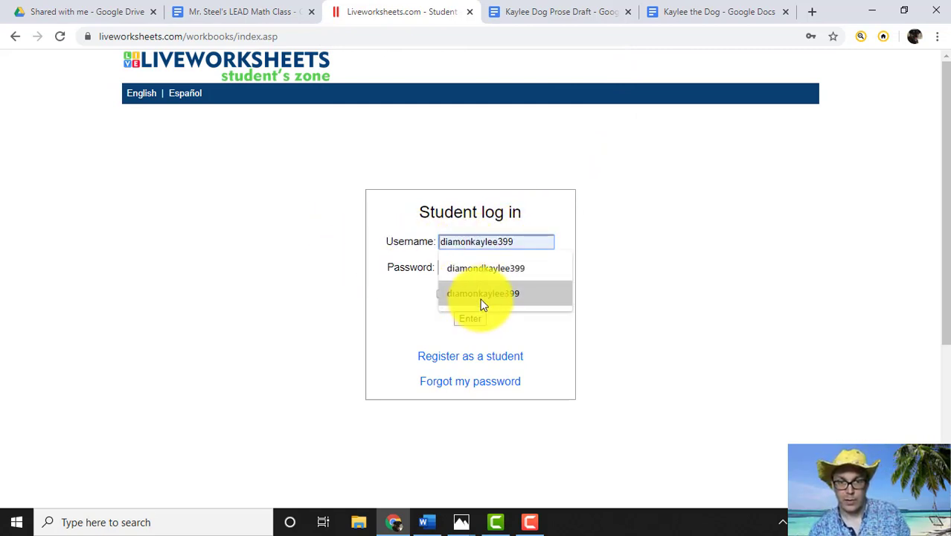
{"action": "left_click", "coordinate": [482, 293]}
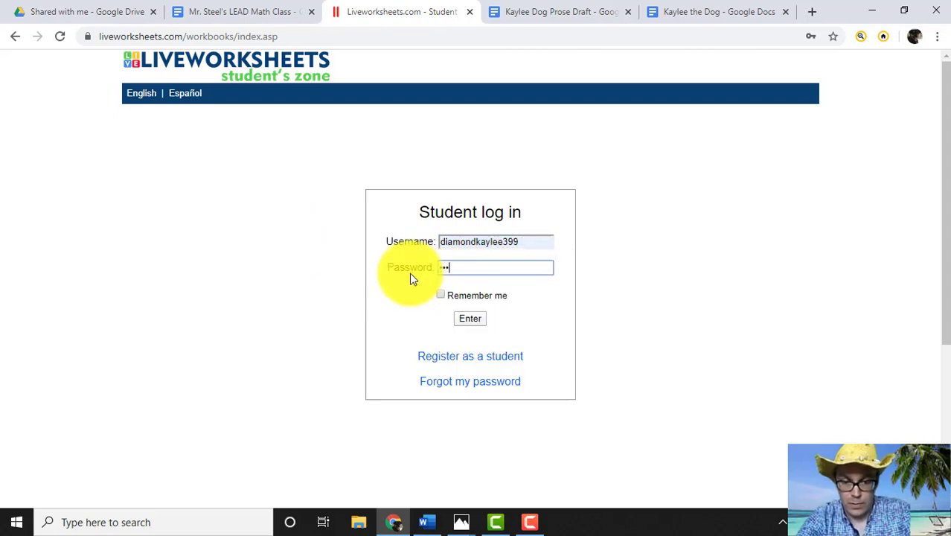
{"action": "type", "text": "•••"}
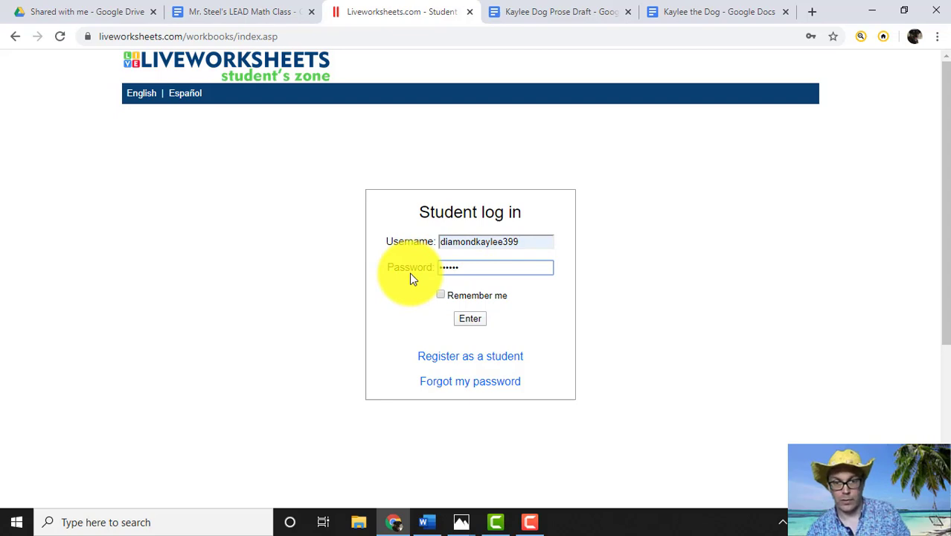
{"action": "left_click", "coordinate": [470, 318]}
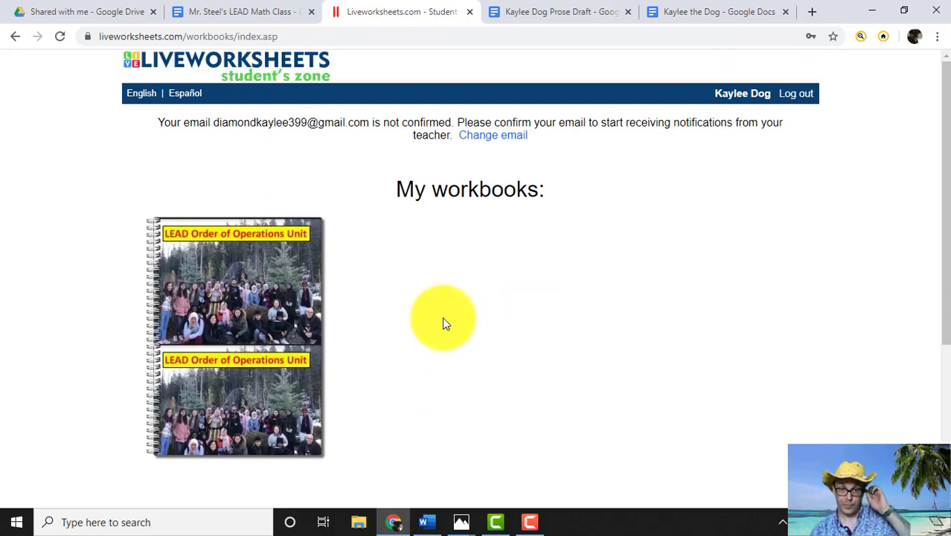
{"action": "mouse_move", "coordinate": [492, 135]}
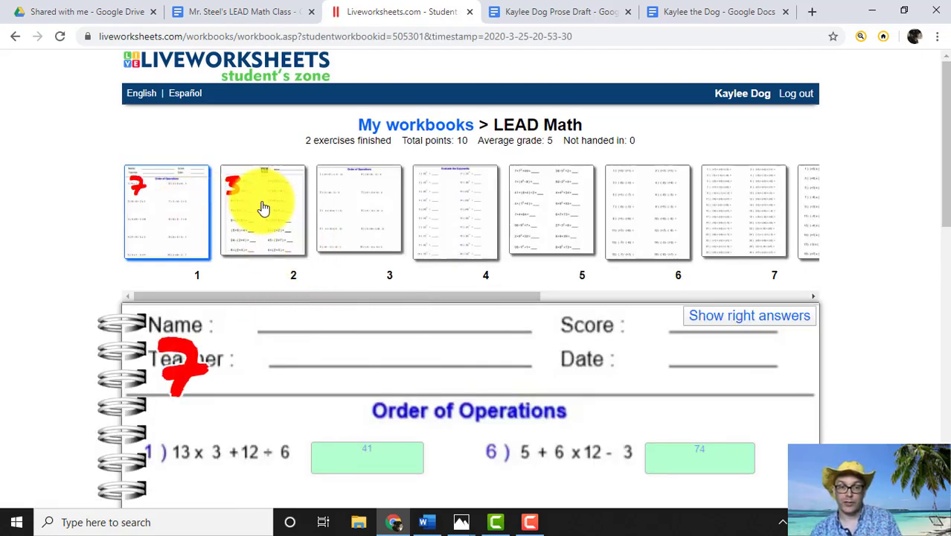
{"action": "mouse_move", "coordinate": [352, 204]}
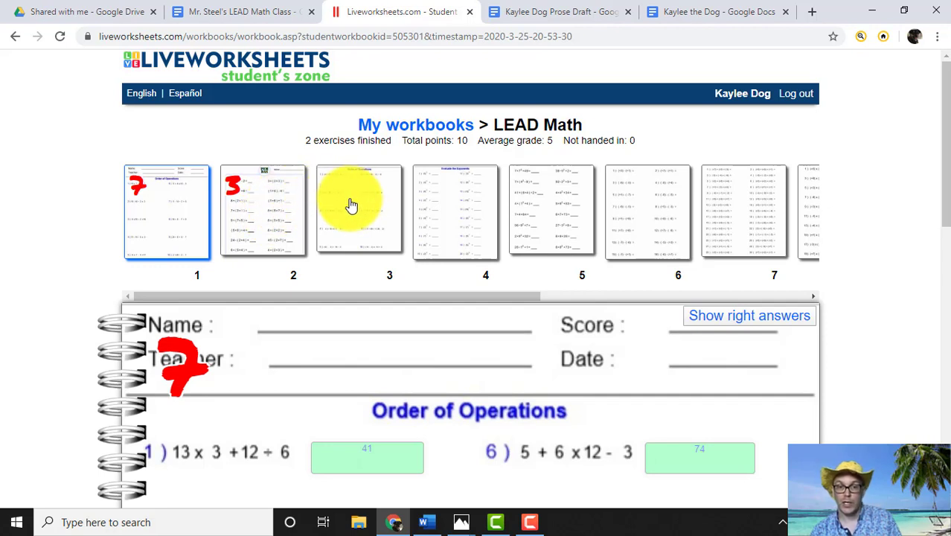
{"action": "mouse_move", "coordinate": [461, 216]}
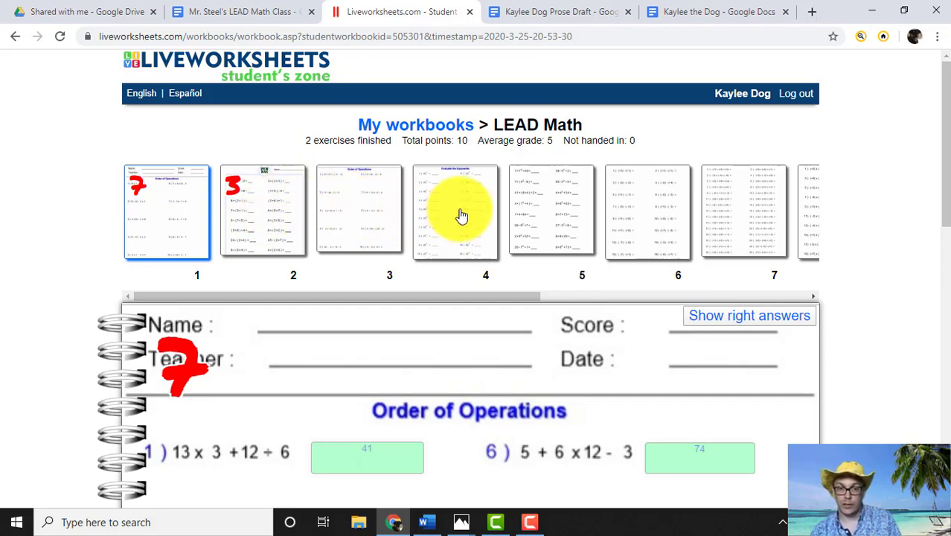
{"action": "mouse_move", "coordinate": [553, 210]}
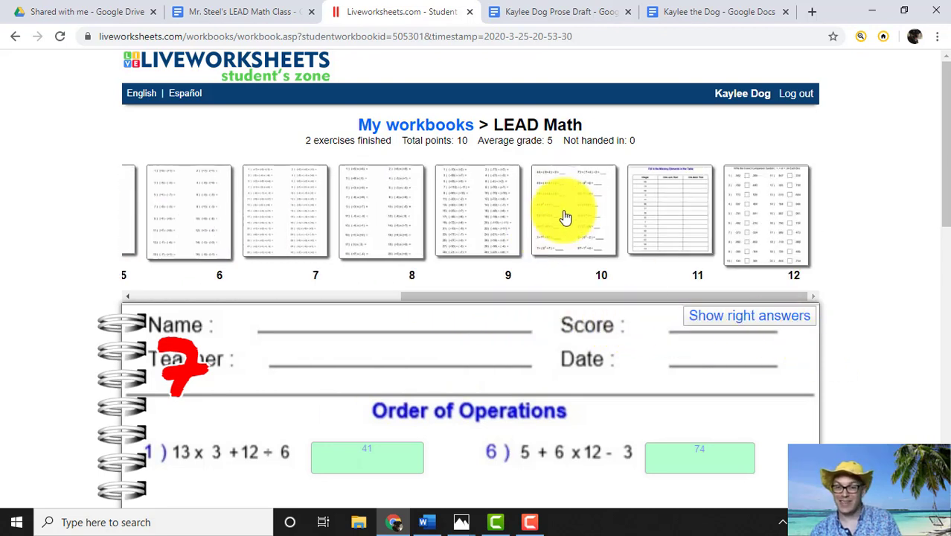
{"action": "mouse_move", "coordinate": [566, 214]}
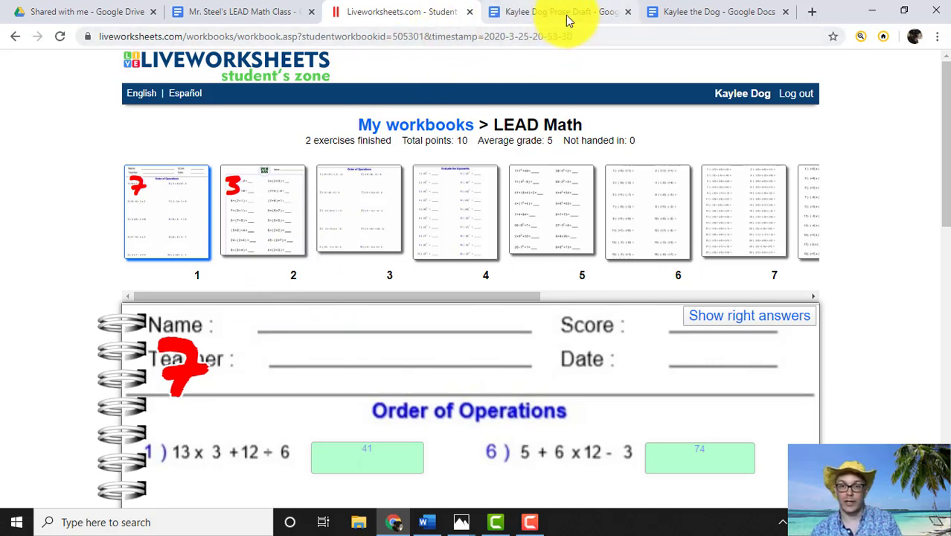
{"action": "mouse_move", "coordinate": [238, 11]}
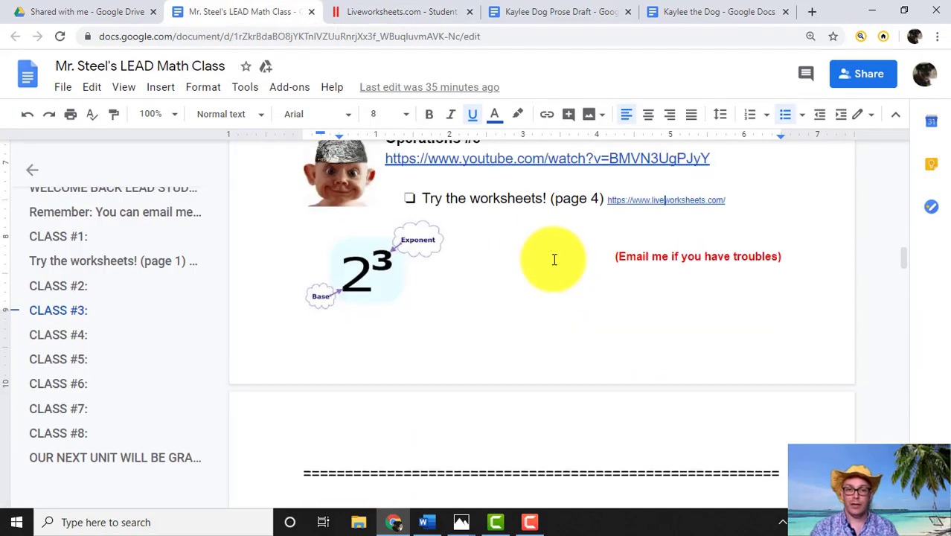
{"action": "scroll", "scroll_direction": "down", "scroll_amount": 3}
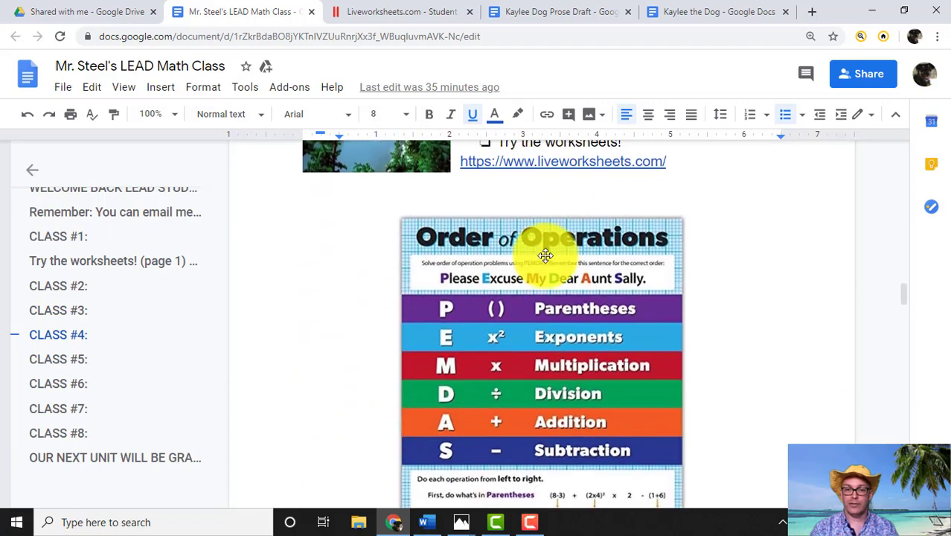
{"action": "scroll", "scroll_direction": "down", "scroll_amount": 3}
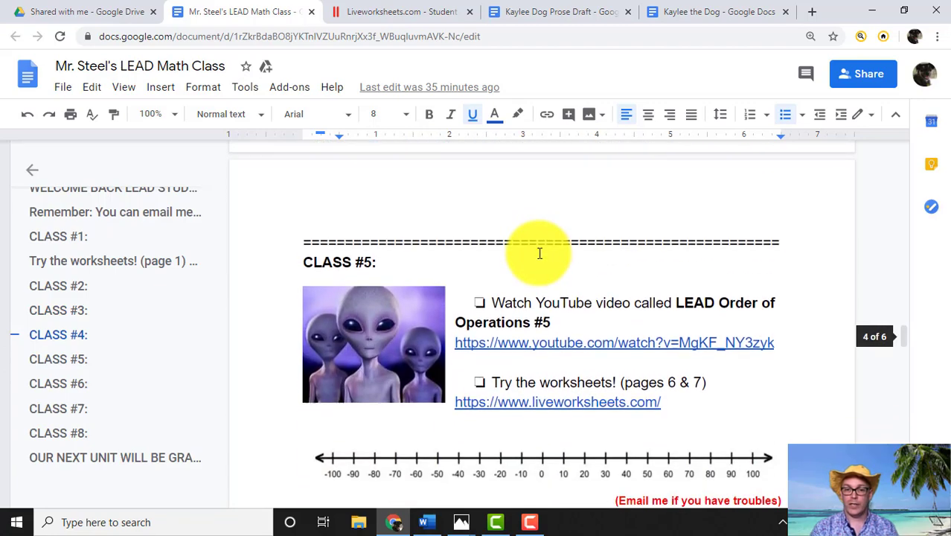
{"action": "scroll", "scroll_direction": "down", "scroll_amount": 3}
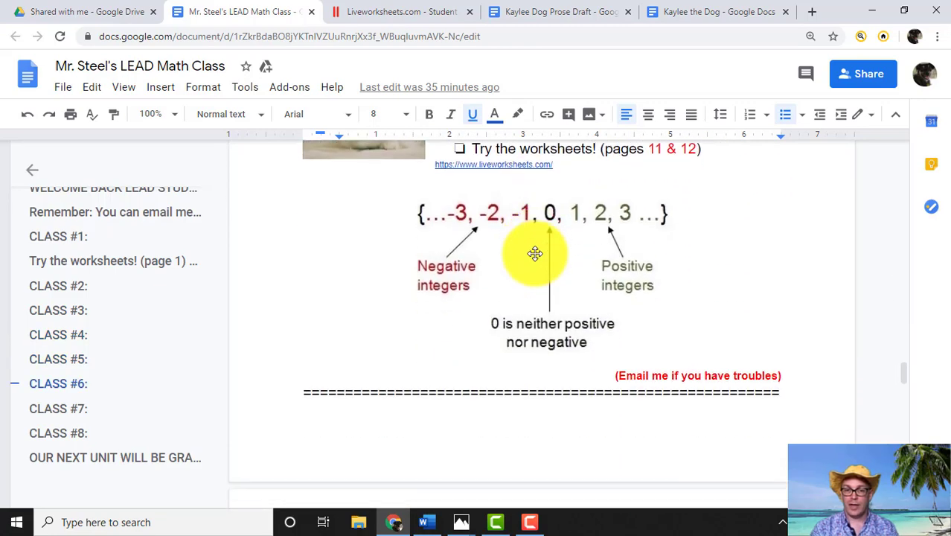
{"action": "scroll", "scroll_direction": "down", "scroll_amount": 3}
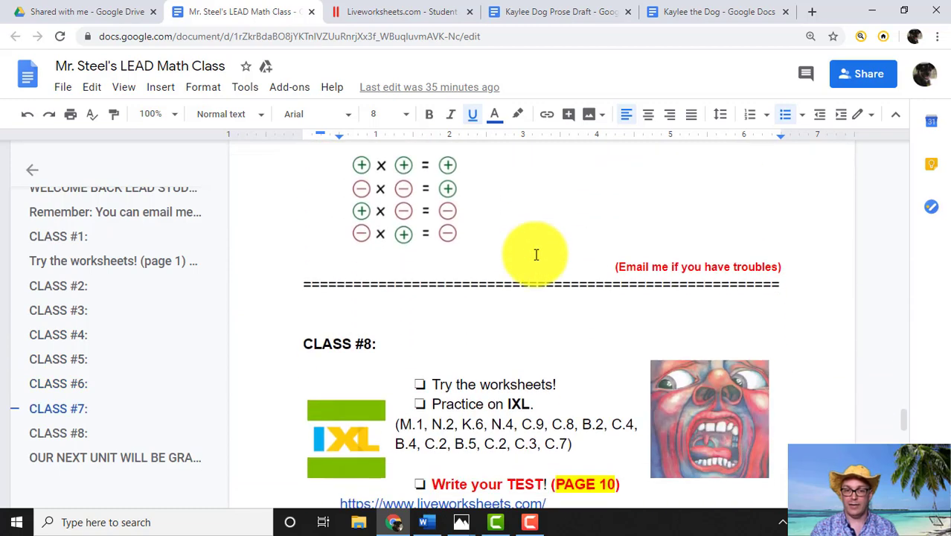
{"action": "scroll", "scroll_direction": "down", "scroll_amount": 3}
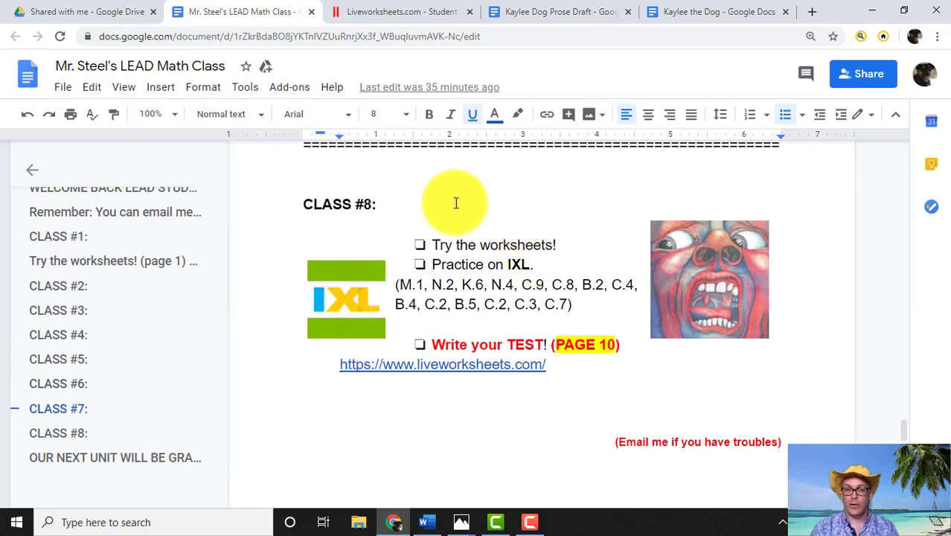
{"action": "scroll", "scroll_direction": "up", "scroll_amount": 3}
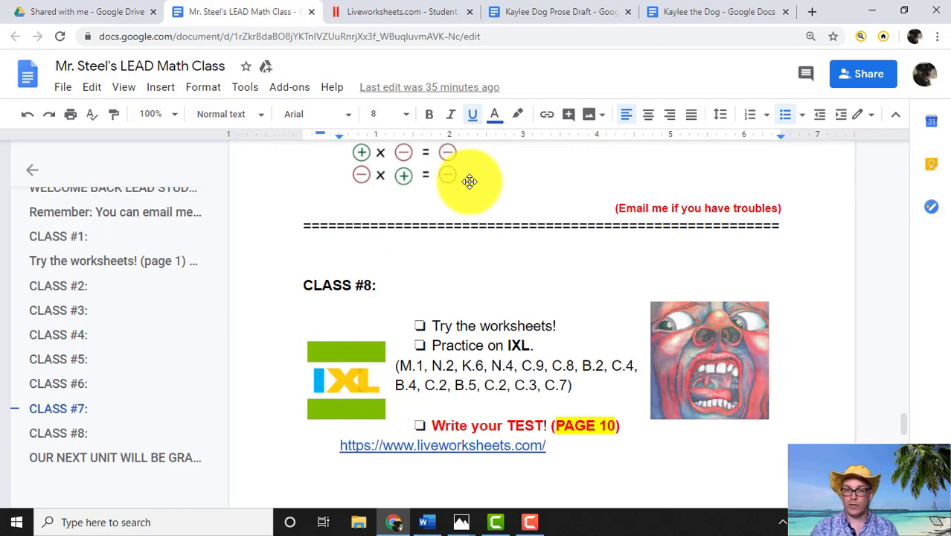
{"action": "scroll", "scroll_direction": "up", "scroll_amount": 3}
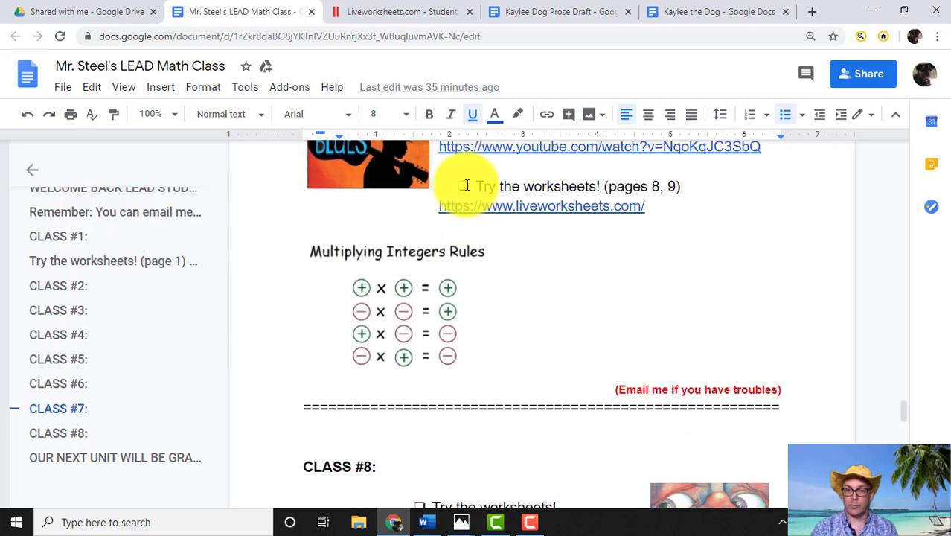
{"action": "scroll", "scroll_direction": "up", "scroll_amount": 3}
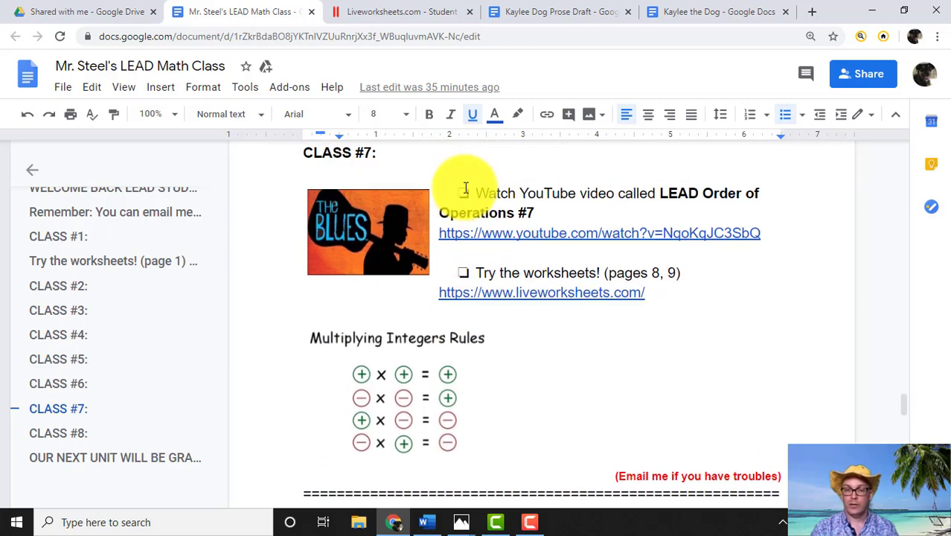
{"action": "scroll", "scroll_direction": "down", "scroll_amount": 3}
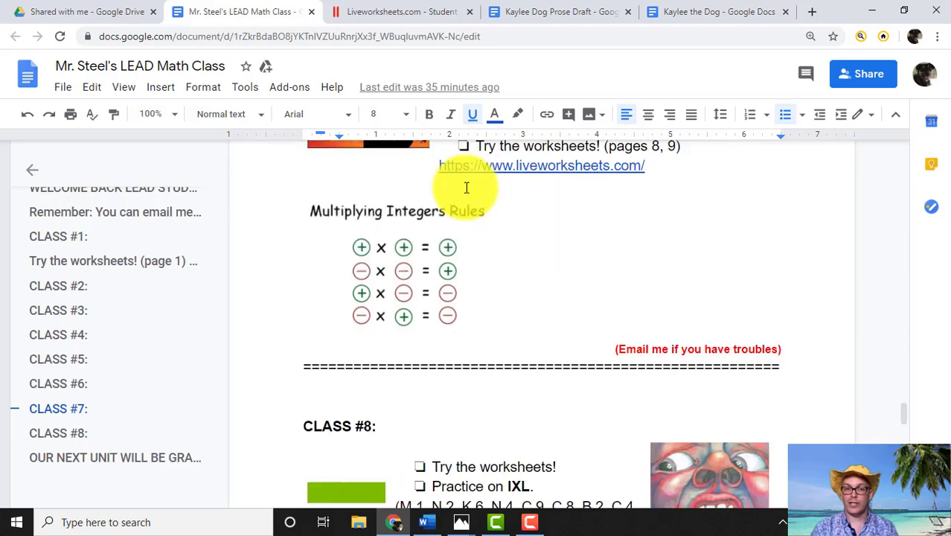
{"action": "scroll", "scroll_direction": "down", "scroll_amount": 3}
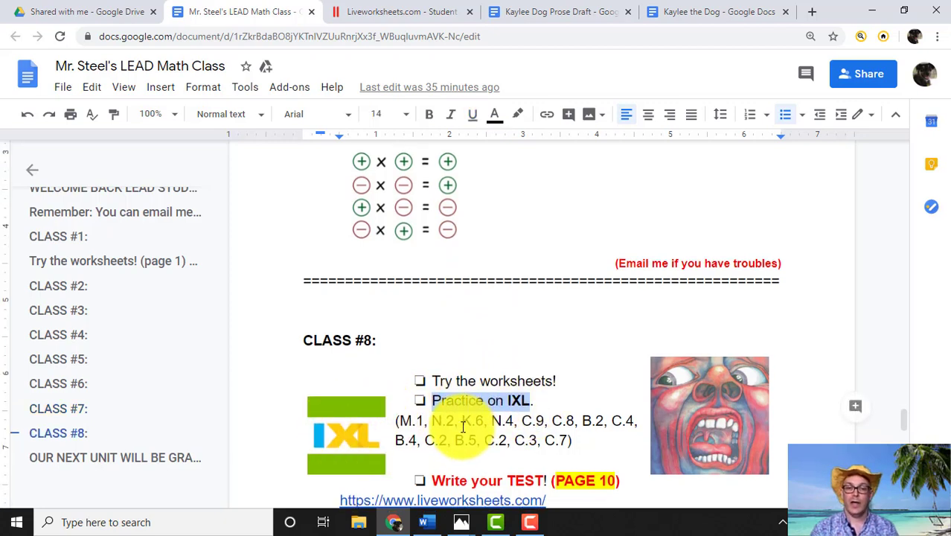
Highlight Class #8's IXL skill codes in orange.
{"action": "scroll", "scroll_direction": "down", "scroll_amount": 3}
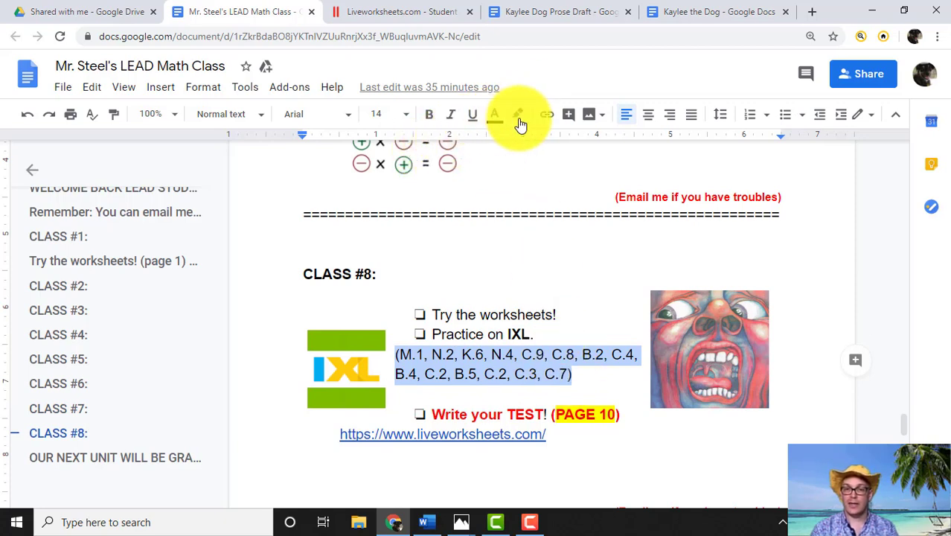
{"action": "left_click", "coordinate": [495, 114]}
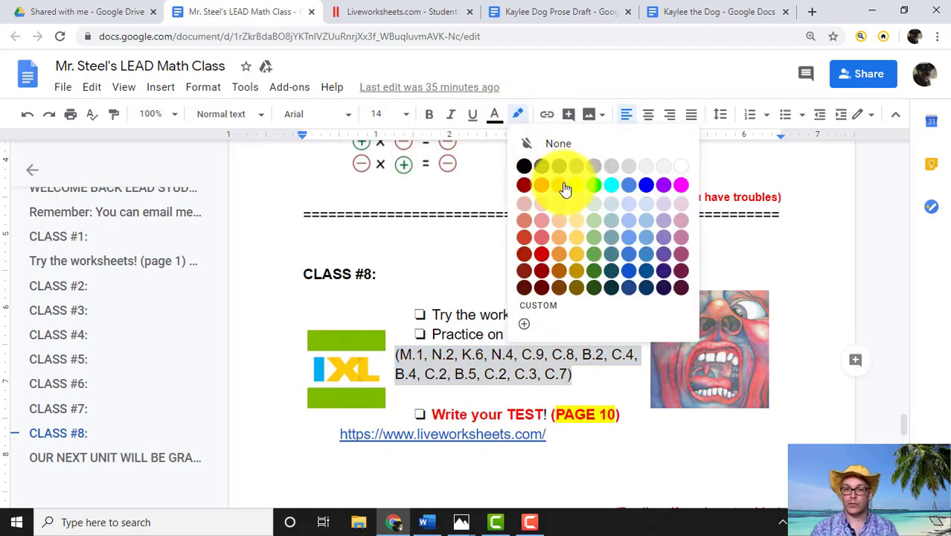
{"action": "left_click", "coordinate": [577, 185]}
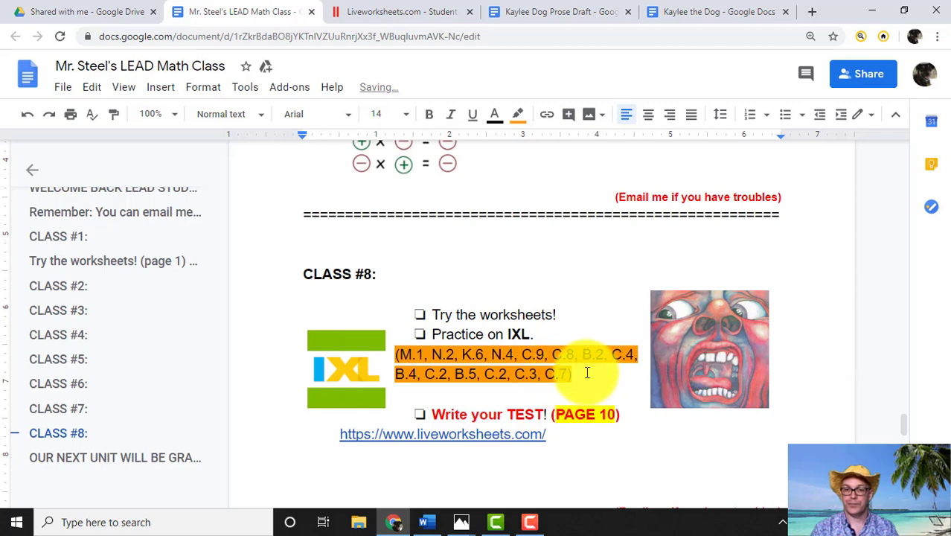